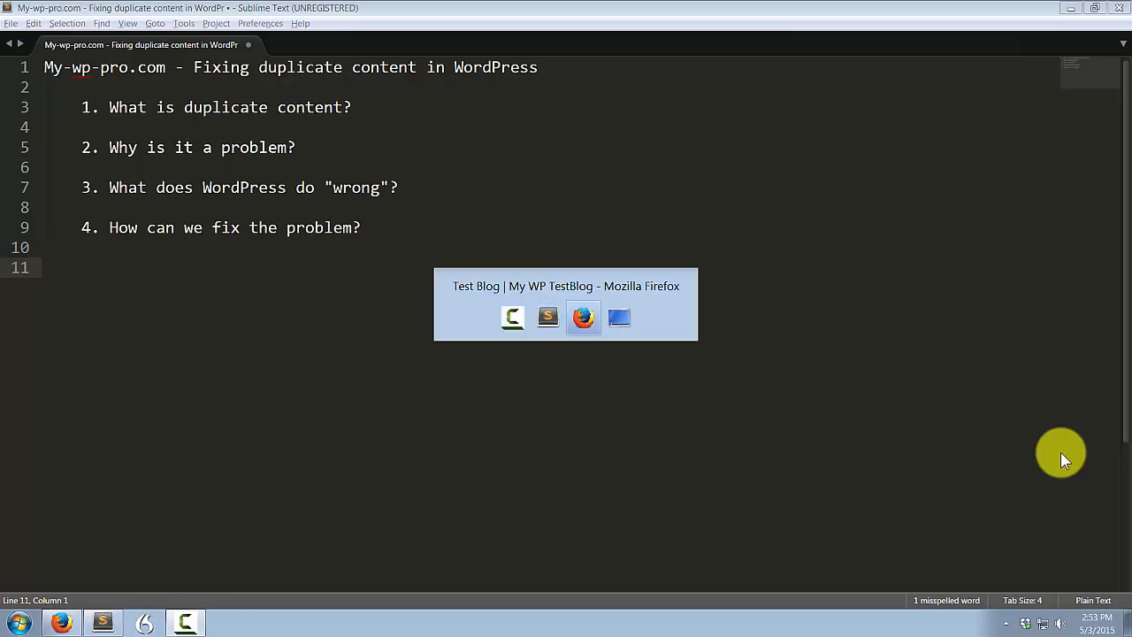
Copy the Test Blog home page URL from Firefox into the Sublime Text notes
click(582, 317)
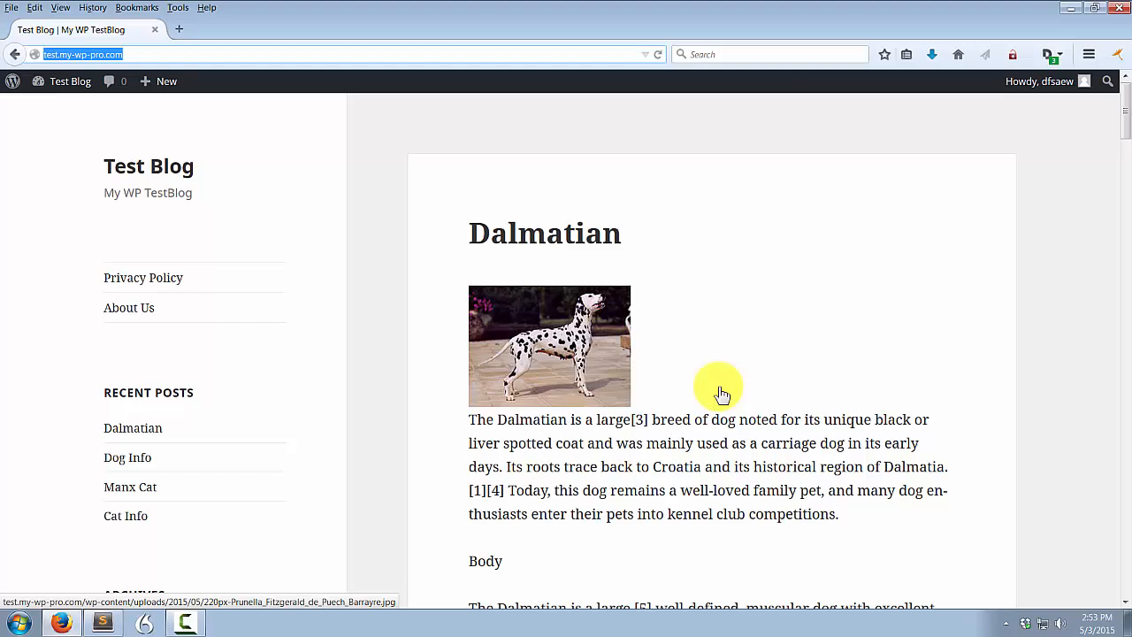
mouse_move(722, 375)
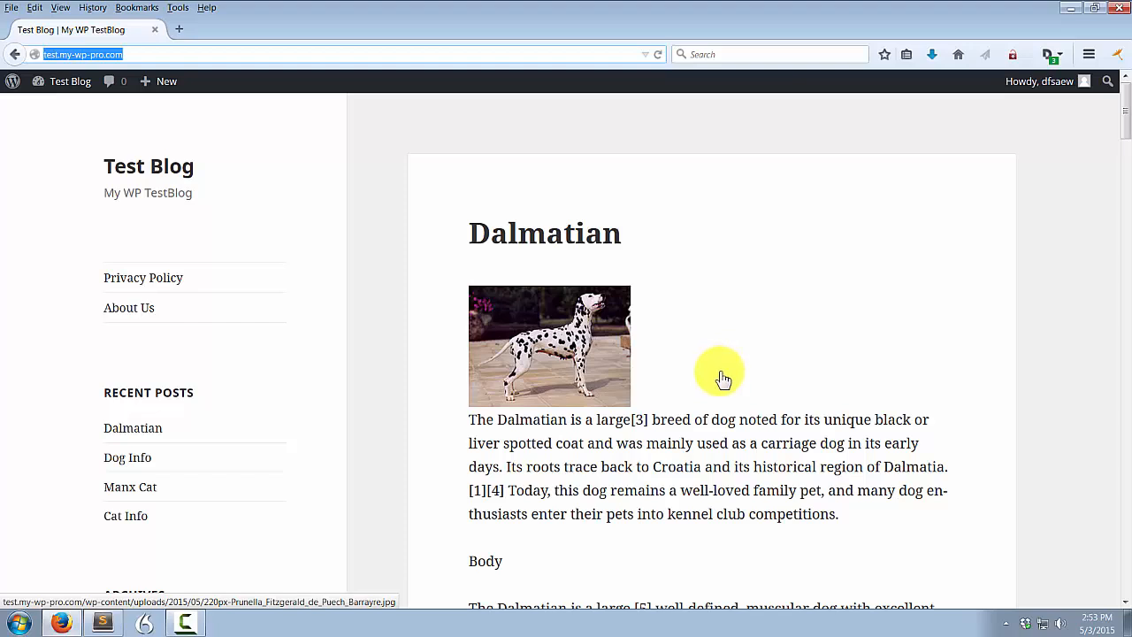
mouse_move(537, 245)
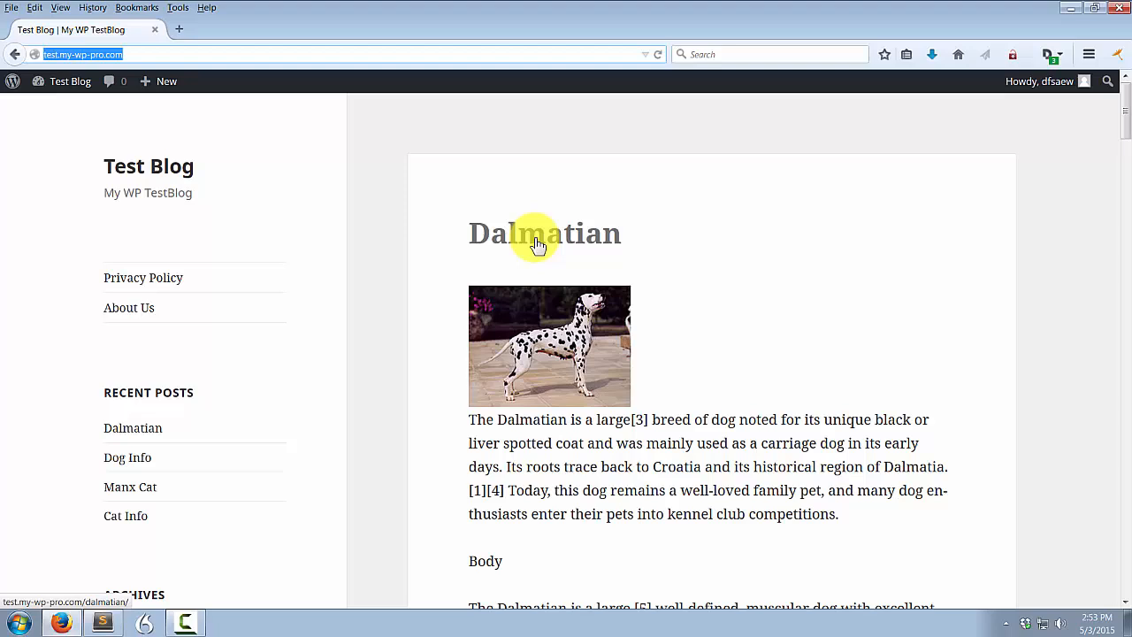
mouse_move(555, 241)
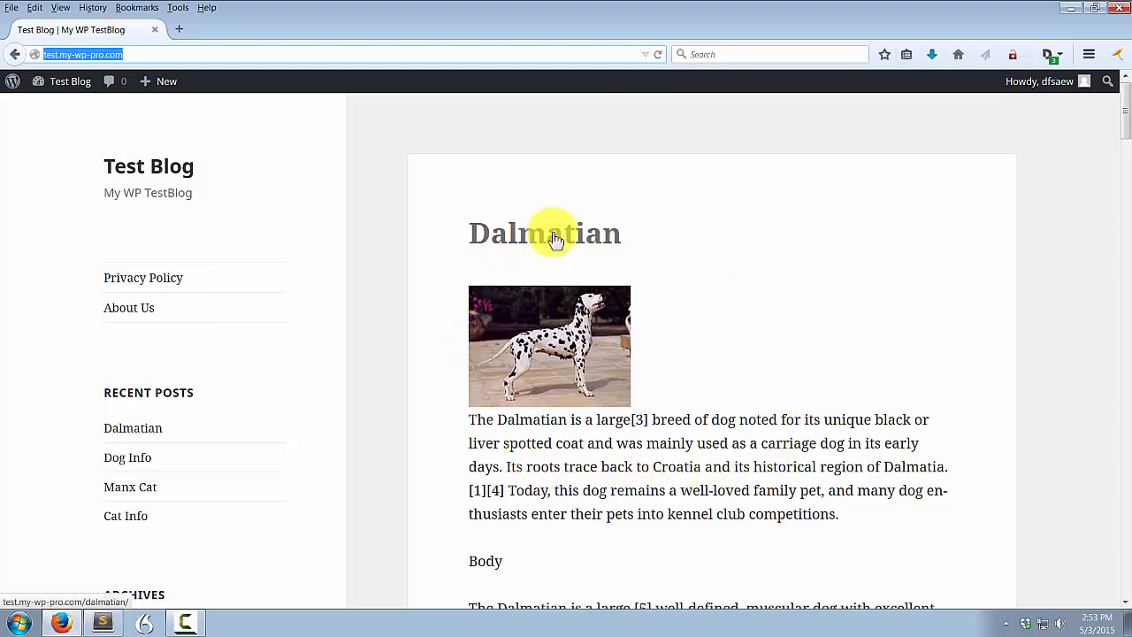
mouse_move(646, 441)
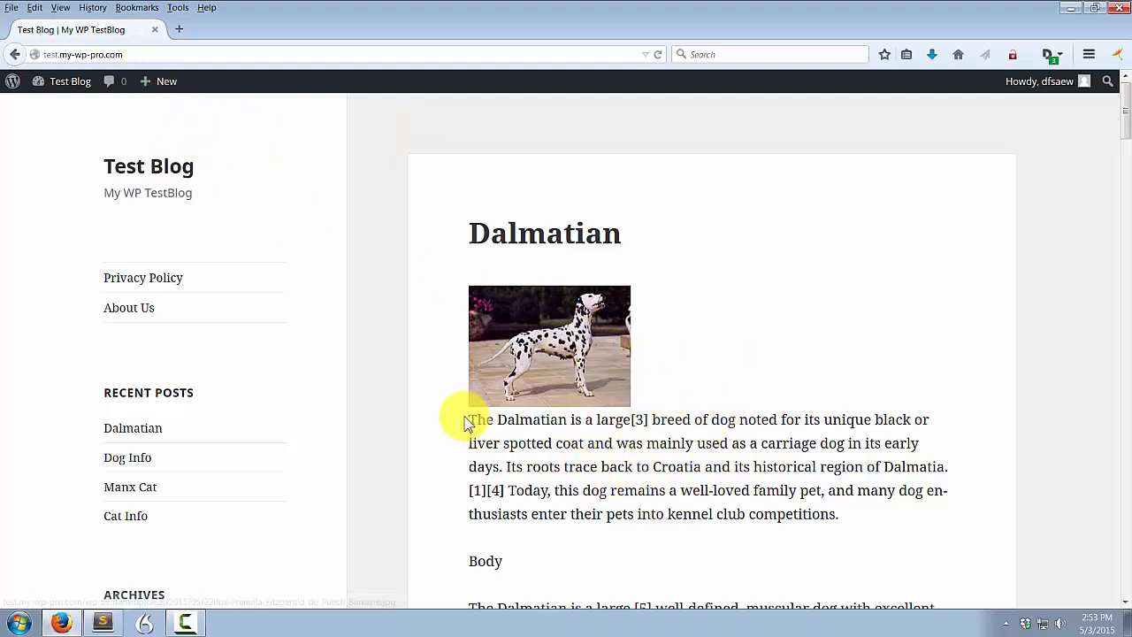
mouse_move(712, 467)
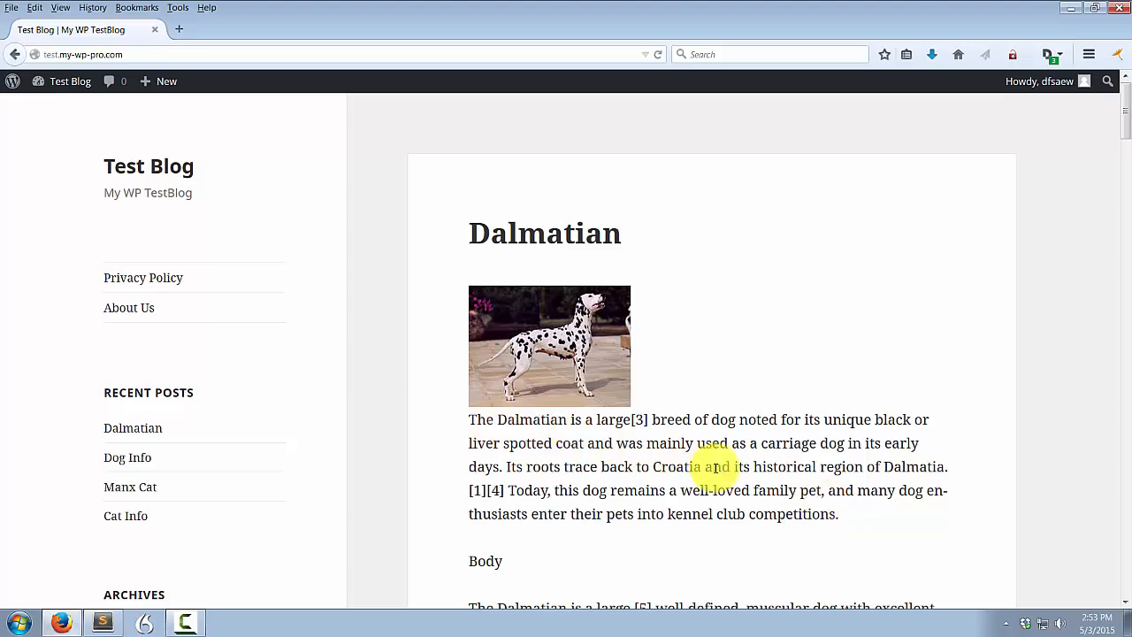
mouse_move(707, 294)
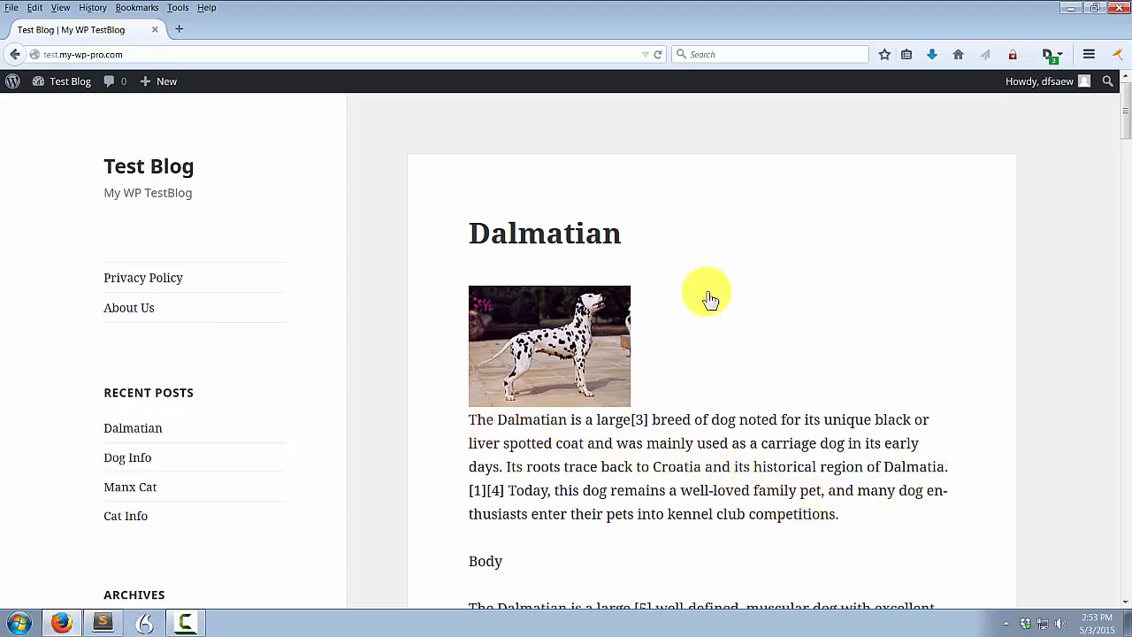
mouse_move(601, 495)
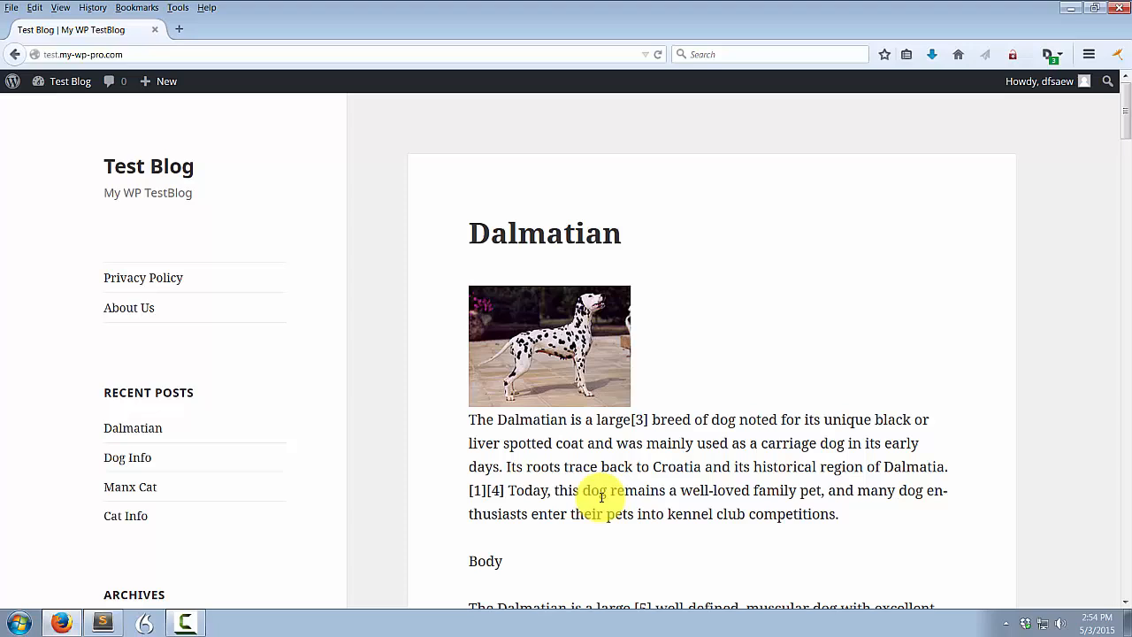
click(81, 53)
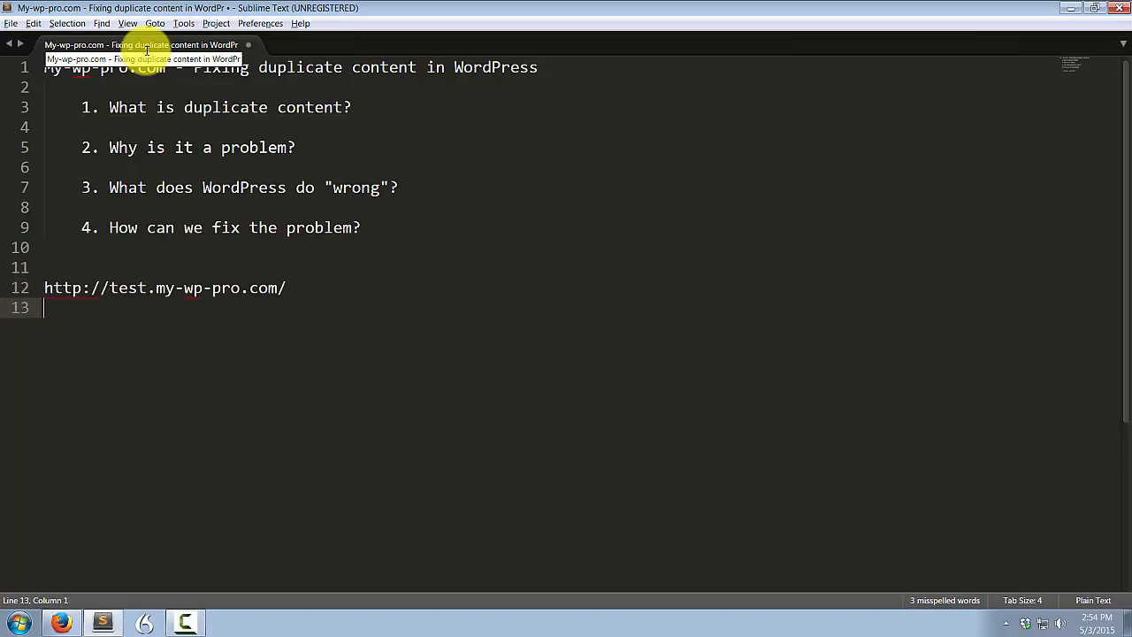
click(60, 623)
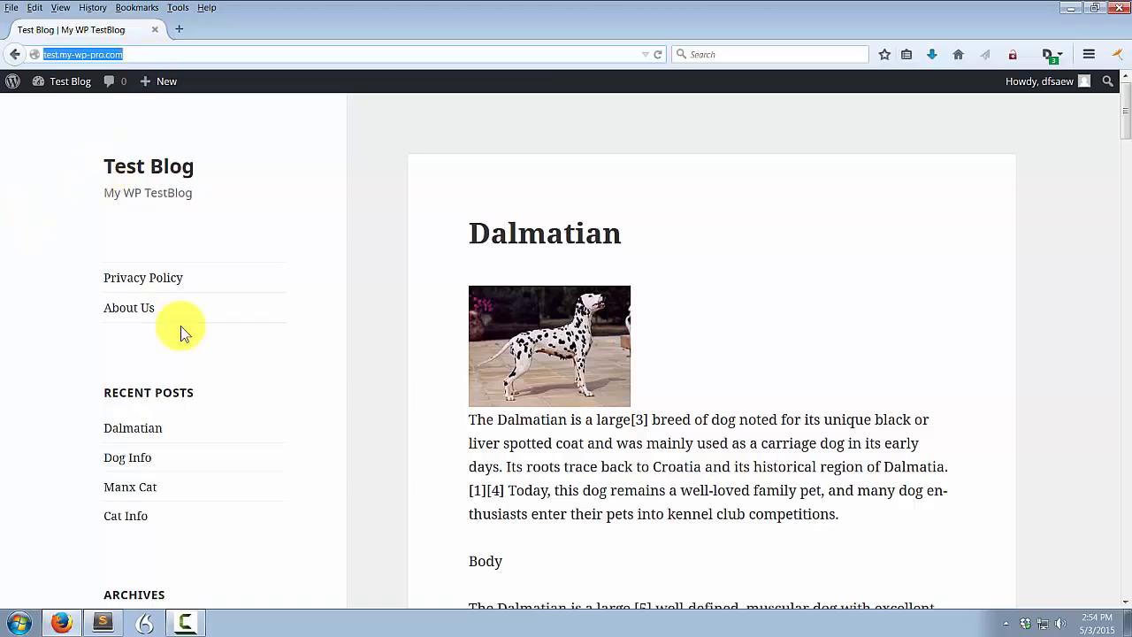
mouse_move(132, 434)
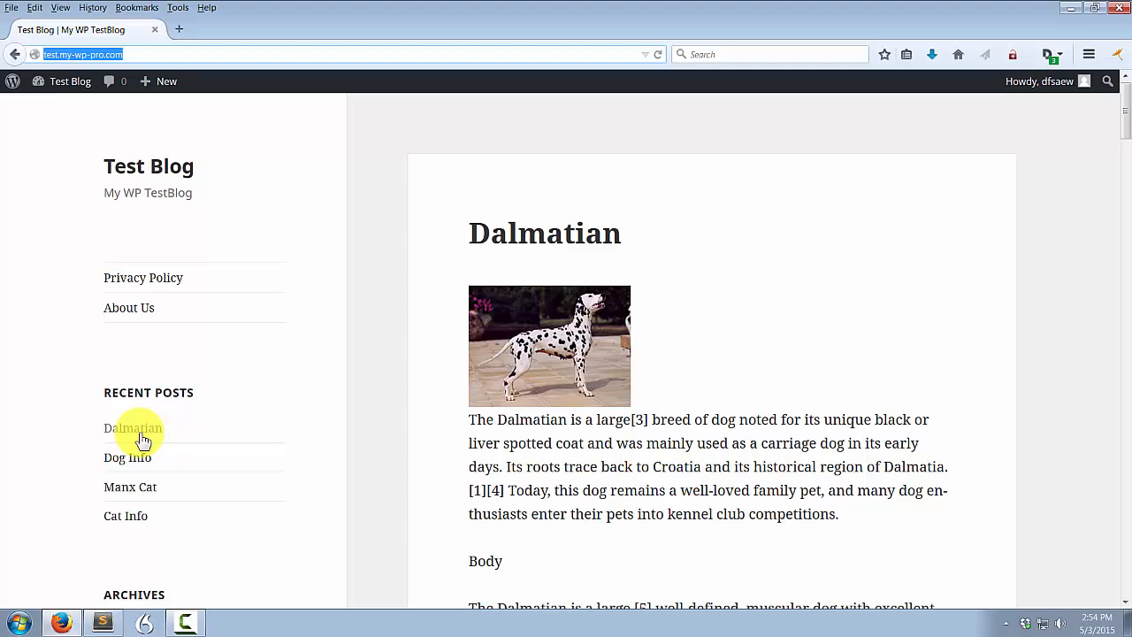
click(133, 428)
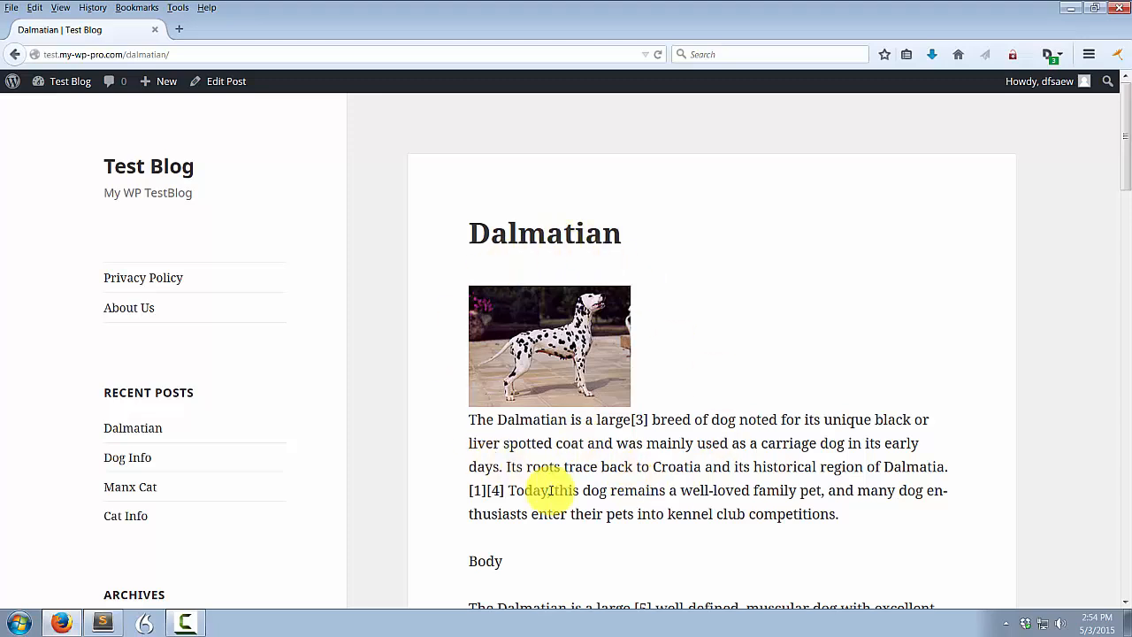
mouse_move(492, 322)
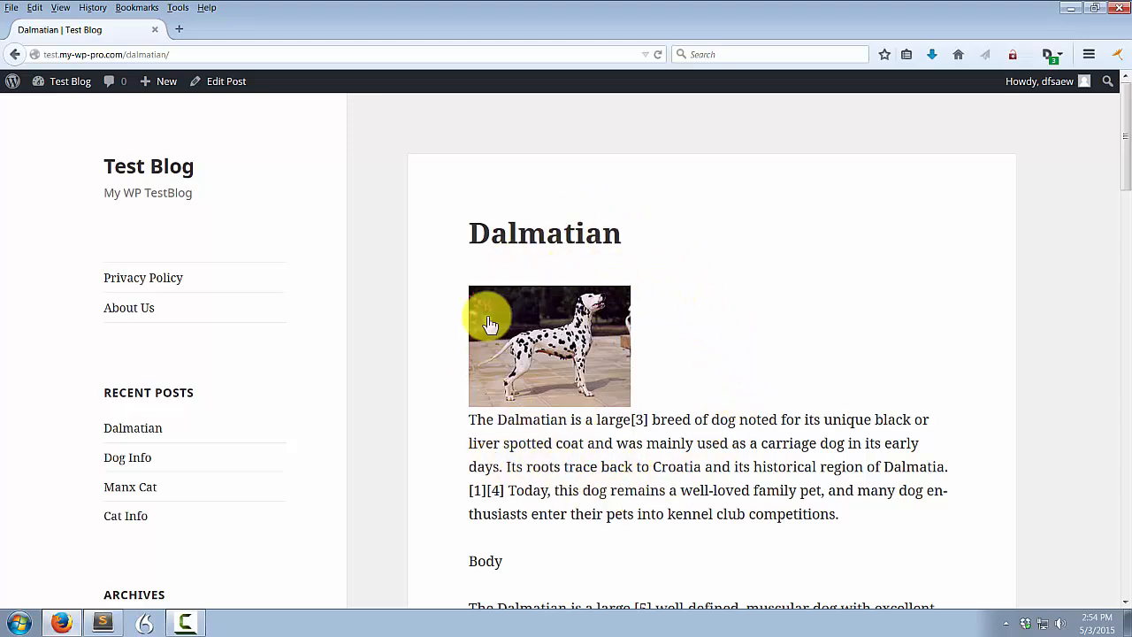
mouse_move(106, 53)
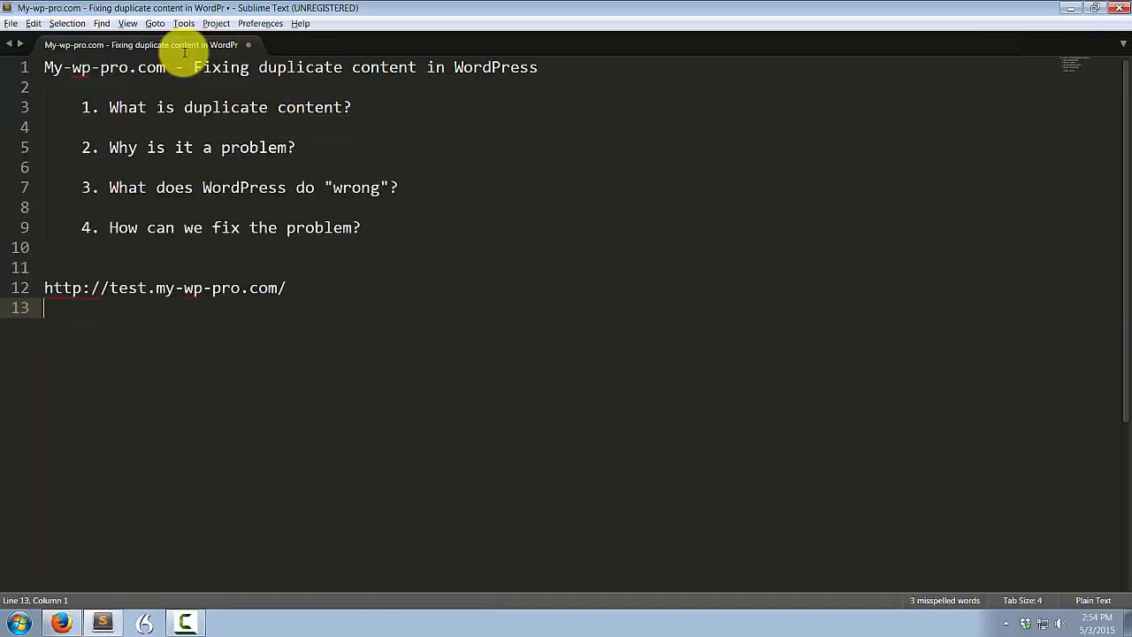
click(60, 623)
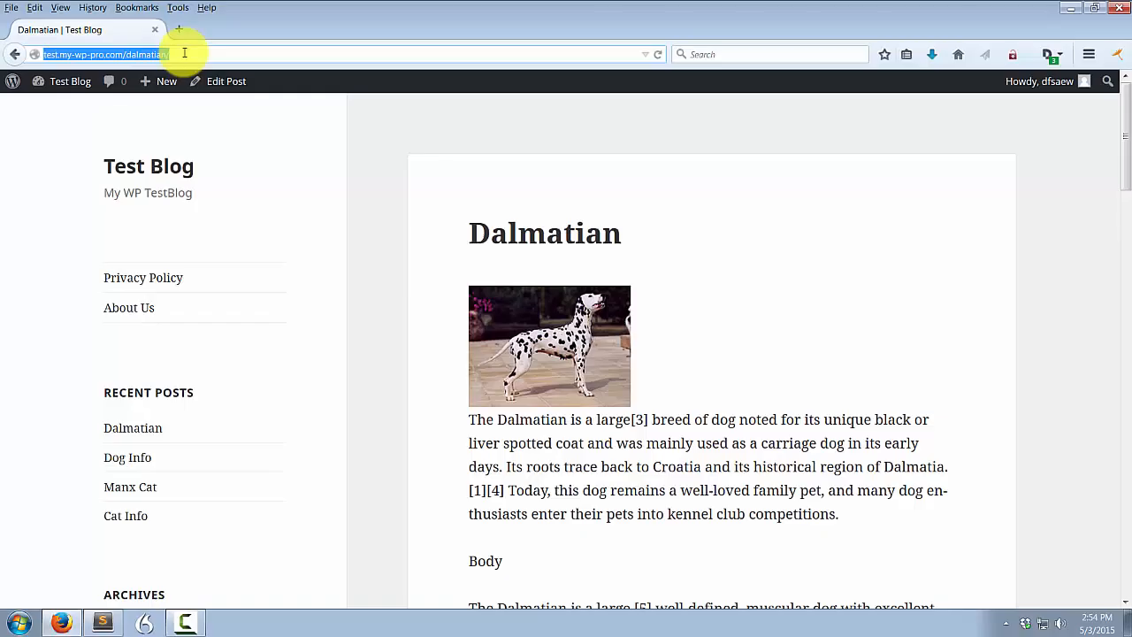
mouse_move(646, 420)
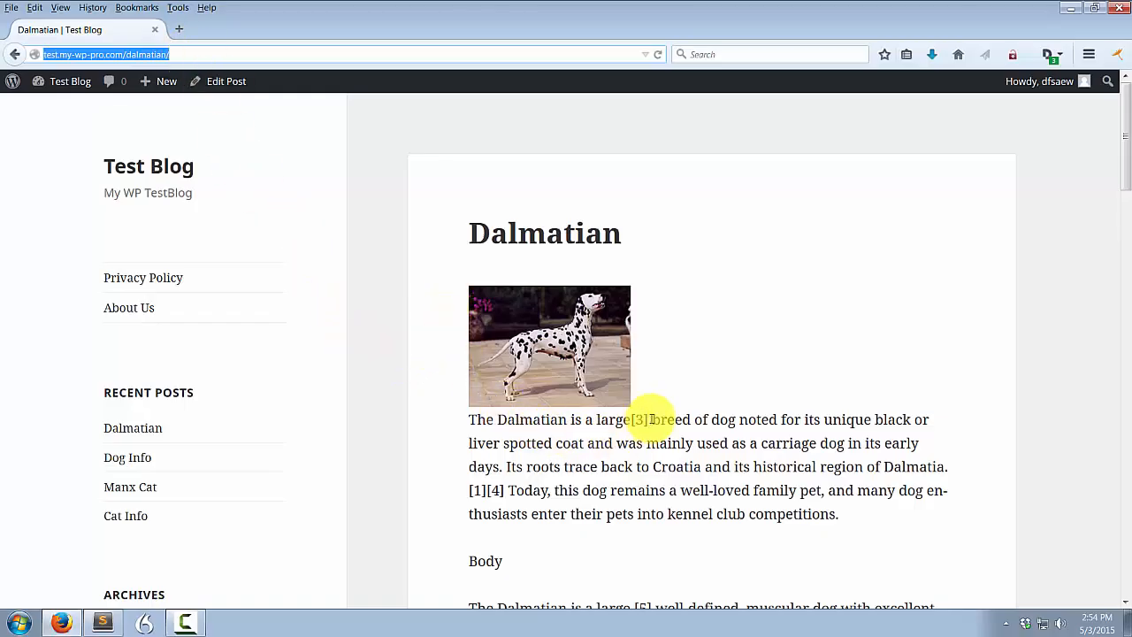
mouse_move(701, 471)
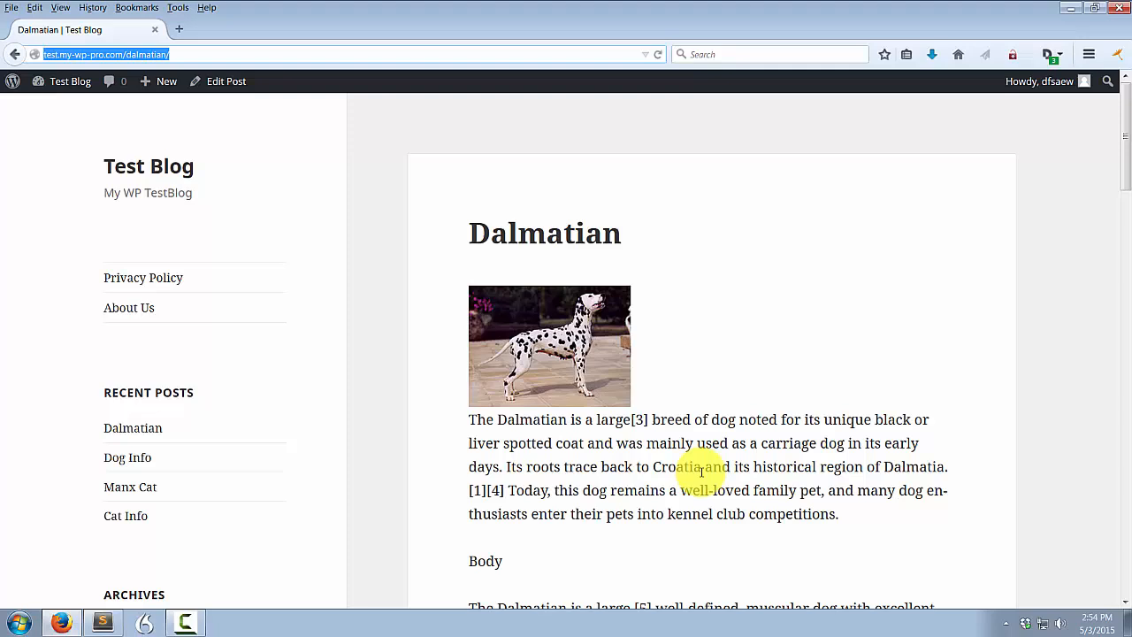
mouse_move(687, 463)
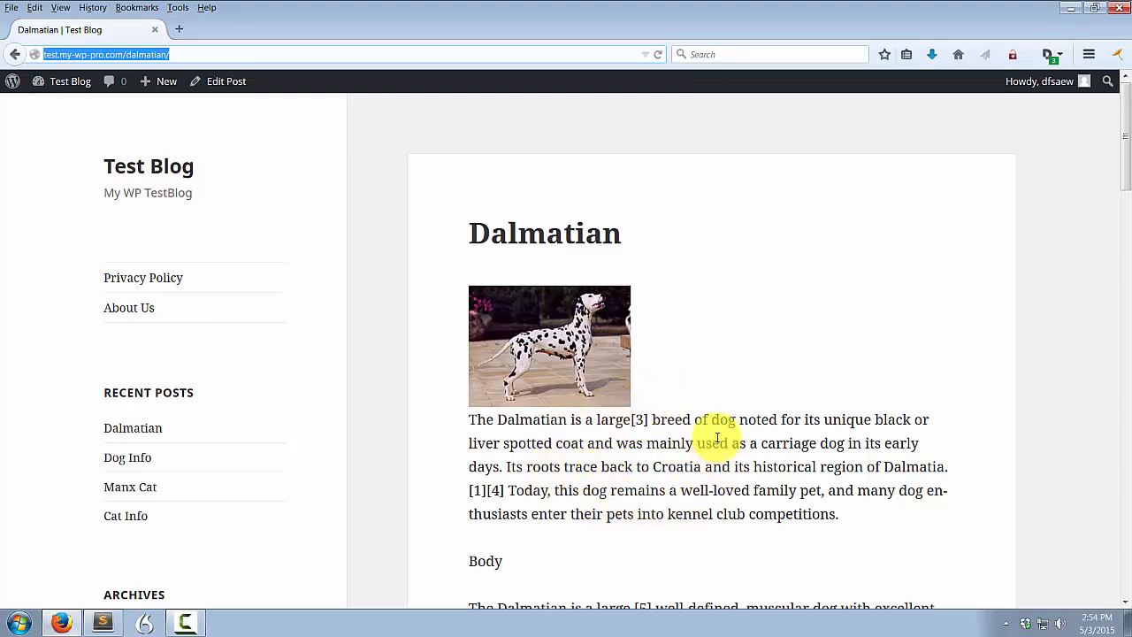
mouse_move(167, 175)
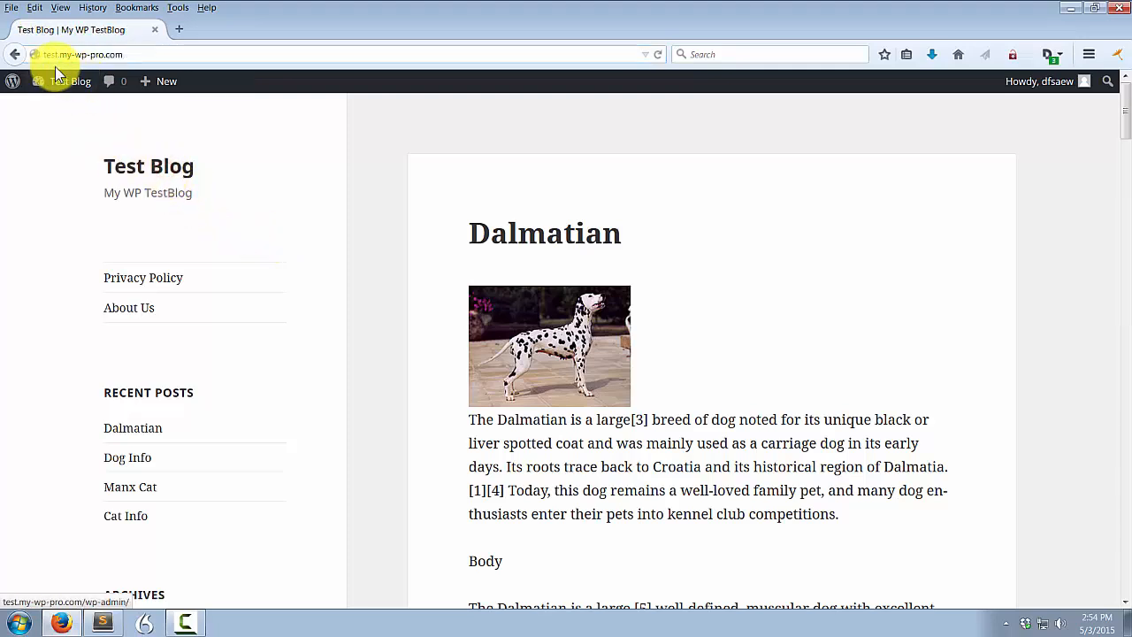
mouse_move(638, 520)
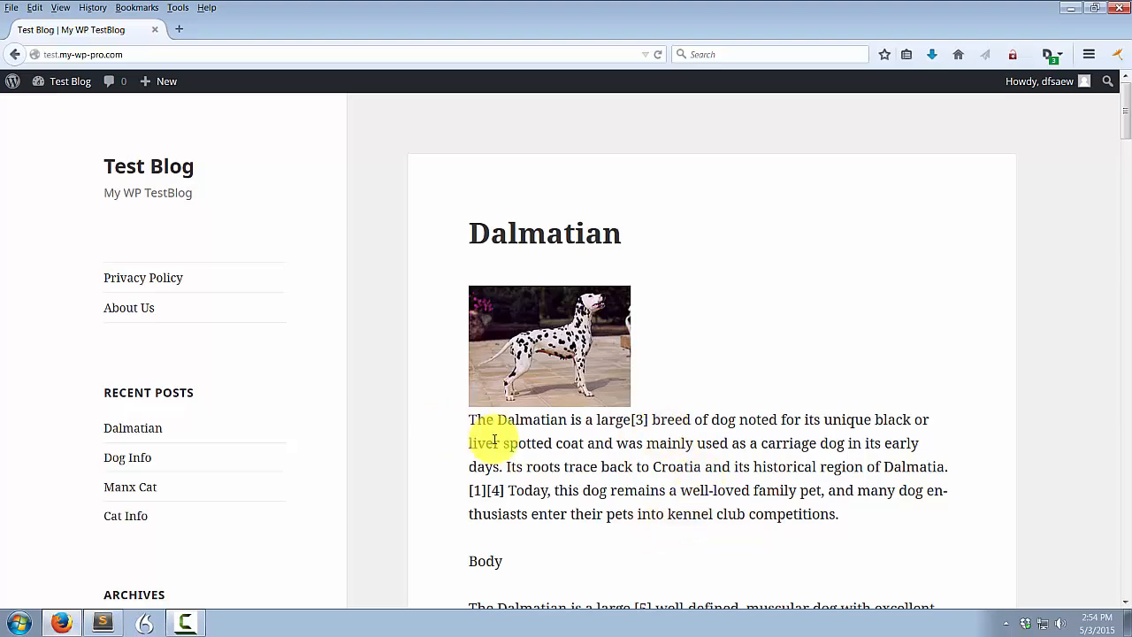
scroll(down, 3)
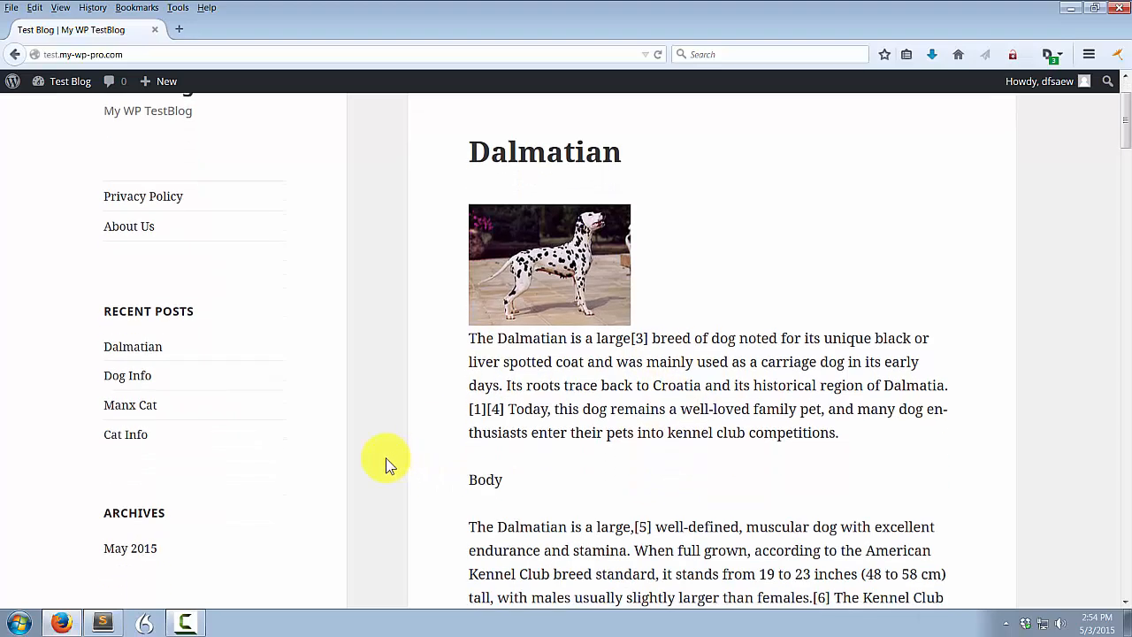
scroll(down, 3)
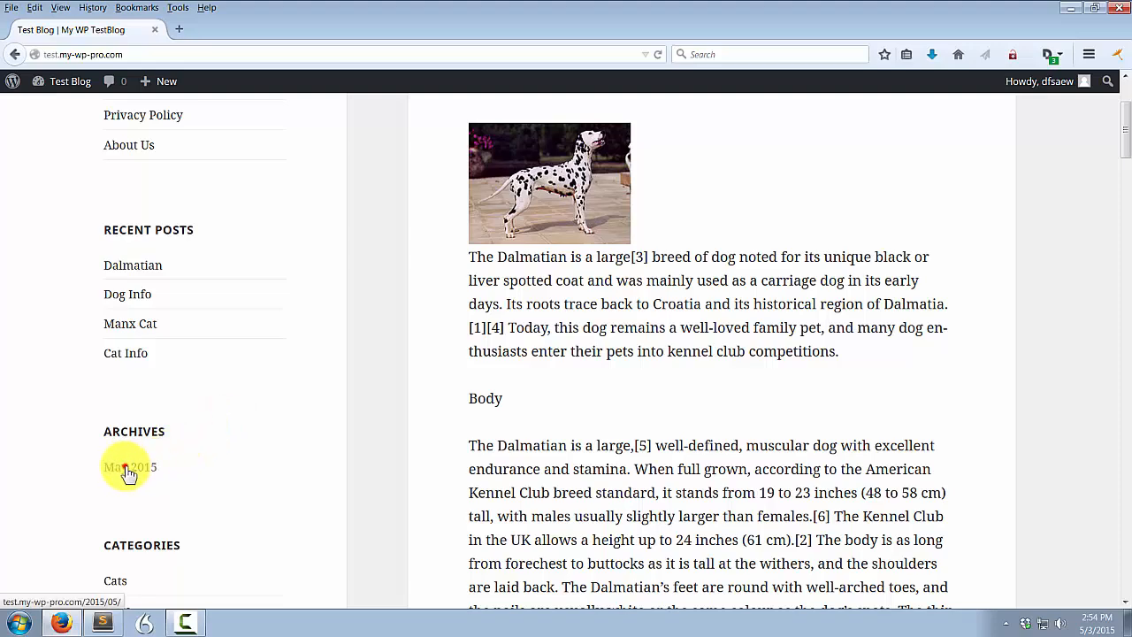
click(130, 467)
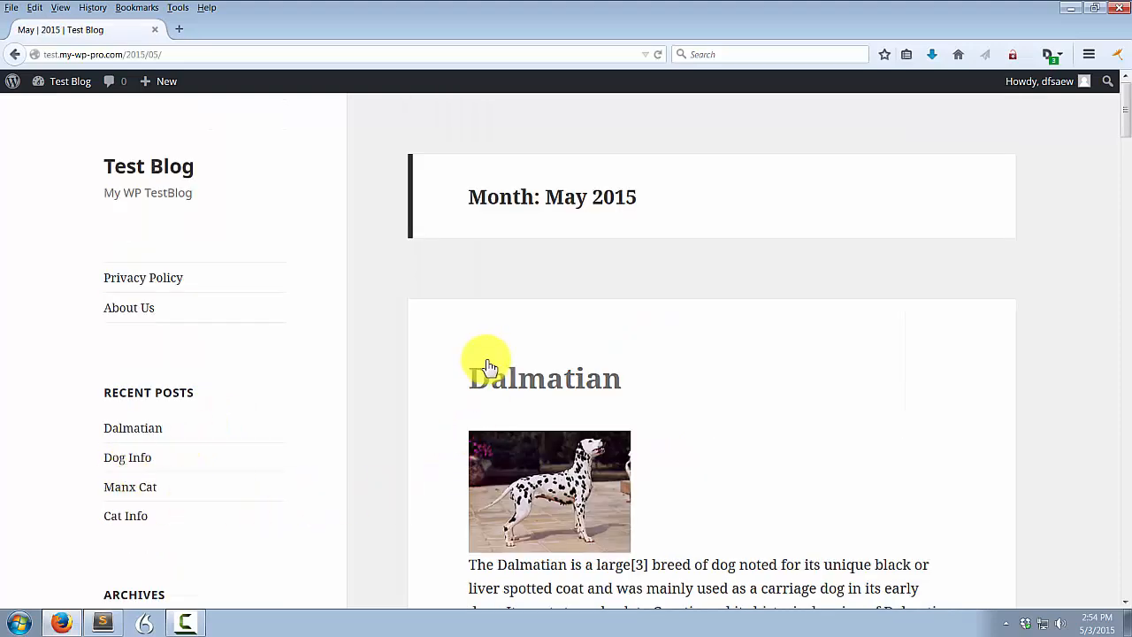
scroll(down, 3)
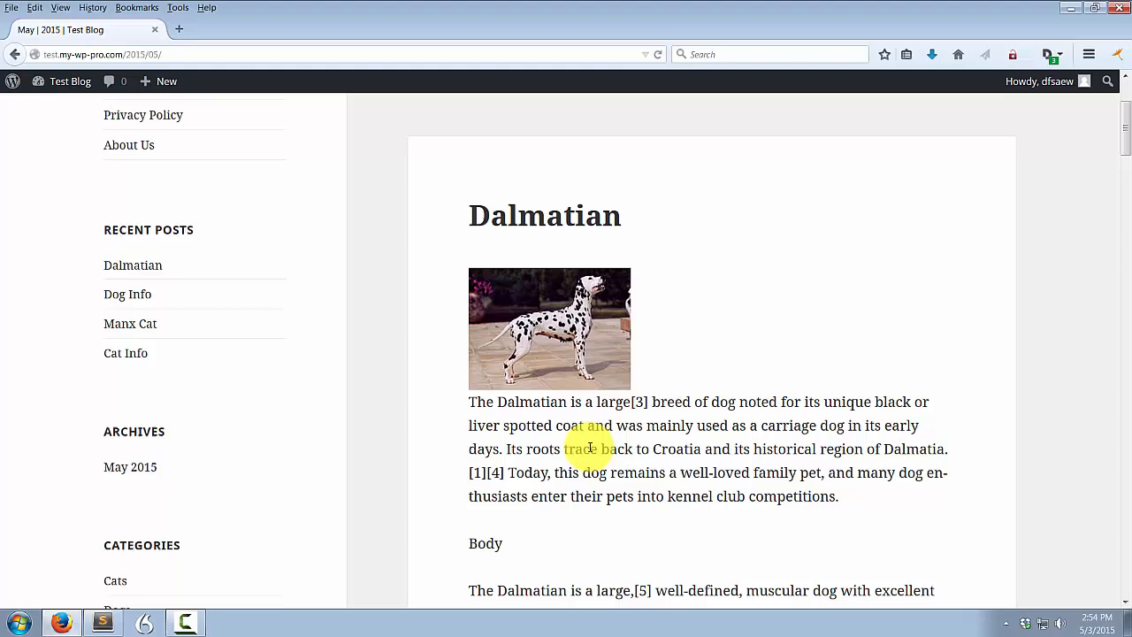
mouse_move(184, 44)
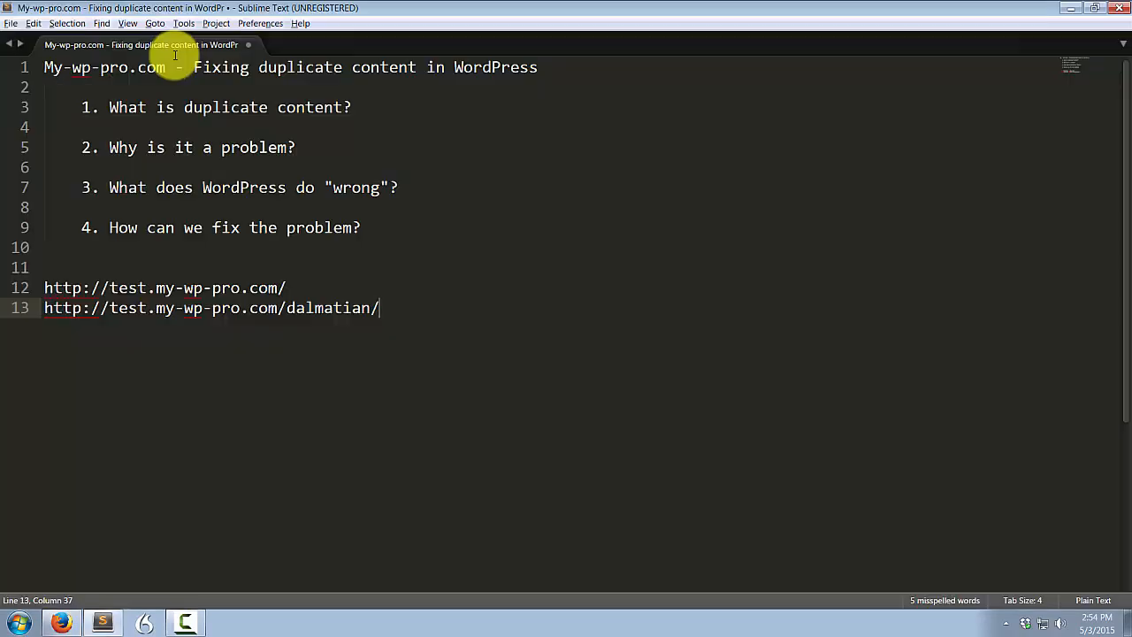
text(http://test.my-wp-pro.com/2015/05/)
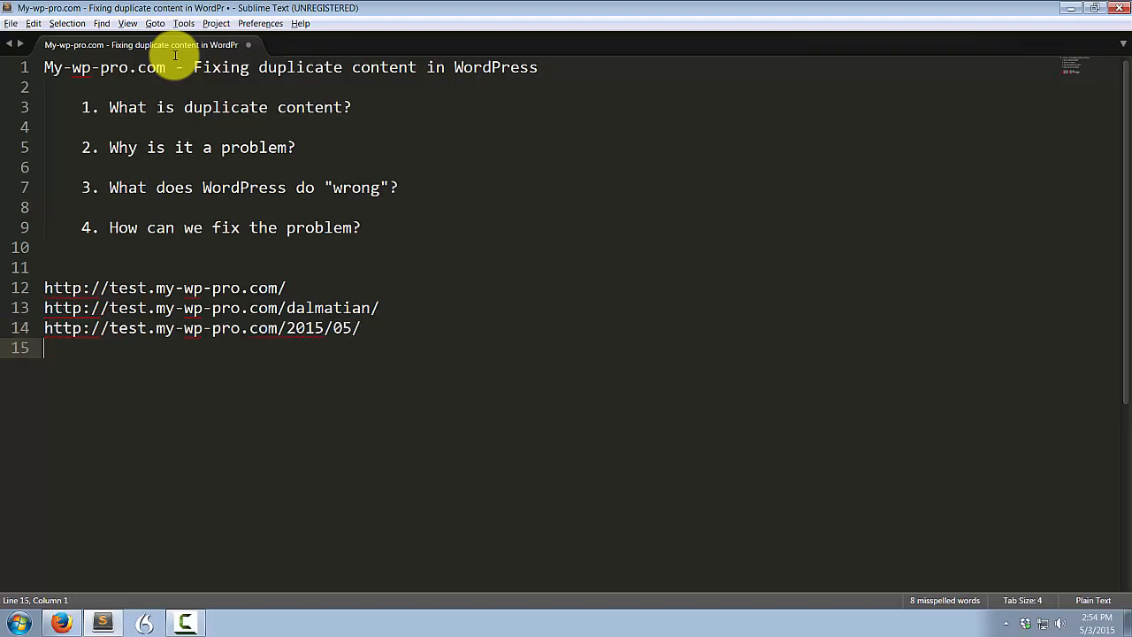
click(60, 623)
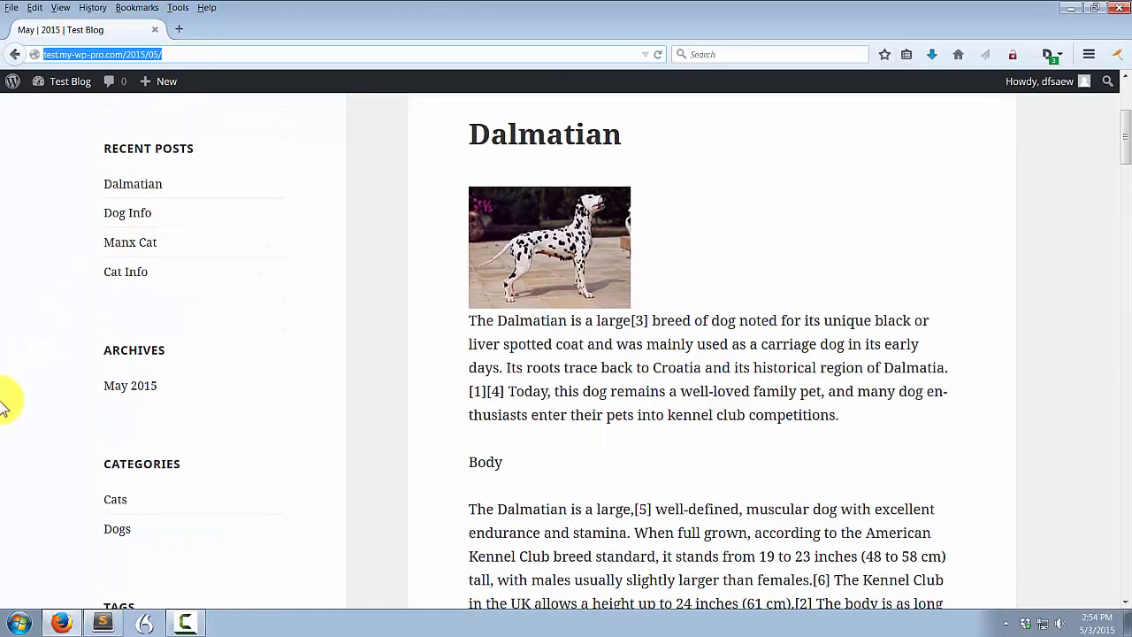
click(117, 527)
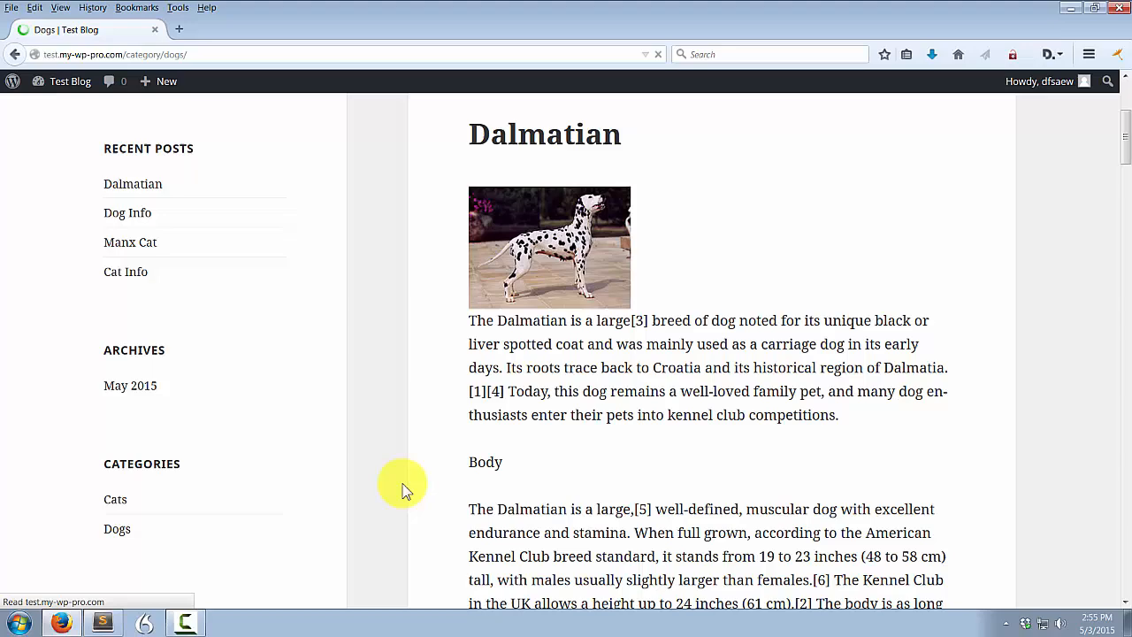
mouse_move(591, 407)
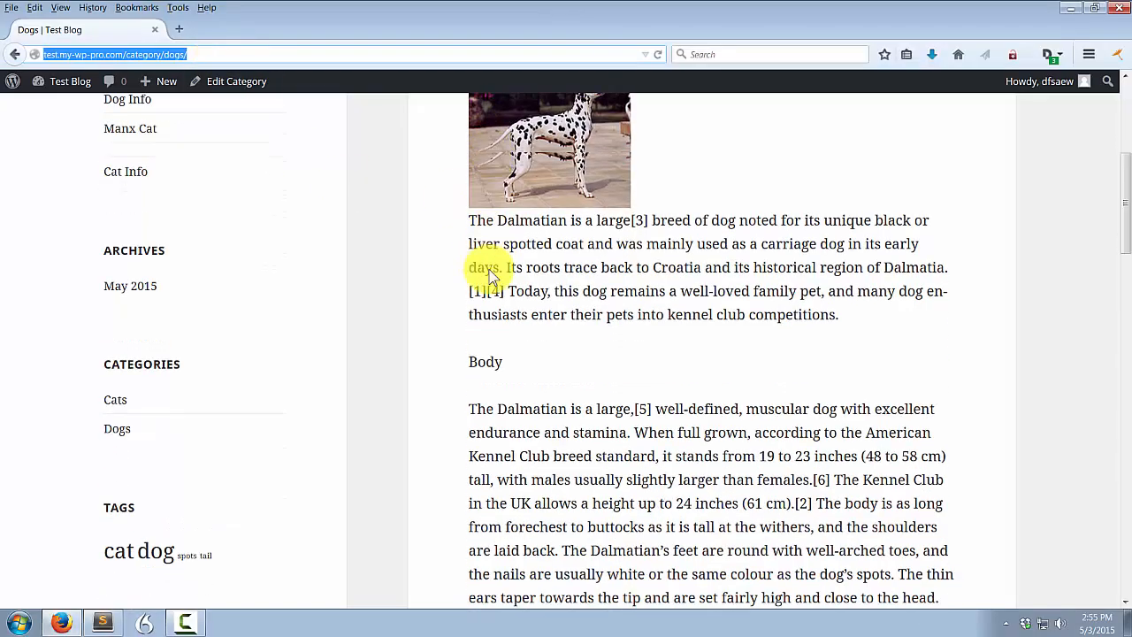
scroll(down, 3)
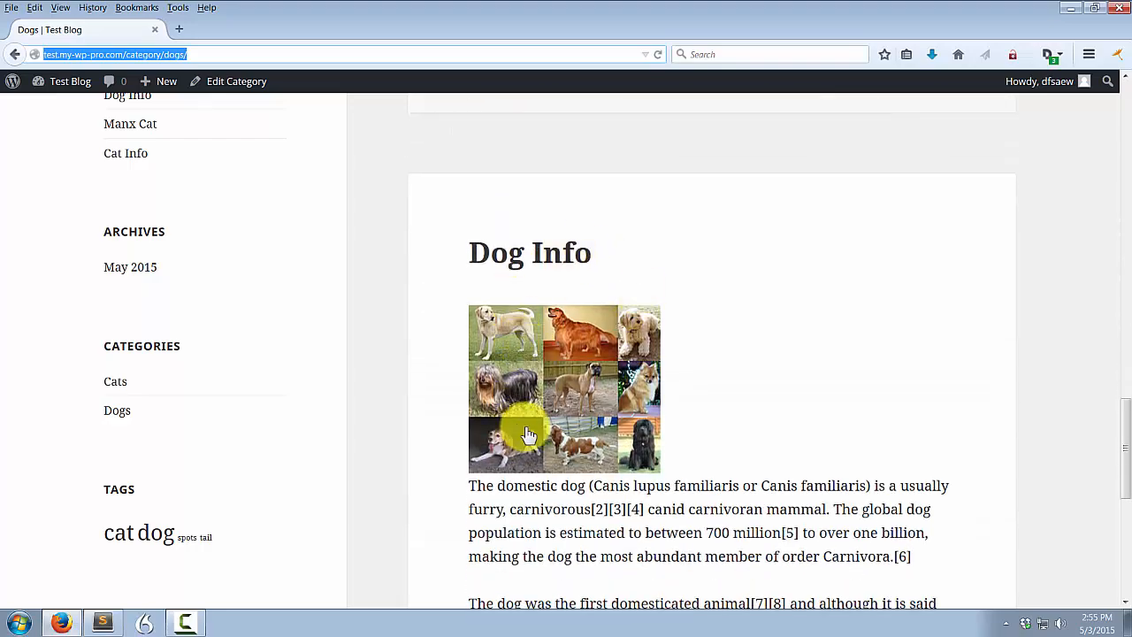
scroll(down, 3)
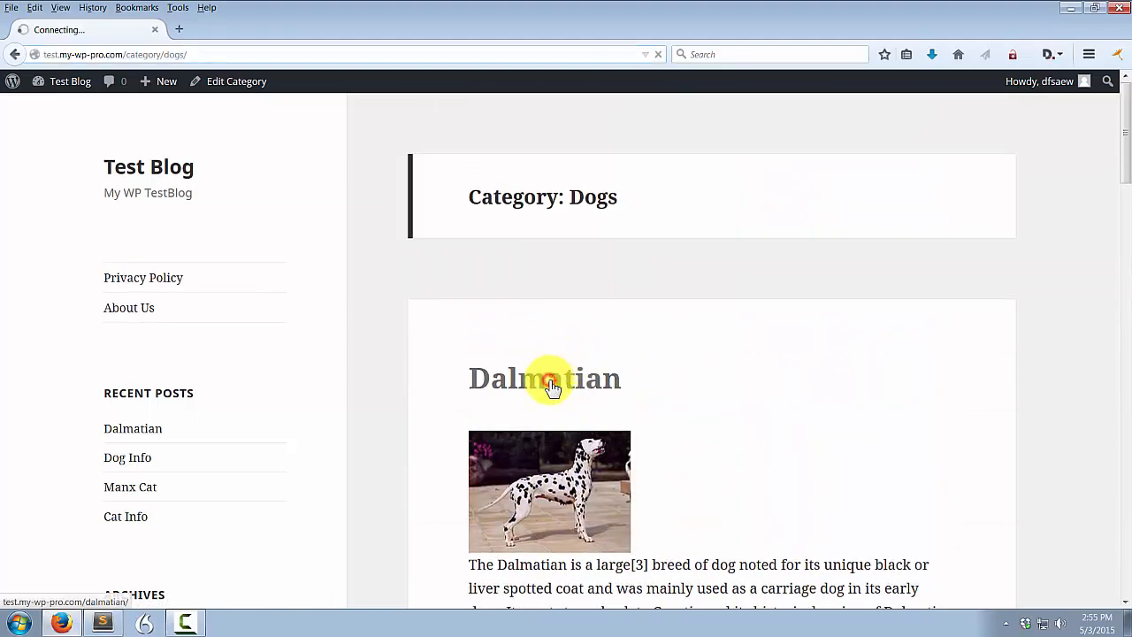
click(544, 379)
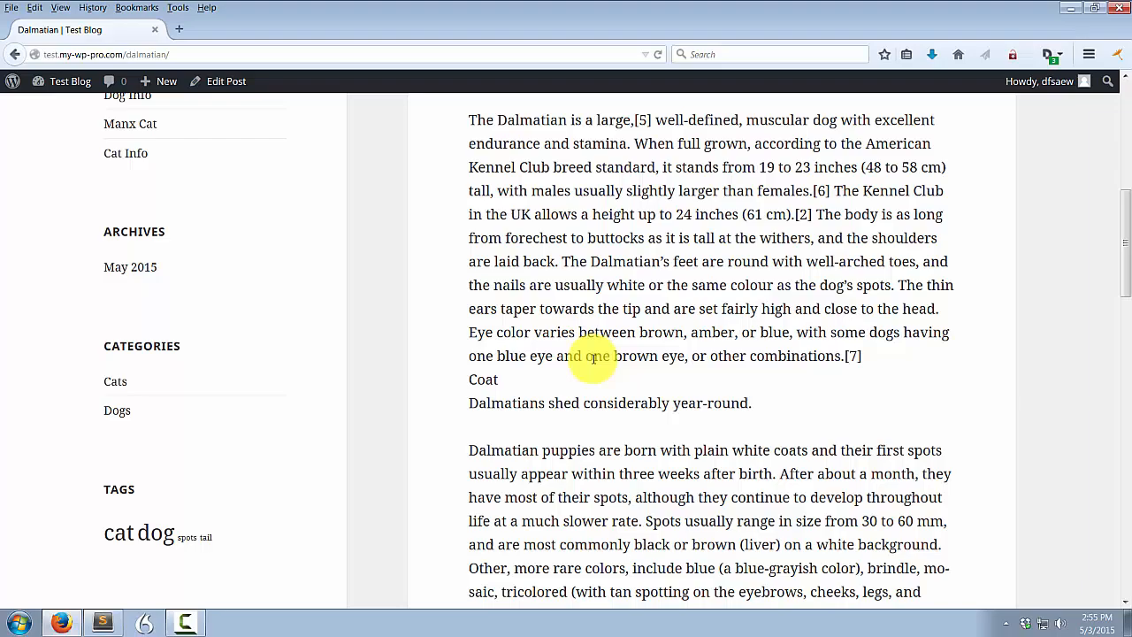
scroll(down, 3)
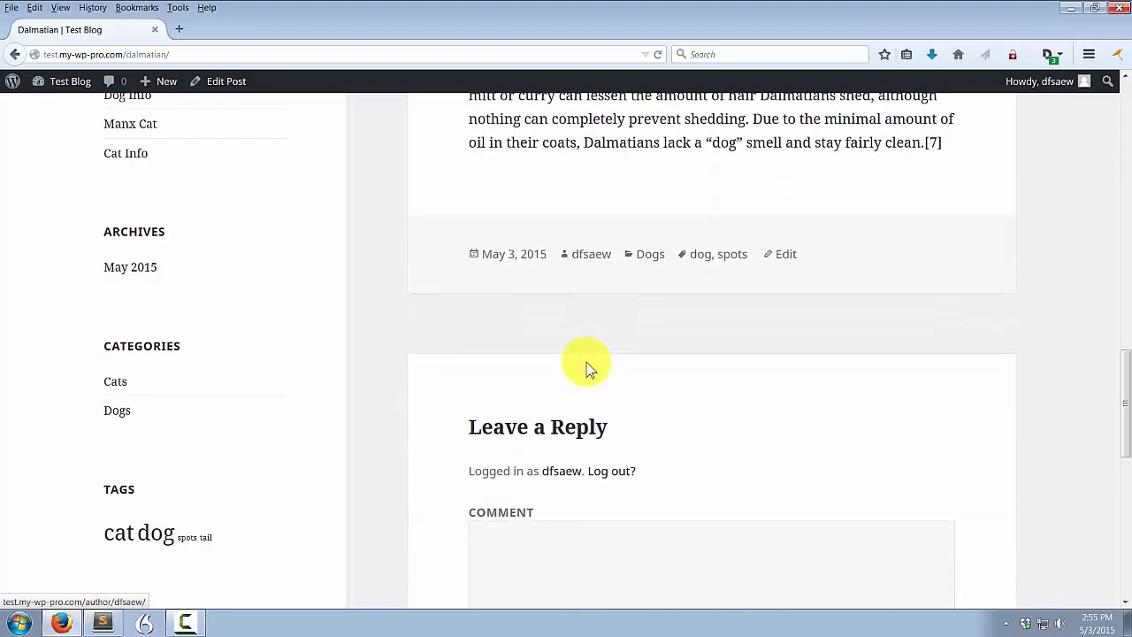
scroll(up, 3)
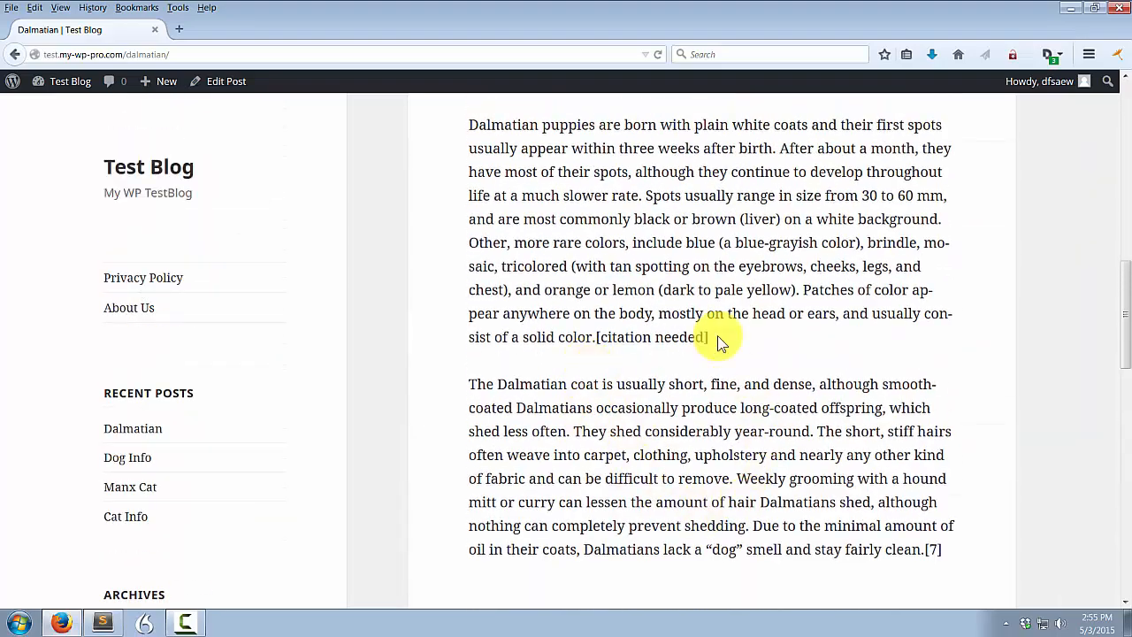
scroll(up, 3)
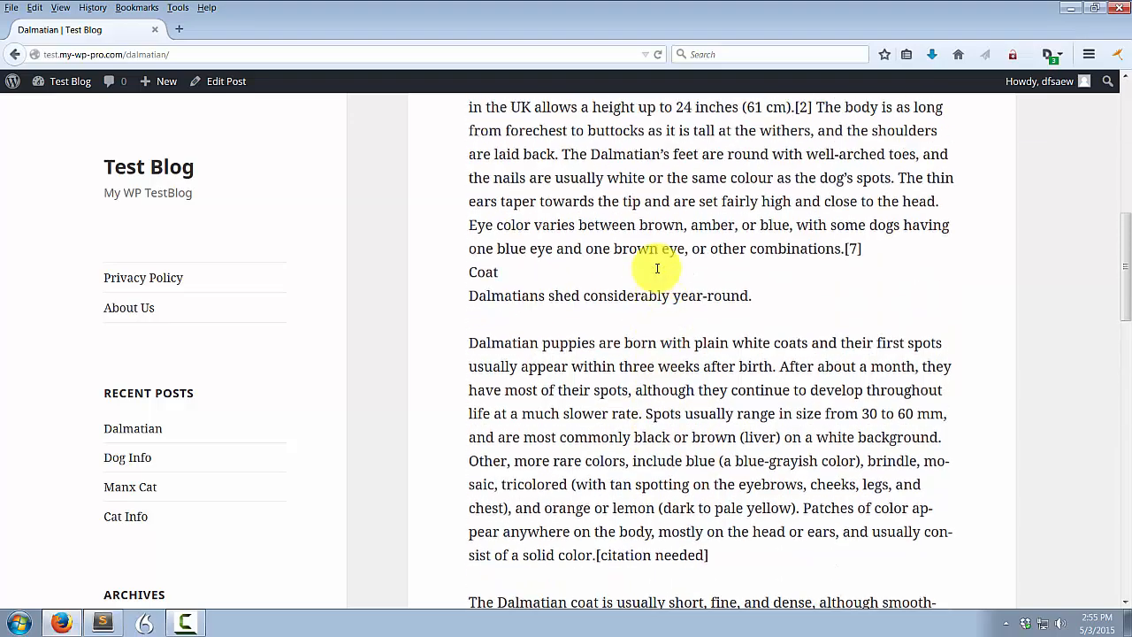
scroll(up, 3)
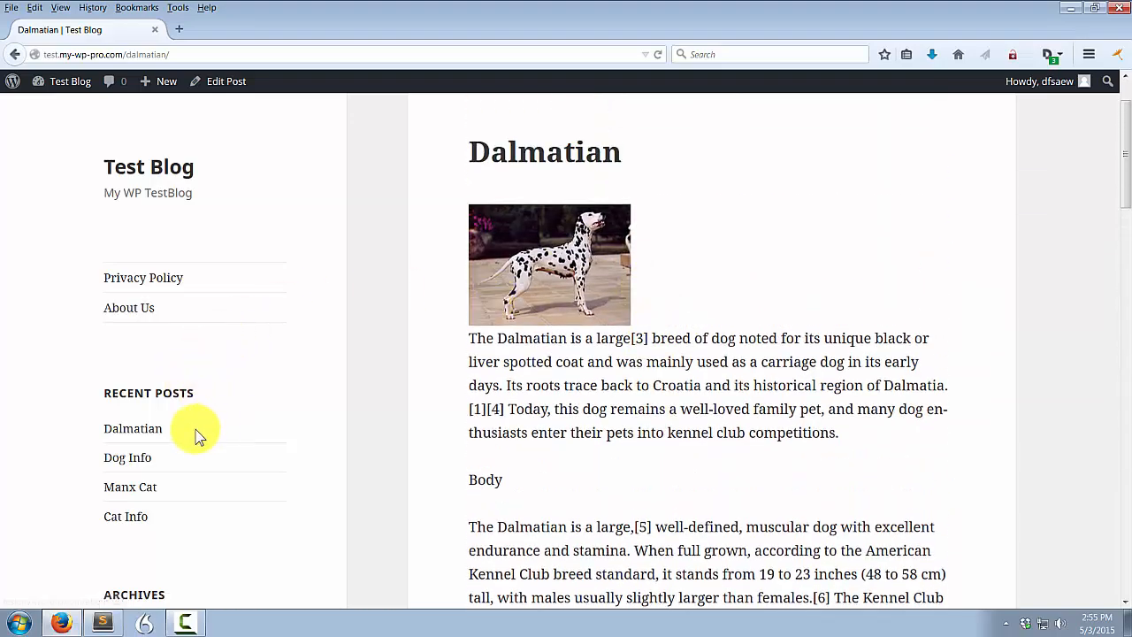
scroll(down, 3)
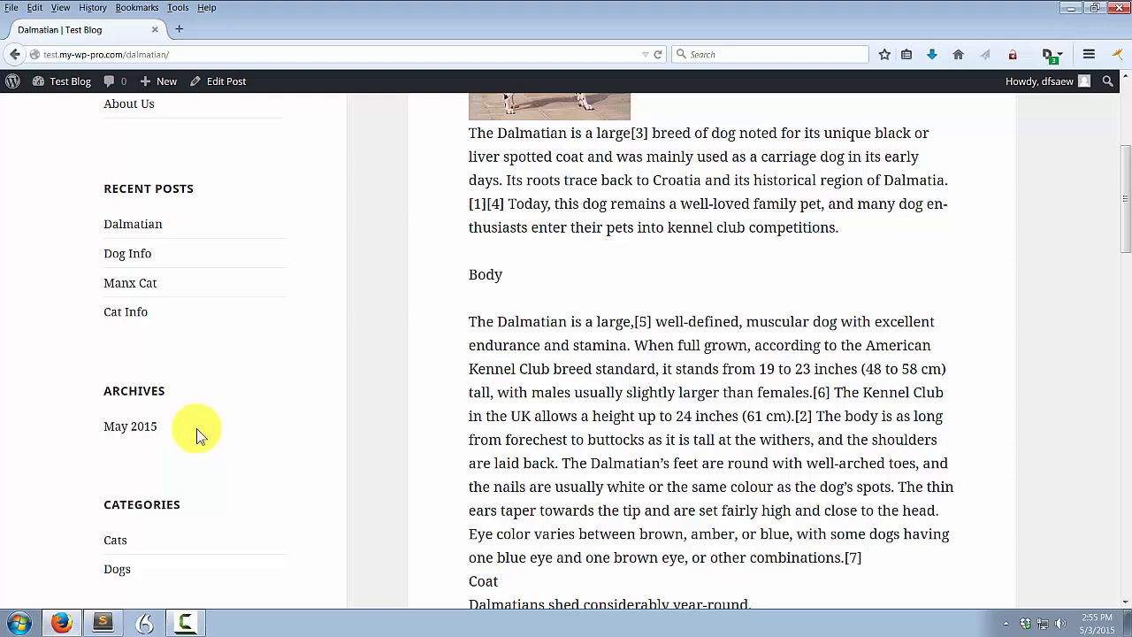
click(116, 569)
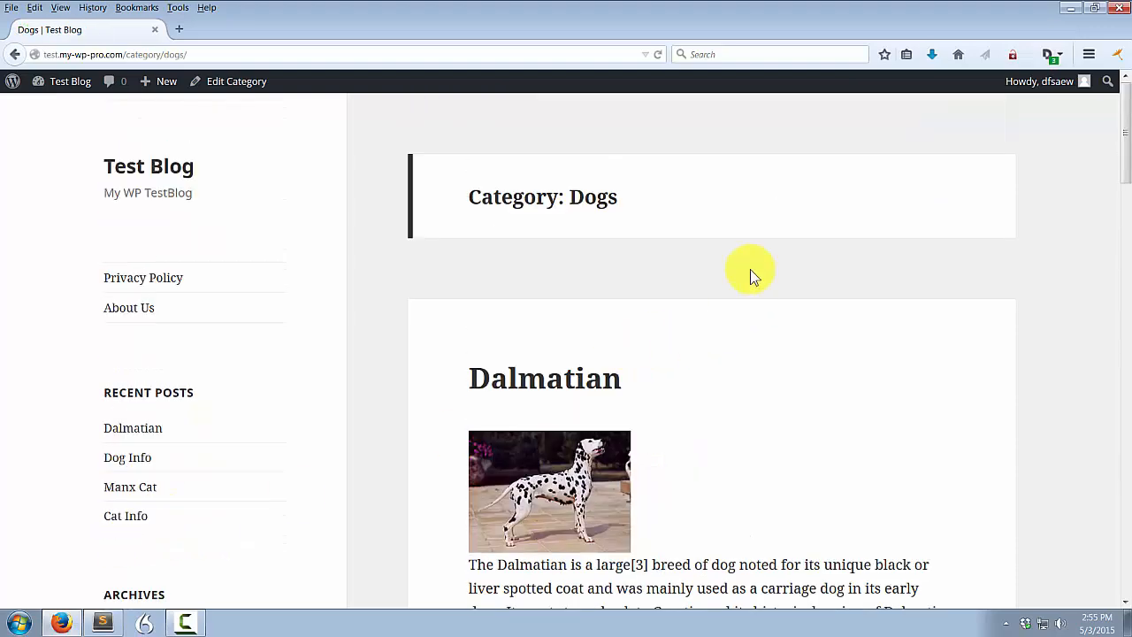
scroll(down, 3)
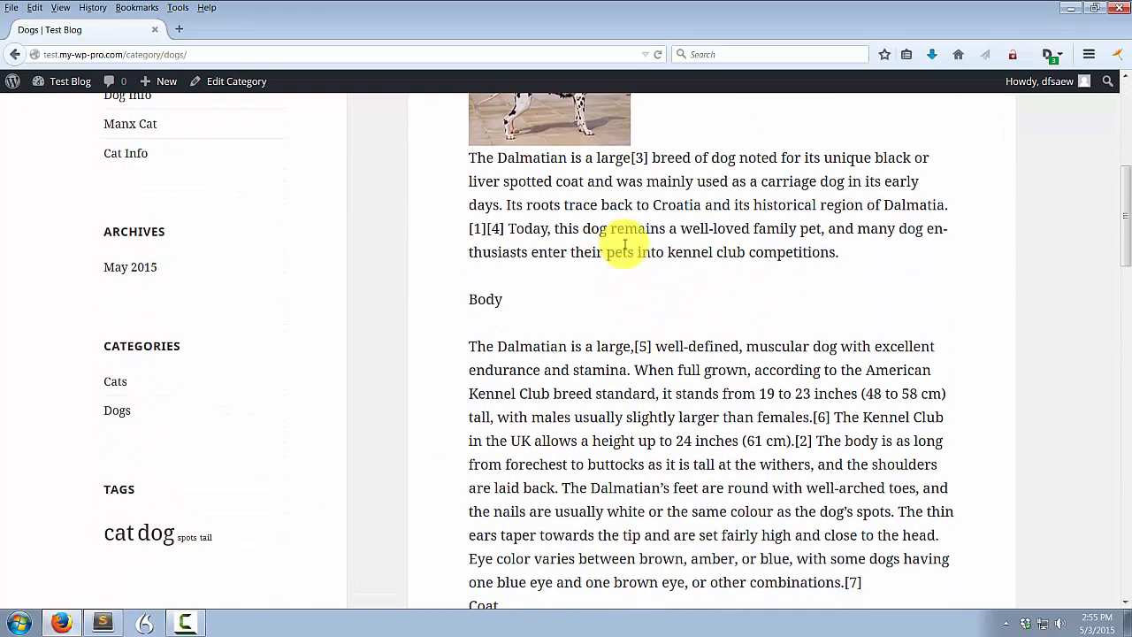
scroll(down, 3)
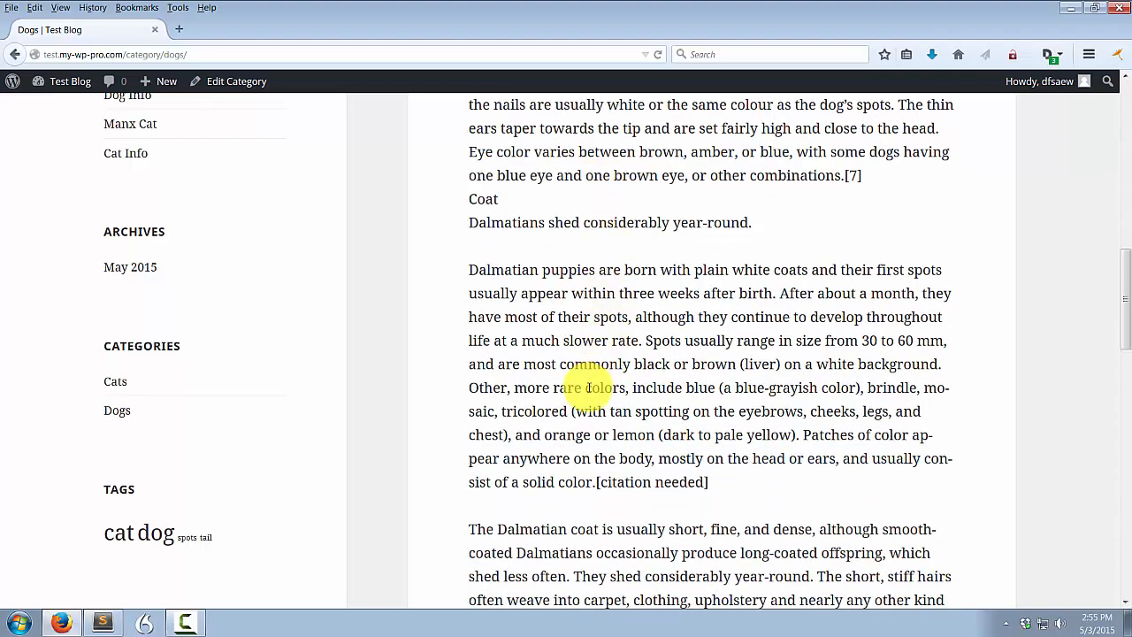
scroll(up, 3)
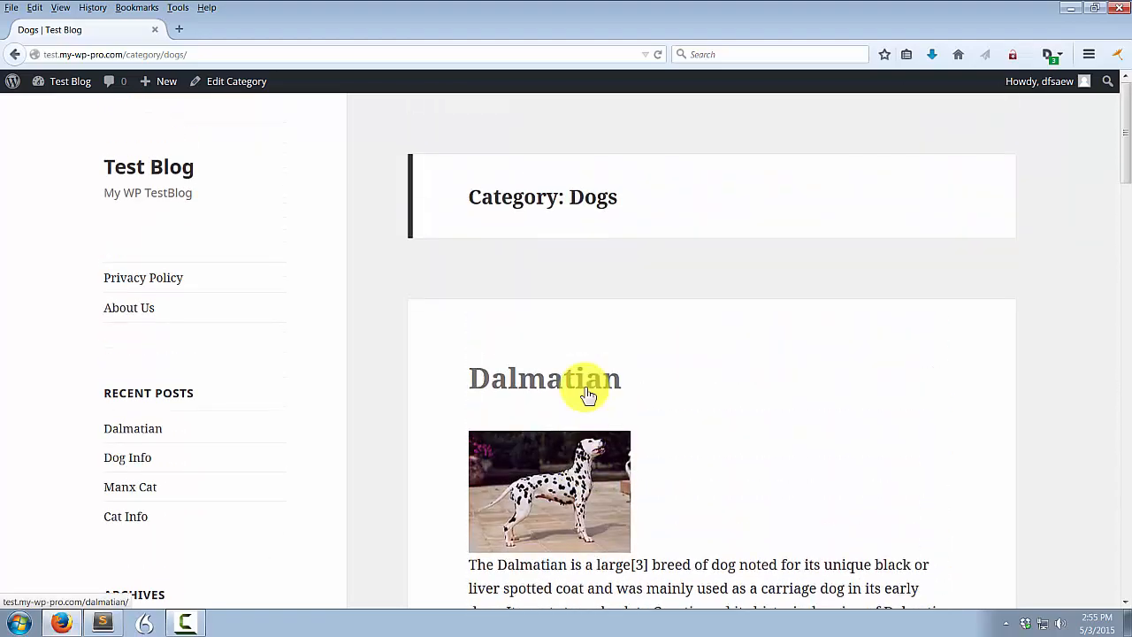
scroll(down, 3)
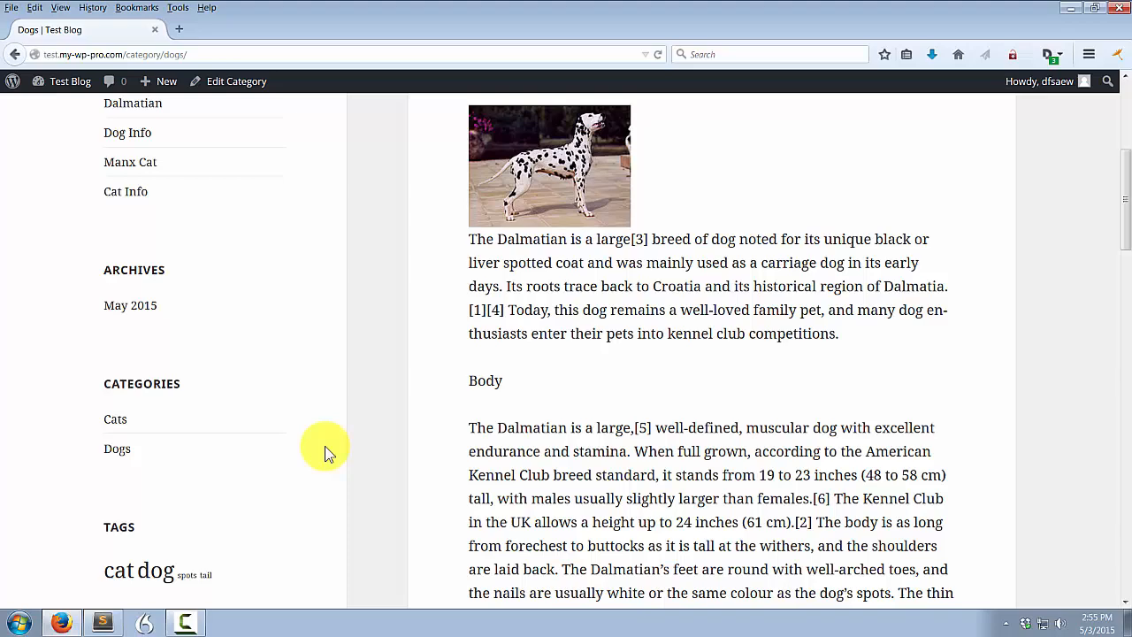
scroll(down, 3)
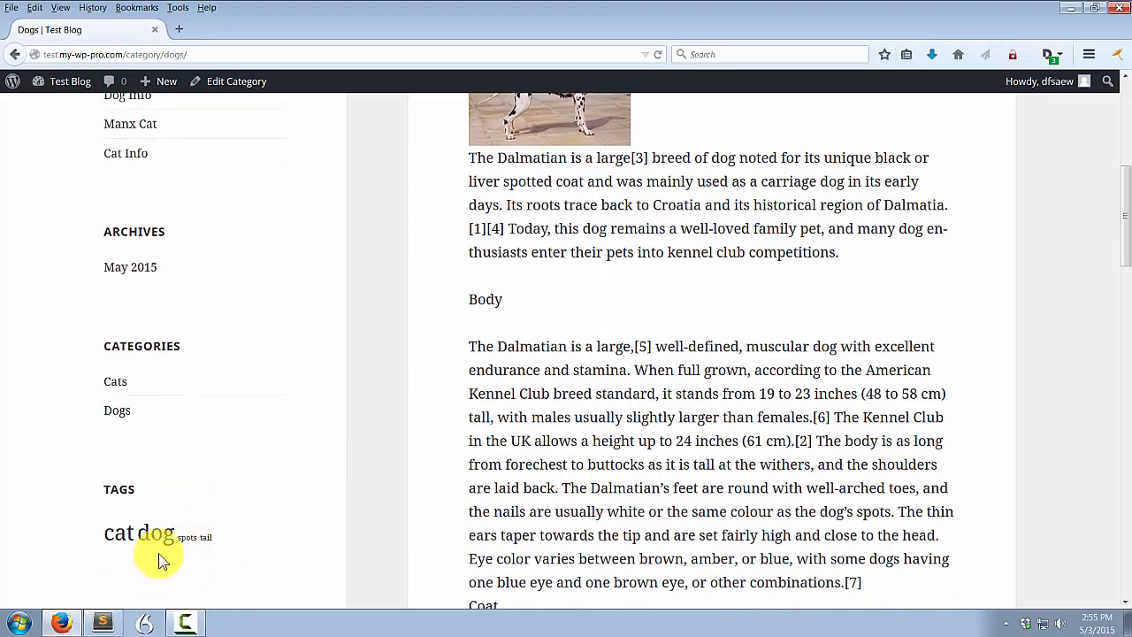
Browse the 'dog' tag archive showing the full Dalmatian post again
click(162, 531)
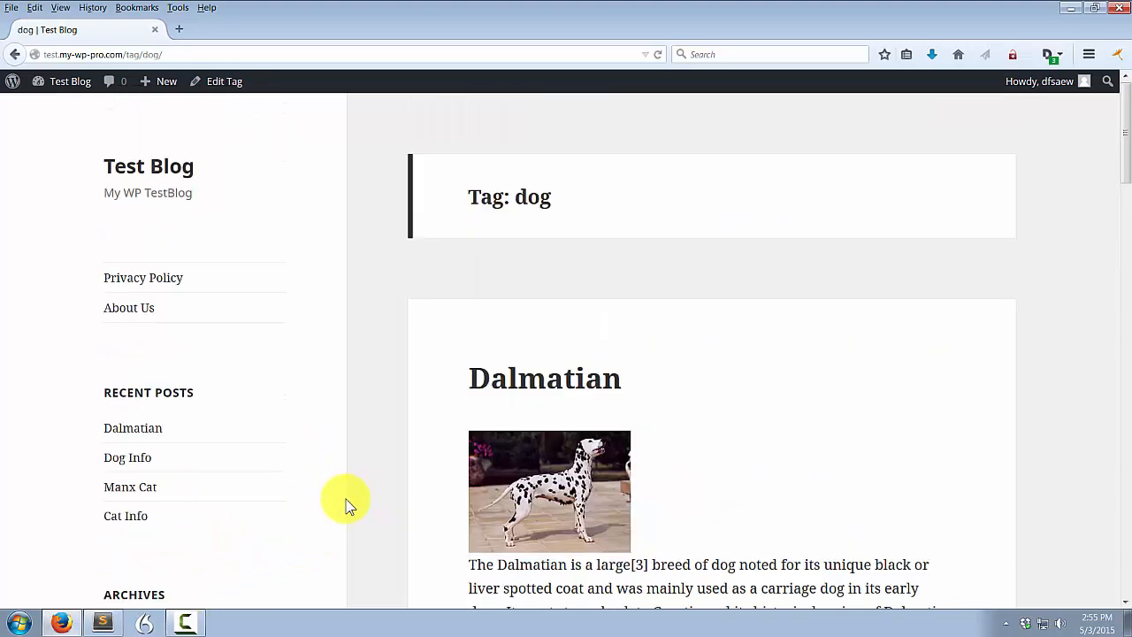
mouse_move(433, 410)
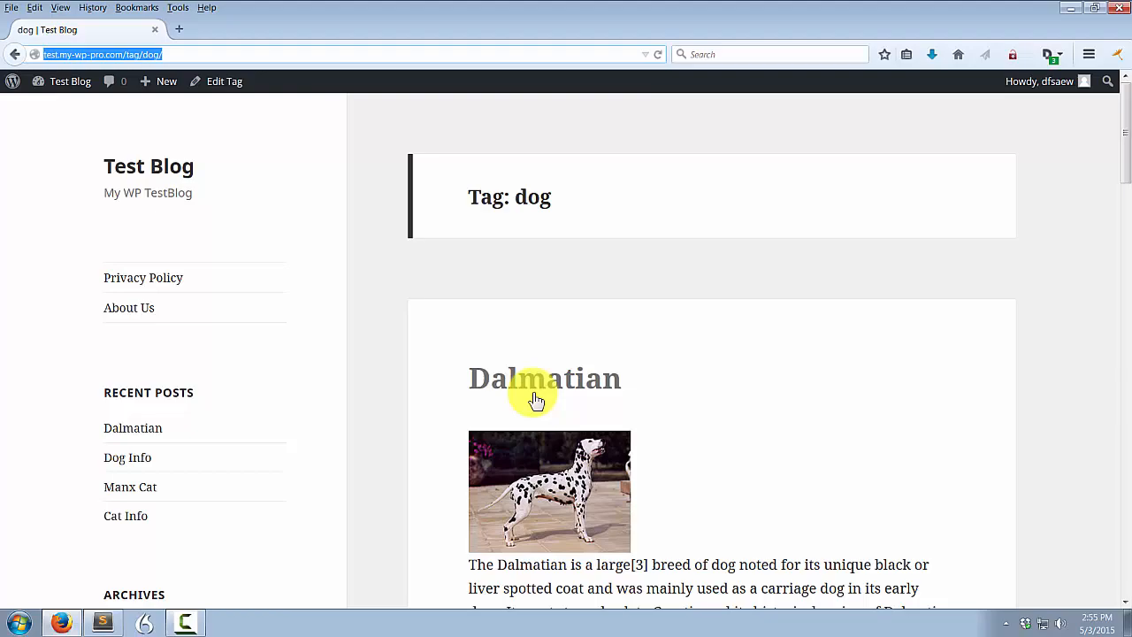
scroll(down, 3)
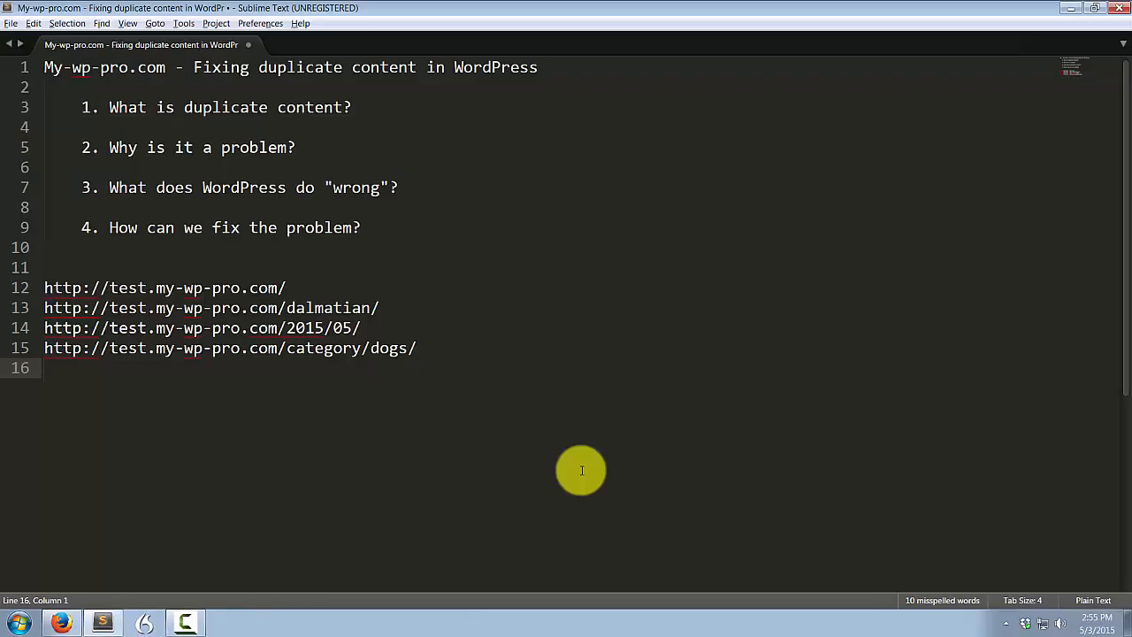
click(61, 622)
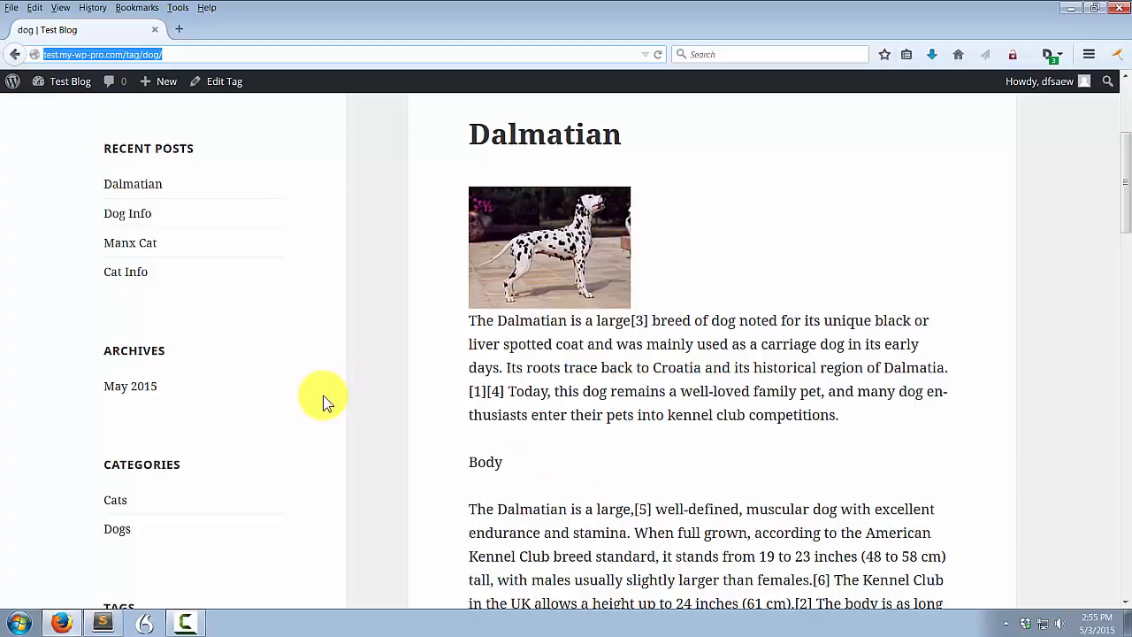
scroll(down, 3)
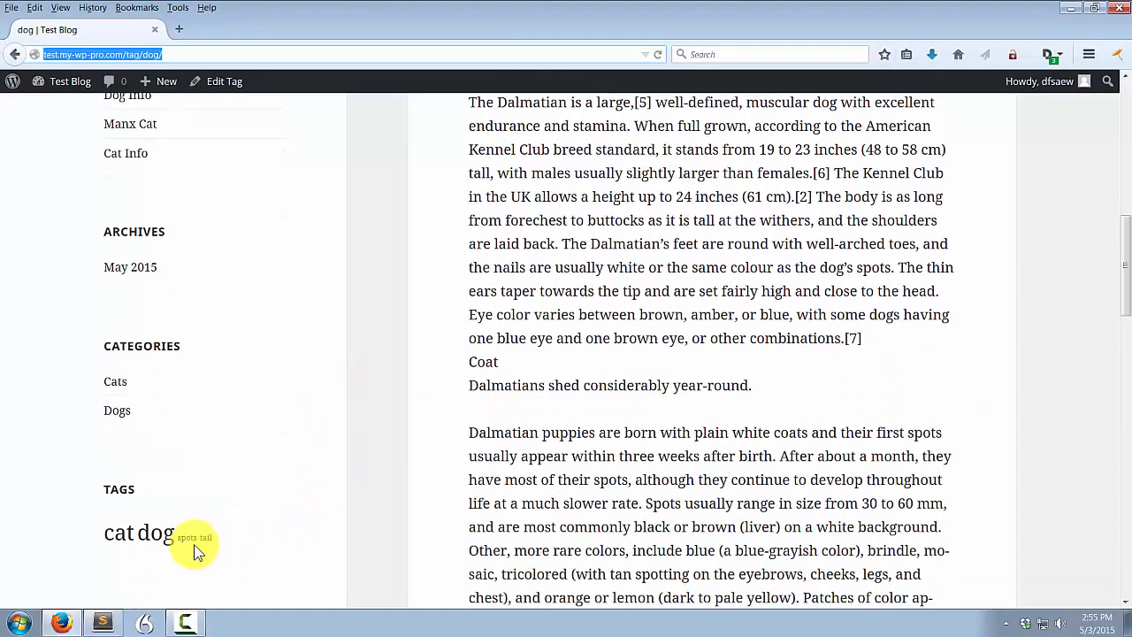
Browse the 'spots' tag archive, another duplicate location of the Dalmatian post
click(195, 538)
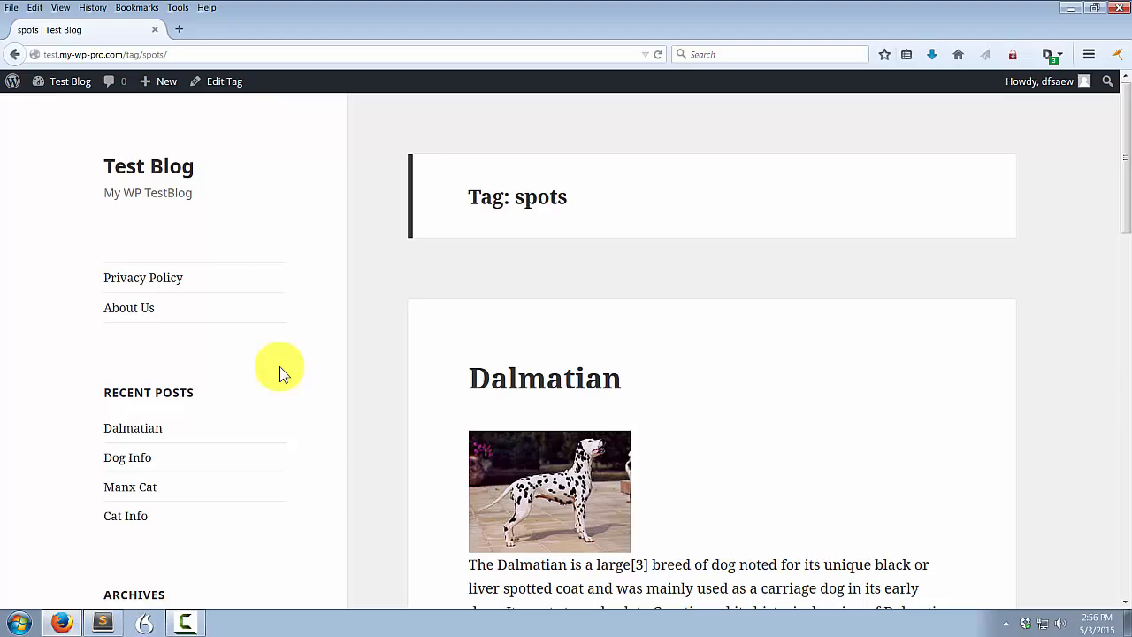
scroll(down, 3)
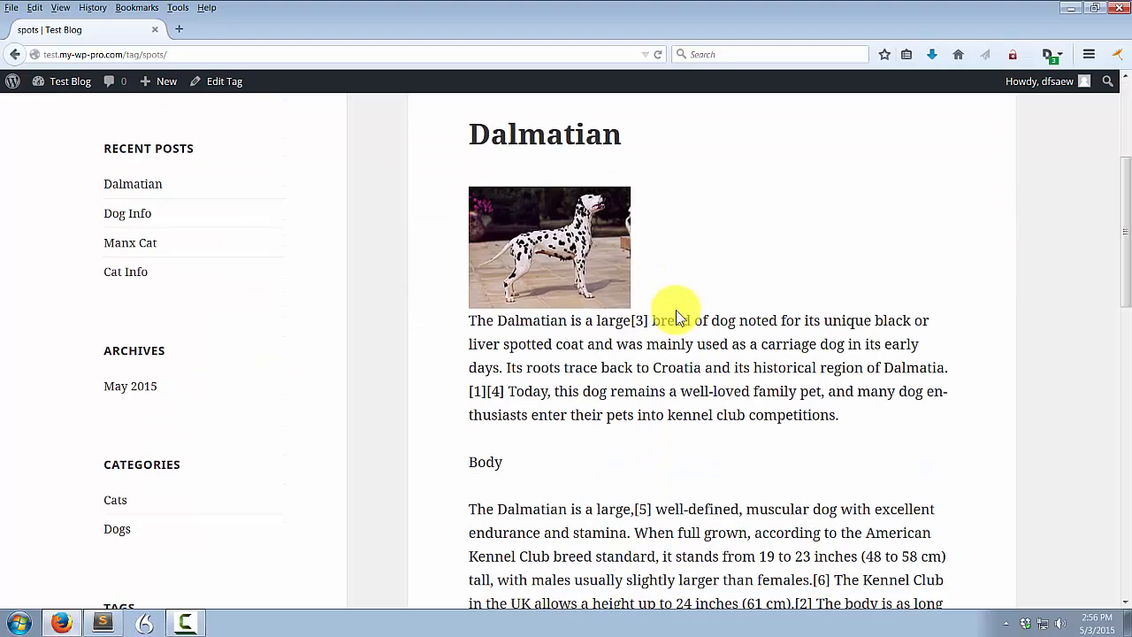
mouse_move(728, 319)
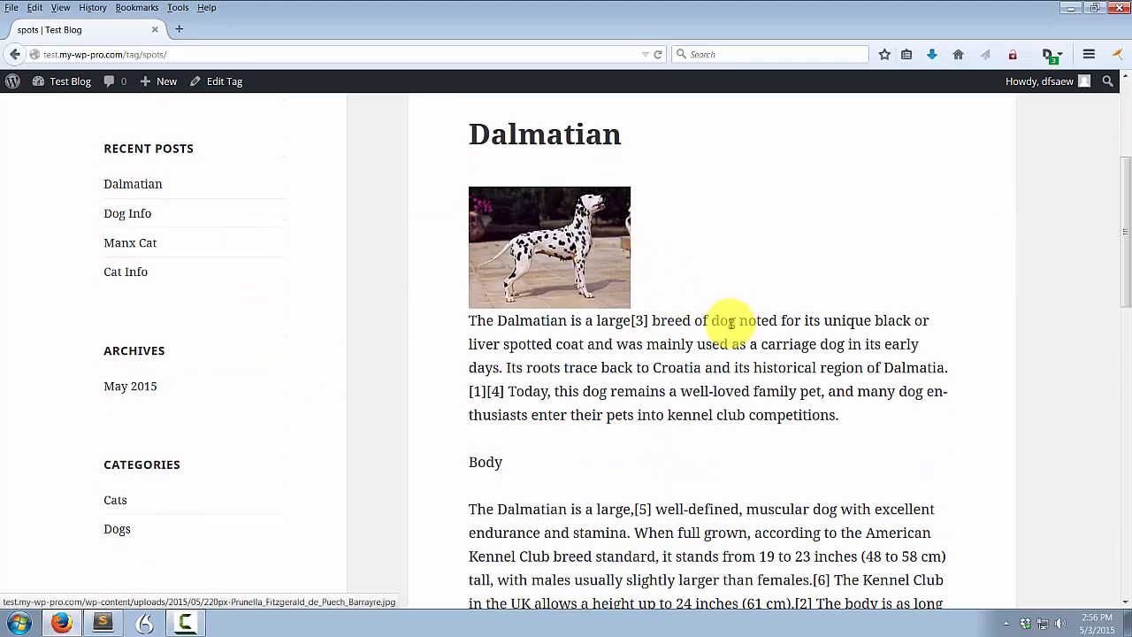
scroll(down, 3)
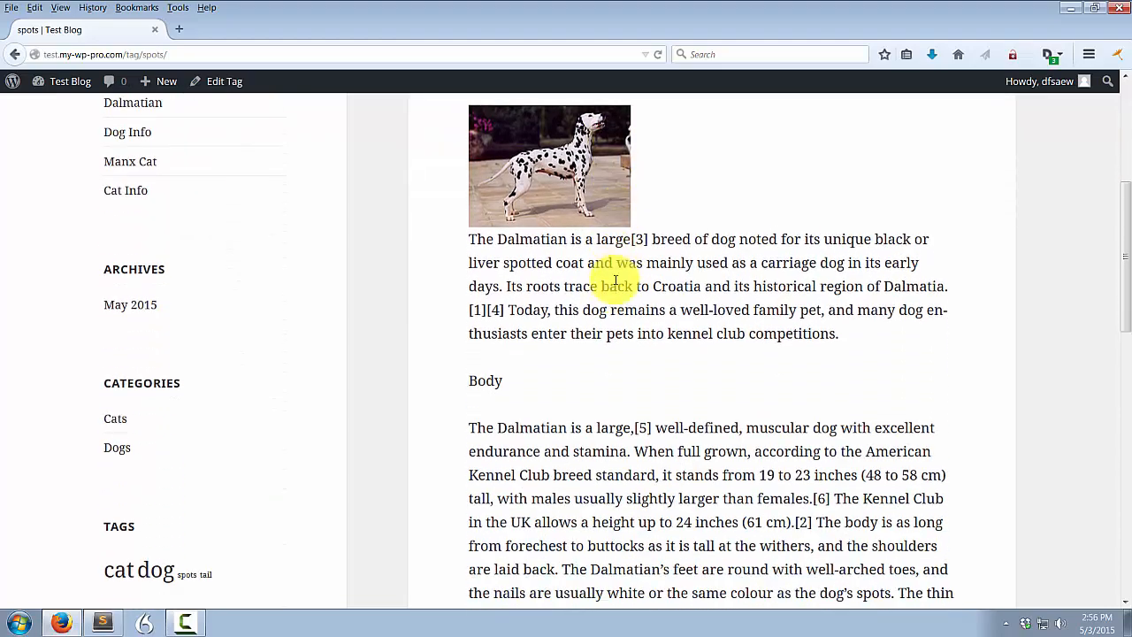
scroll(down, 3)
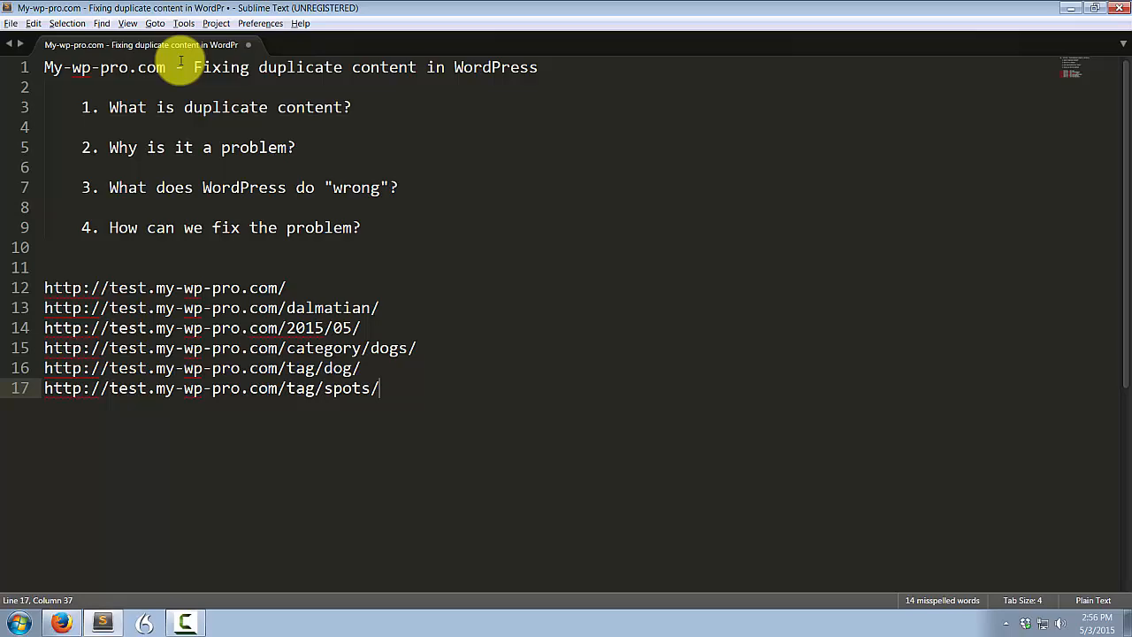
click(61, 623)
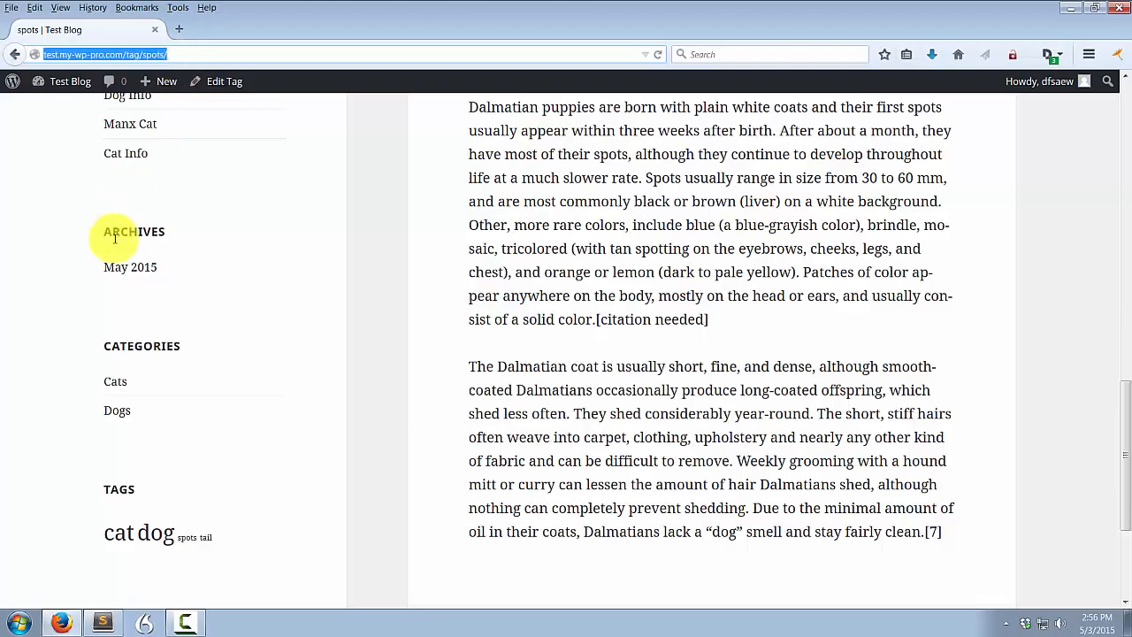
scroll(down, 3)
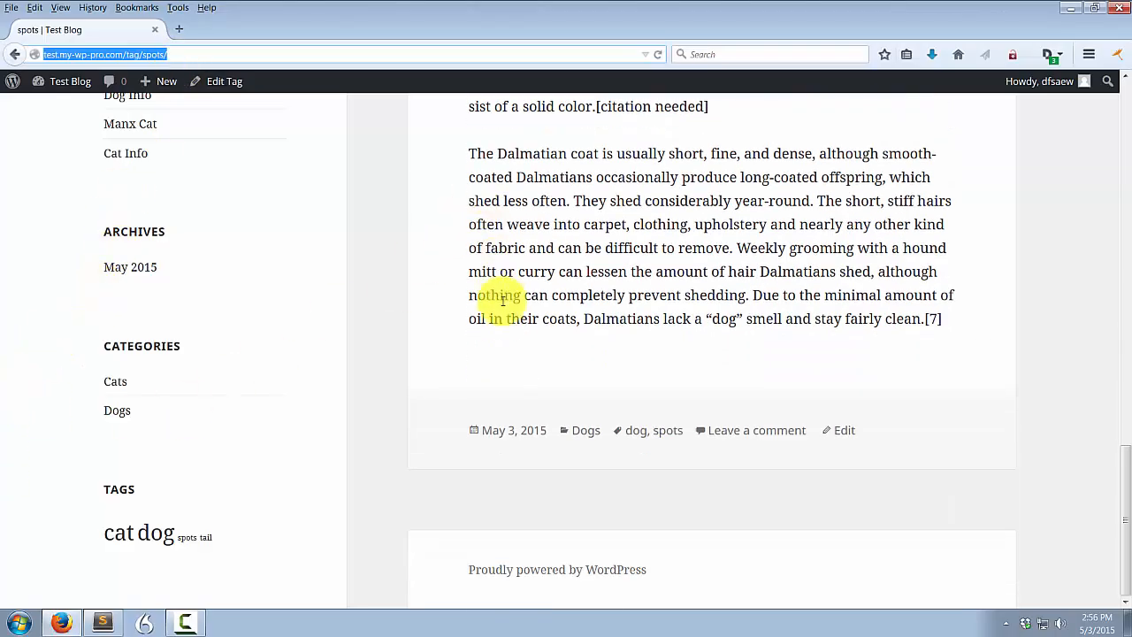
Go from the spots tag archive to the full Dalmatian post
scroll(up, 3)
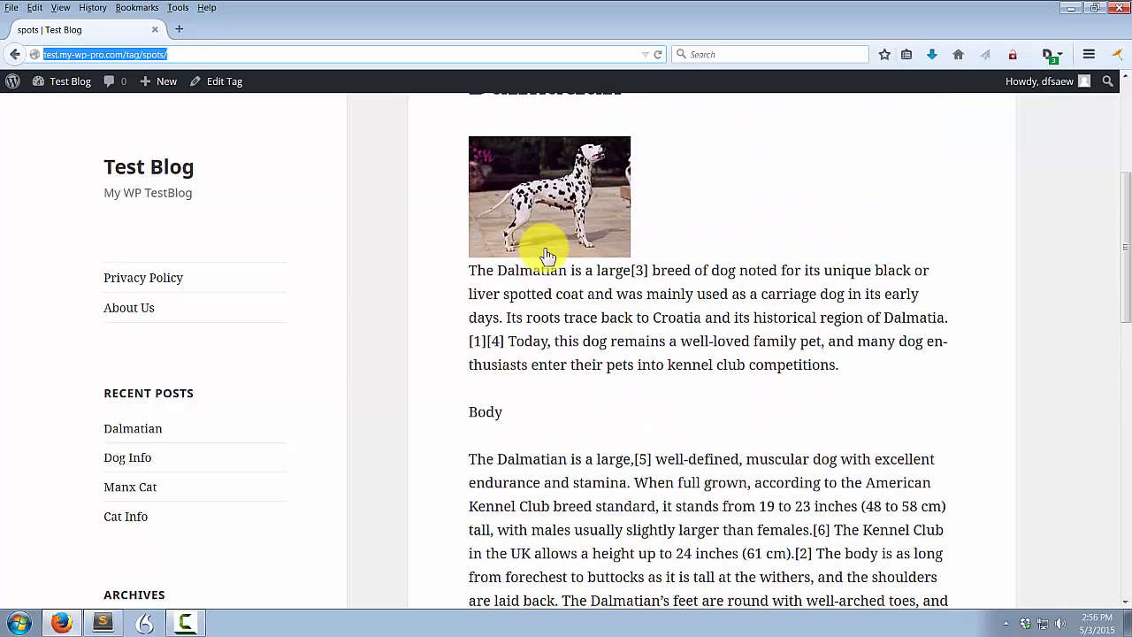
scroll(up, 3)
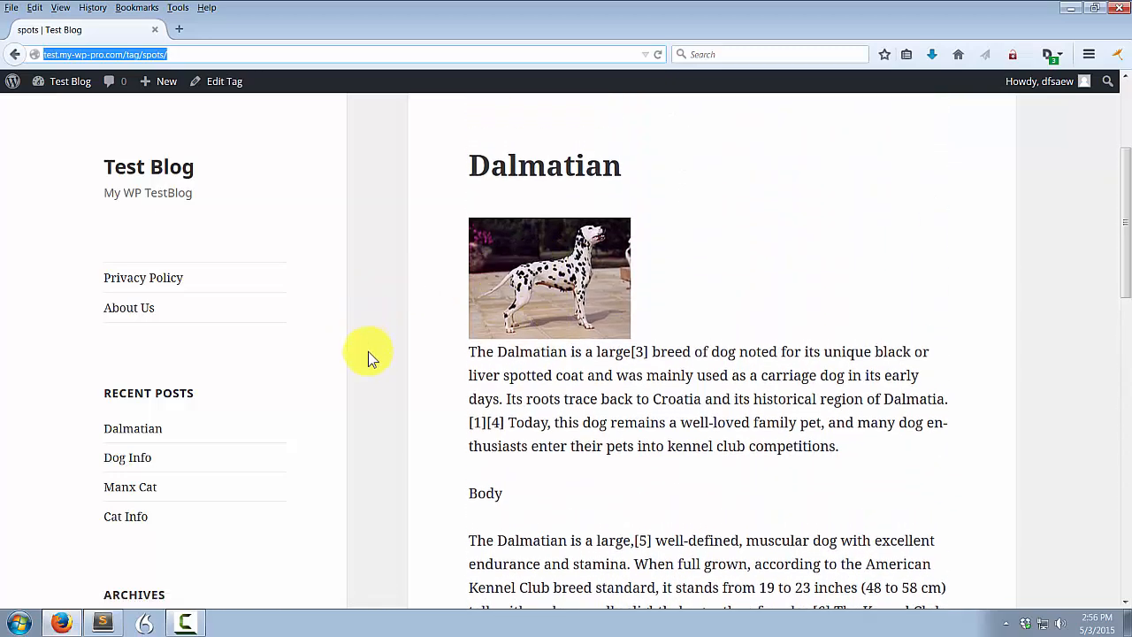
mouse_move(460, 399)
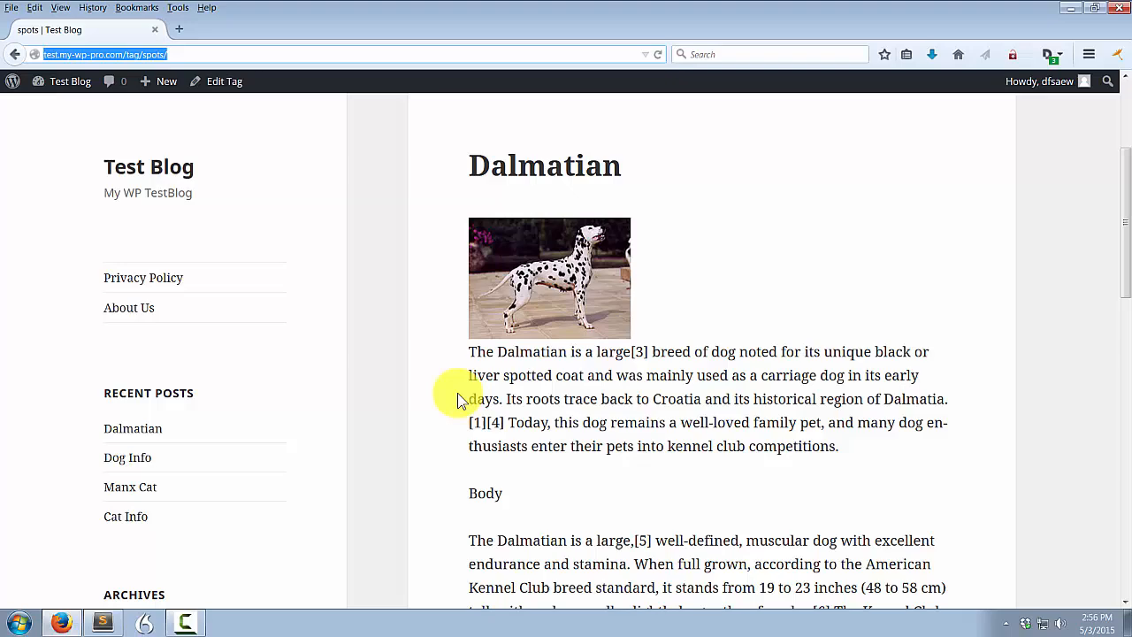
scroll(down, 3)
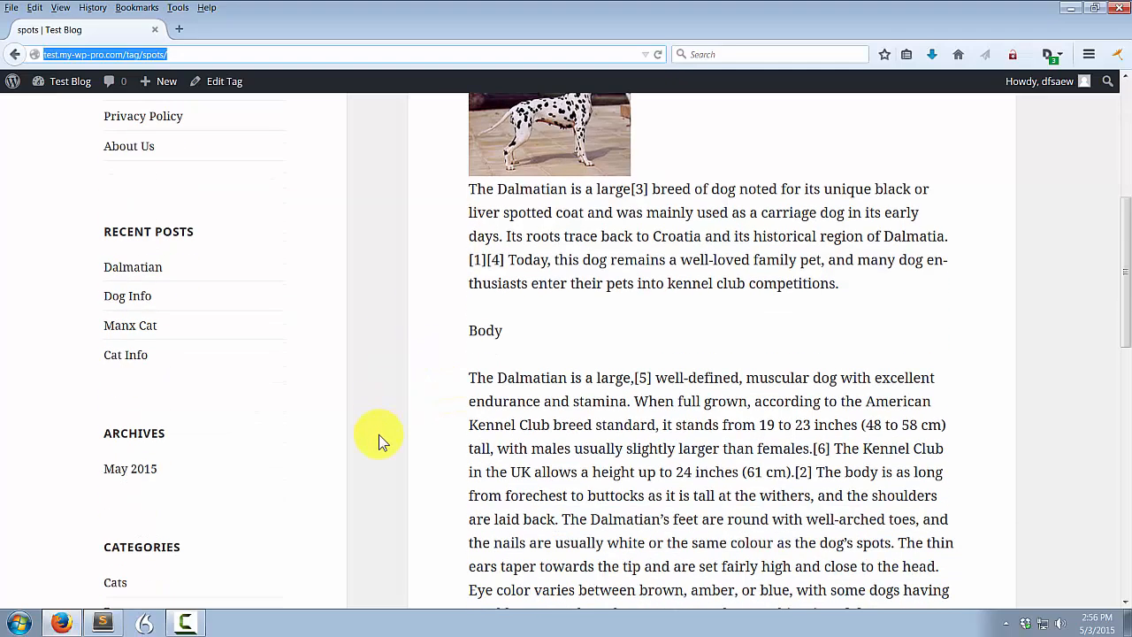
scroll(up, 3)
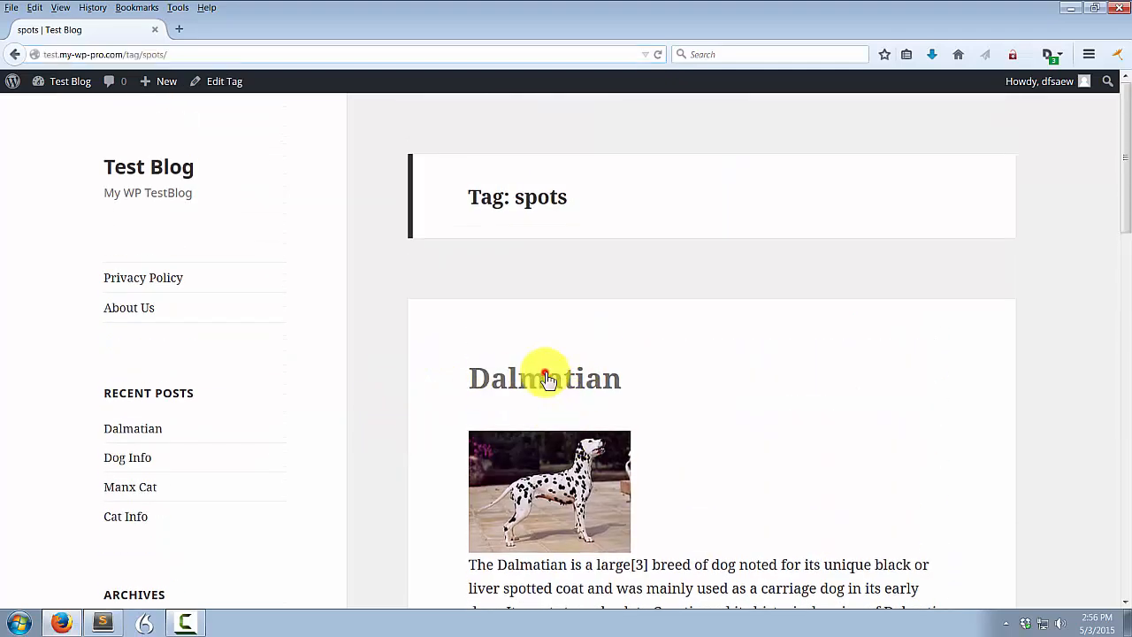
click(545, 378)
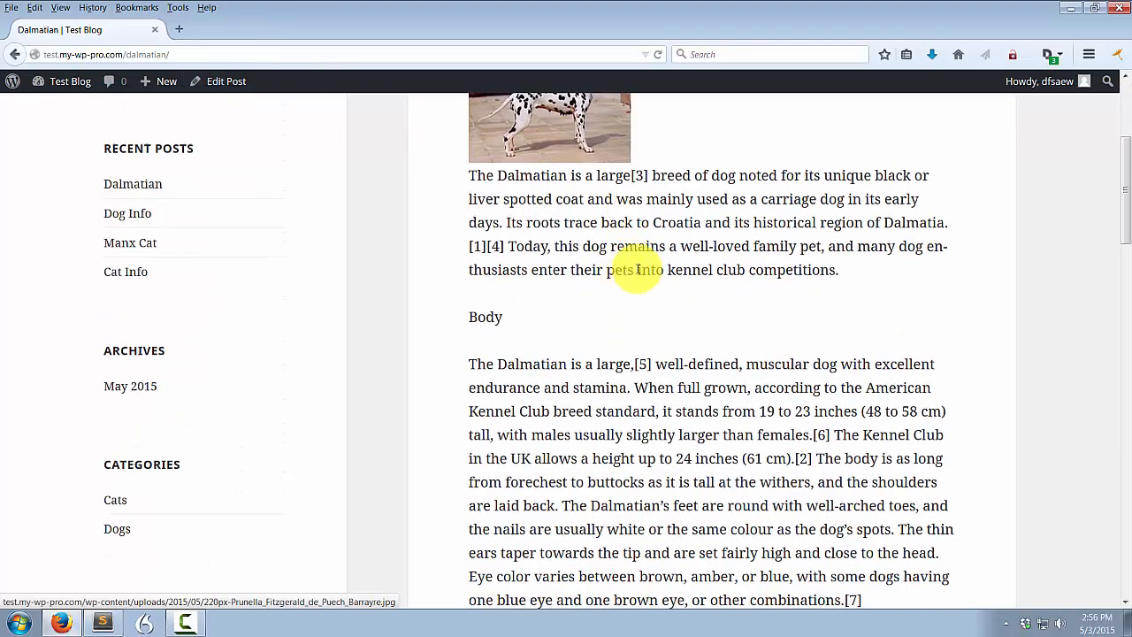
mouse_move(626, 325)
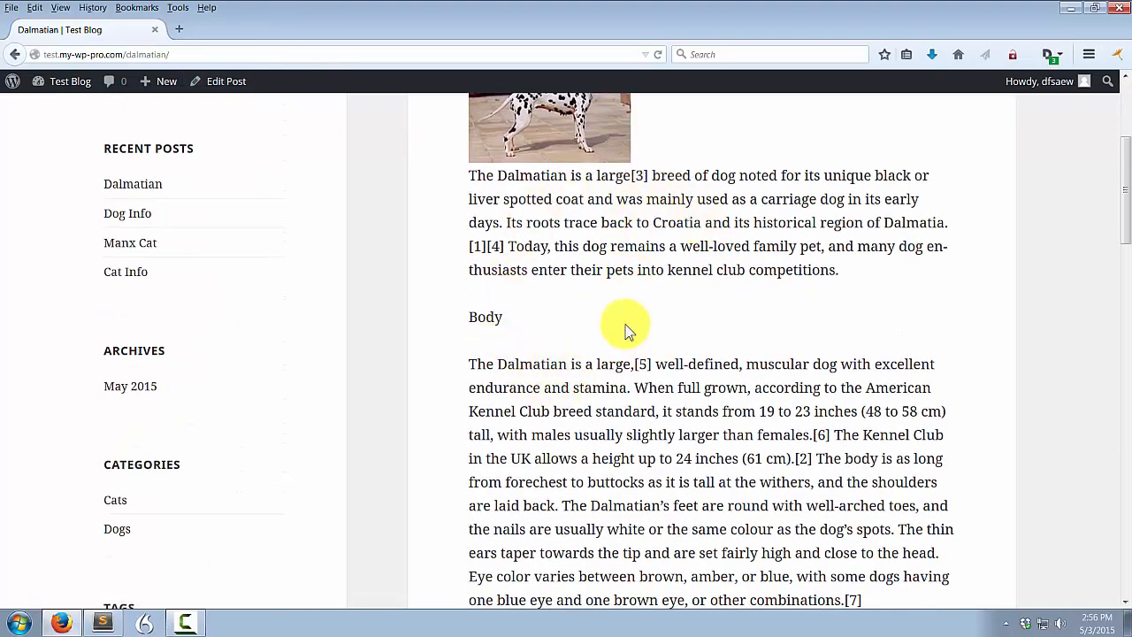
scroll(up, 3)
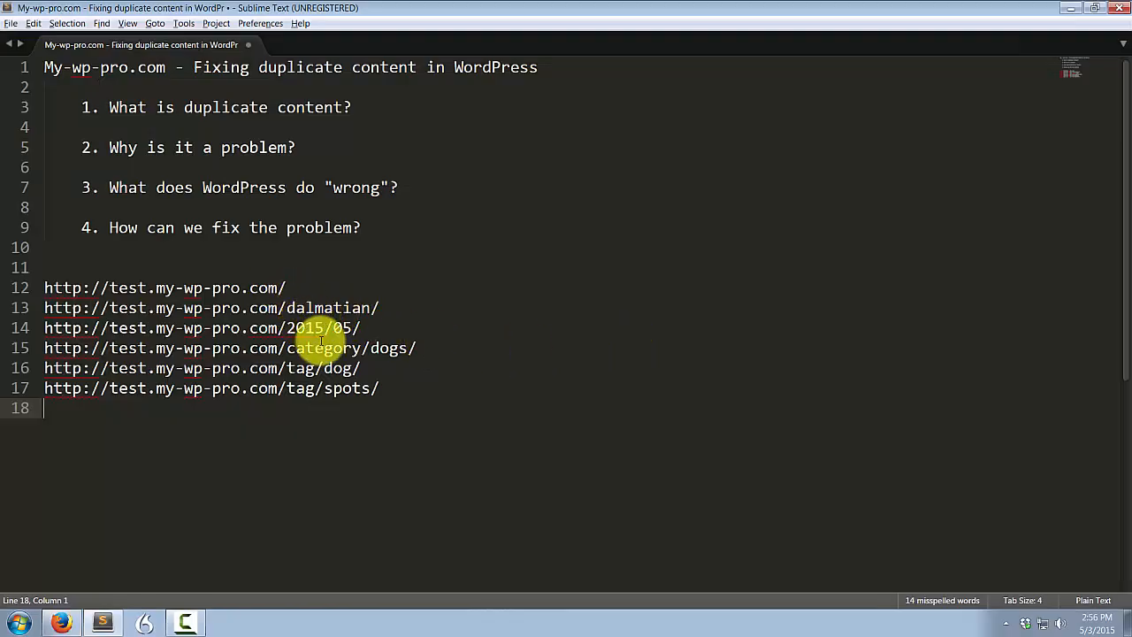
mouse_move(345, 389)
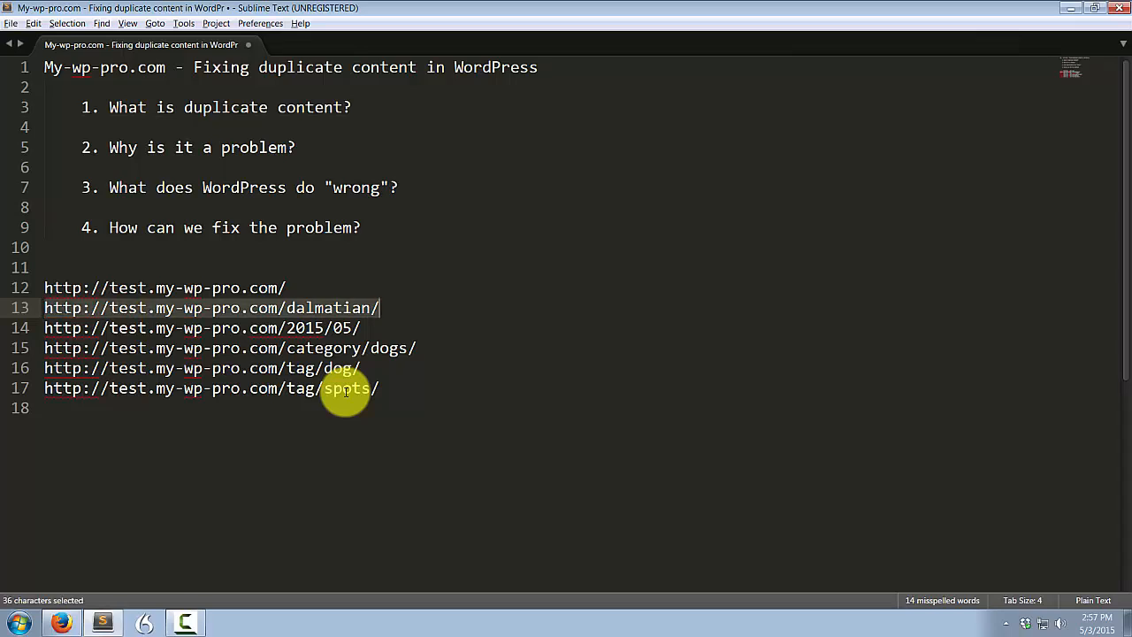
text(spots)
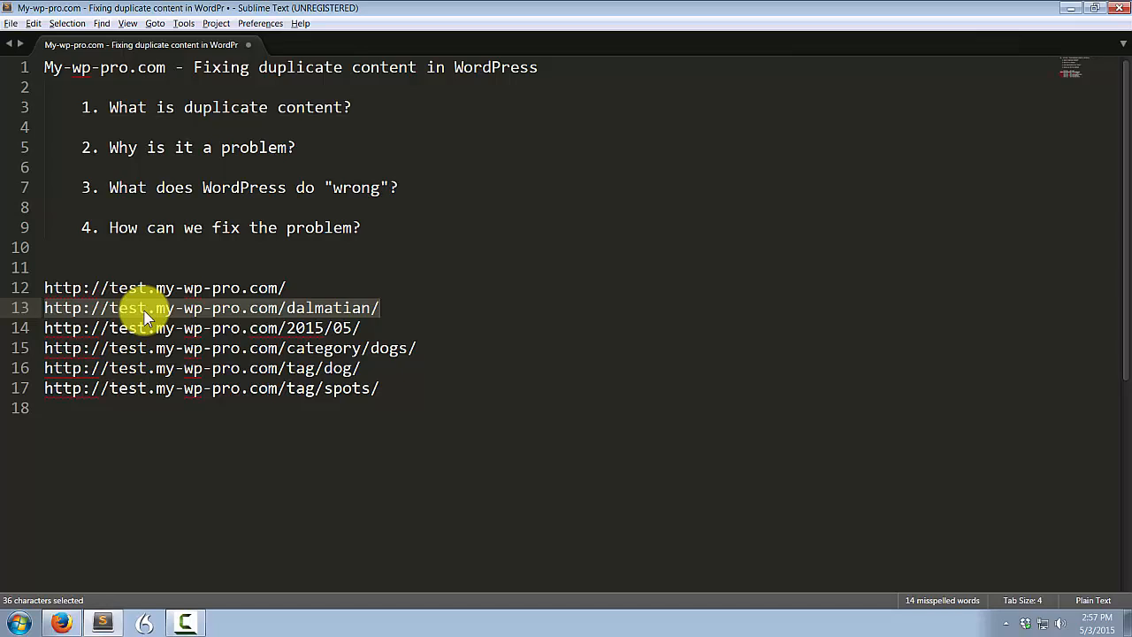
mouse_move(340, 336)
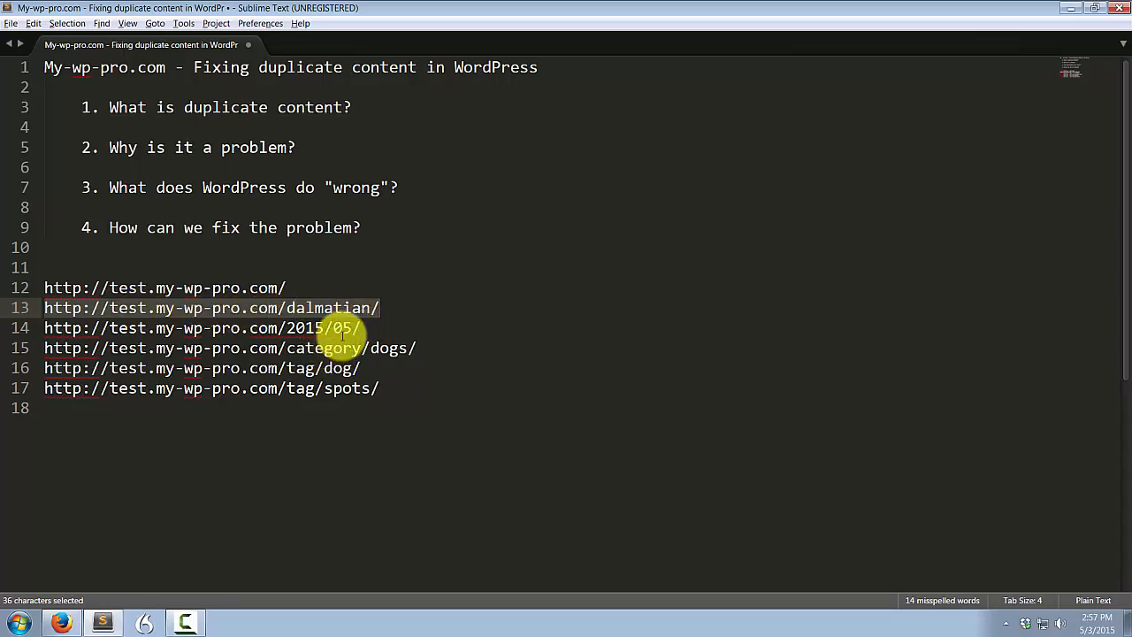
mouse_move(416, 346)
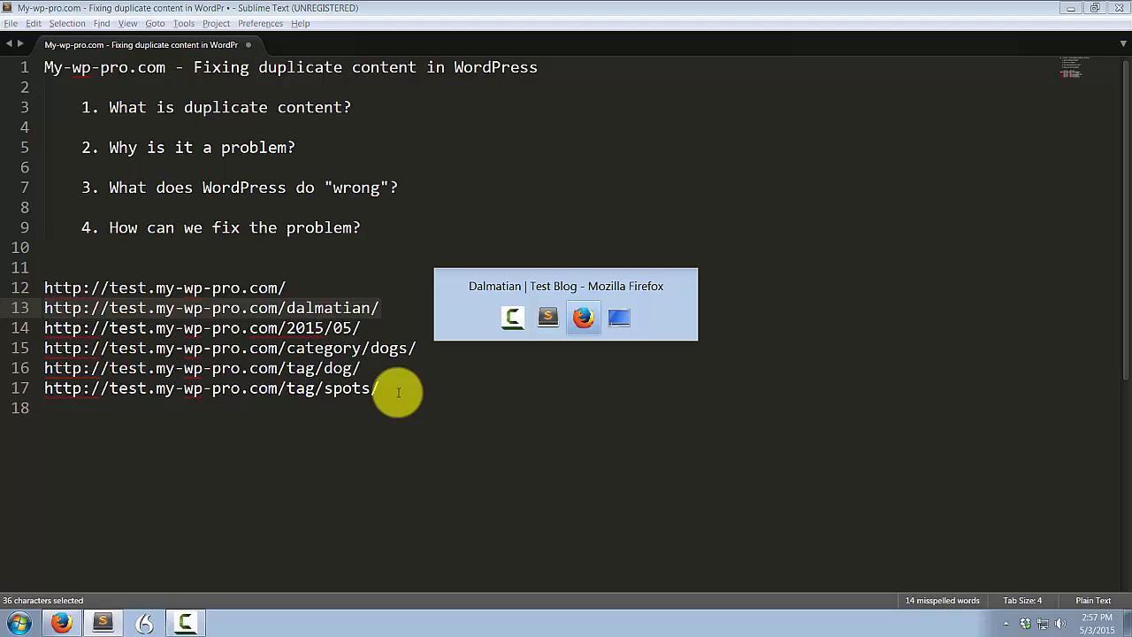
Return to the blog and look through the Dogs category archive
click(584, 304)
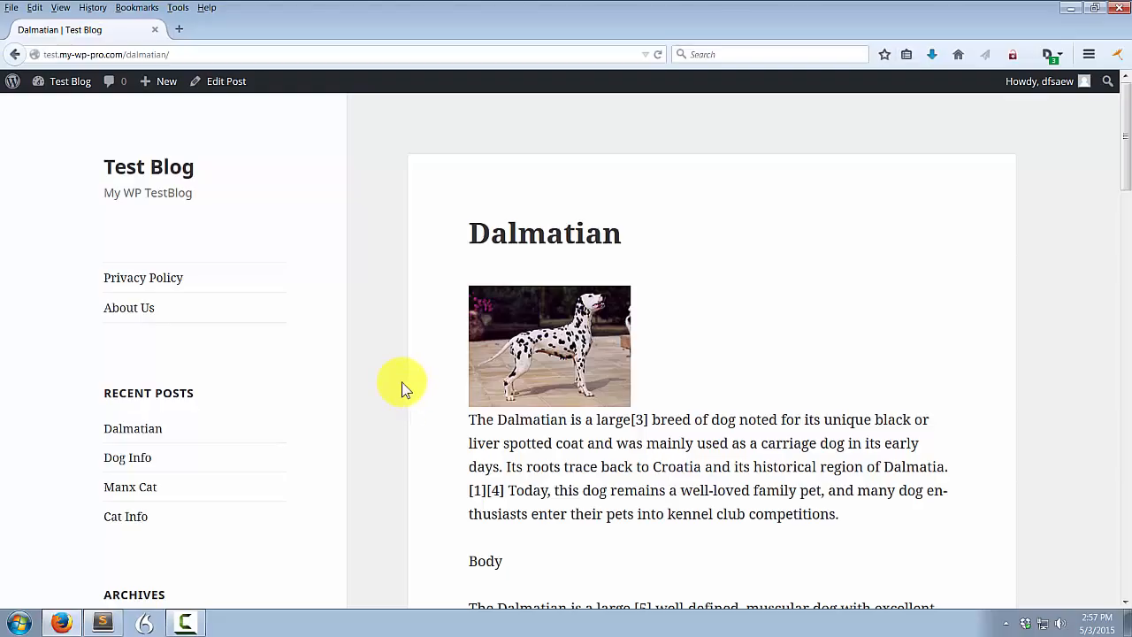
scroll(down, 3)
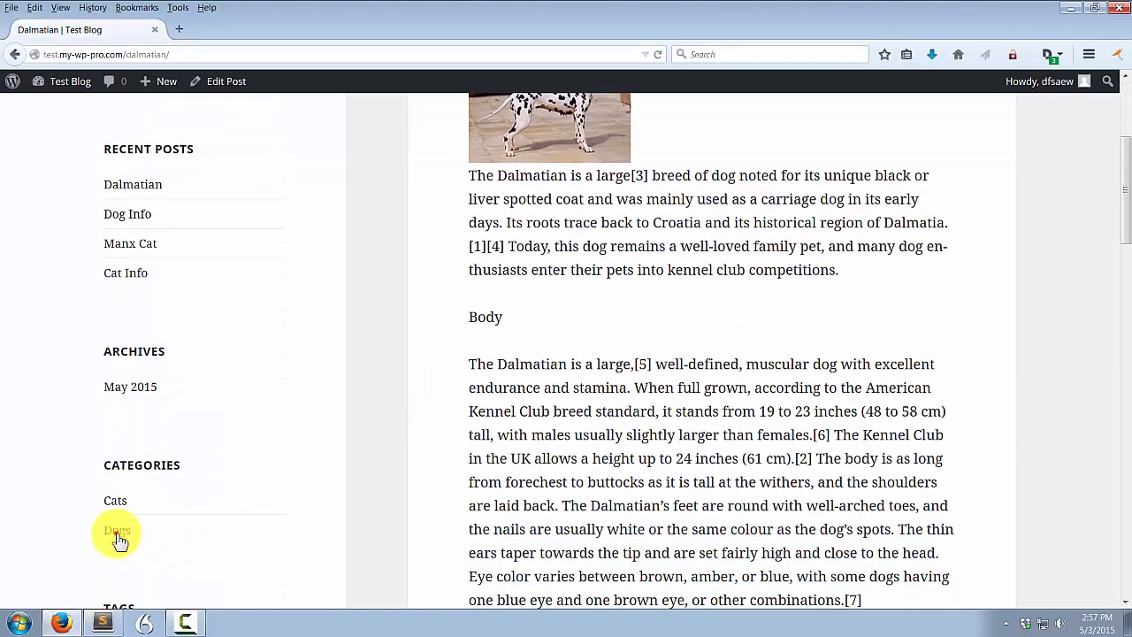
click(117, 529)
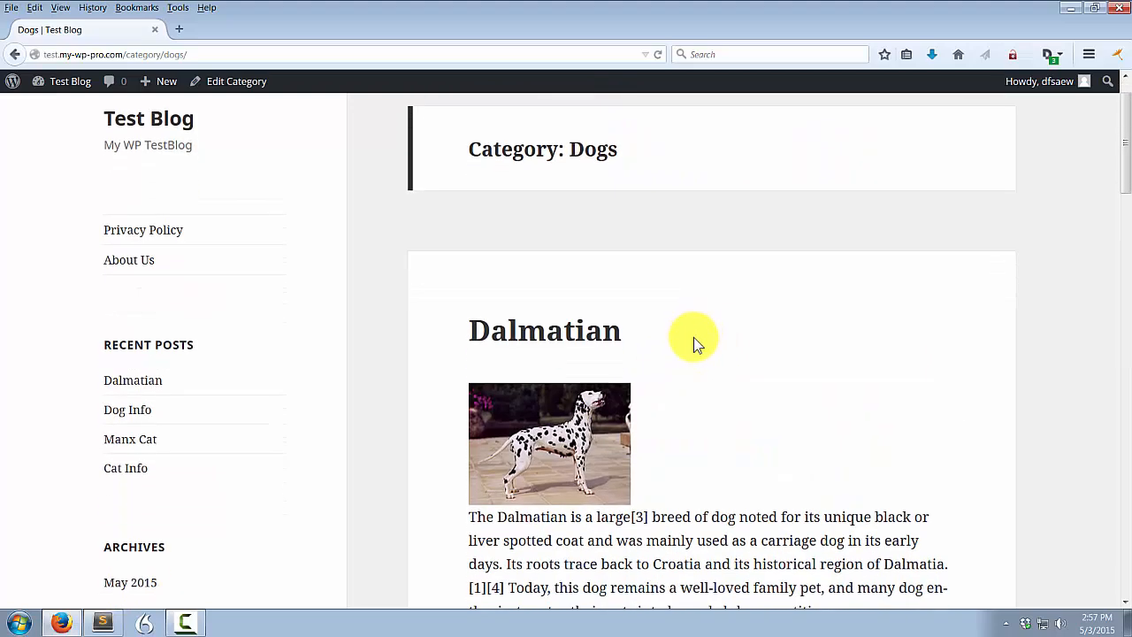
scroll(up, 3)
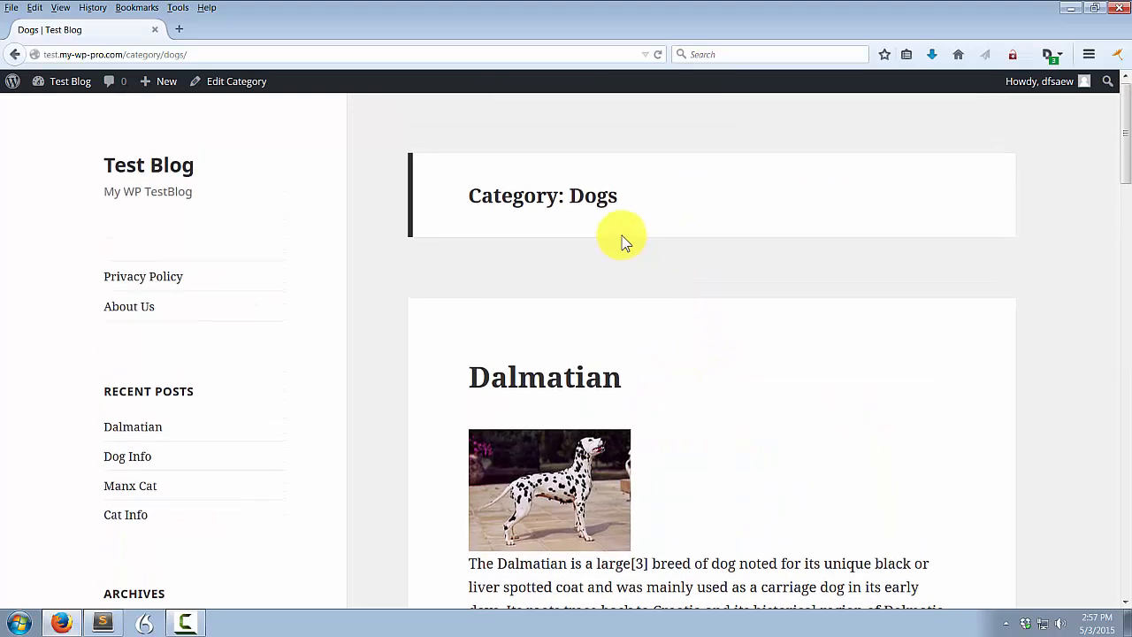
scroll(down, 3)
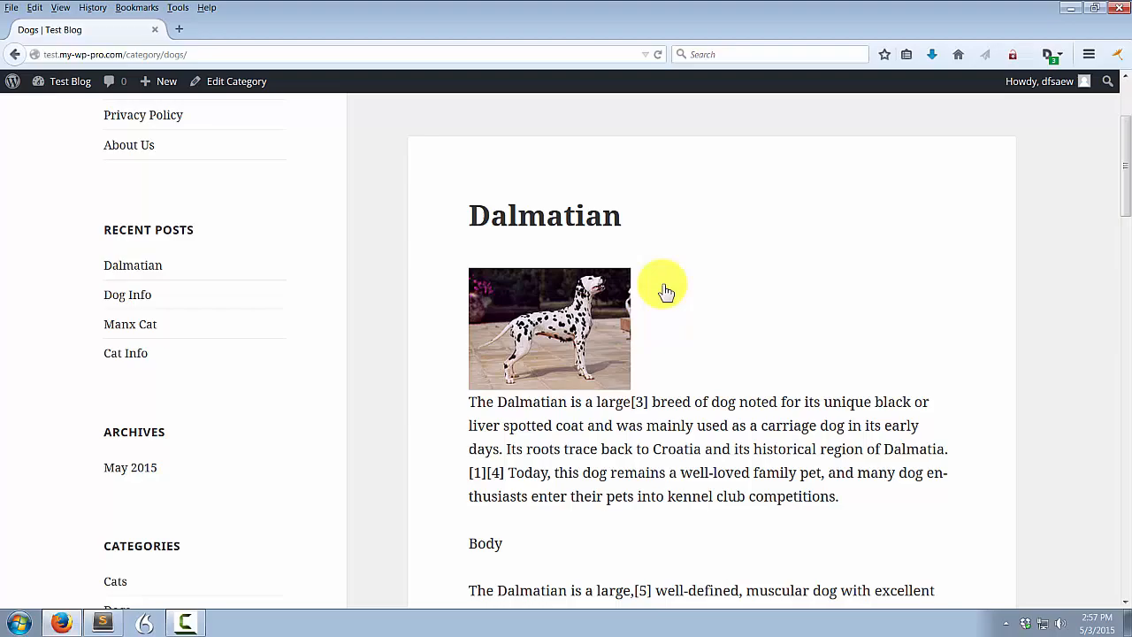
scroll(down, 3)
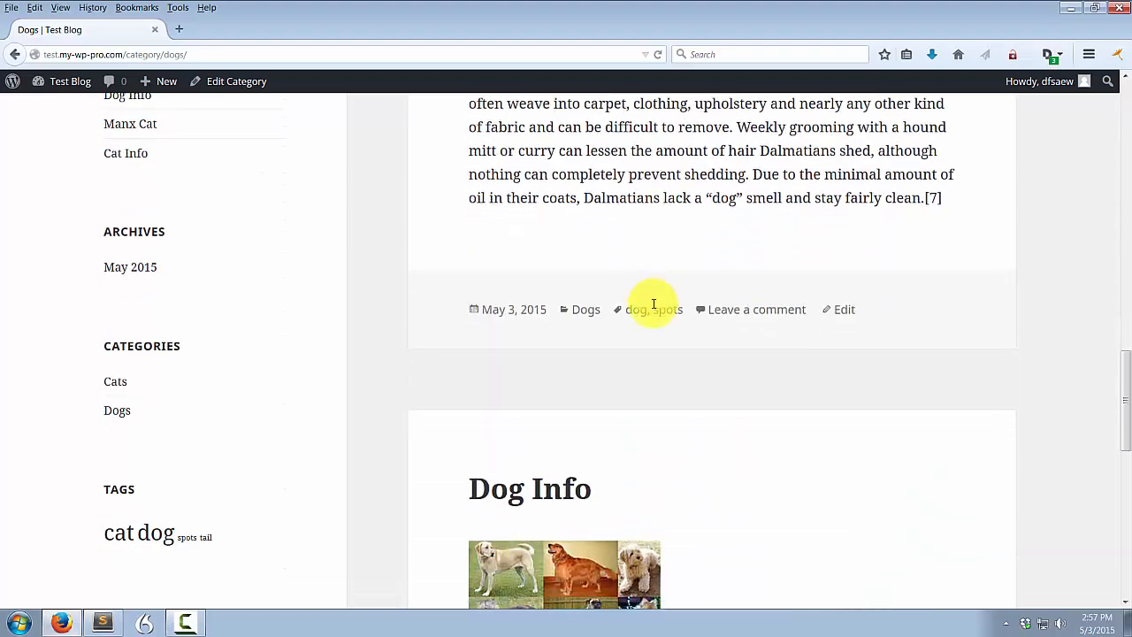
scroll(down, 3)
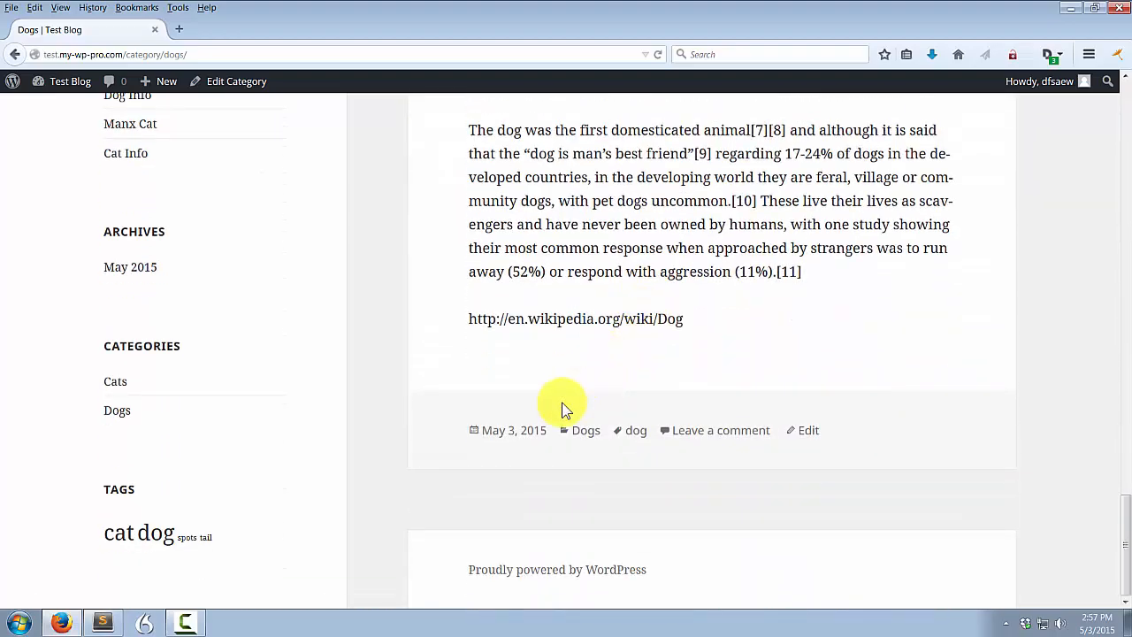
scroll(up, 3)
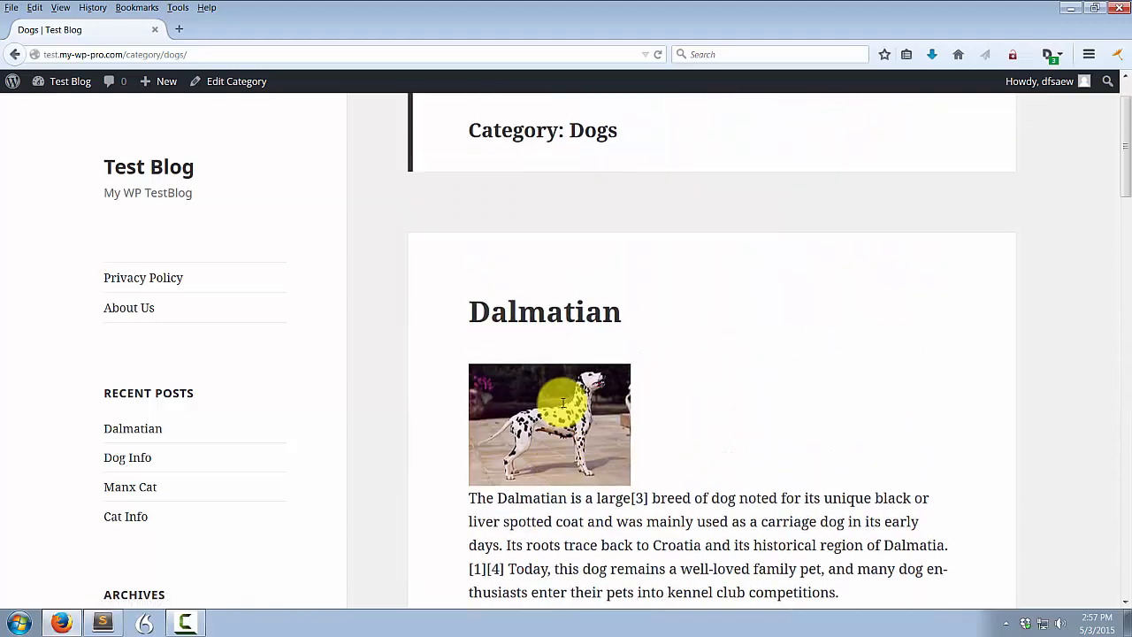
Reach the single Dalmatian post page from the Dogs category archive
click(545, 311)
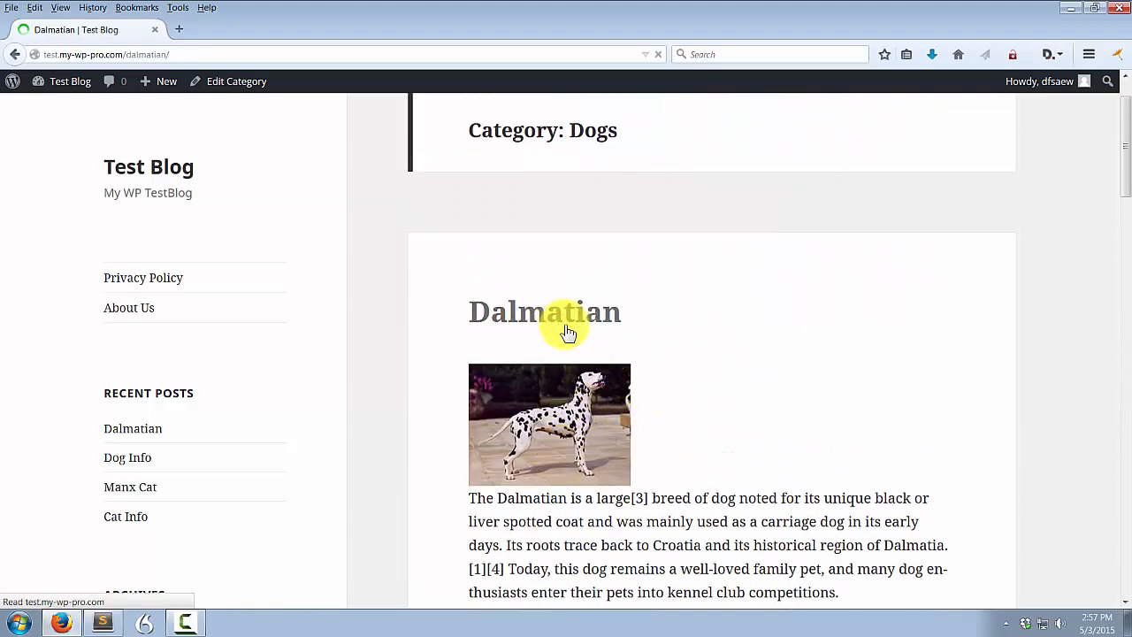
click(545, 311)
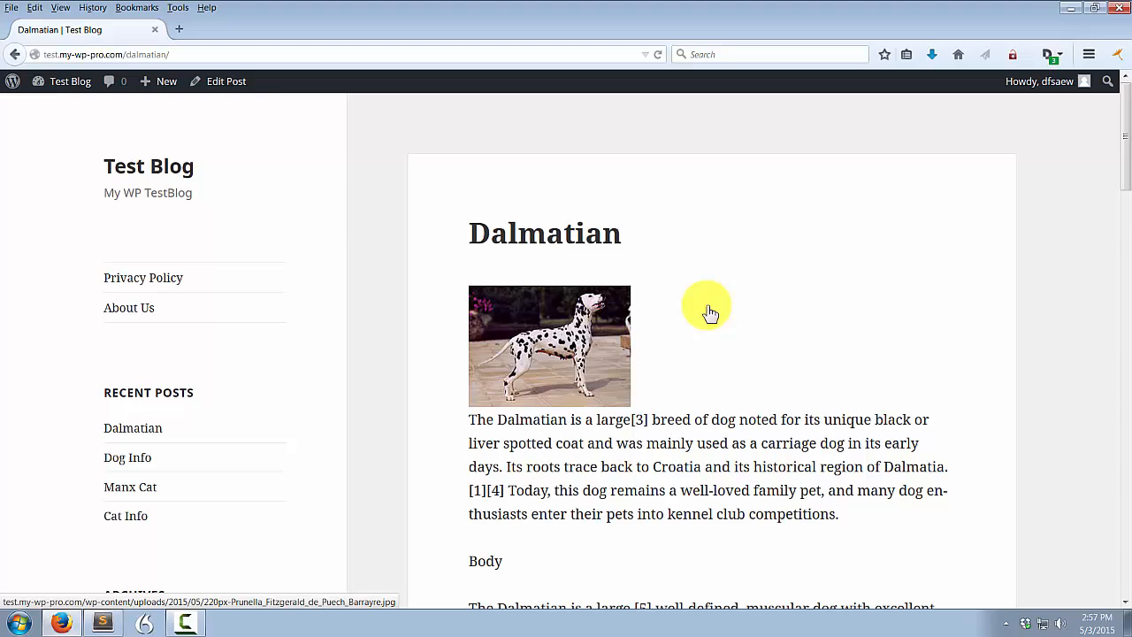
mouse_move(722, 337)
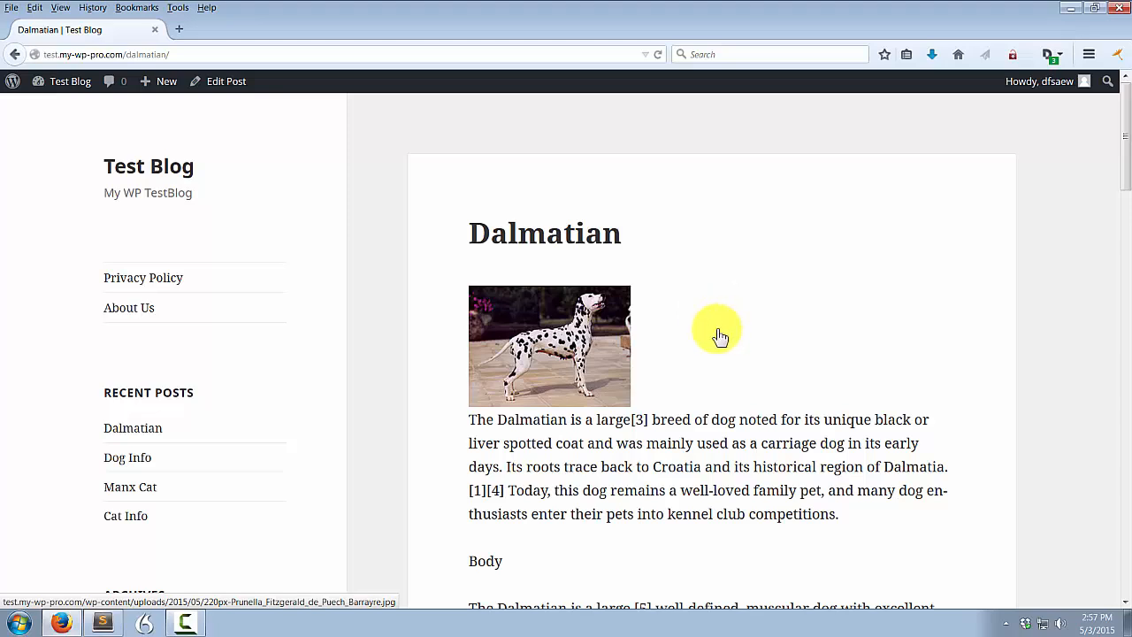
mouse_move(718, 336)
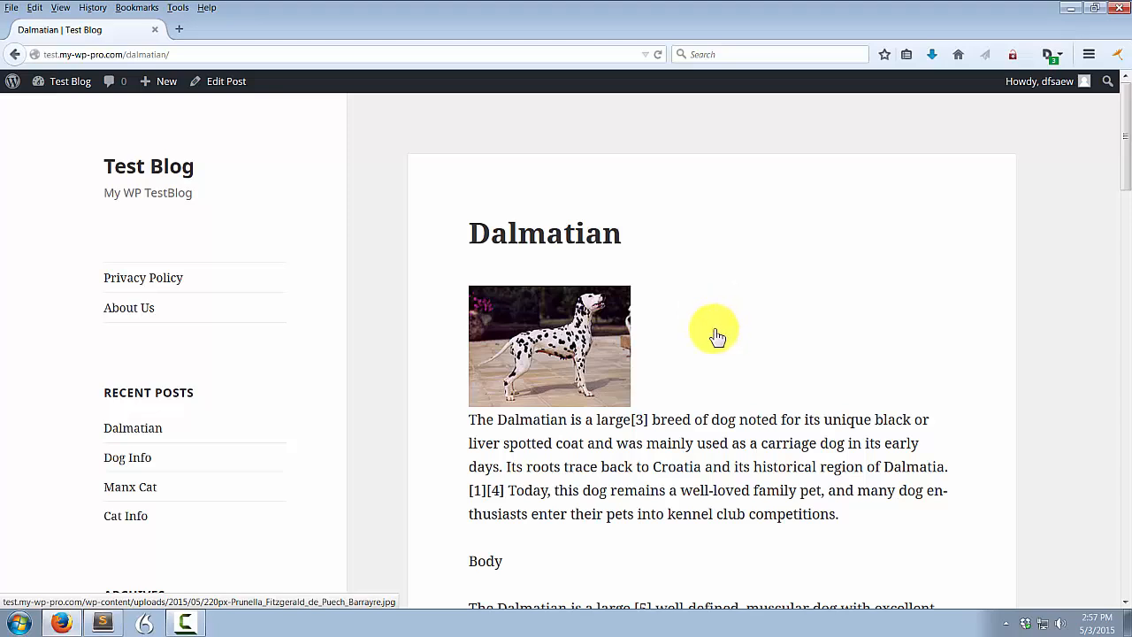
mouse_move(739, 343)
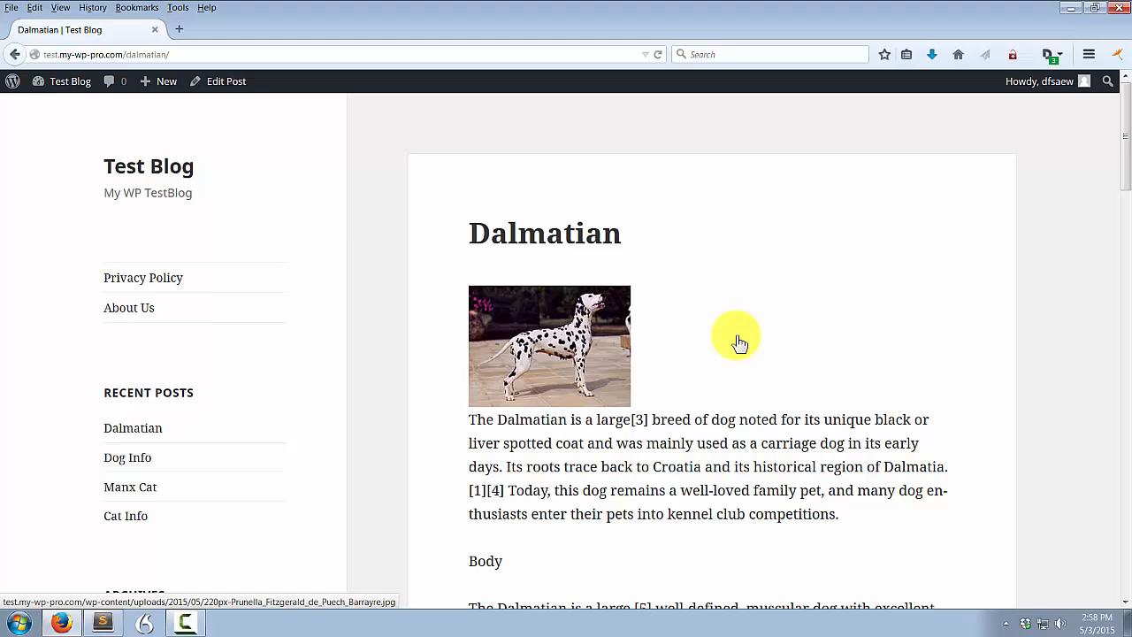
mouse_move(734, 344)
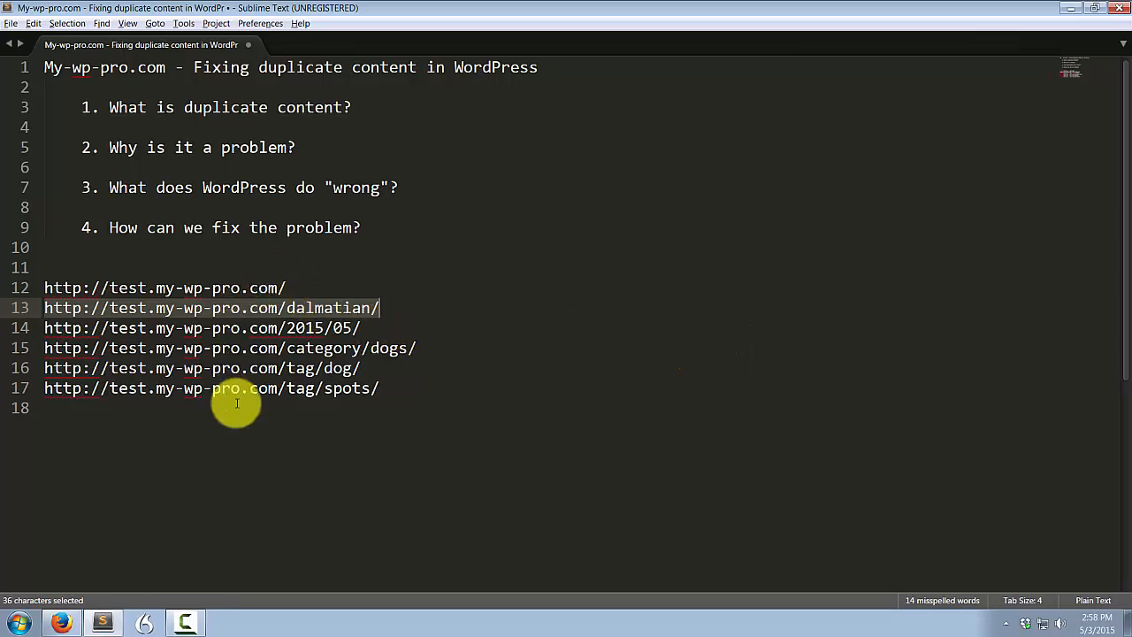
mouse_move(298, 414)
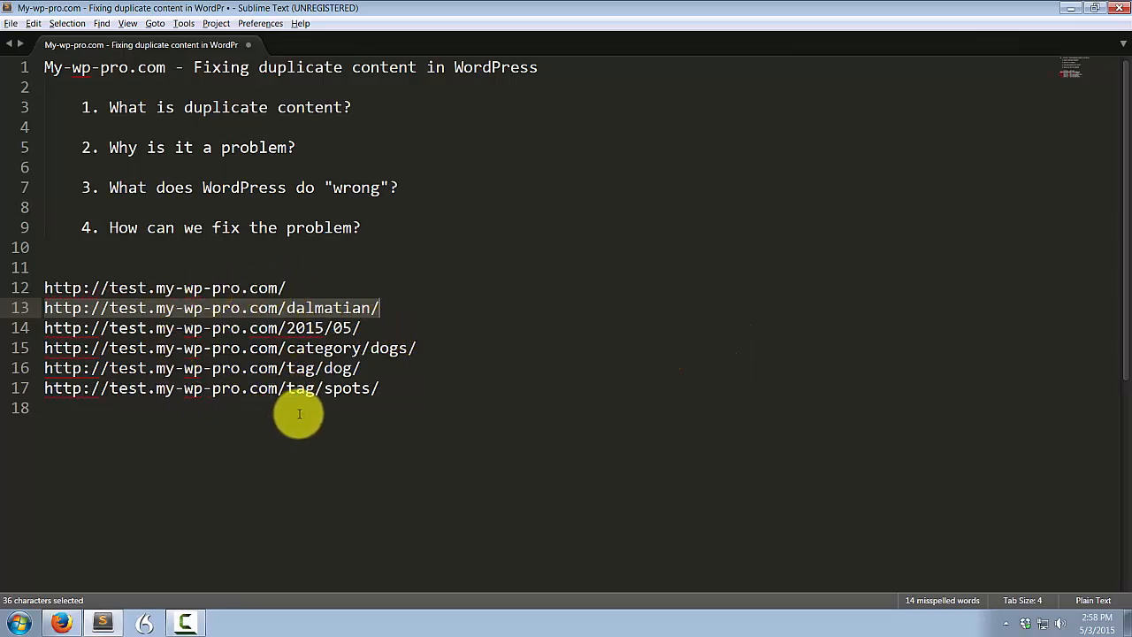
mouse_move(368, 431)
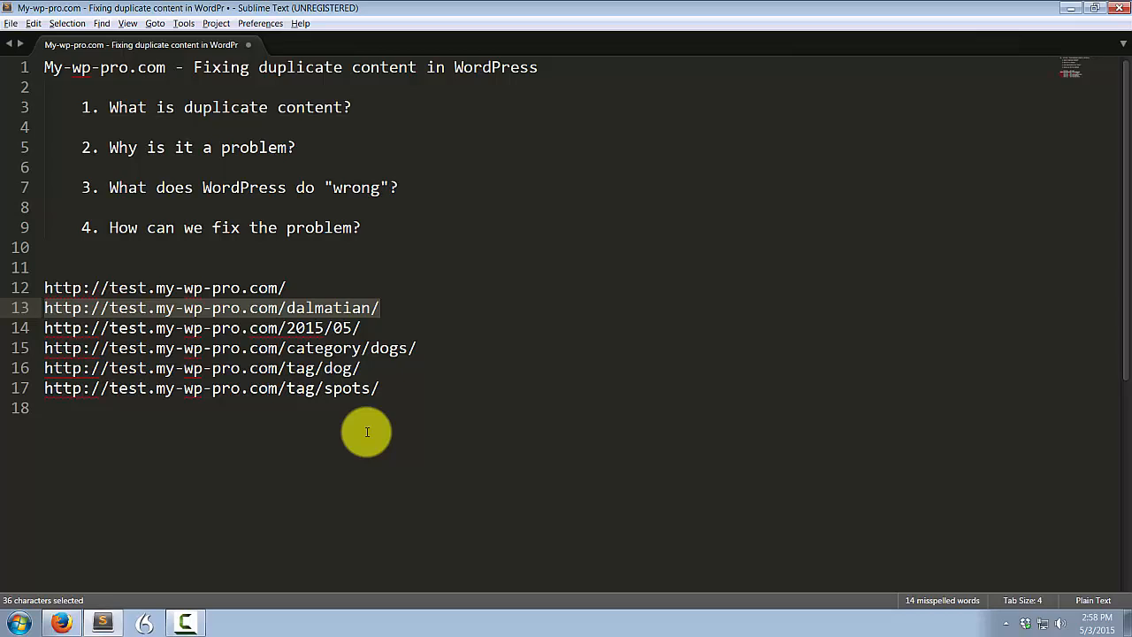
mouse_move(403, 436)
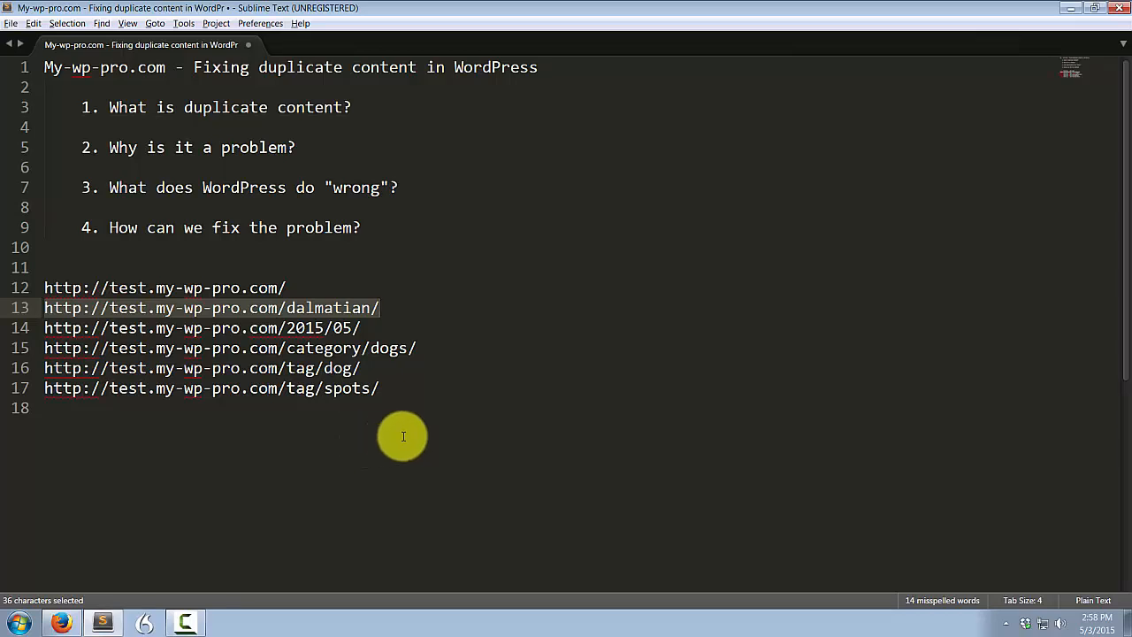
mouse_move(396, 425)
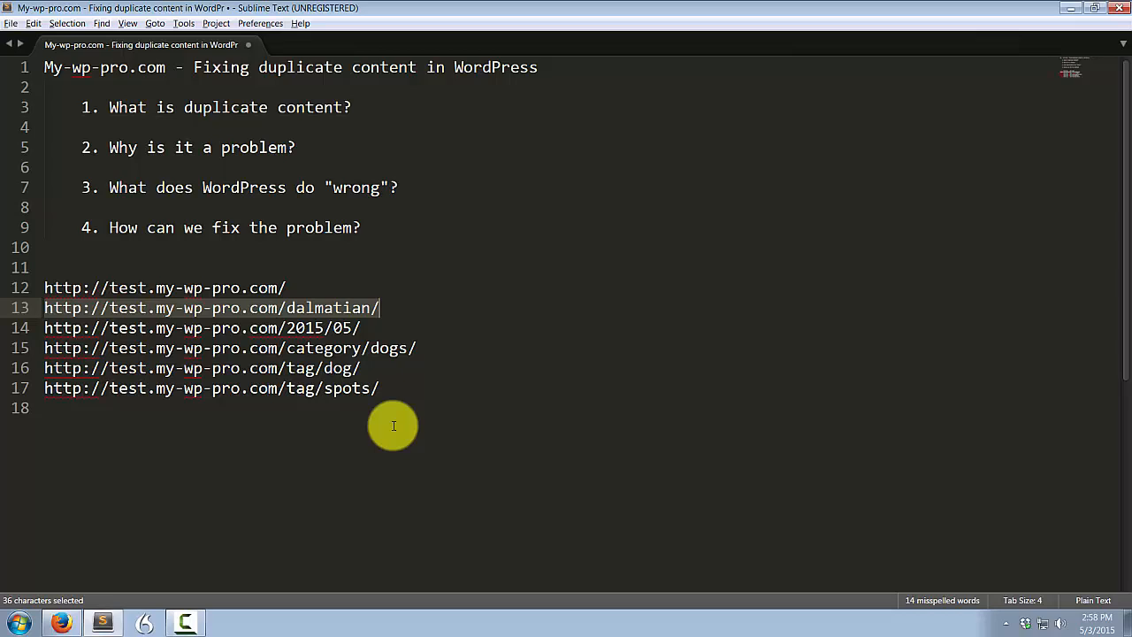
click(380, 389)
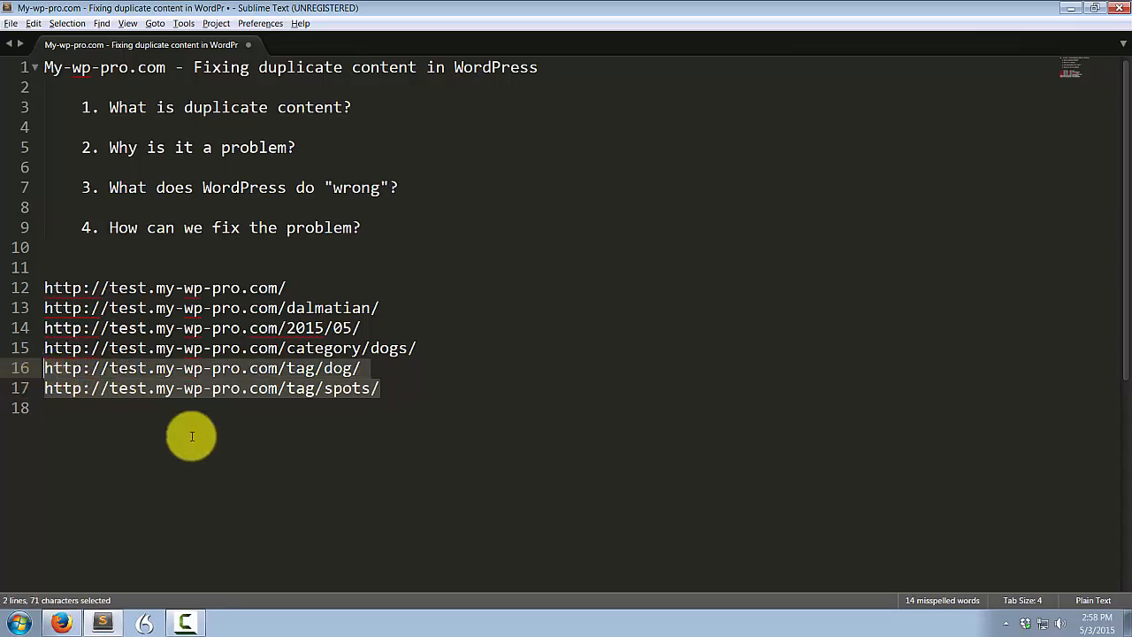
mouse_move(343, 393)
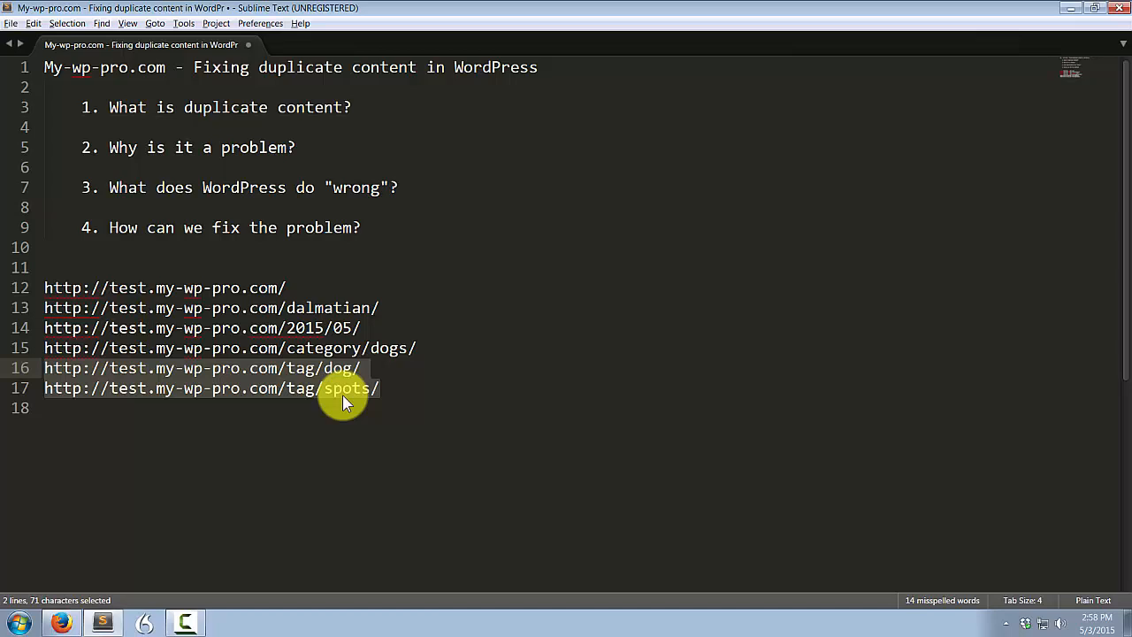
mouse_move(386, 393)
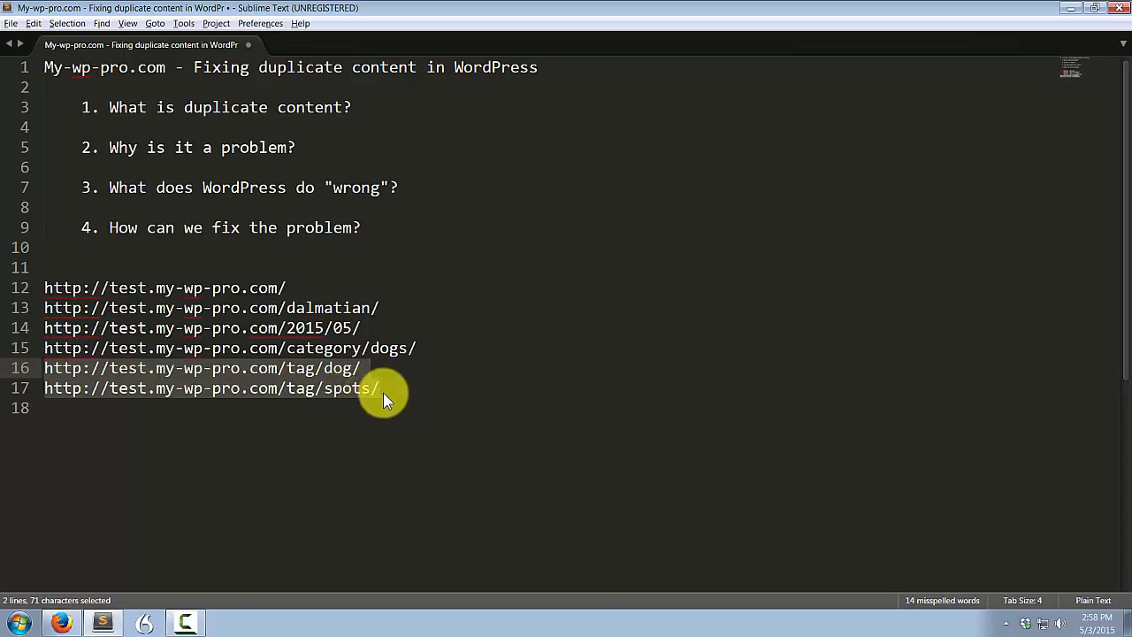
mouse_move(381, 398)
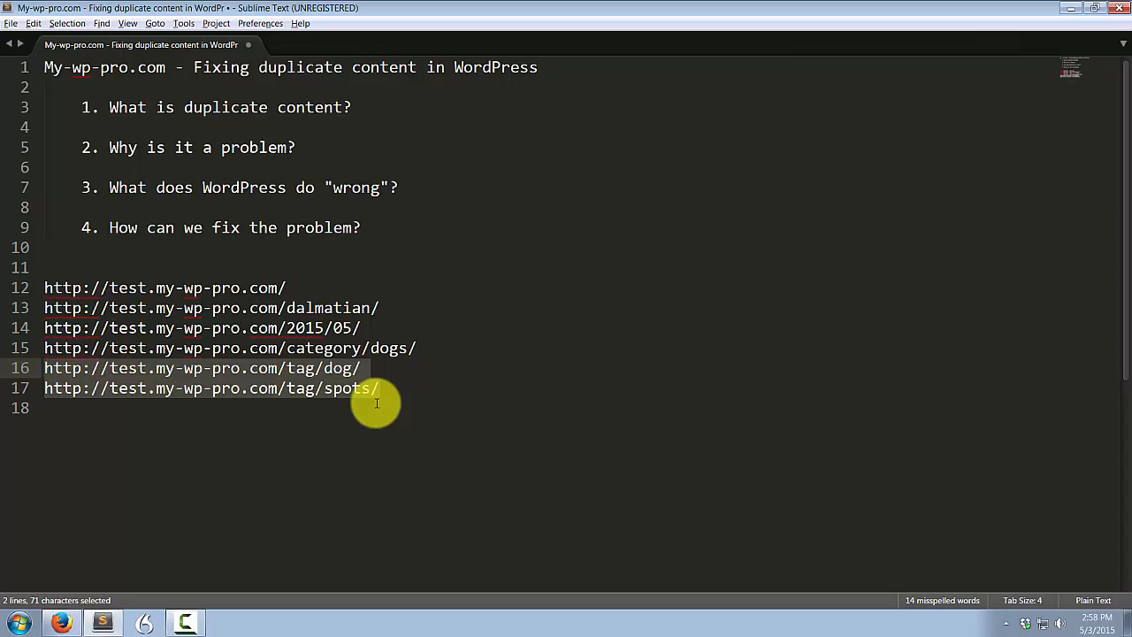
mouse_move(389, 400)
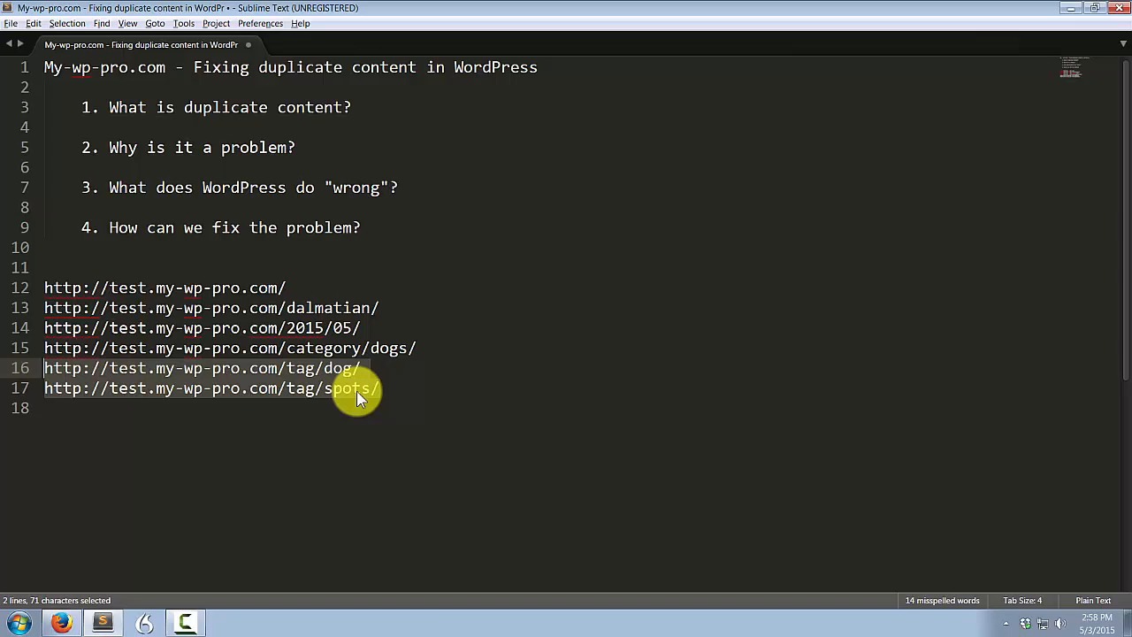
mouse_move(392, 400)
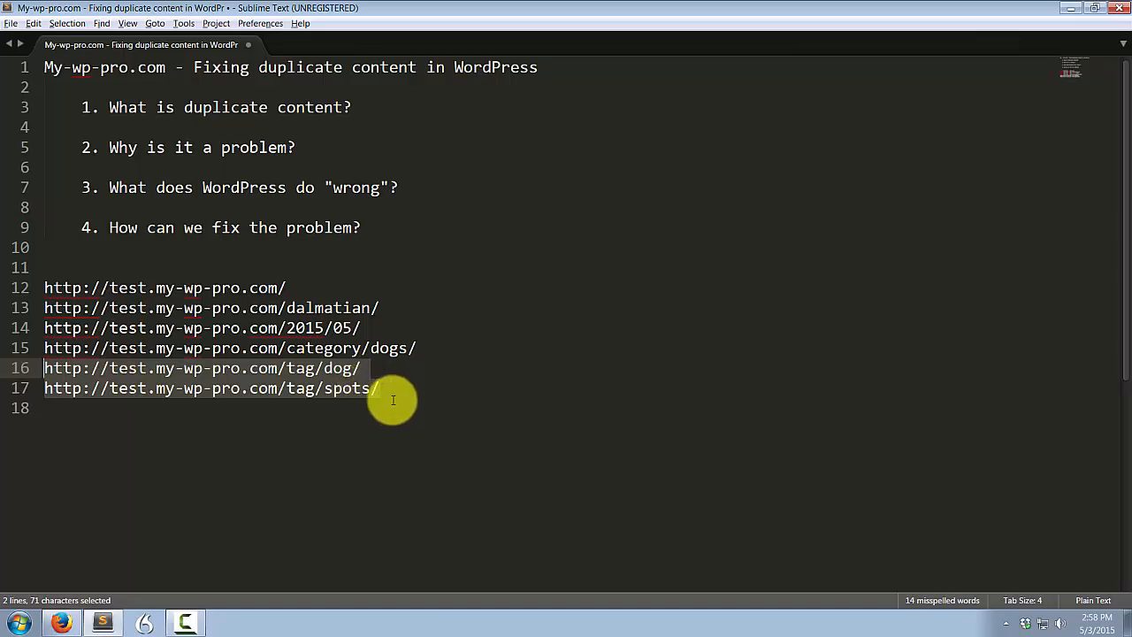
mouse_move(389, 399)
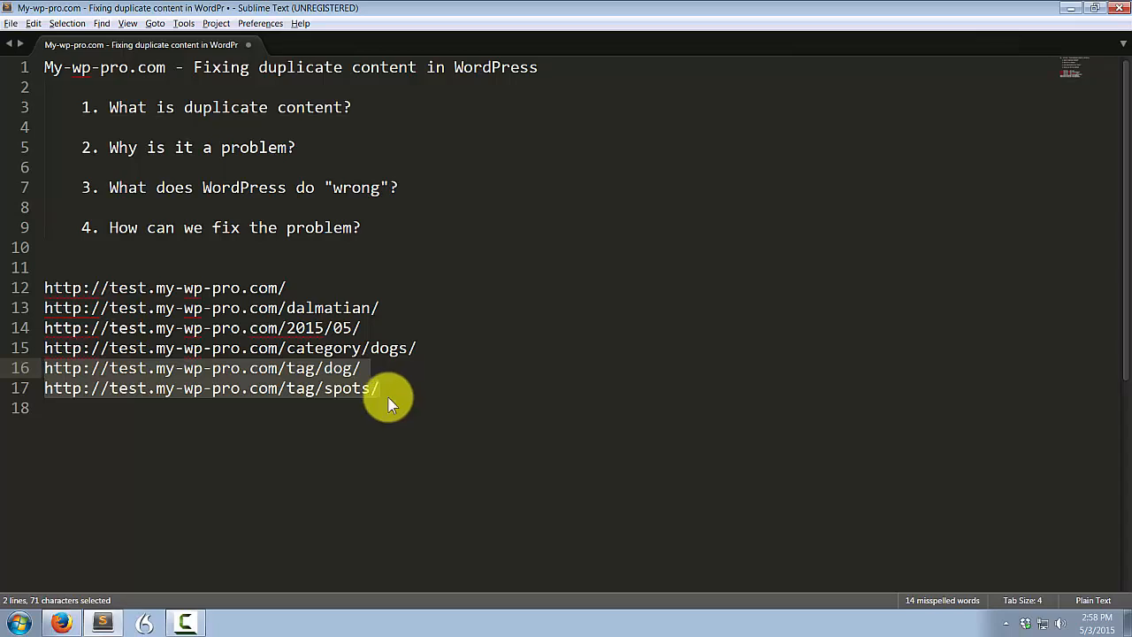
mouse_move(350, 347)
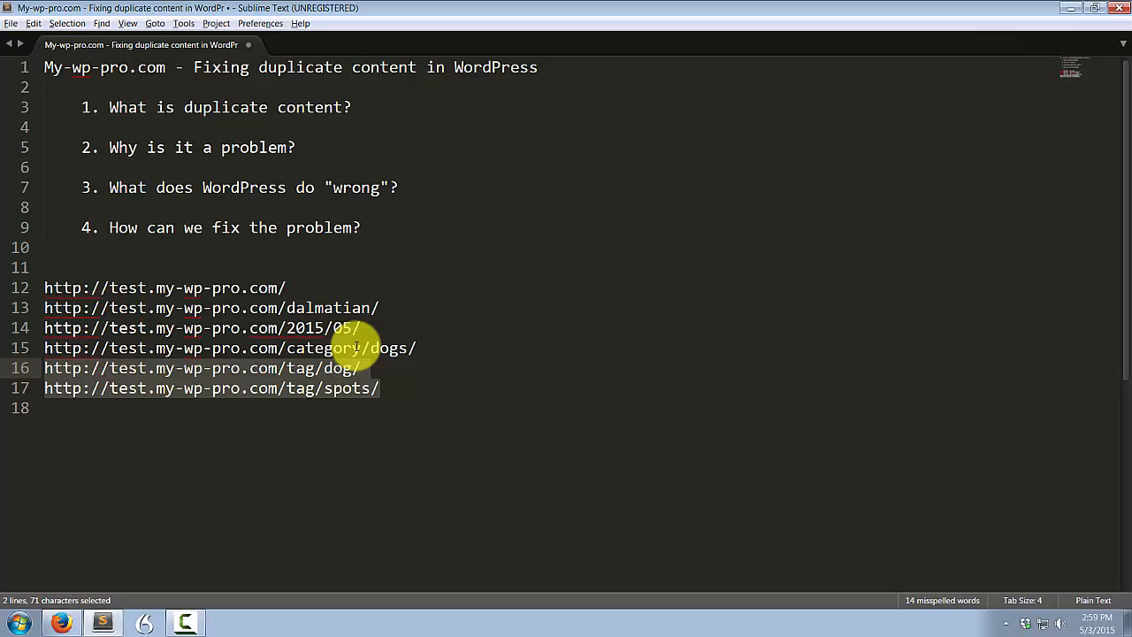
mouse_move(451, 345)
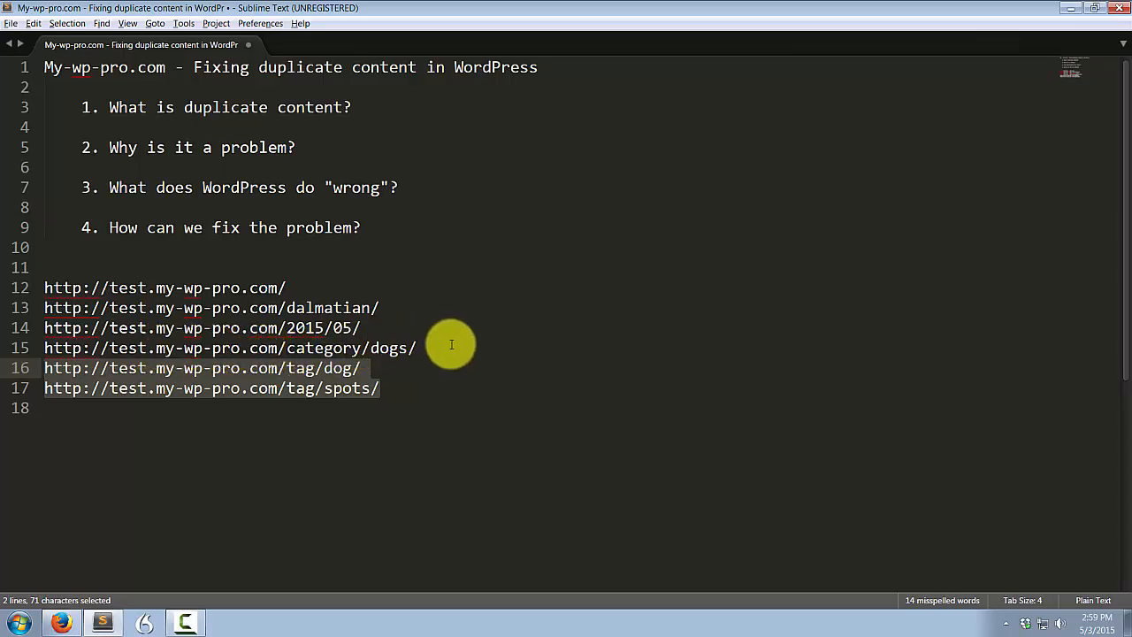
mouse_move(398, 345)
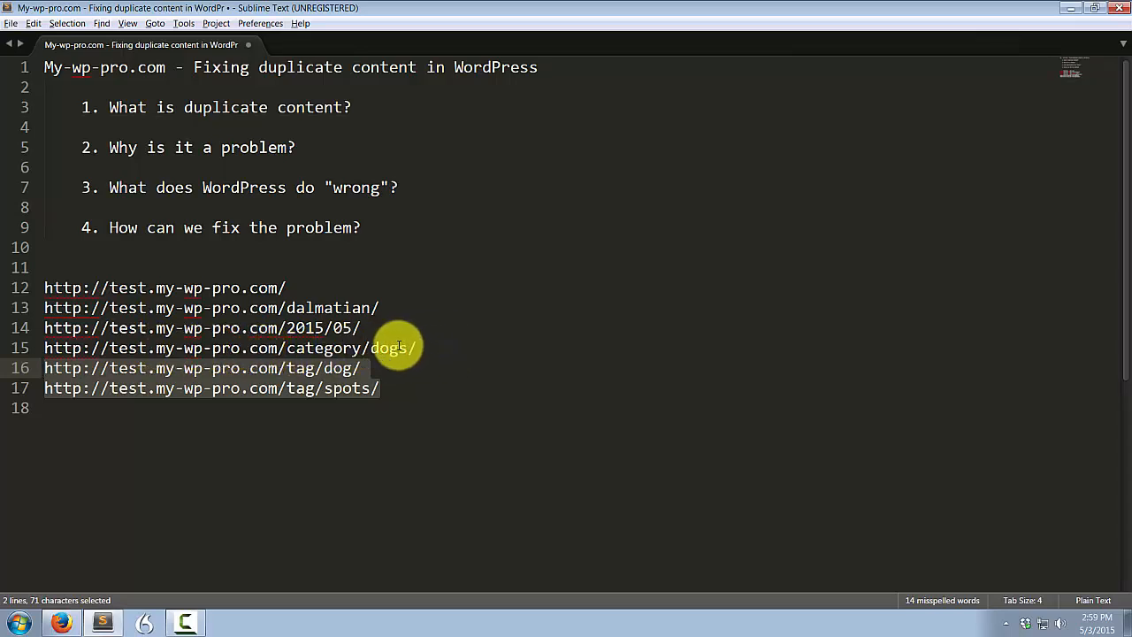
mouse_move(269, 287)
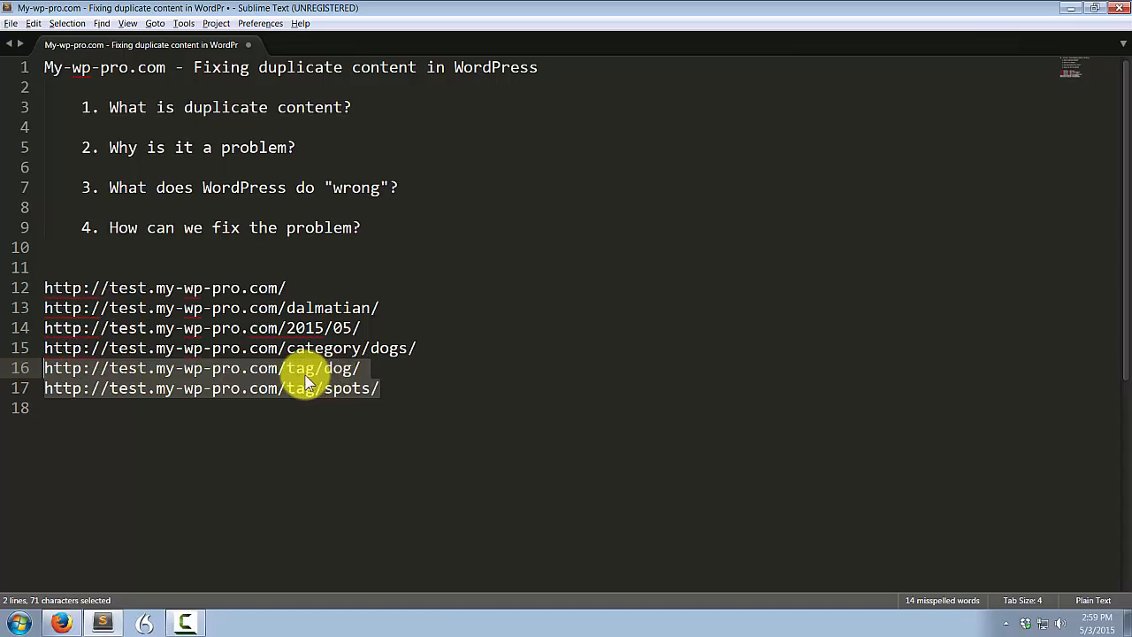
mouse_move(312, 381)
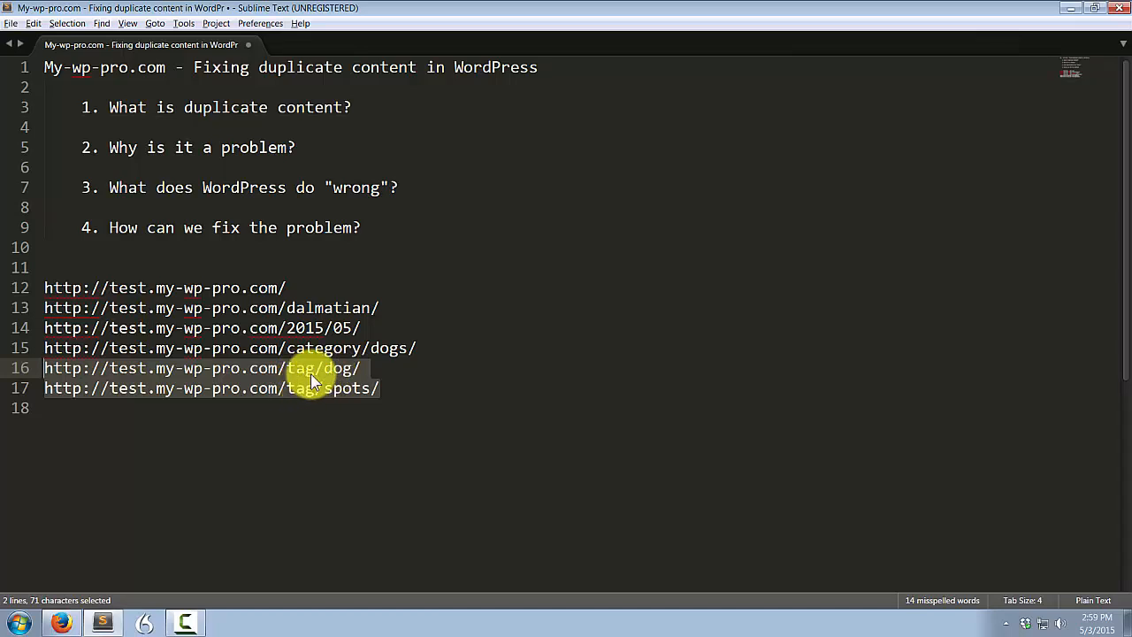
mouse_move(291, 286)
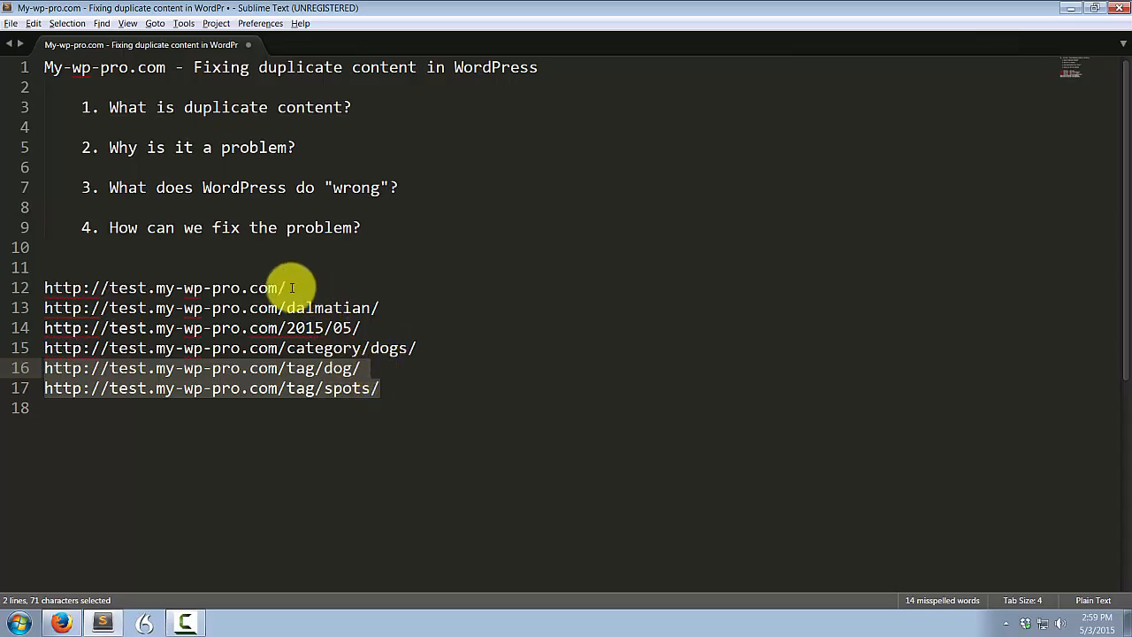
mouse_move(345, 370)
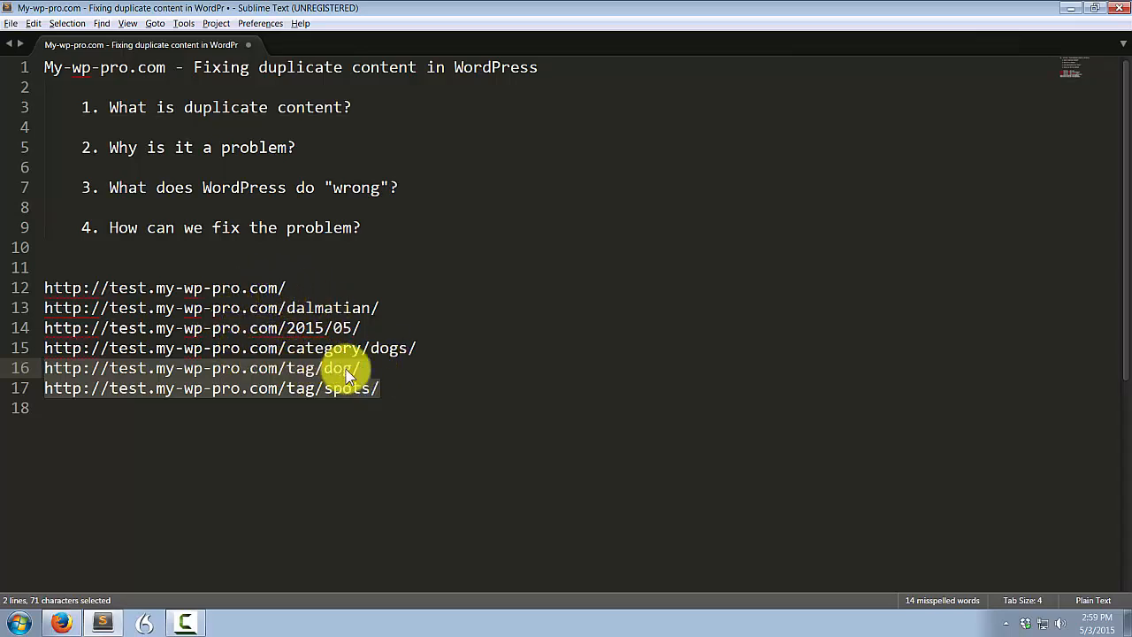
mouse_move(393, 389)
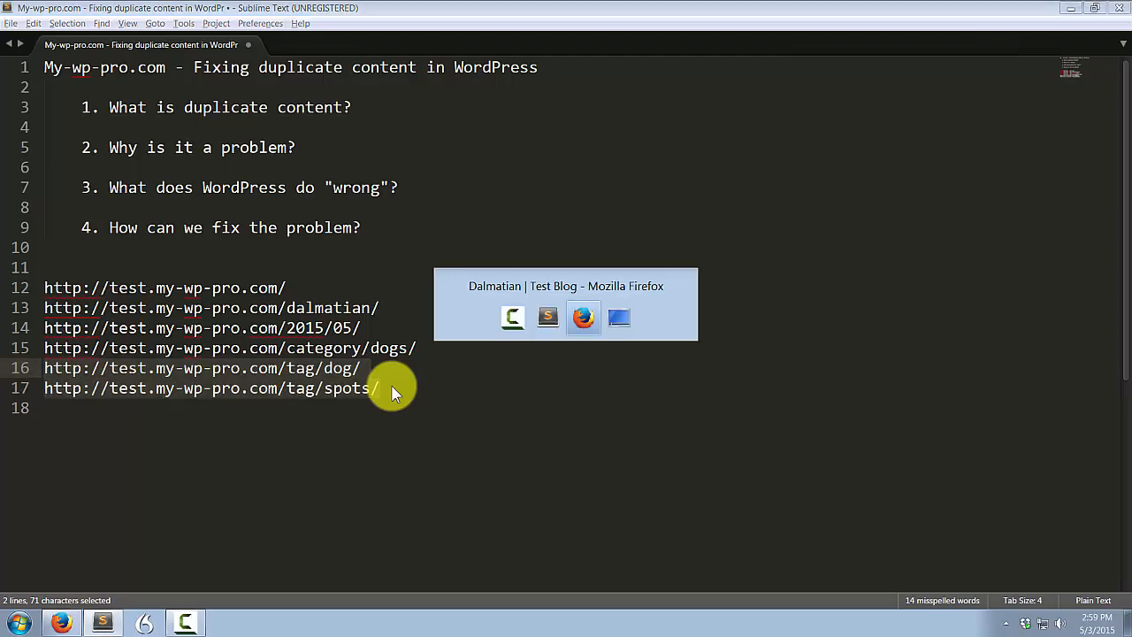
Go to the admin dashboard and view the installed plugins list (Akismet, Hello Dolly)
click(582, 305)
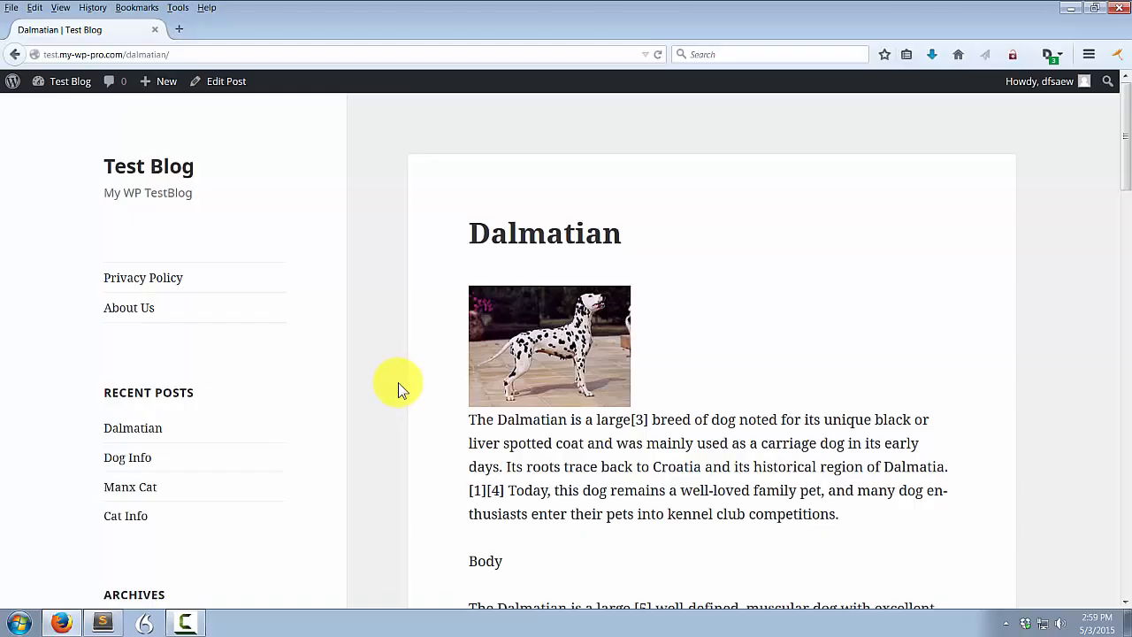
mouse_move(95, 124)
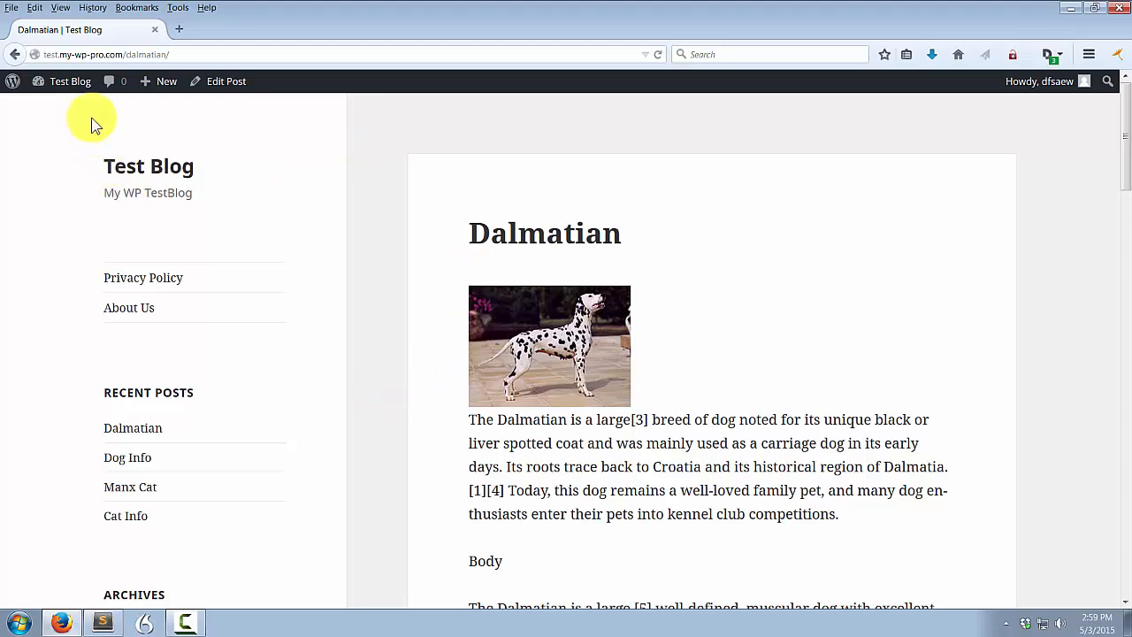
click(70, 81)
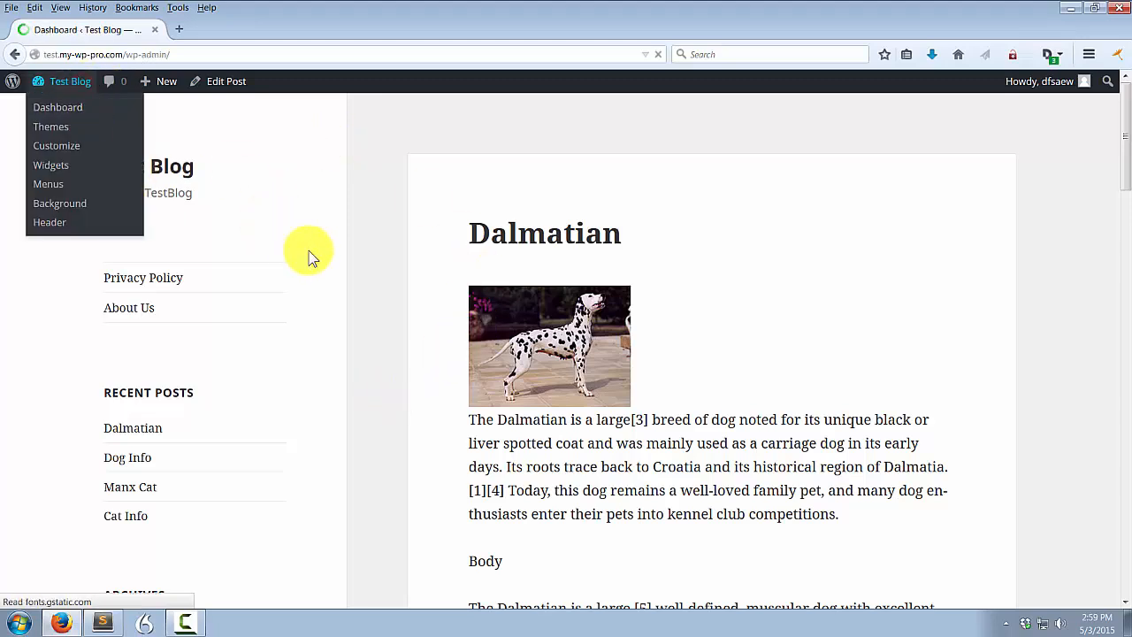
click(56, 107)
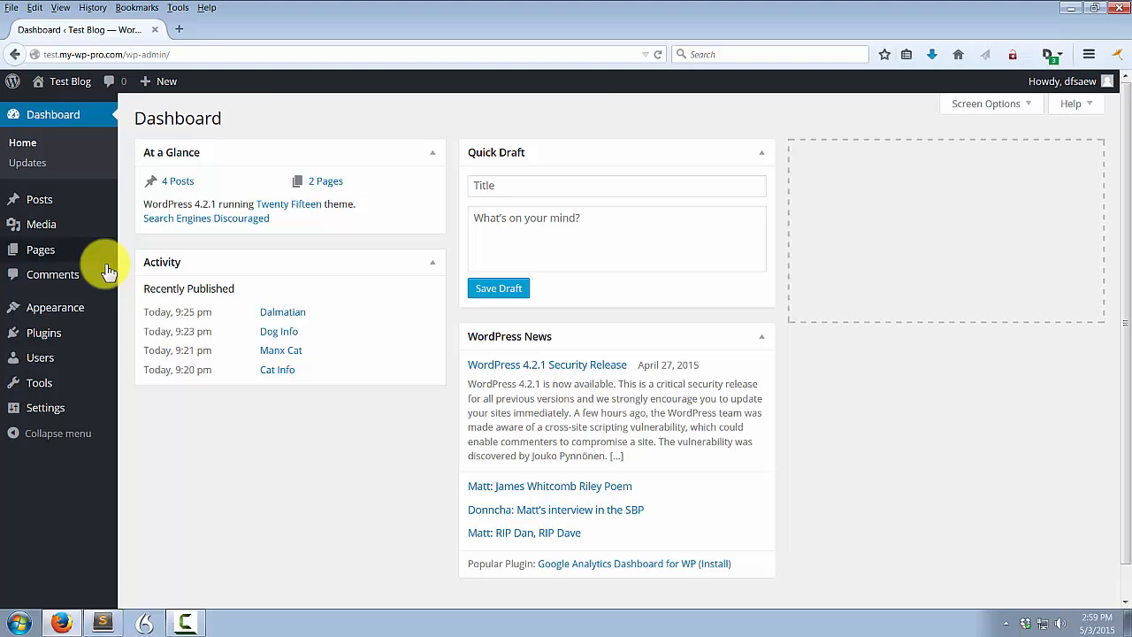
click(42, 333)
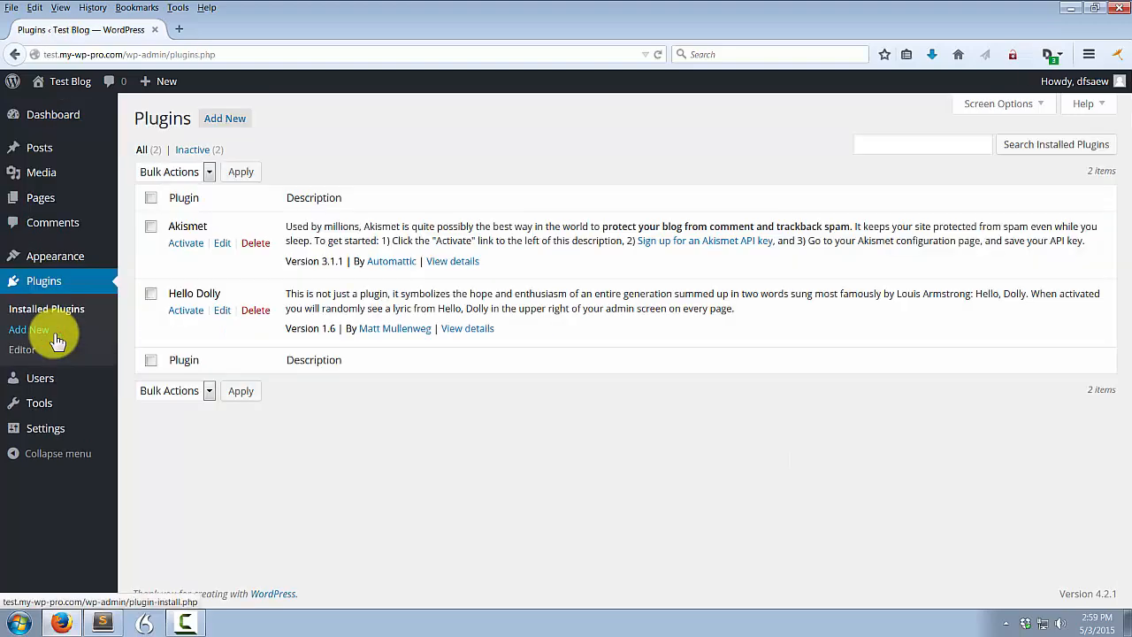
mouse_move(224, 119)
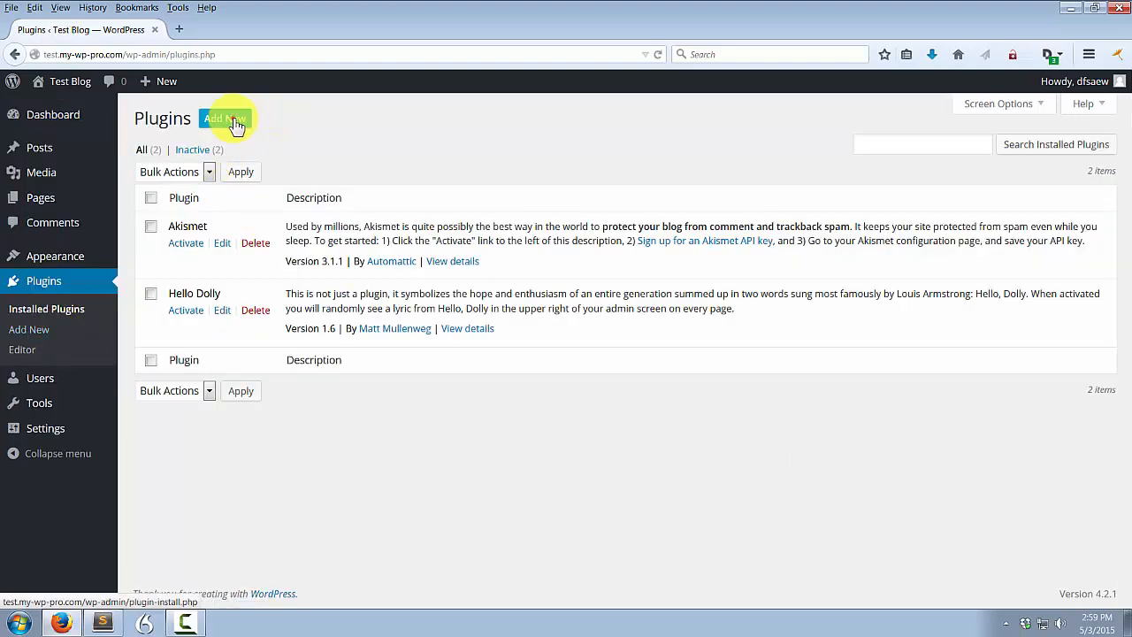
Search Add New plugins for 'yoast seo' and install WordPress SEO by Yoast
click(221, 119)
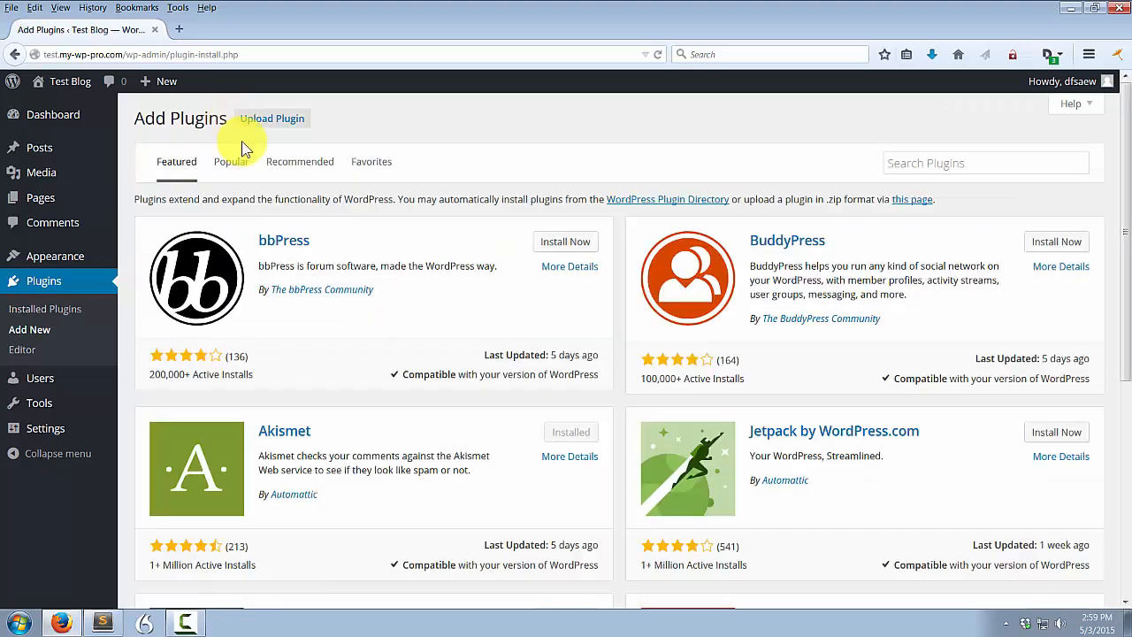
click(983, 163)
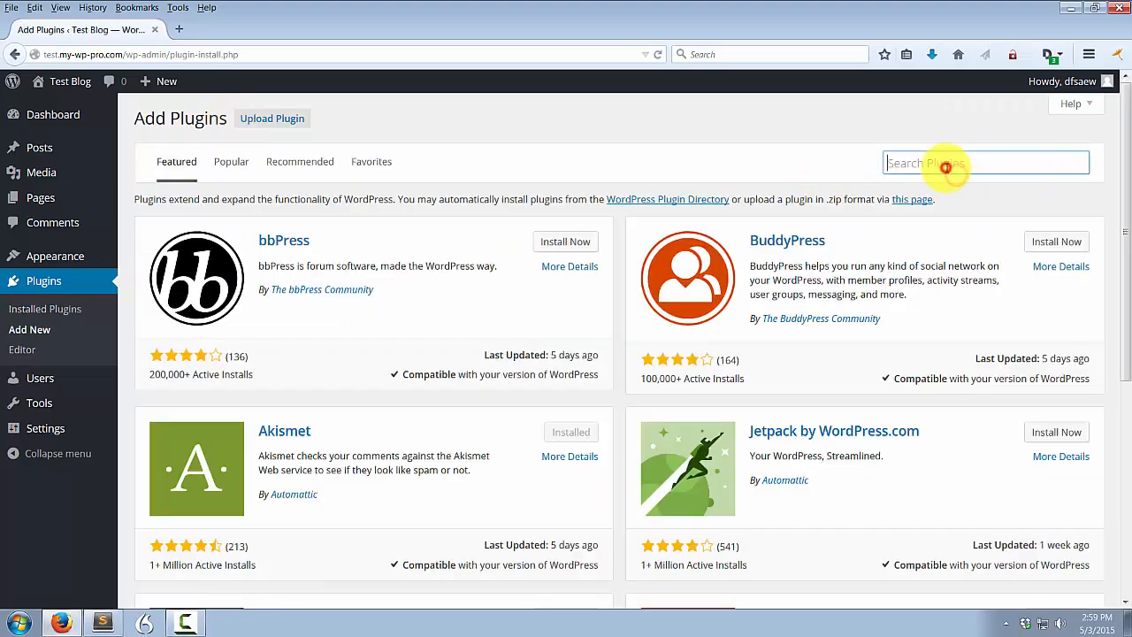
text(yoa)
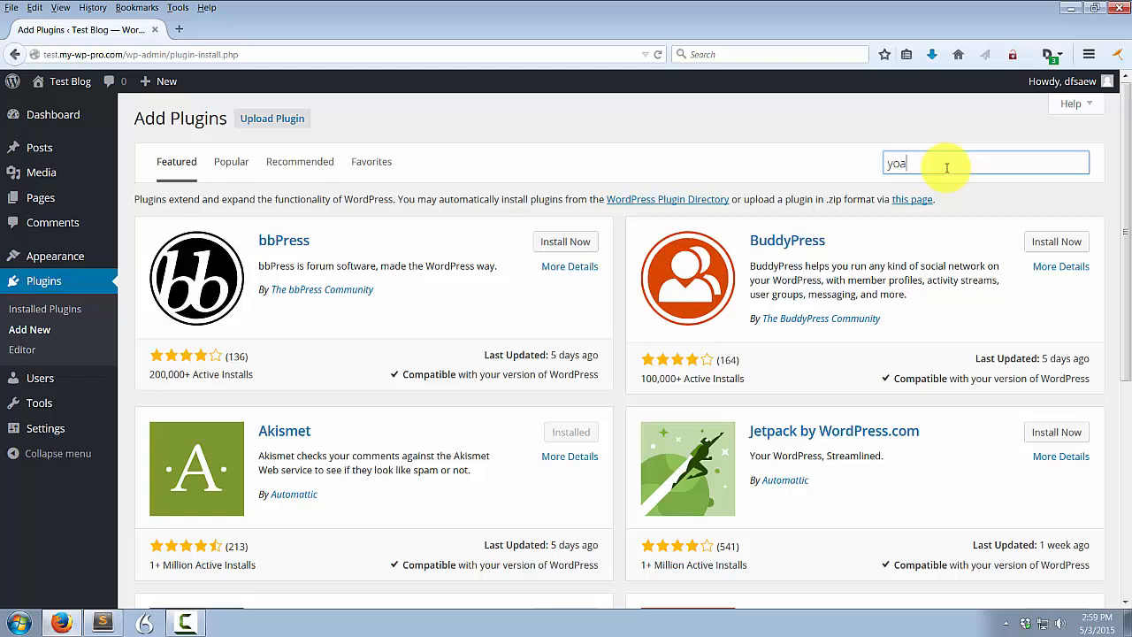
text(st seo)
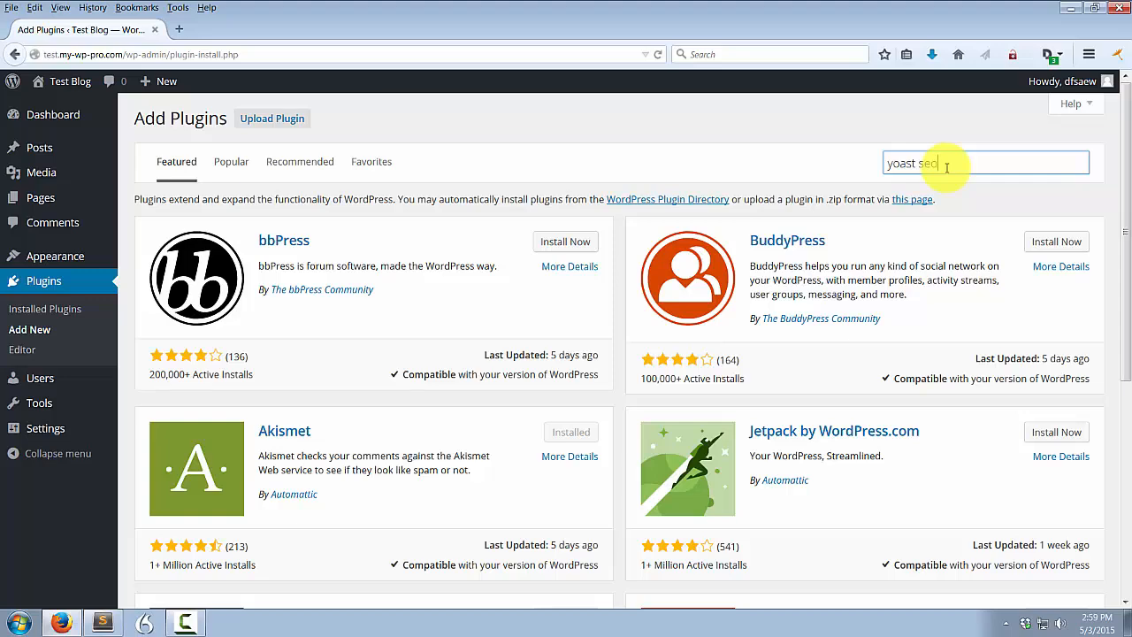
key(Return)
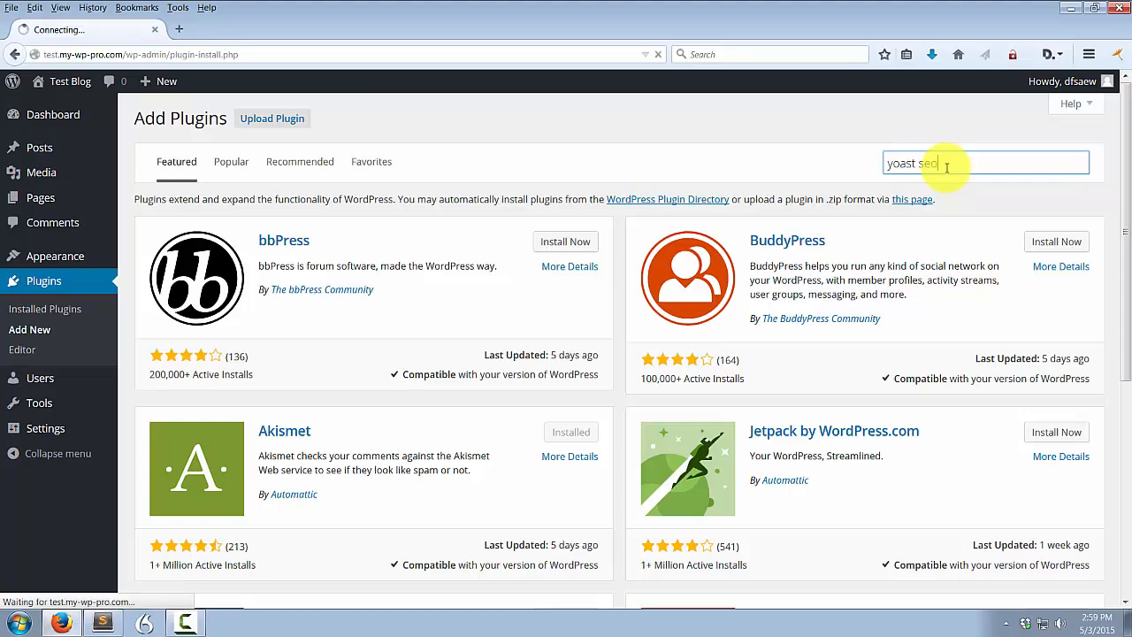
key(Return)
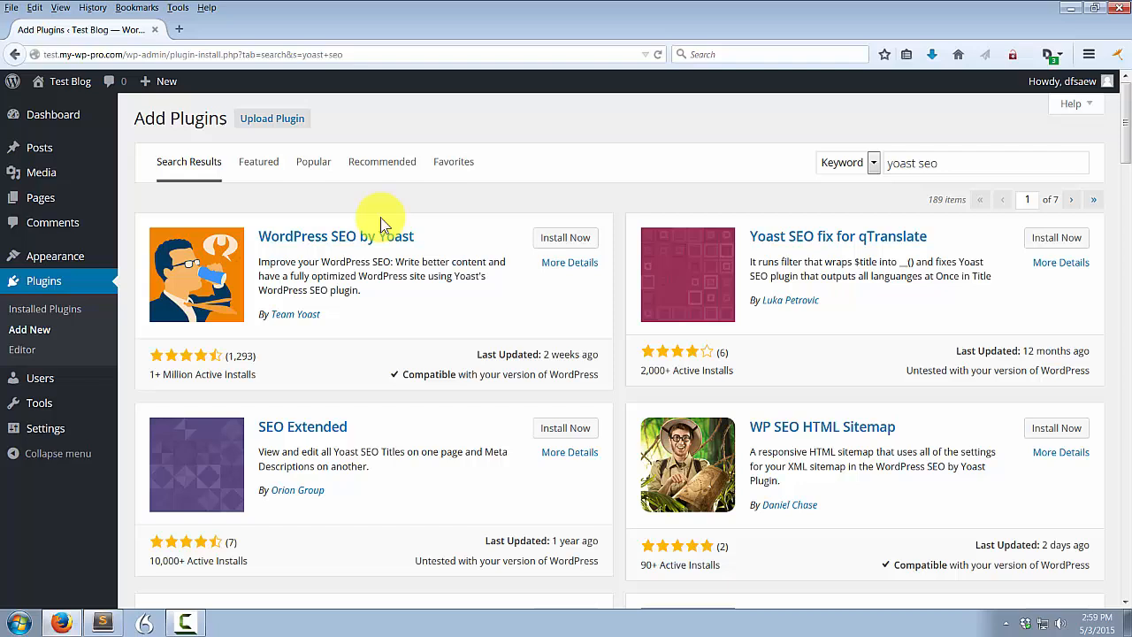
mouse_move(411, 247)
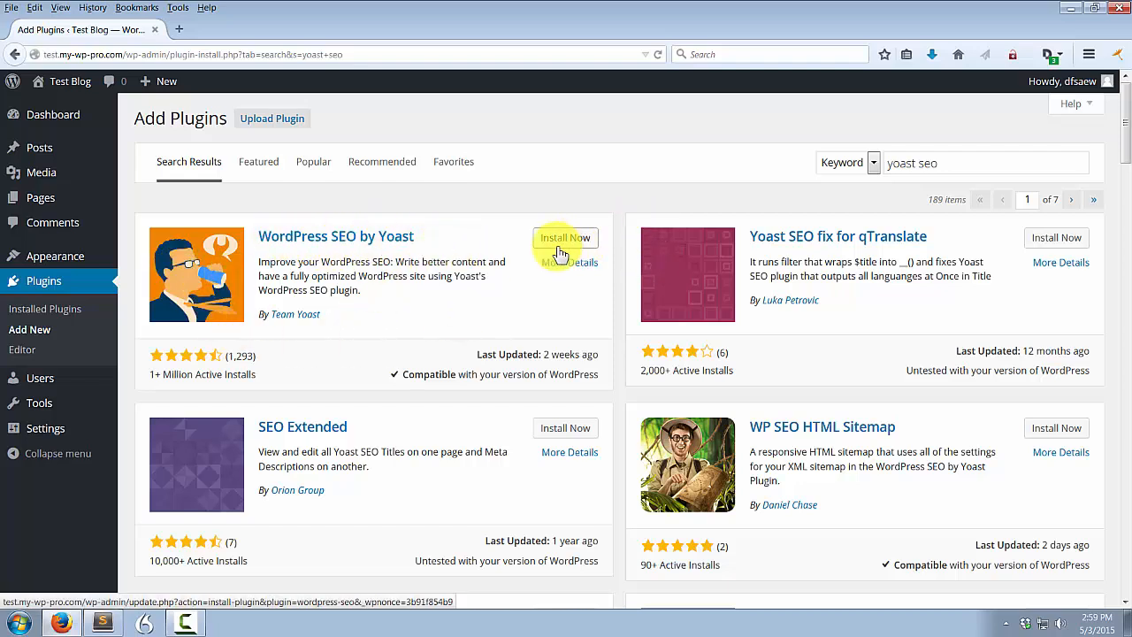
click(566, 237)
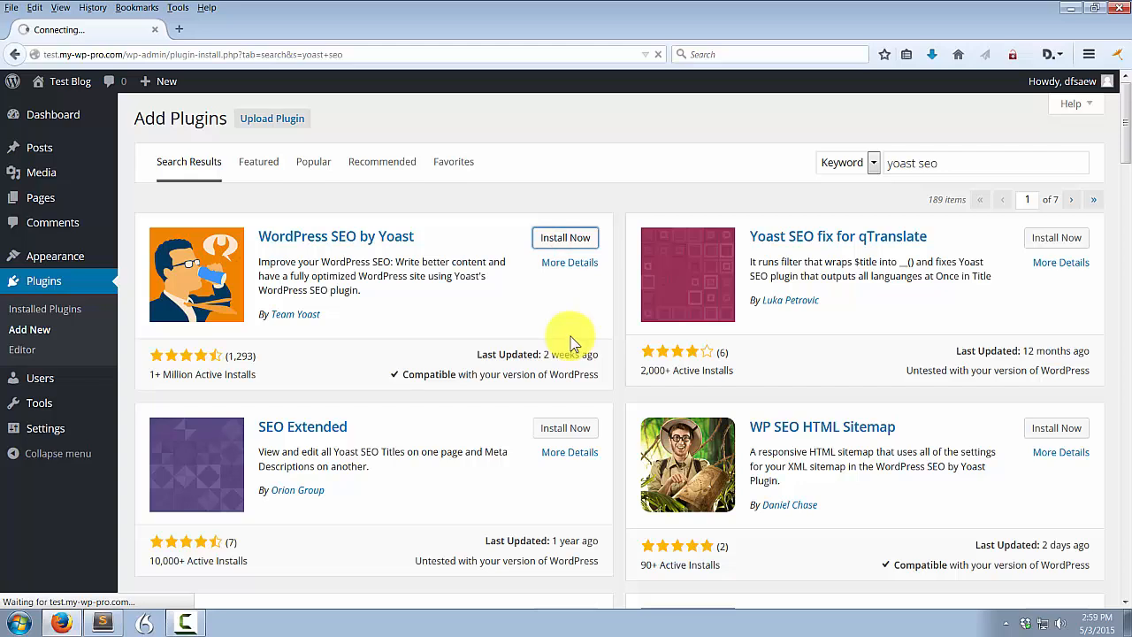
Activate WordPress SEO by Yoast and decline its usage tracking request
click(566, 237)
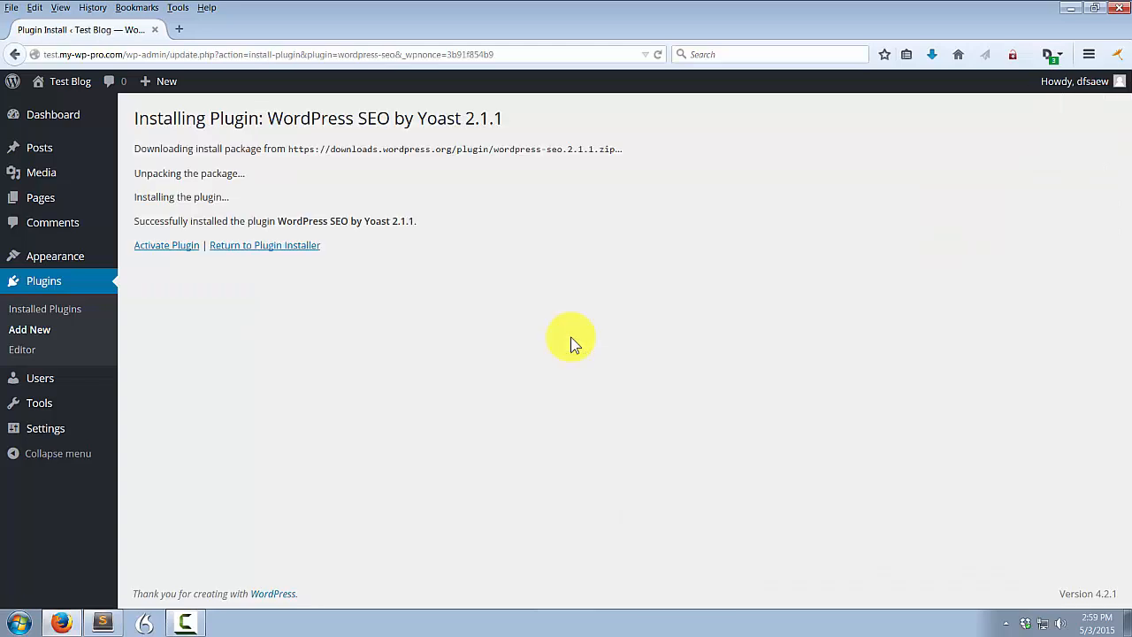
mouse_move(166, 244)
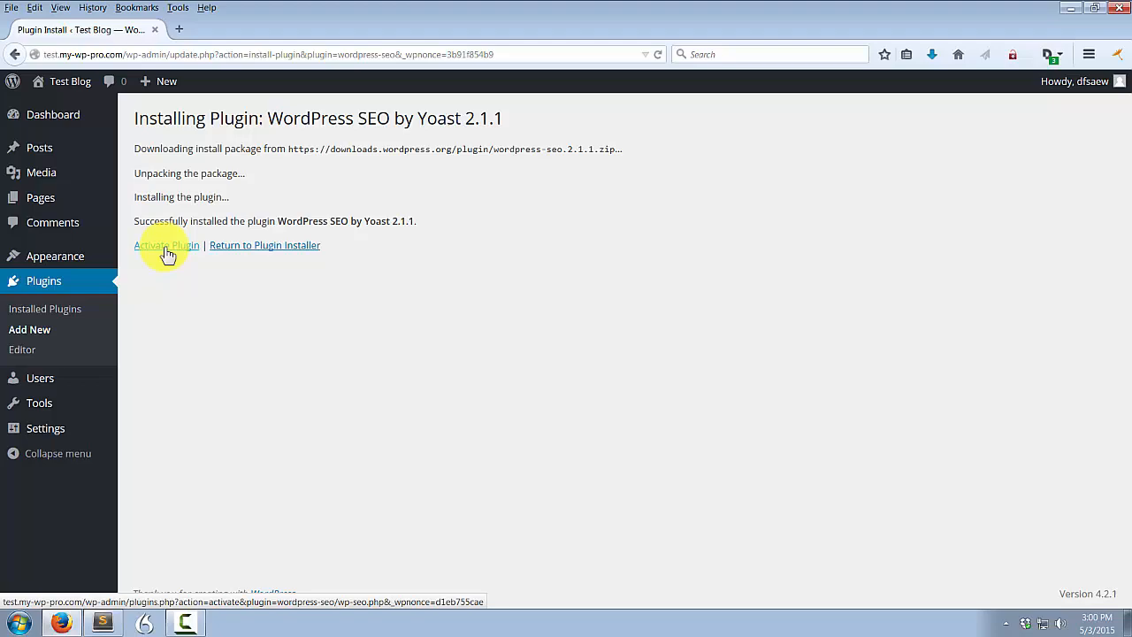
click(166, 245)
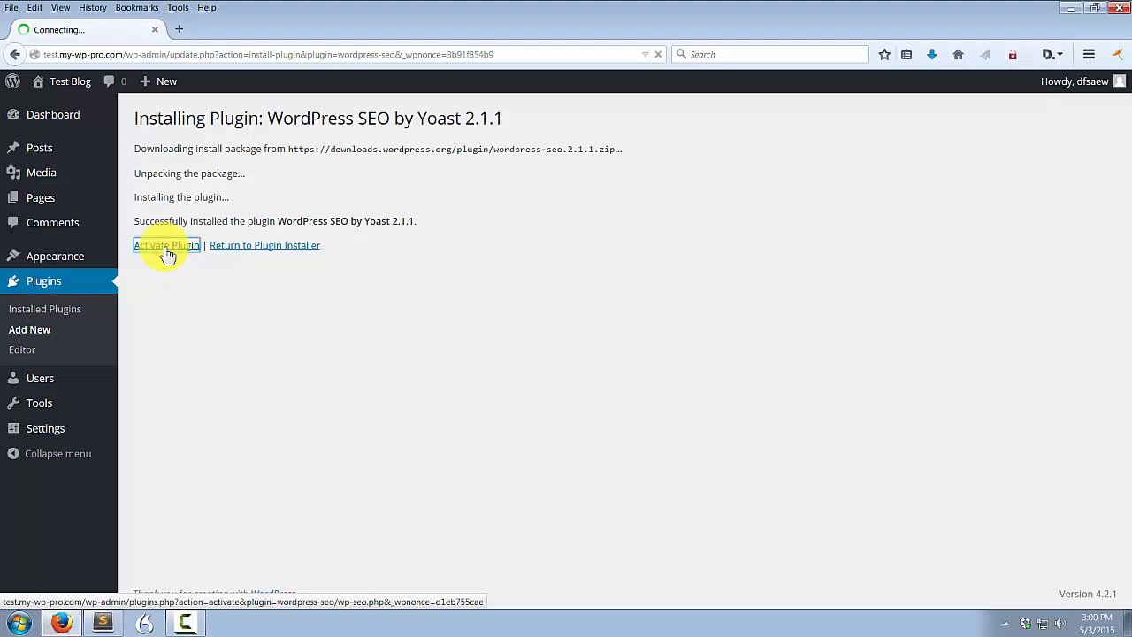
click(166, 244)
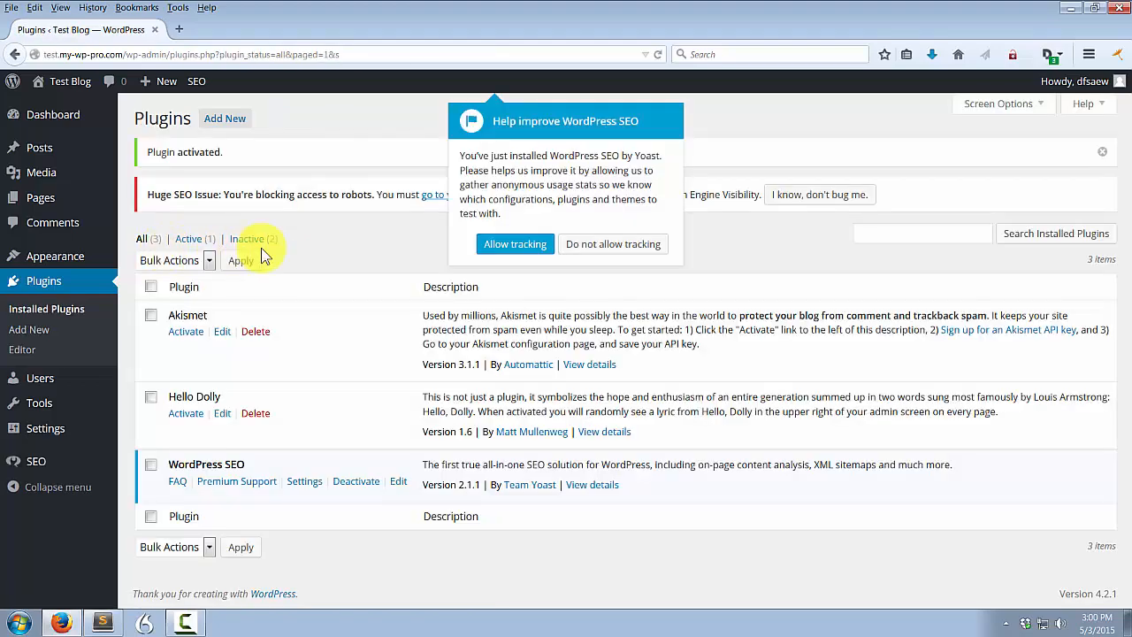
click(612, 244)
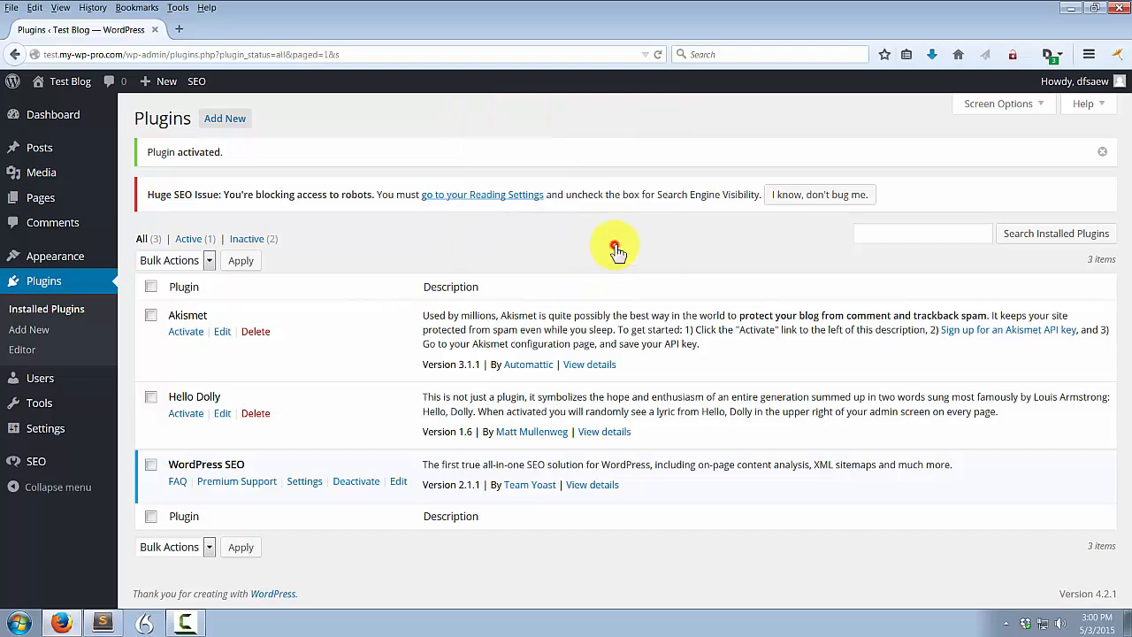
mouse_move(316, 267)
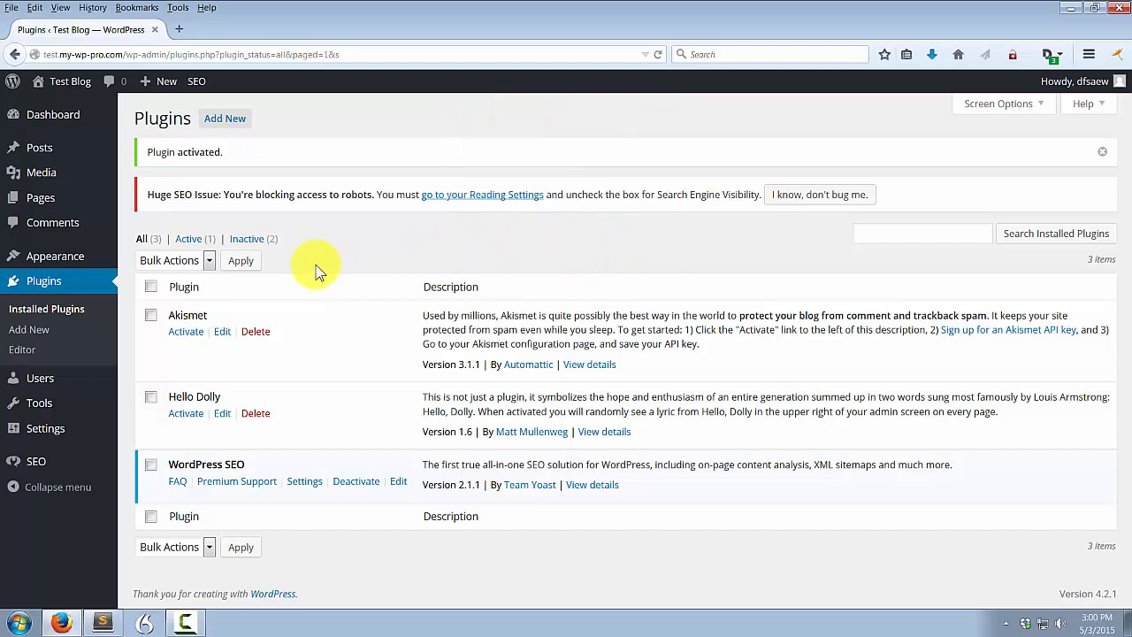
Head for Titles & Metas via the admin bar SEO menu, landing on the 2.0 welcome page
click(194, 81)
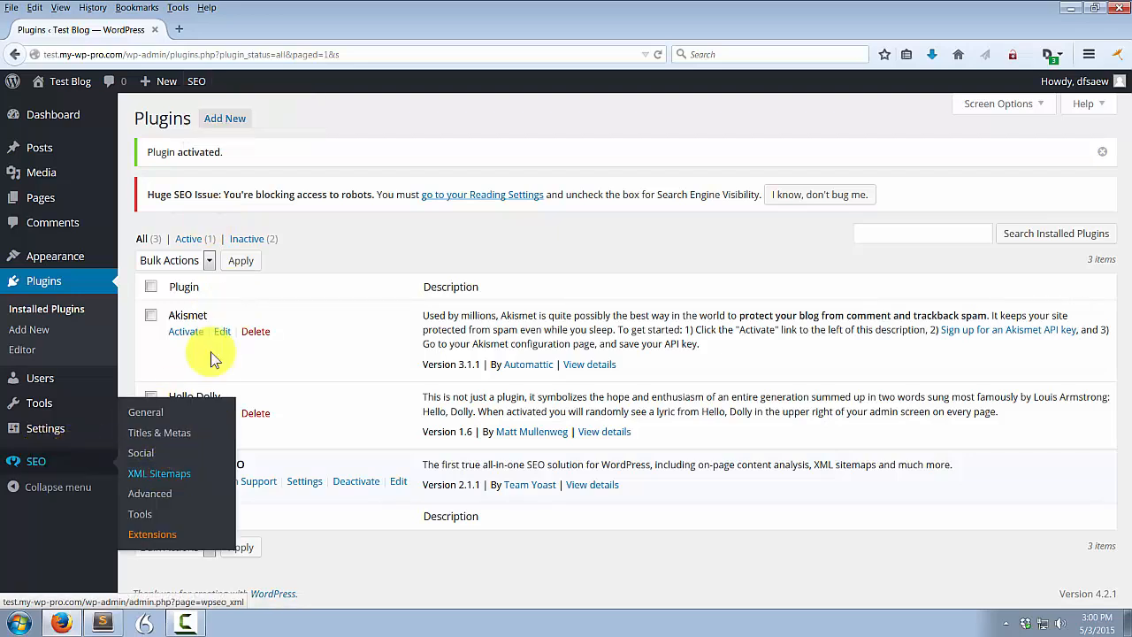
click(196, 82)
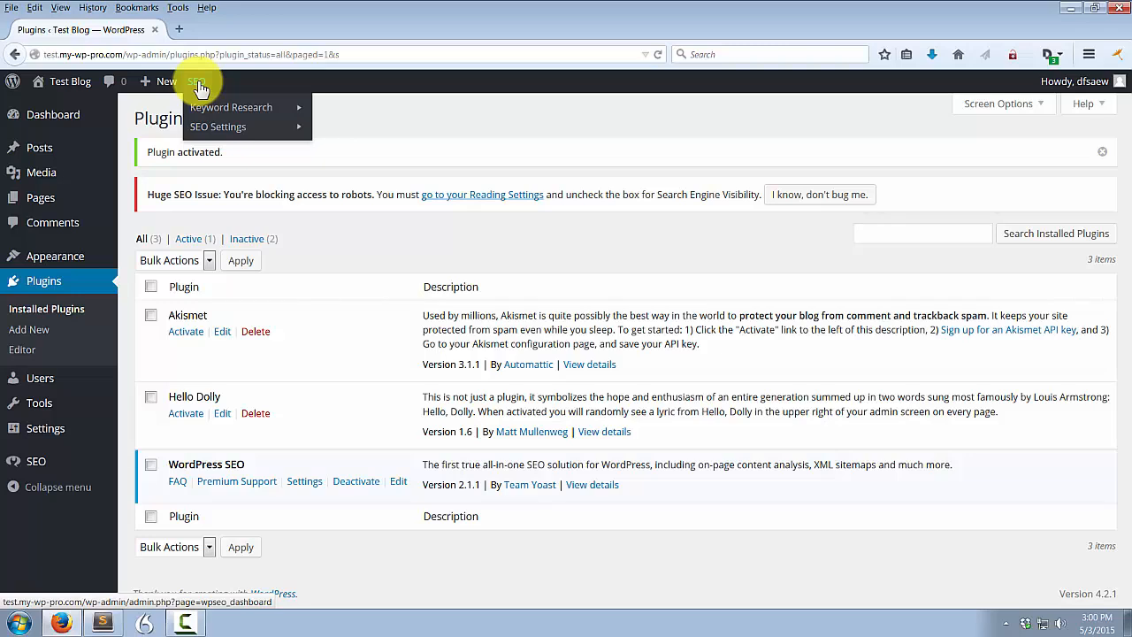
mouse_move(219, 127)
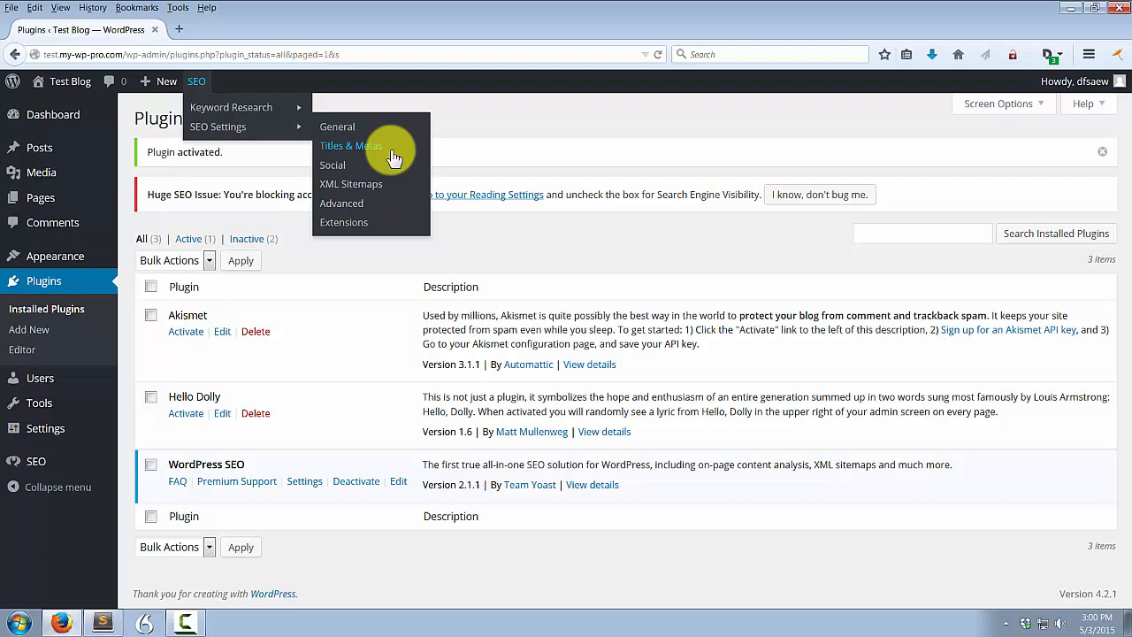
mouse_move(362, 149)
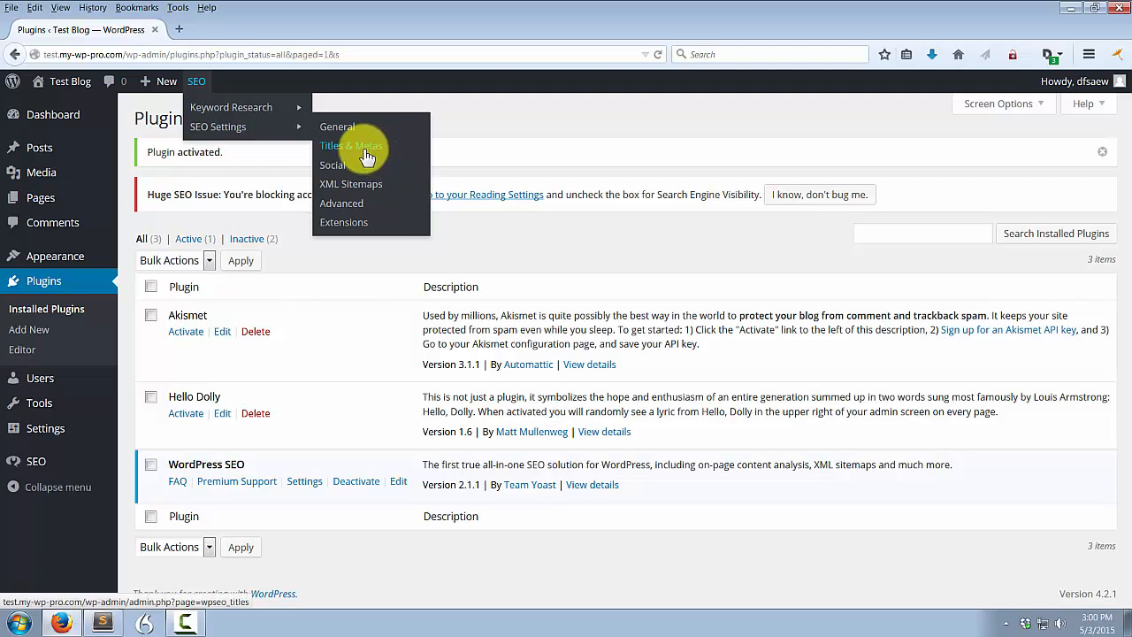
mouse_move(371, 149)
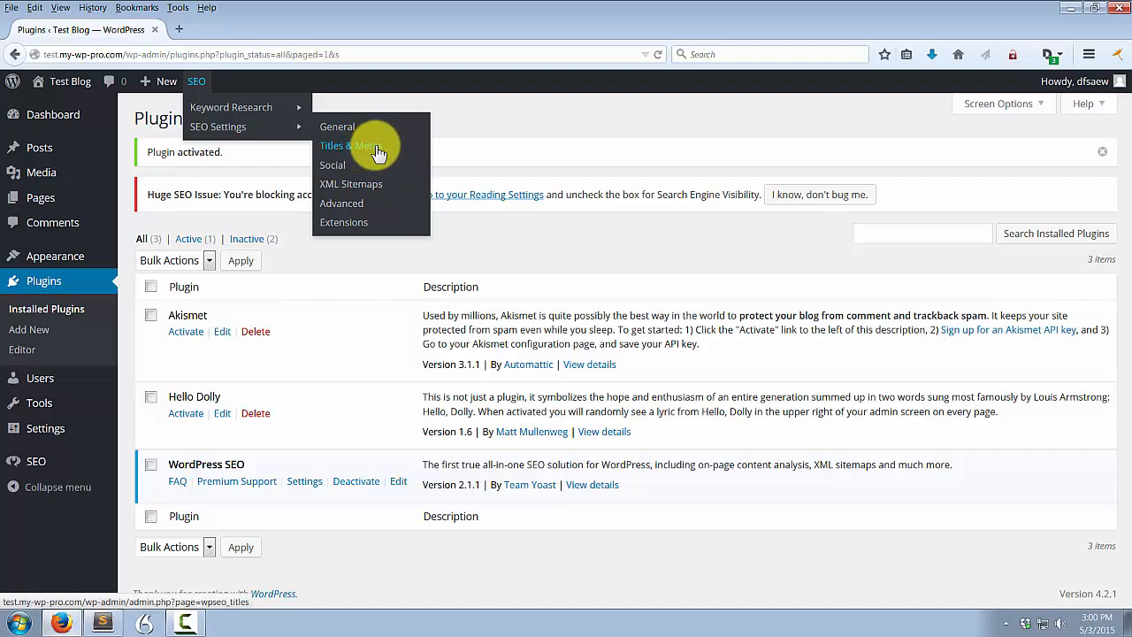
click(336, 127)
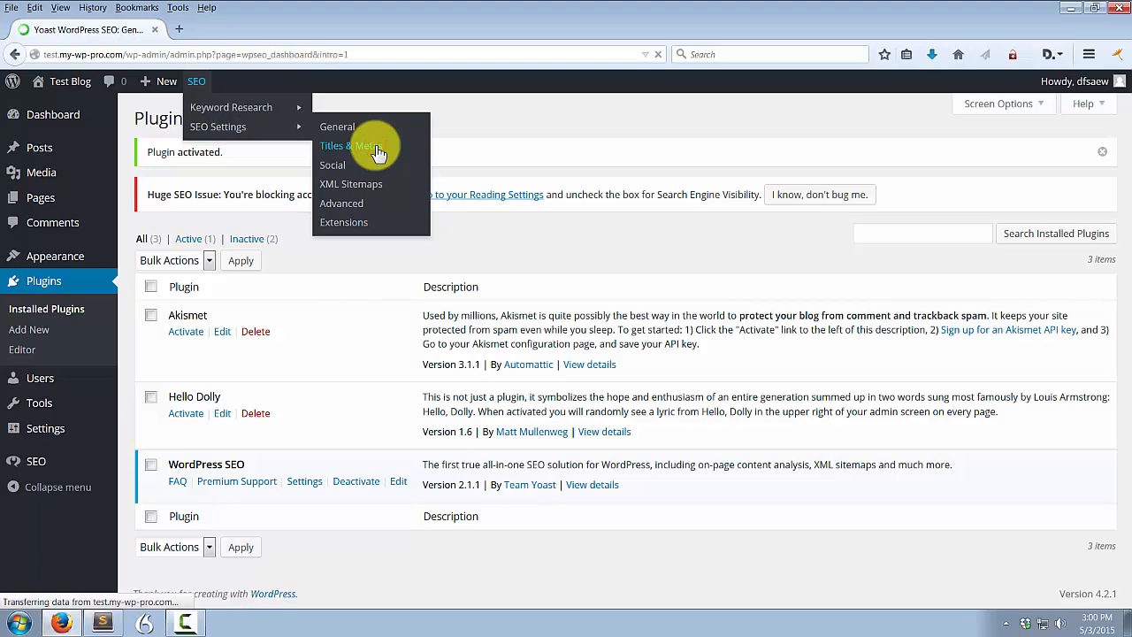
click(336, 127)
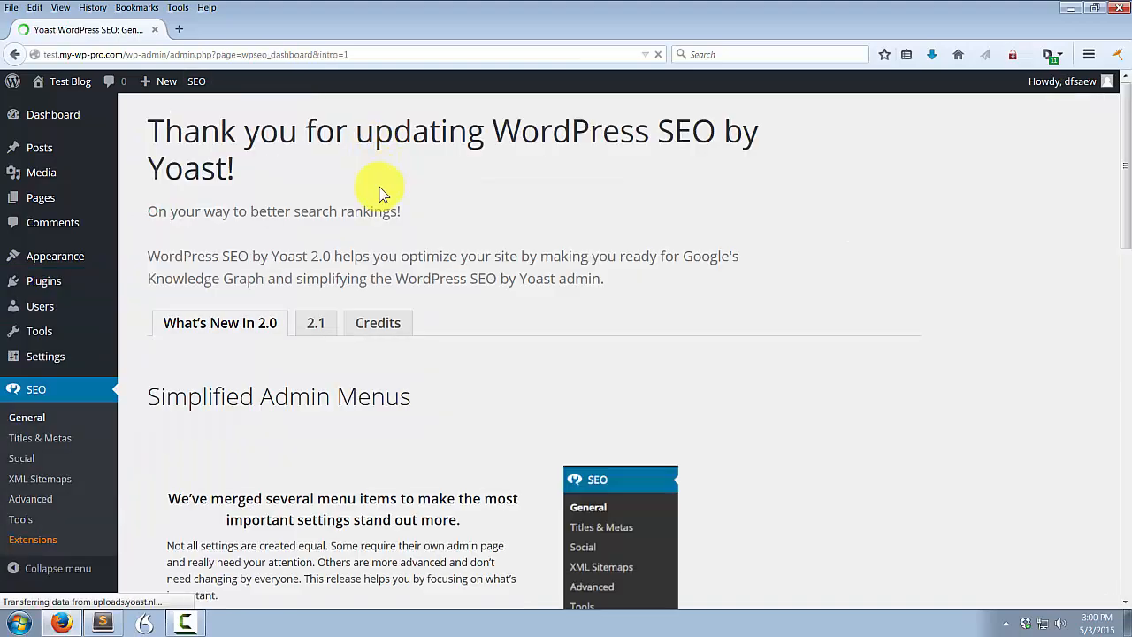
mouse_move(369, 251)
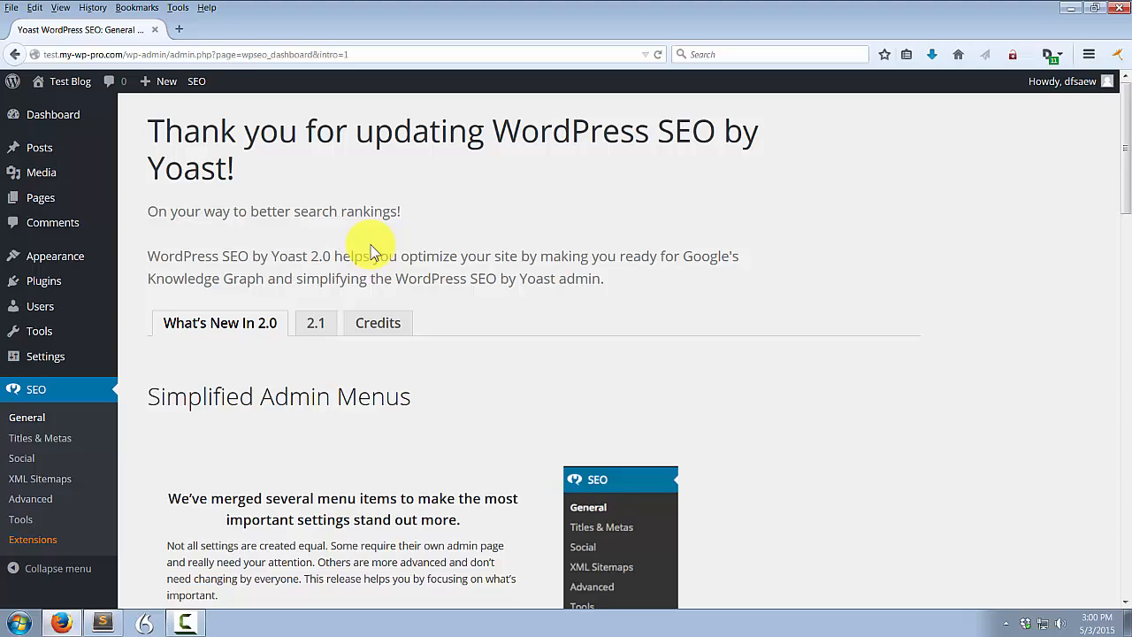
Reach the Yoast Titles & Metas settings page, General tab, from the admin bar SEO menu
click(196, 82)
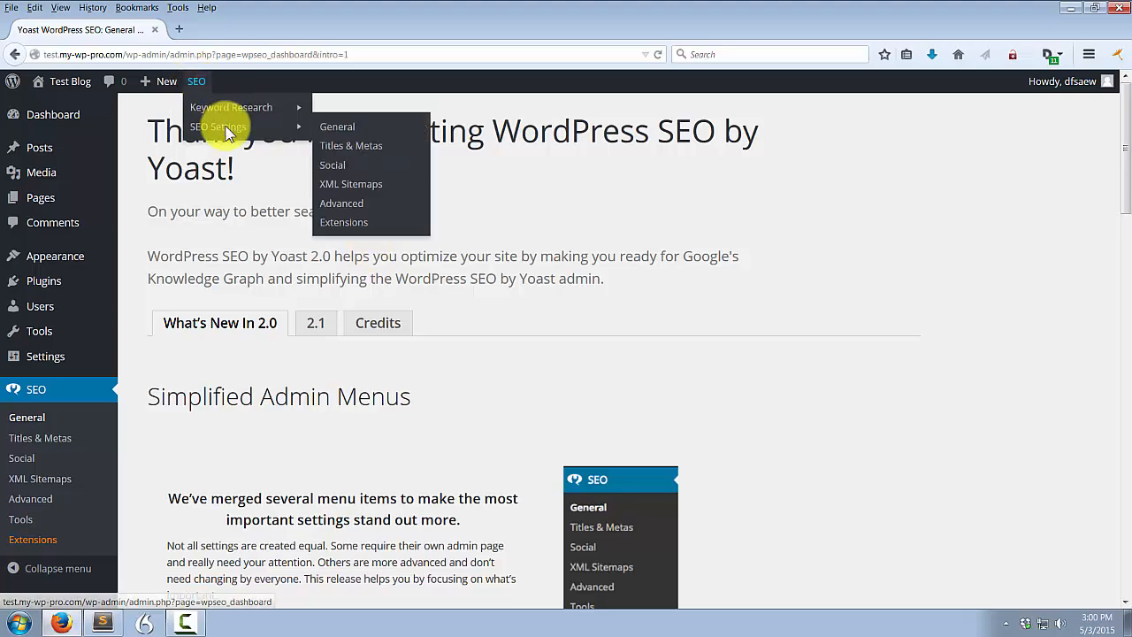
click(350, 145)
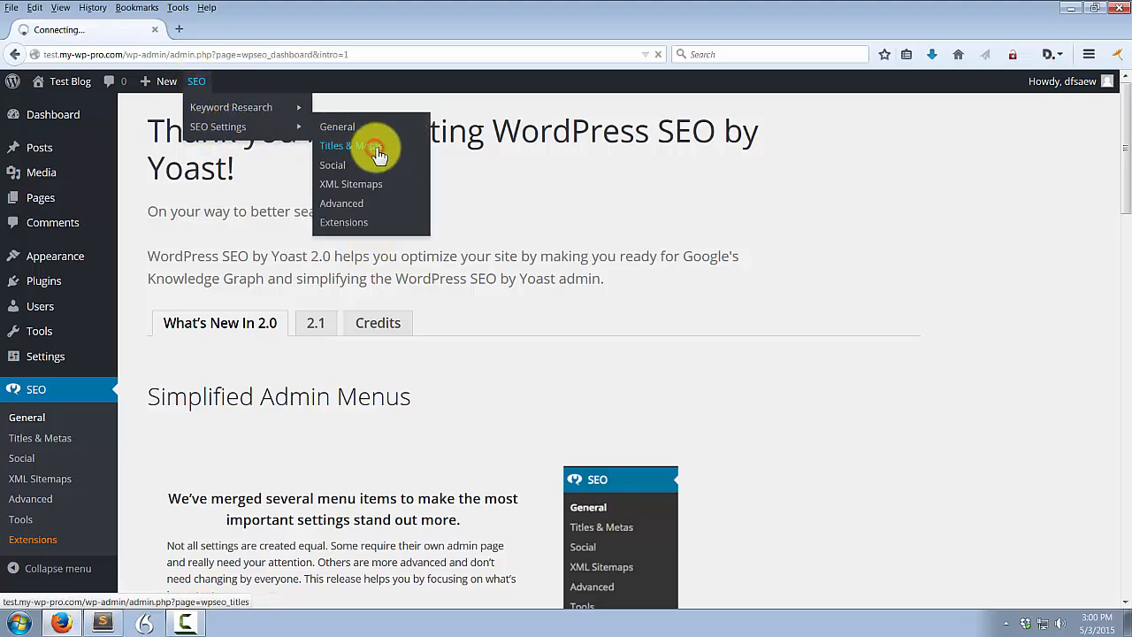
click(350, 145)
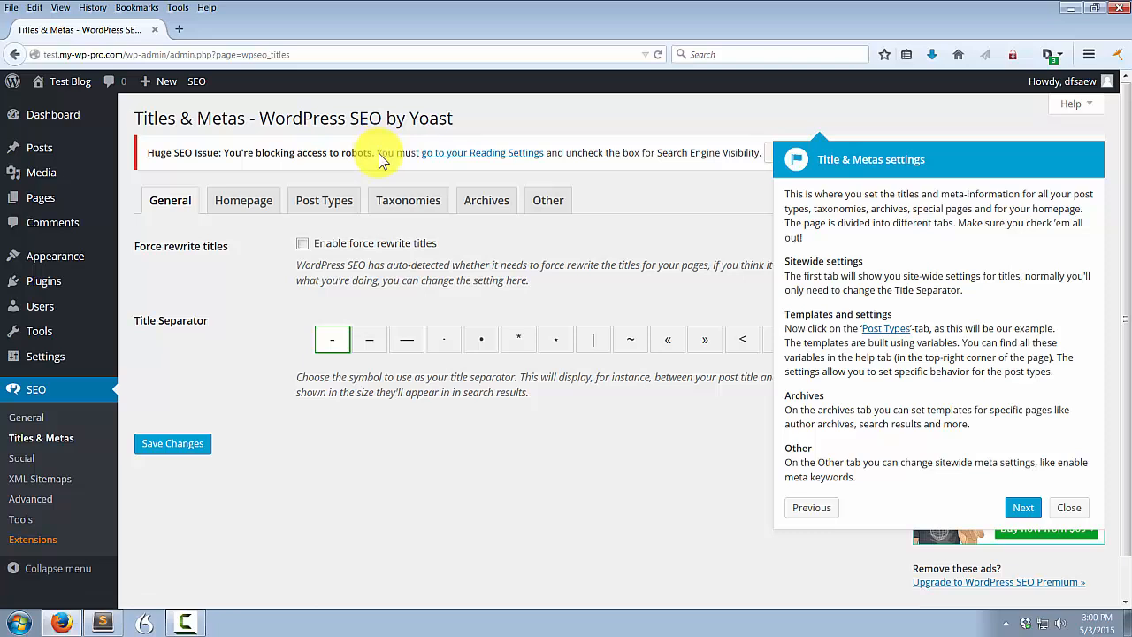
mouse_move(407, 200)
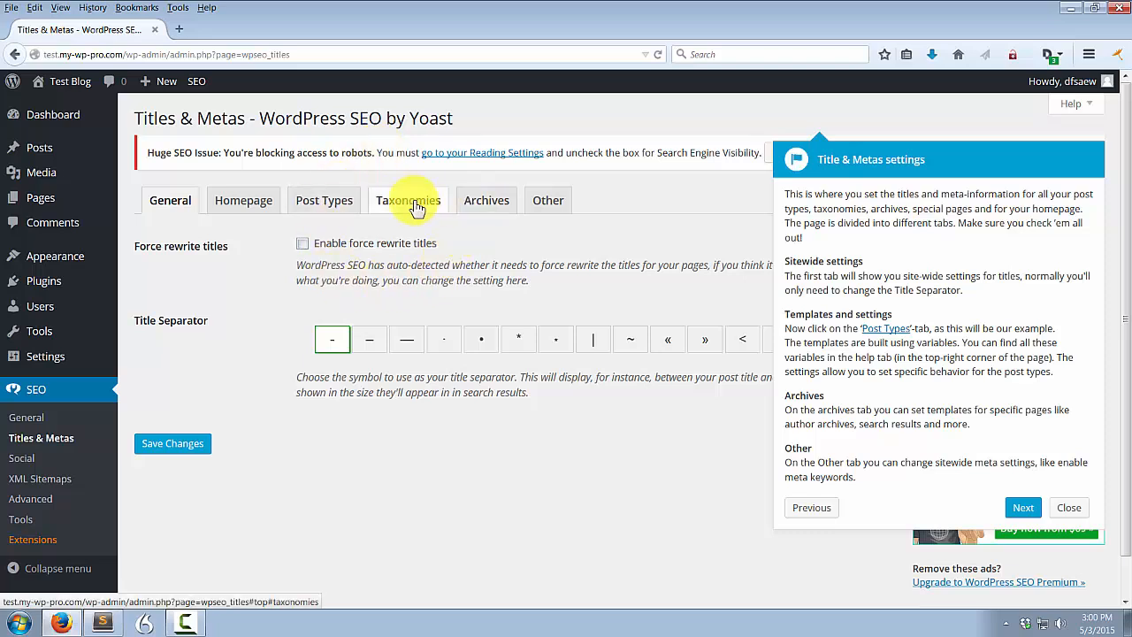
On the Taxonomies tab, mark Categories and Tags meta robots noindex, follow
click(407, 200)
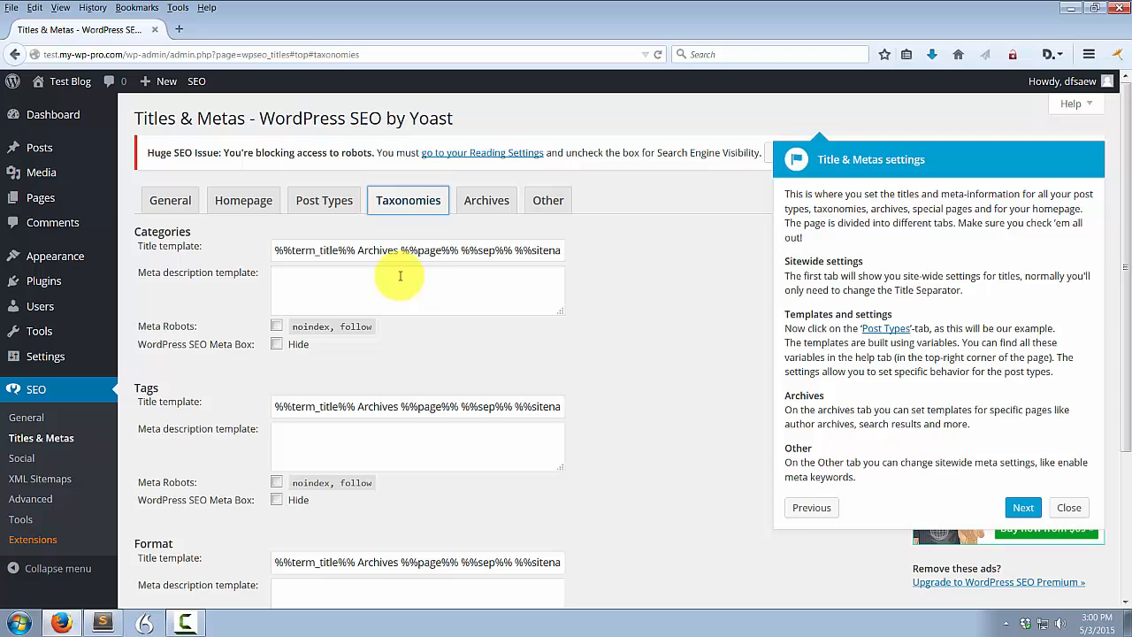
mouse_move(173, 333)
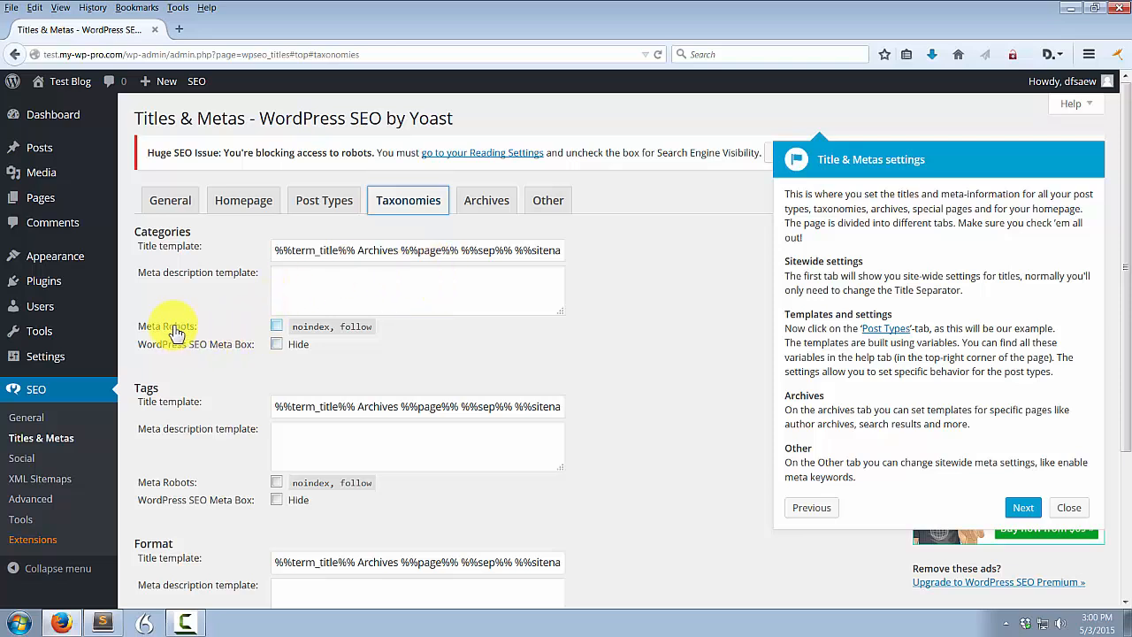
mouse_move(186, 320)
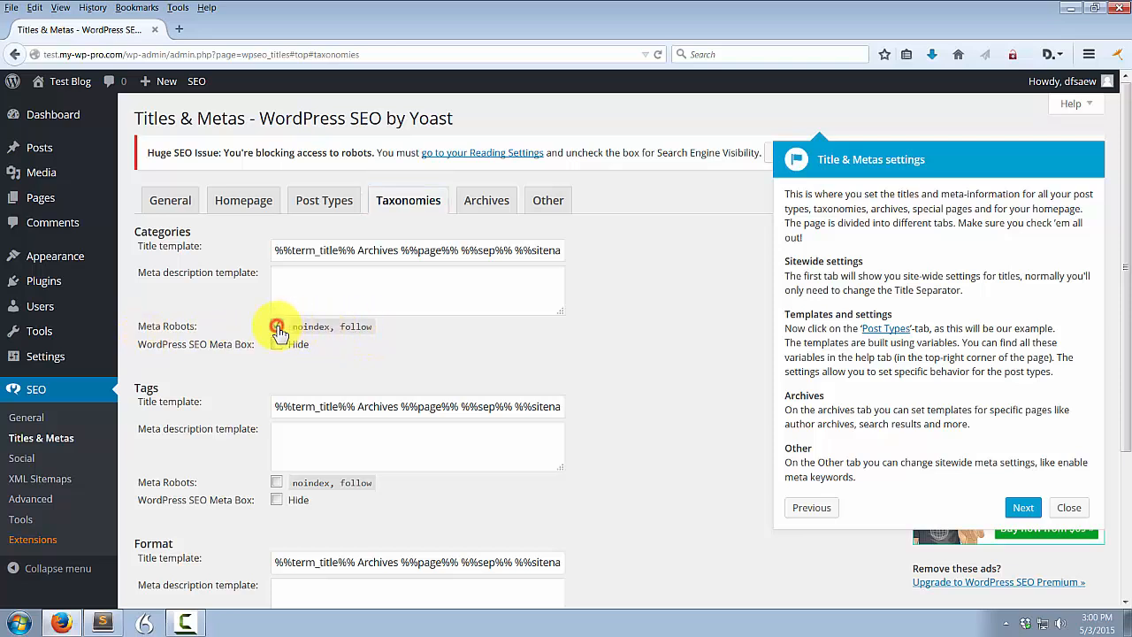
click(276, 326)
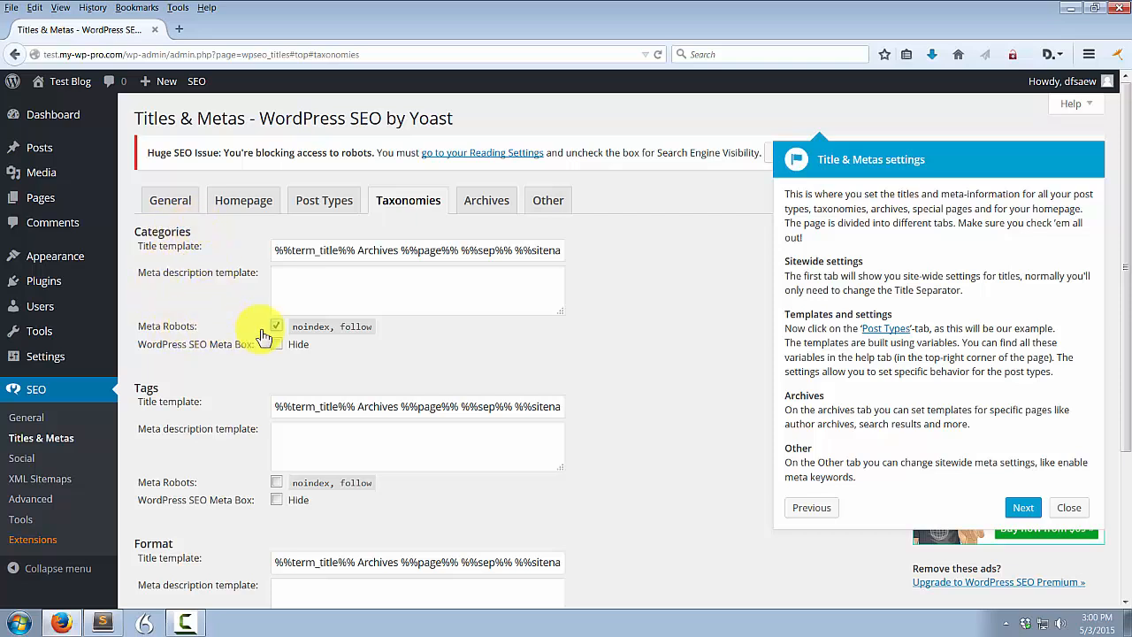
click(276, 326)
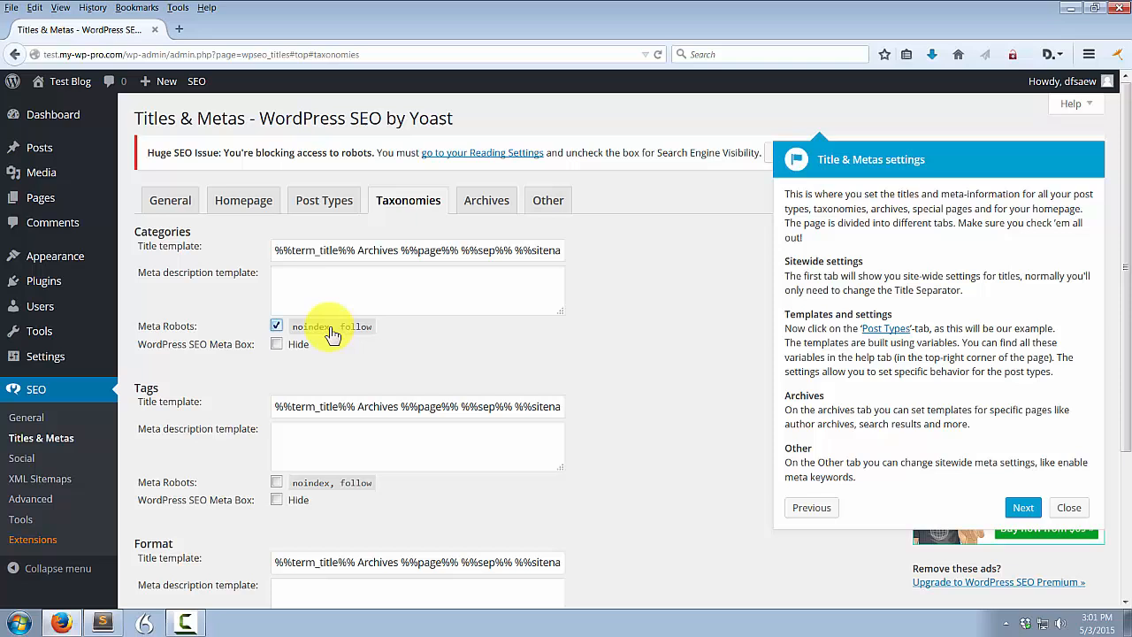
mouse_move(354, 350)
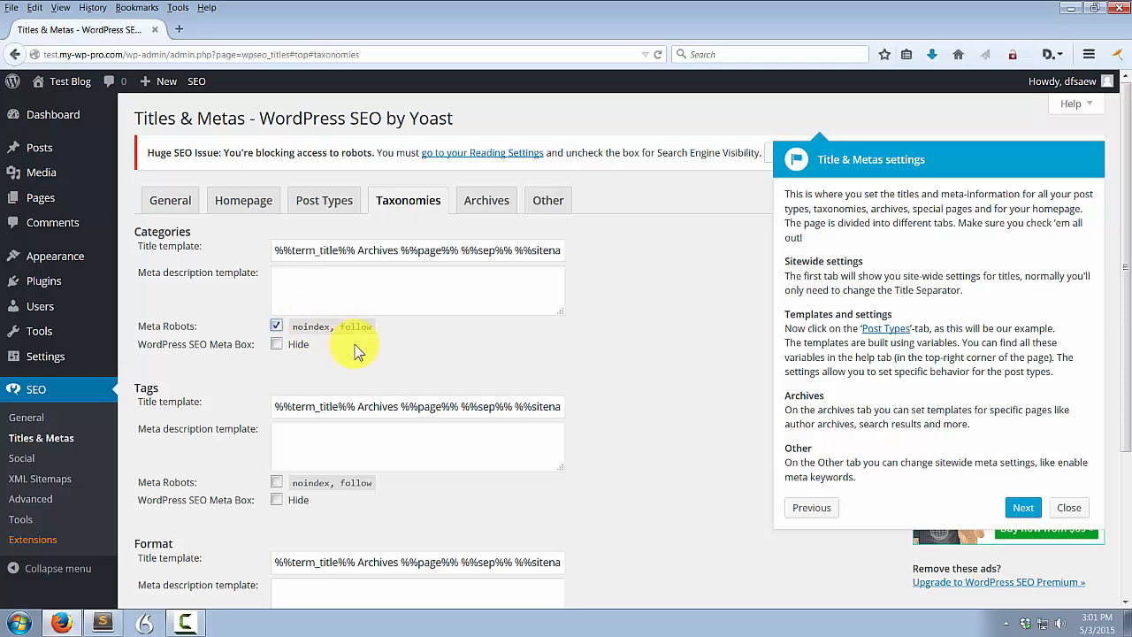
mouse_move(381, 343)
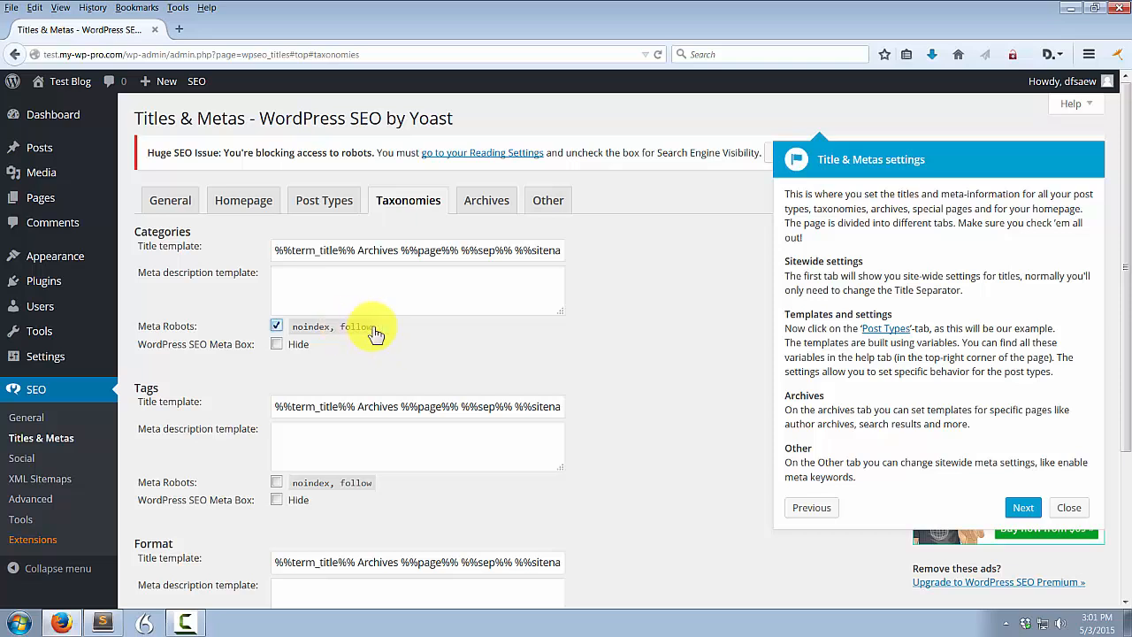
mouse_move(322, 336)
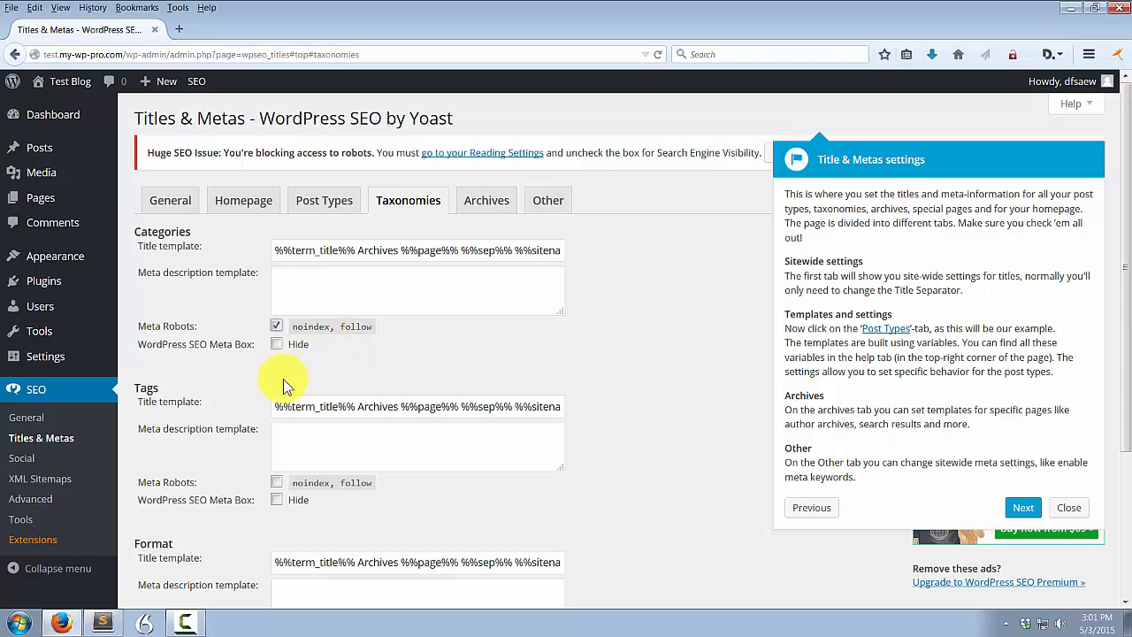
click(276, 482)
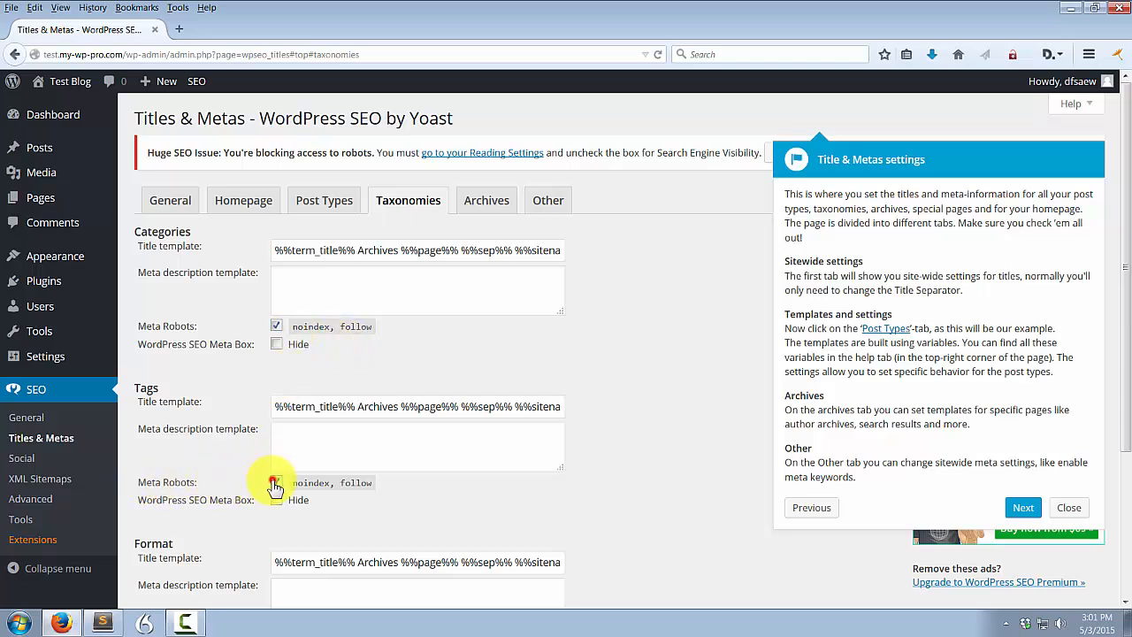
click(276, 481)
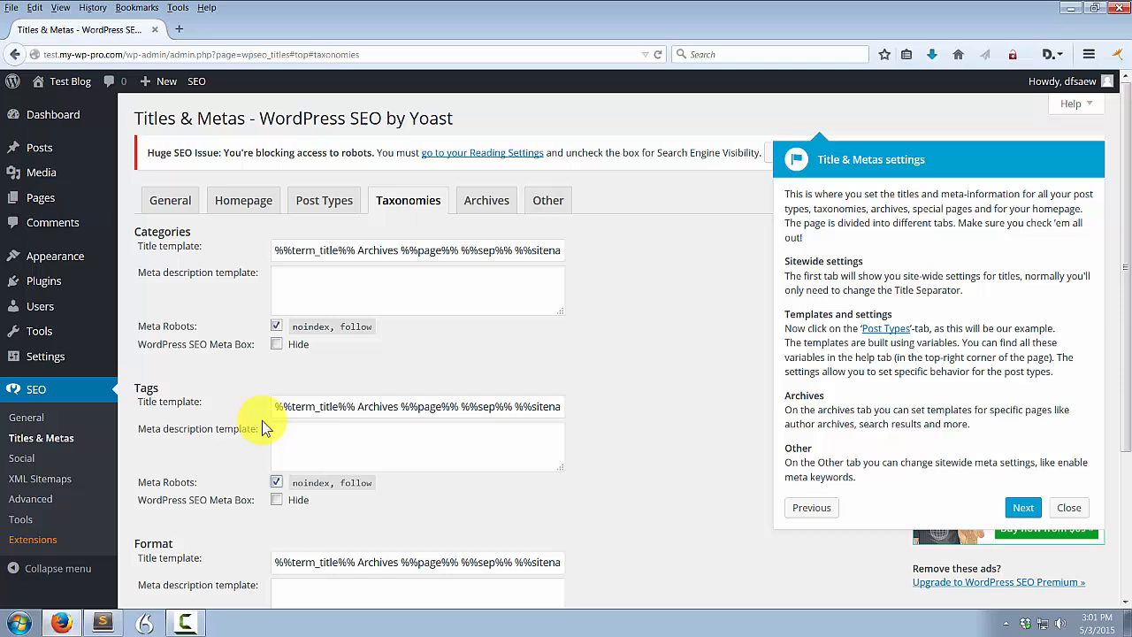
mouse_move(265, 407)
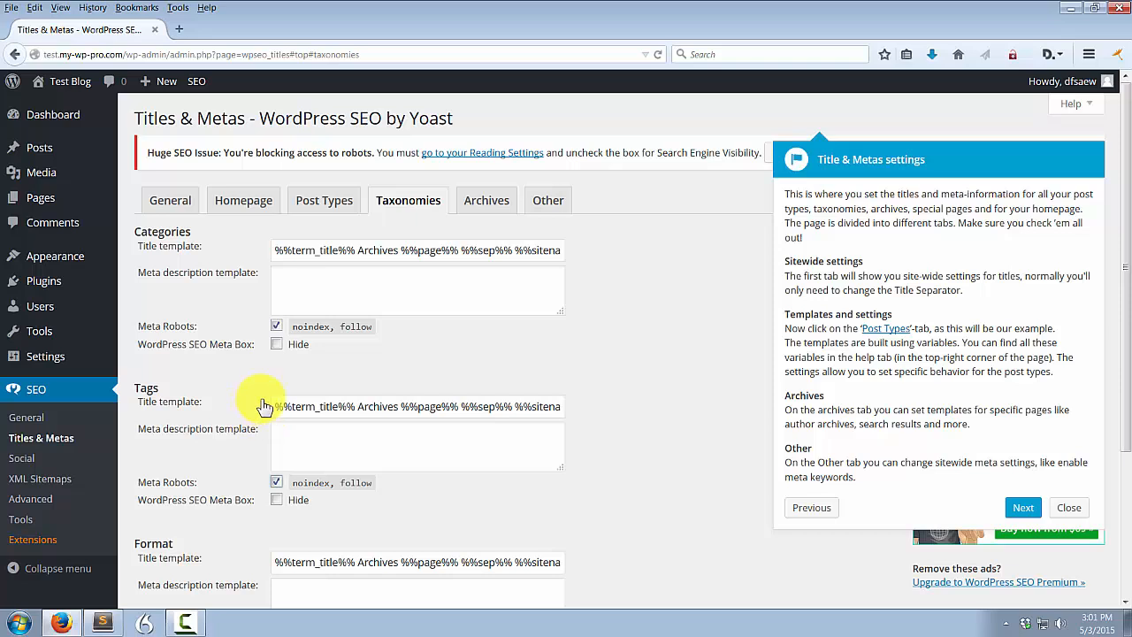
mouse_move(251, 391)
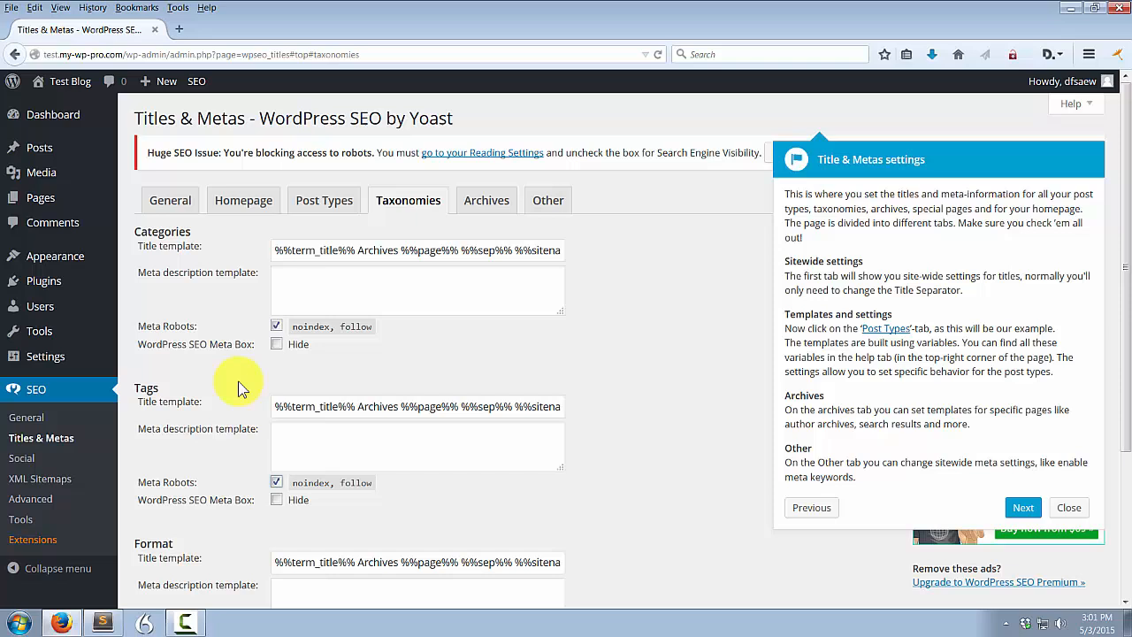
mouse_move(318, 386)
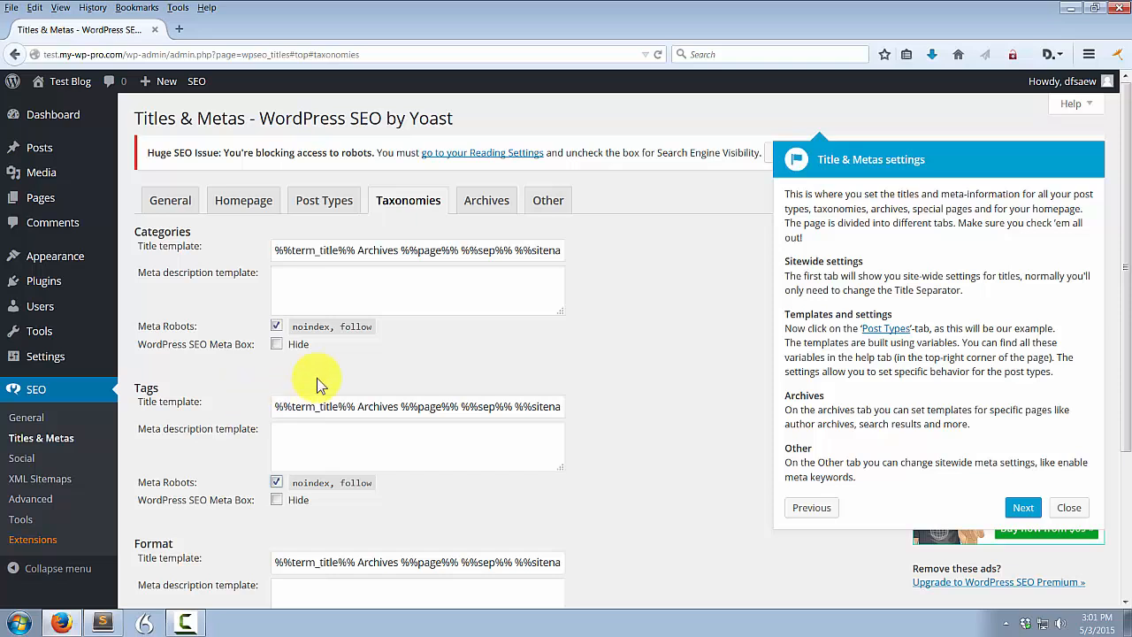
mouse_move(371, 499)
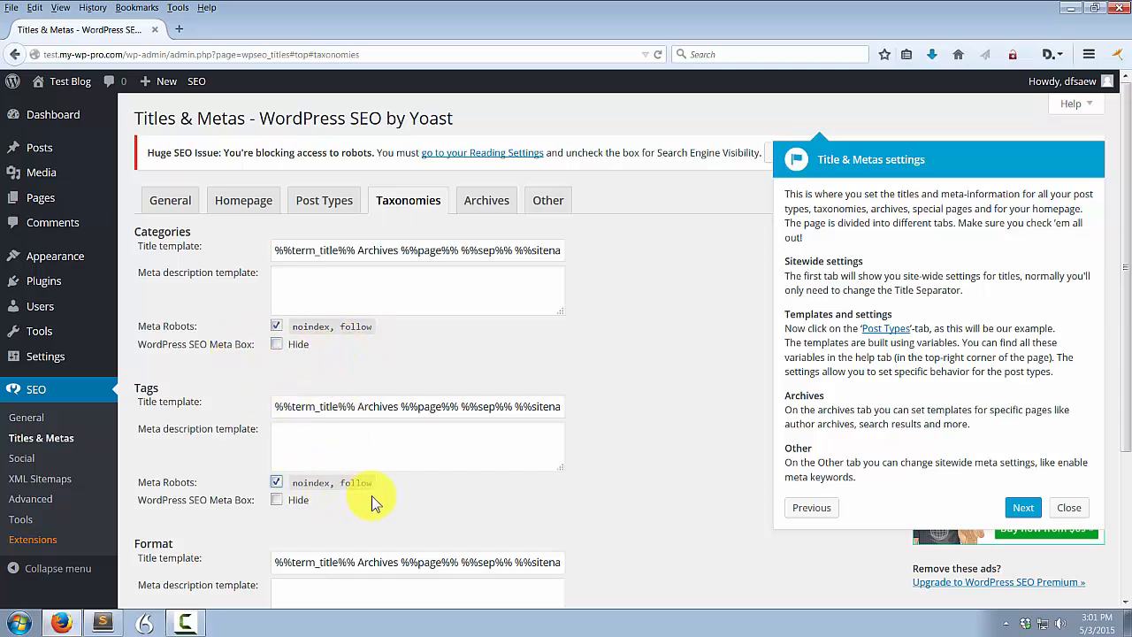
scroll(down, 3)
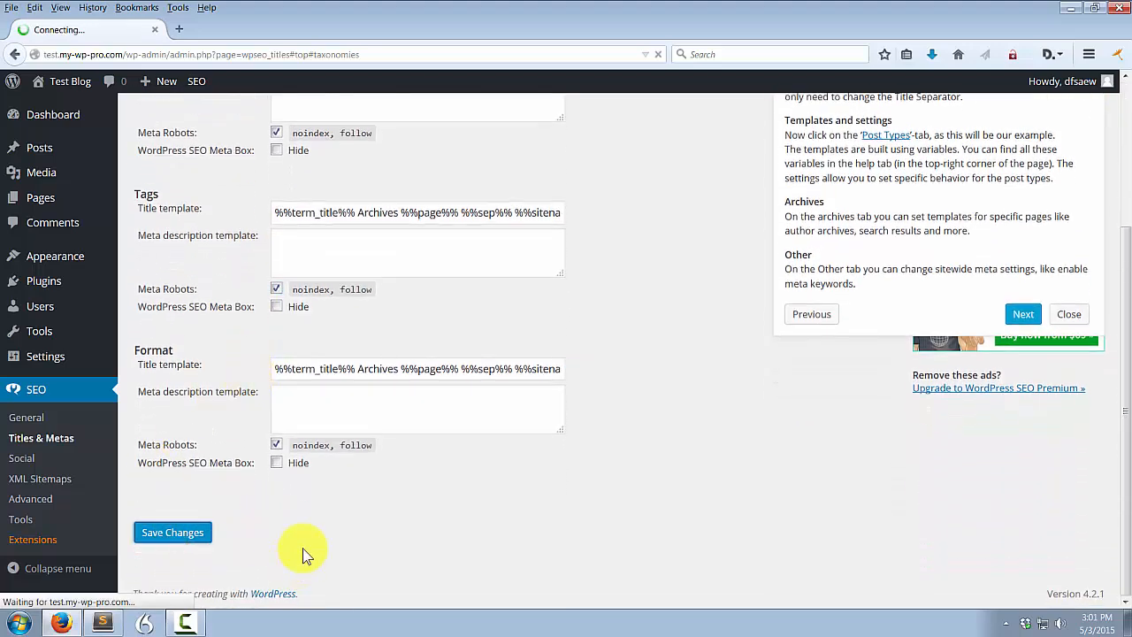
Save the taxonomy noindex settings and move on to the Archives settings
click(174, 530)
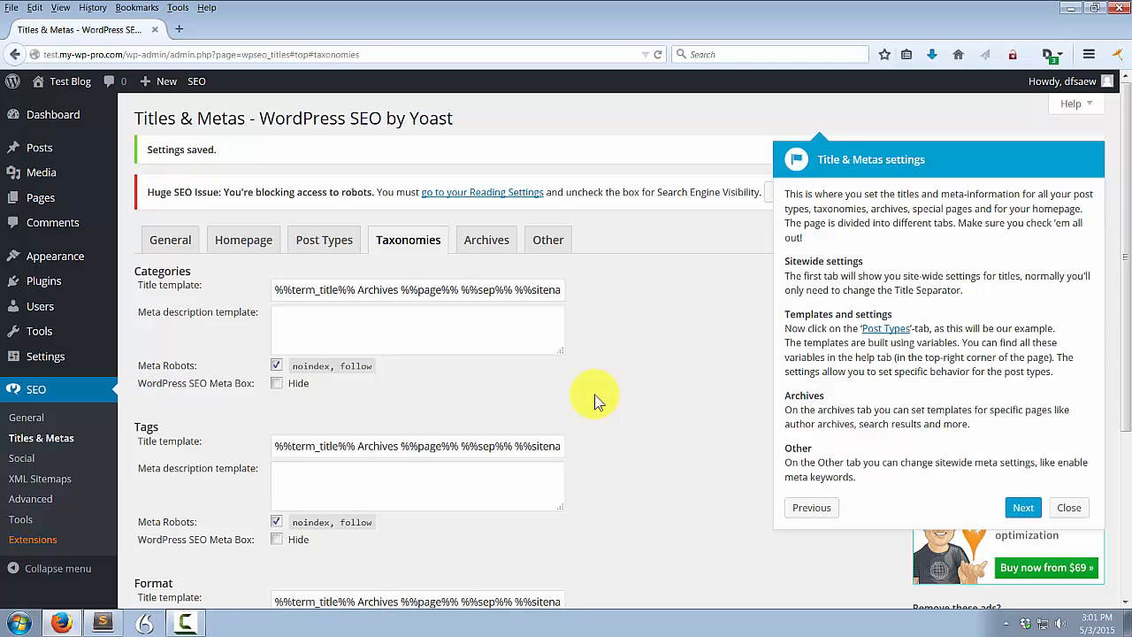
click(486, 239)
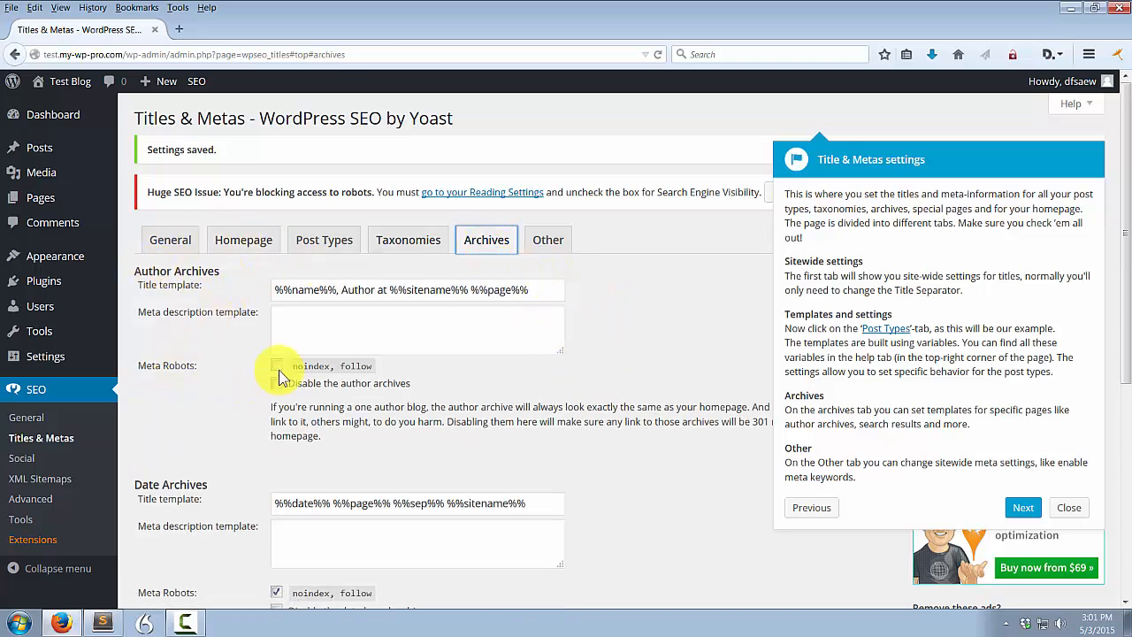
Make author archives noindex, follow and disabled, keep date archives noindex, follow, and save
click(276, 365)
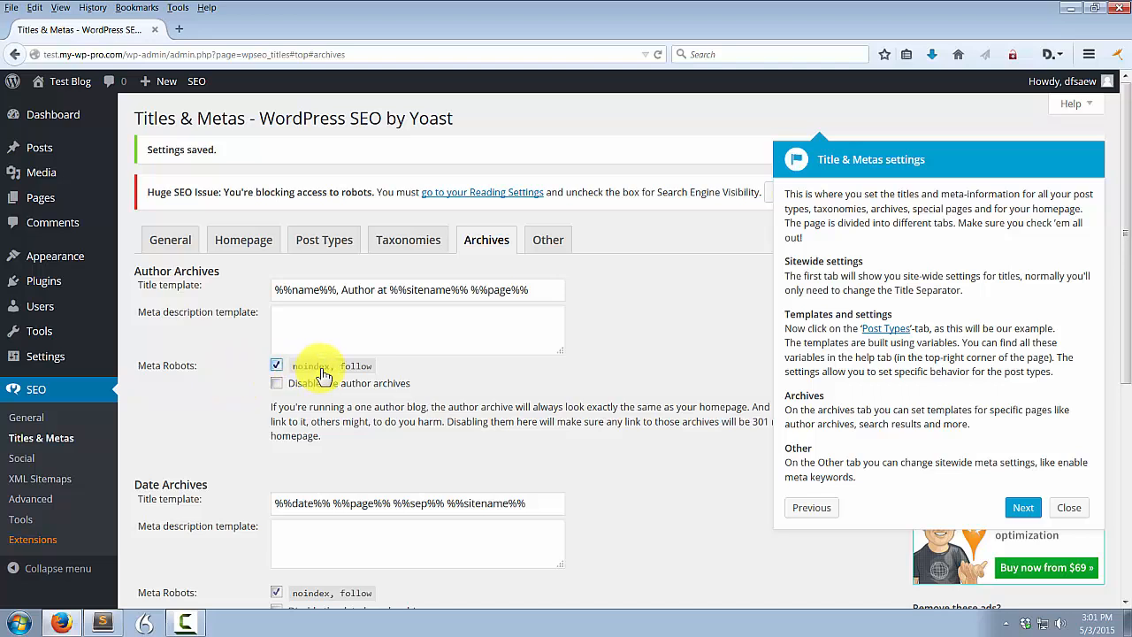
mouse_move(283, 398)
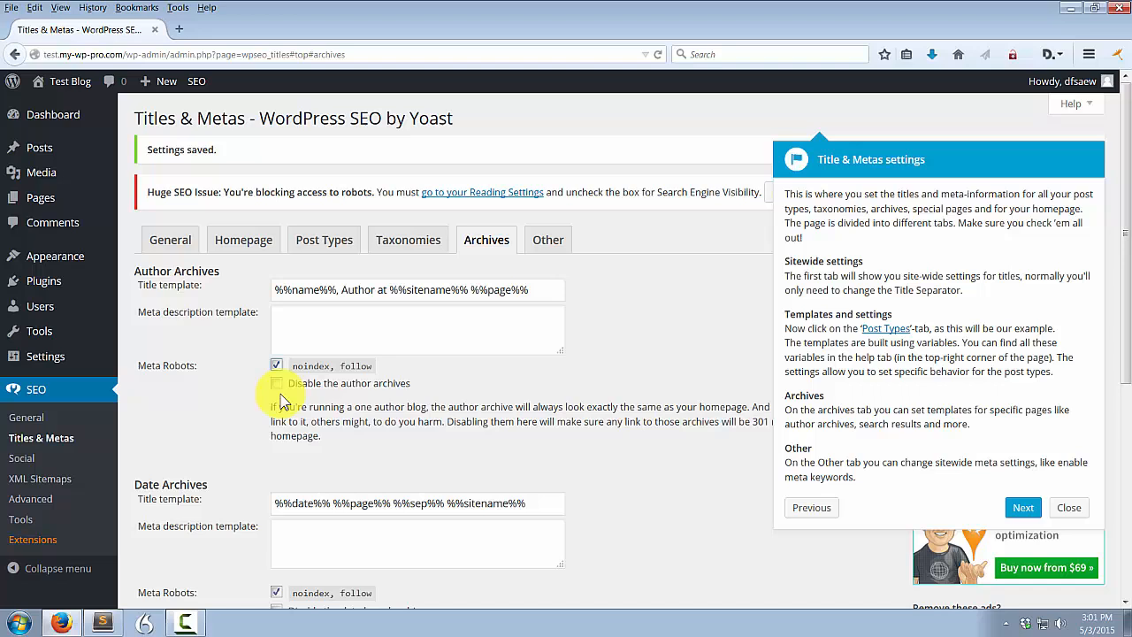
click(276, 382)
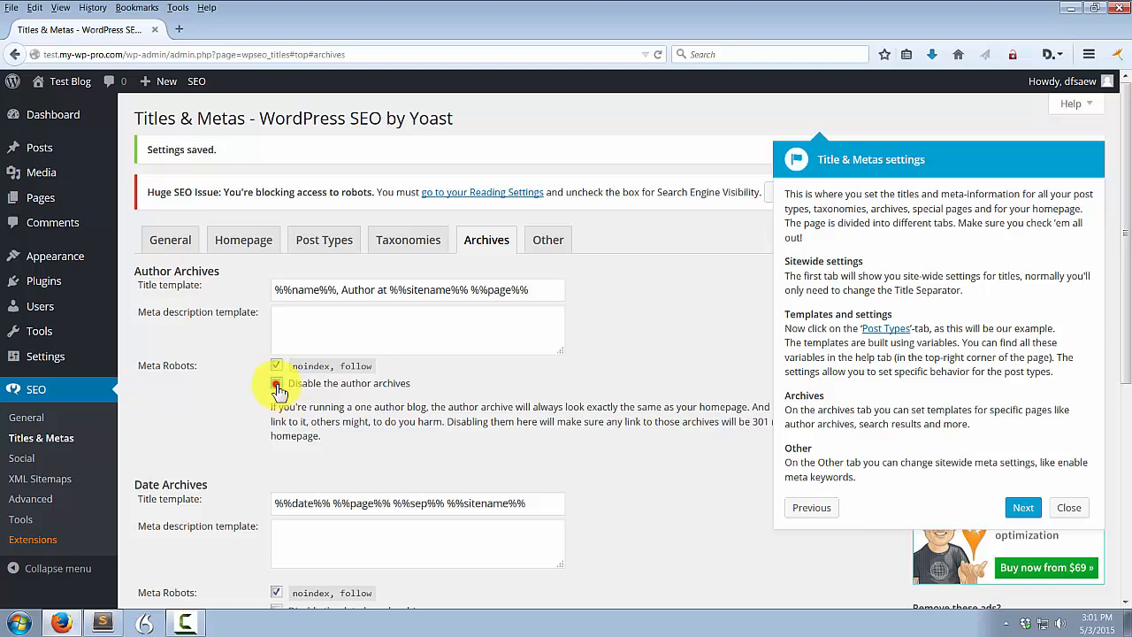
click(276, 382)
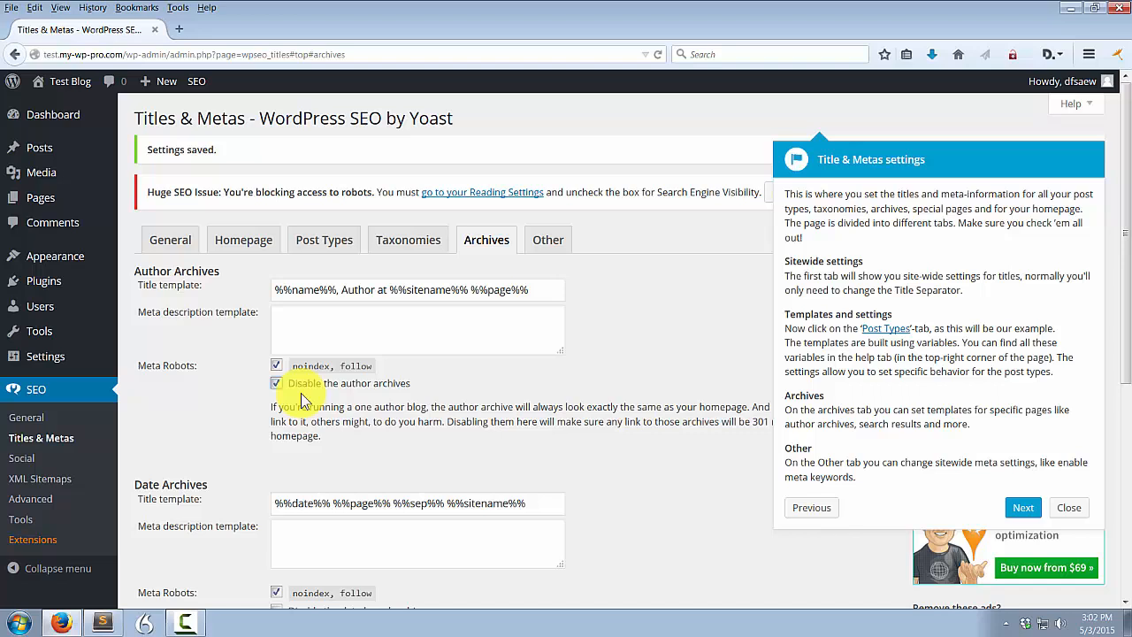
mouse_move(256, 398)
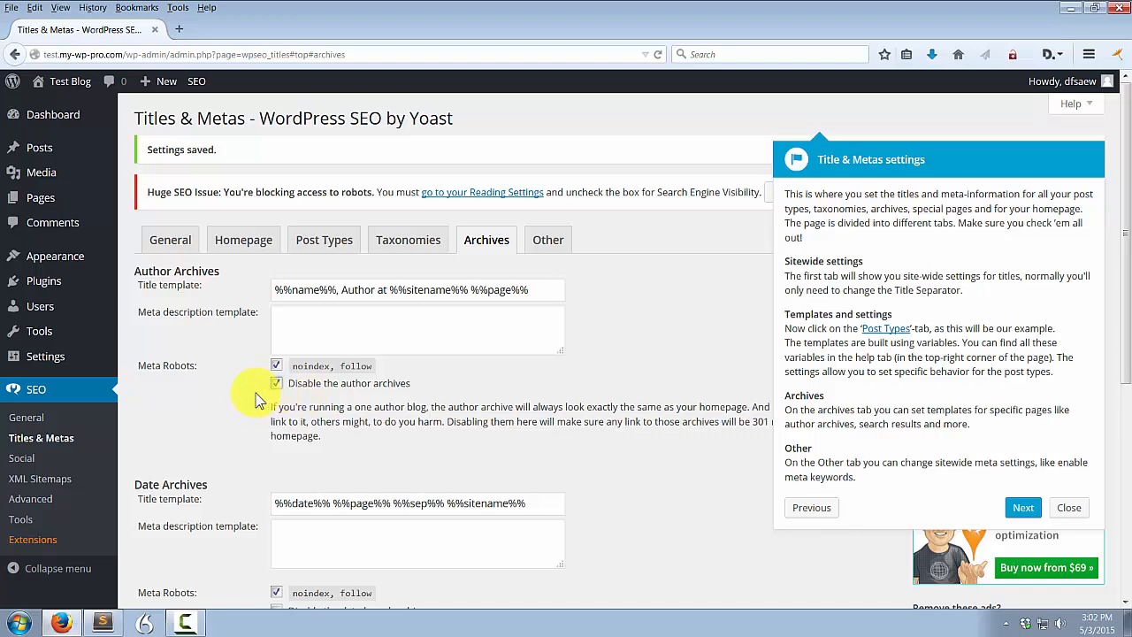
click(276, 382)
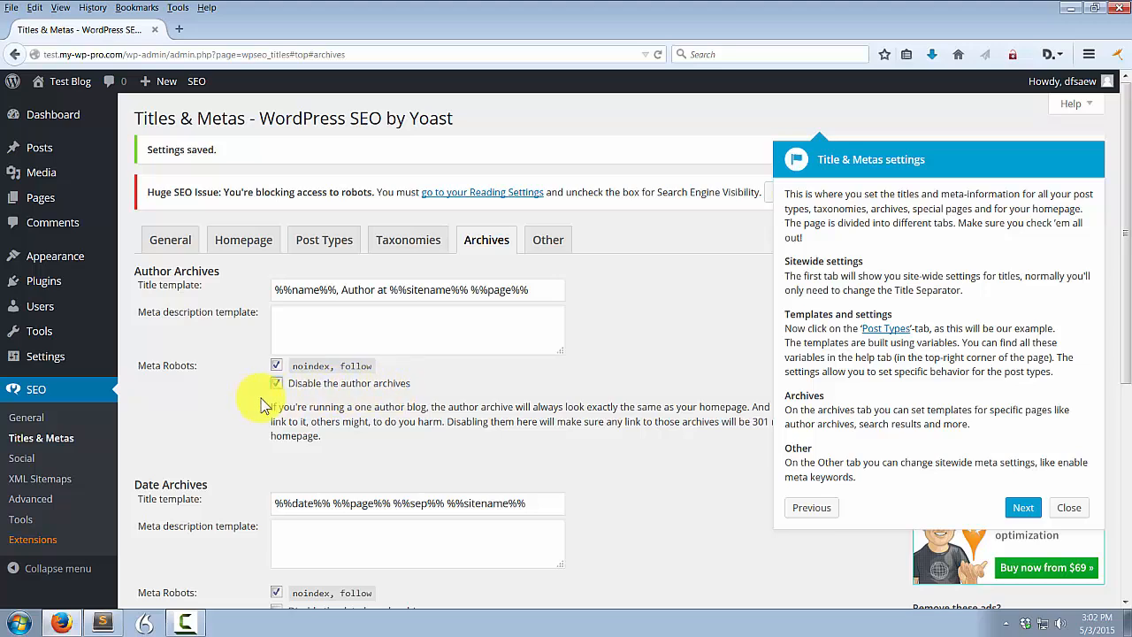
scroll(down, 3)
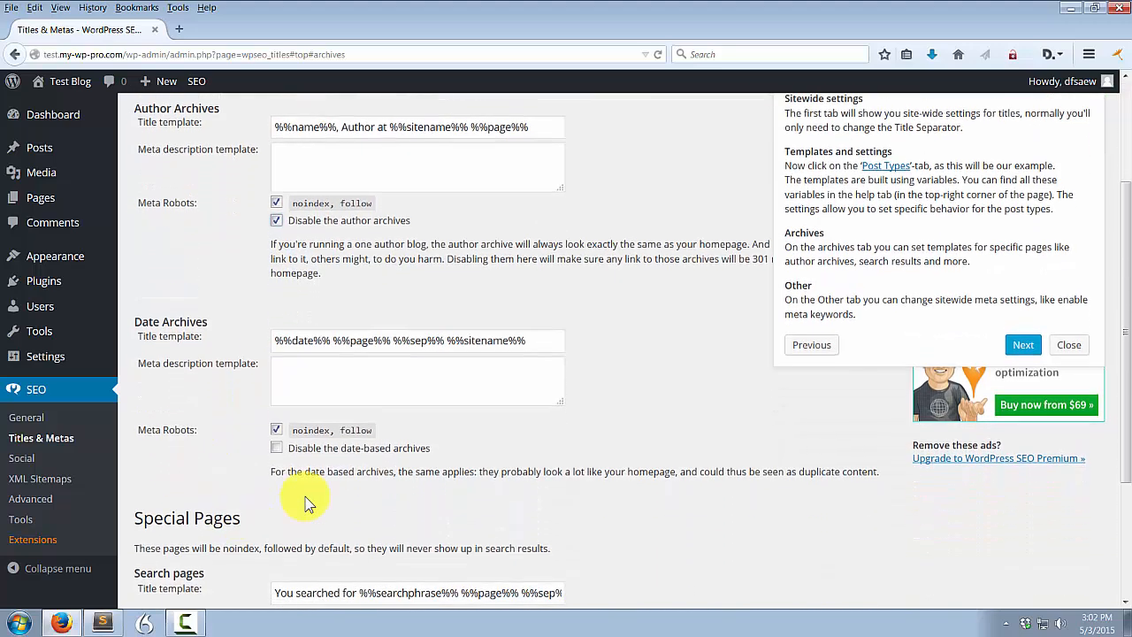
mouse_move(357, 439)
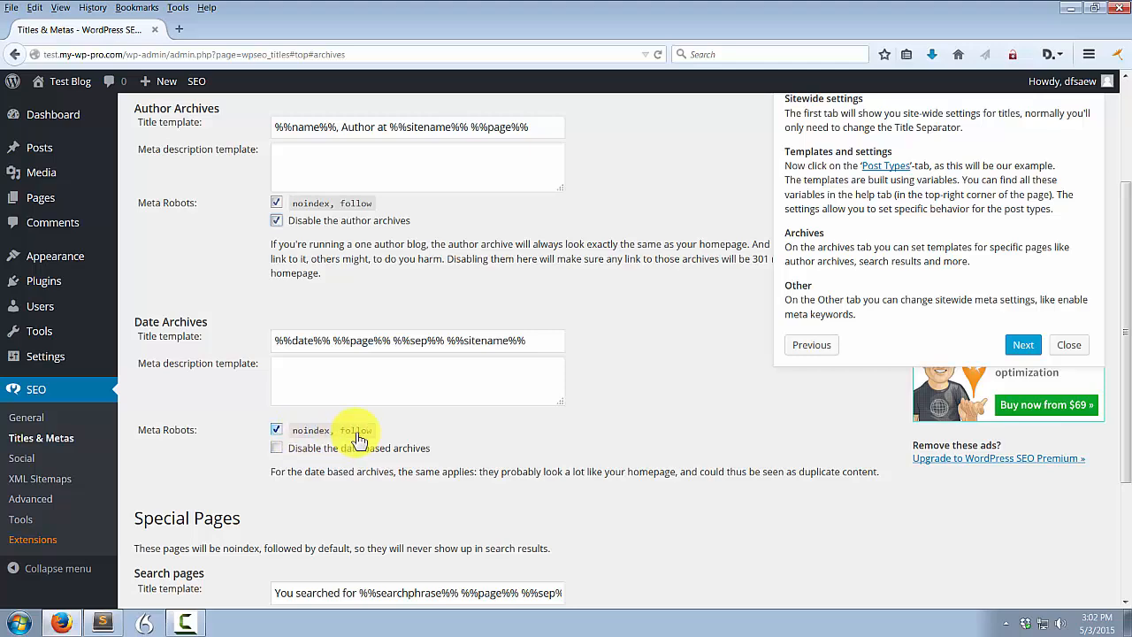
mouse_move(252, 453)
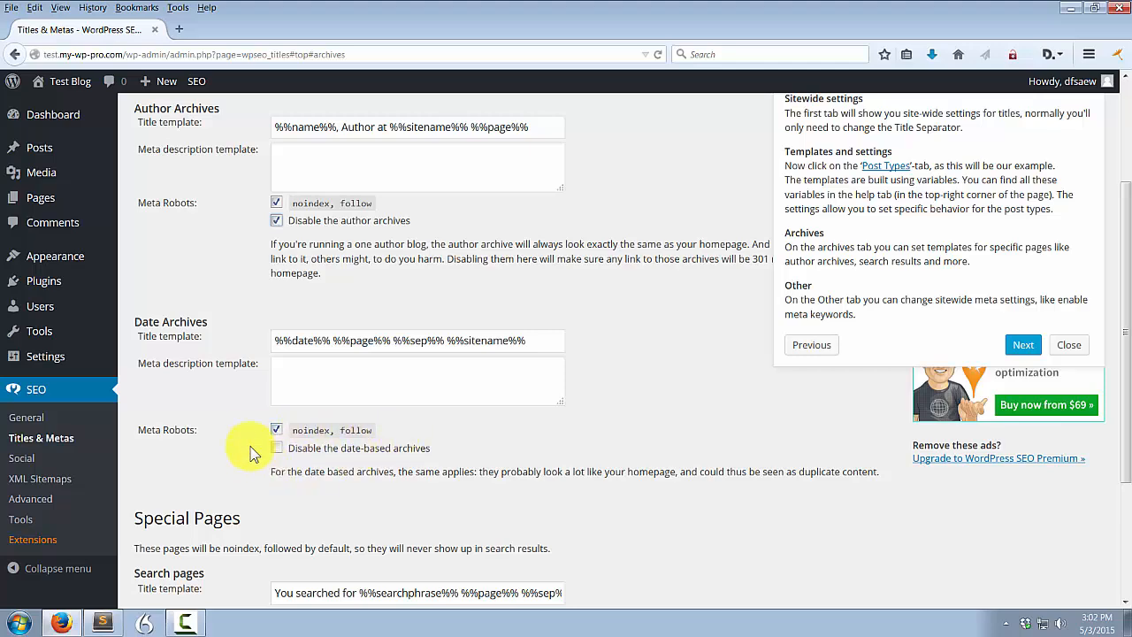
scroll(down, 3)
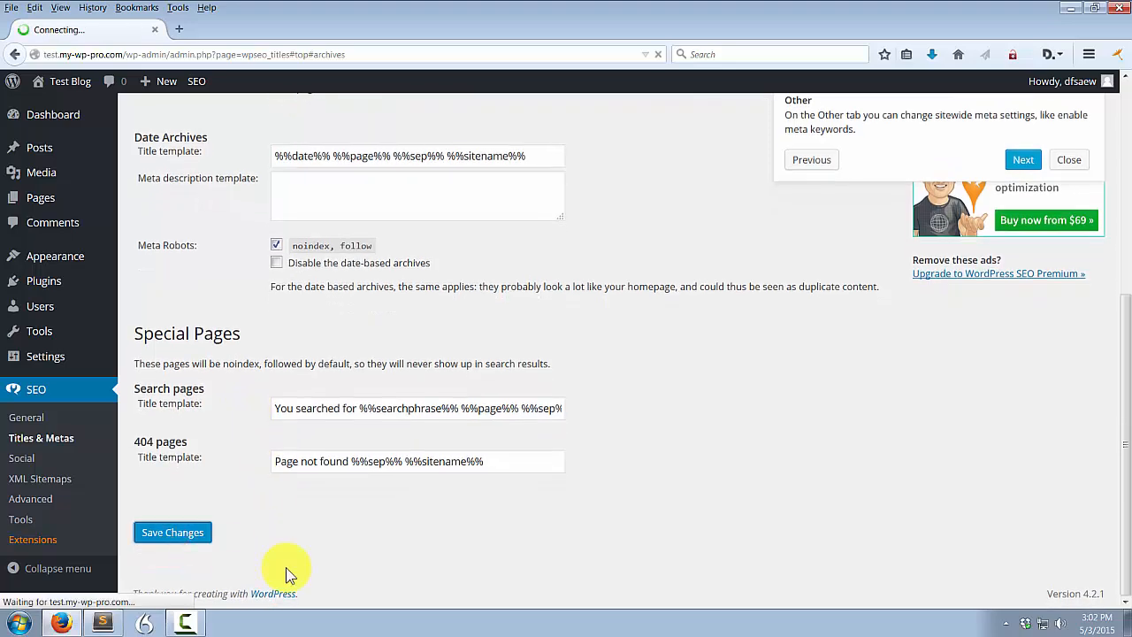
click(173, 531)
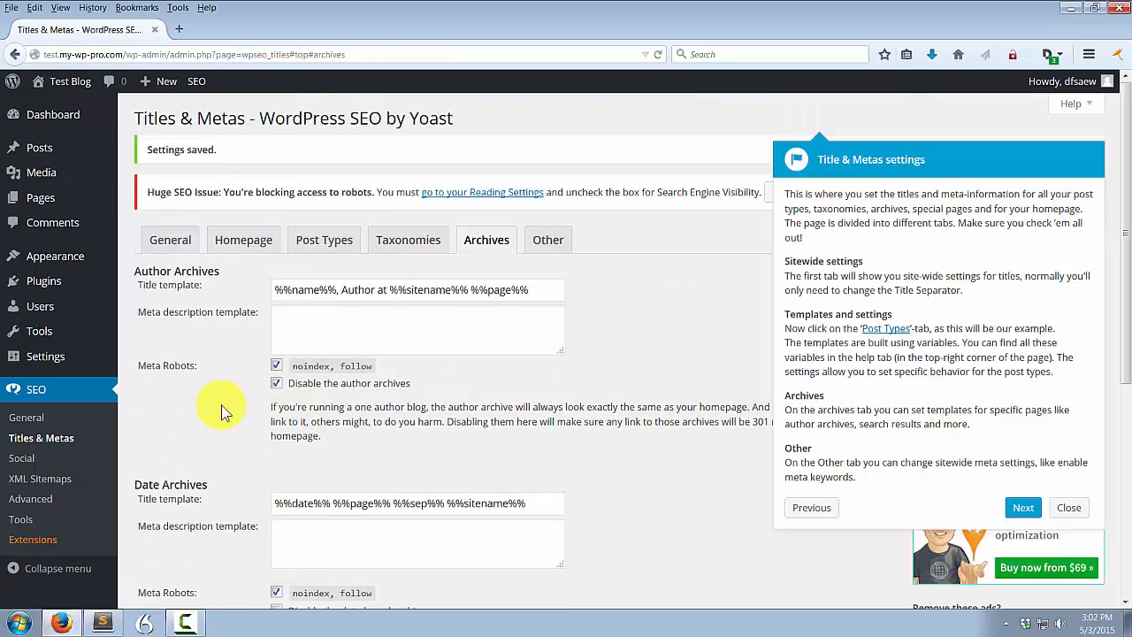
Recheck the saved Taxonomies and Archives noindex settings and their duplicate-content notes
click(407, 240)
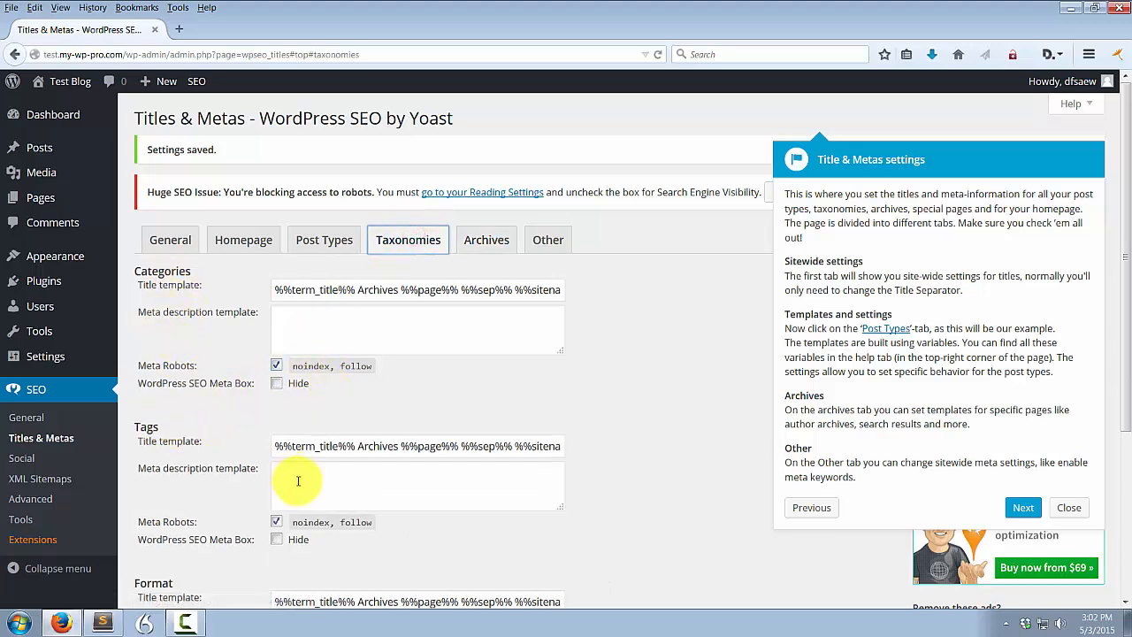
click(486, 239)
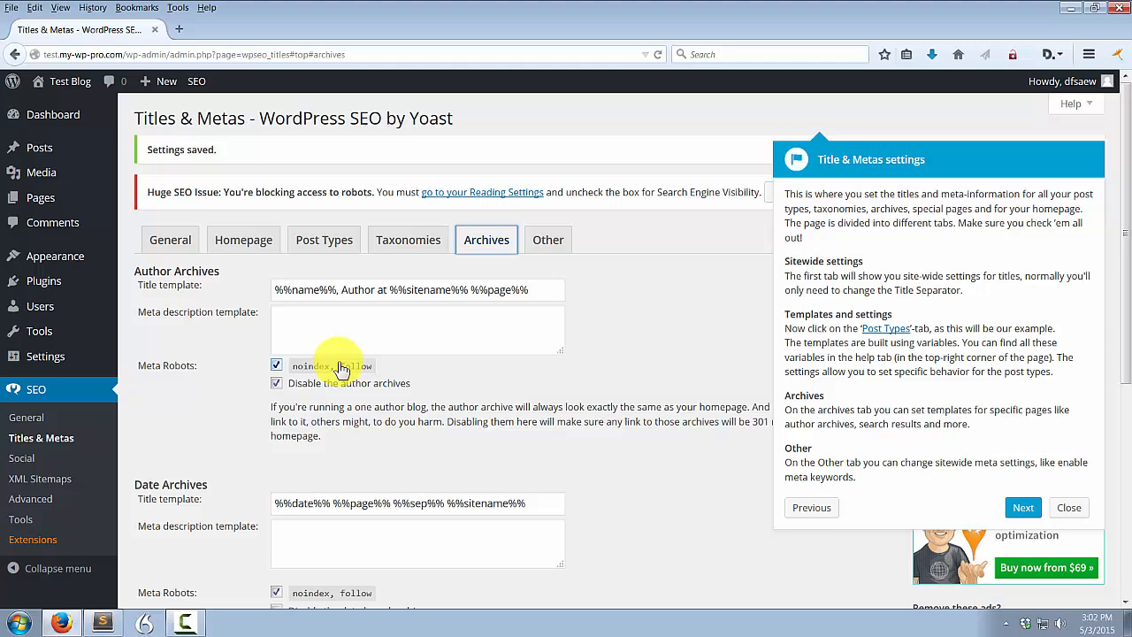
scroll(down, 3)
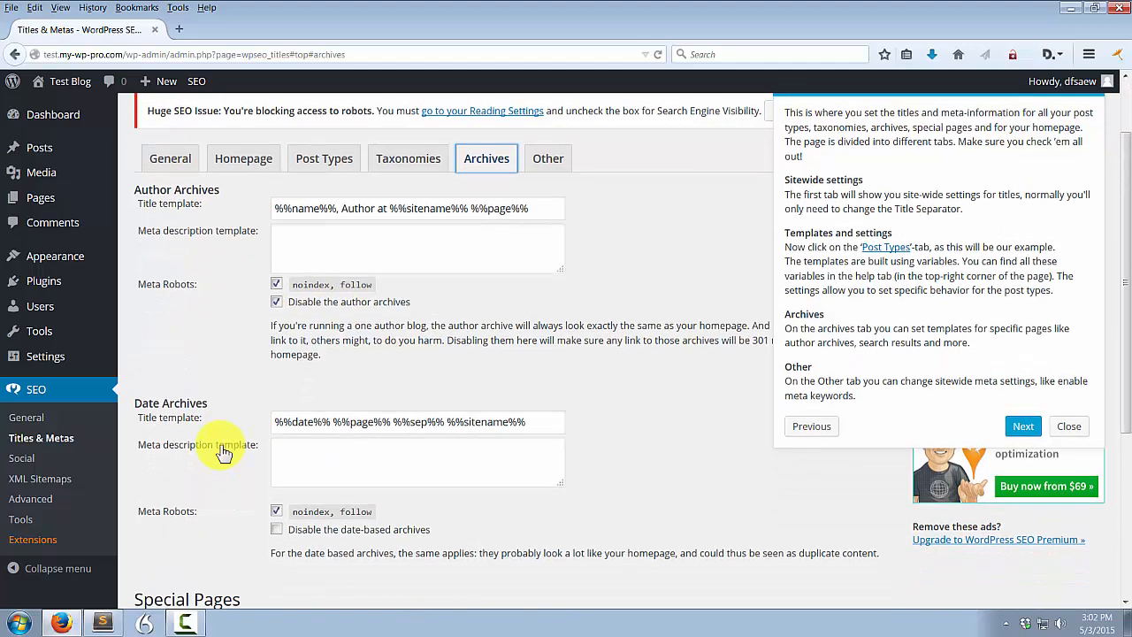
scroll(down, 3)
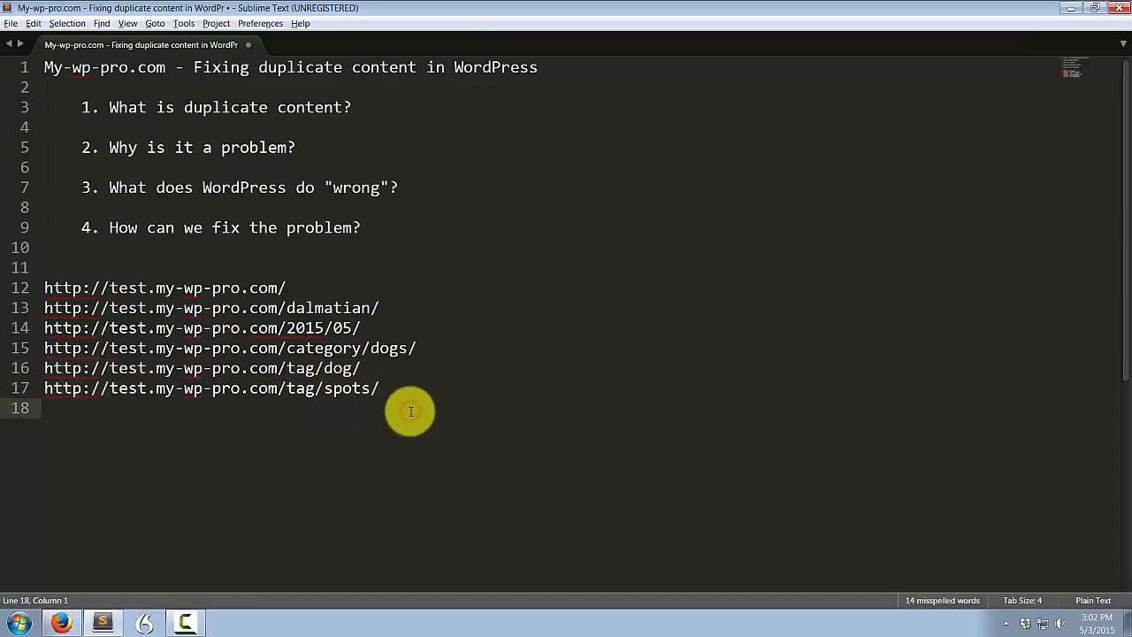
mouse_move(322, 346)
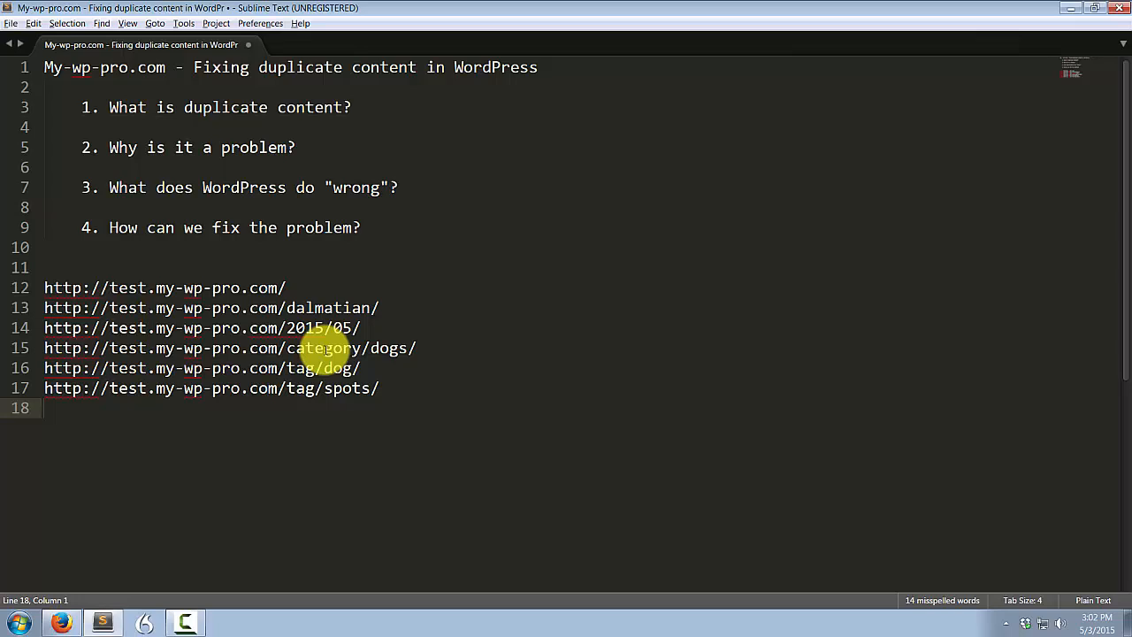
Indent the date, category and tag archive URLs under the Dalmatian post URL in the notes
click(221, 347)
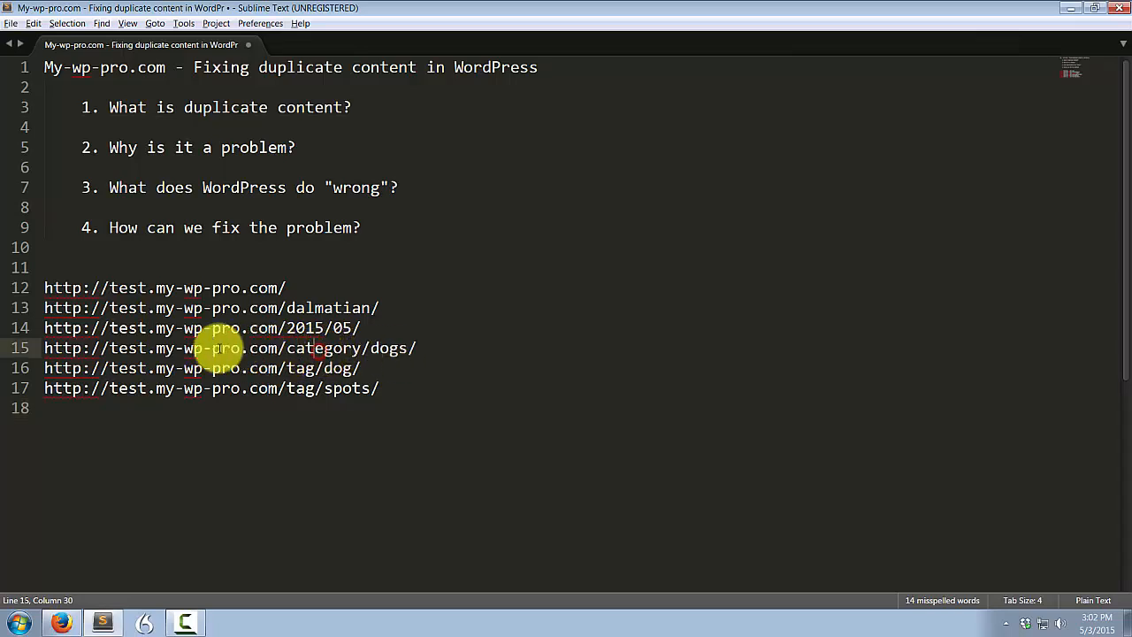
click(131, 347)
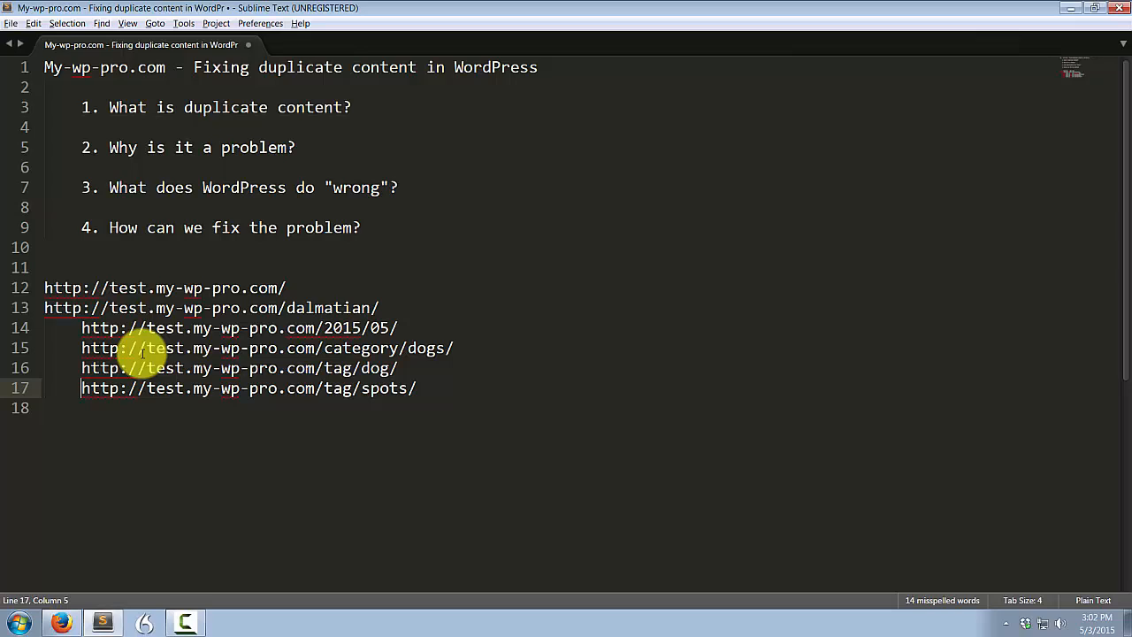
click(64, 308)
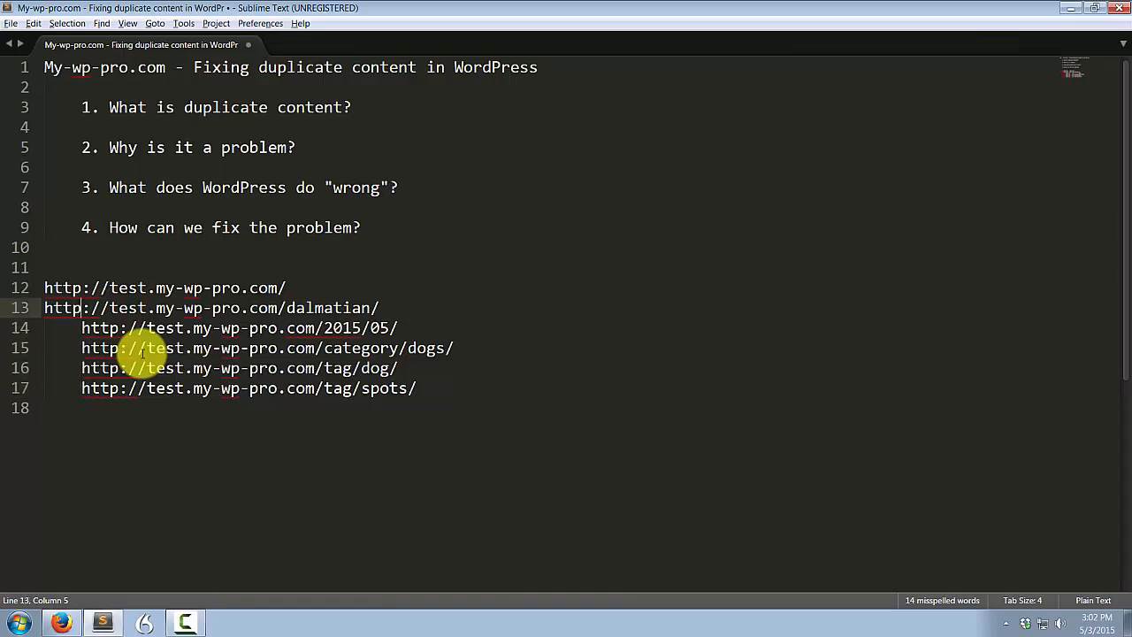
click(46, 287)
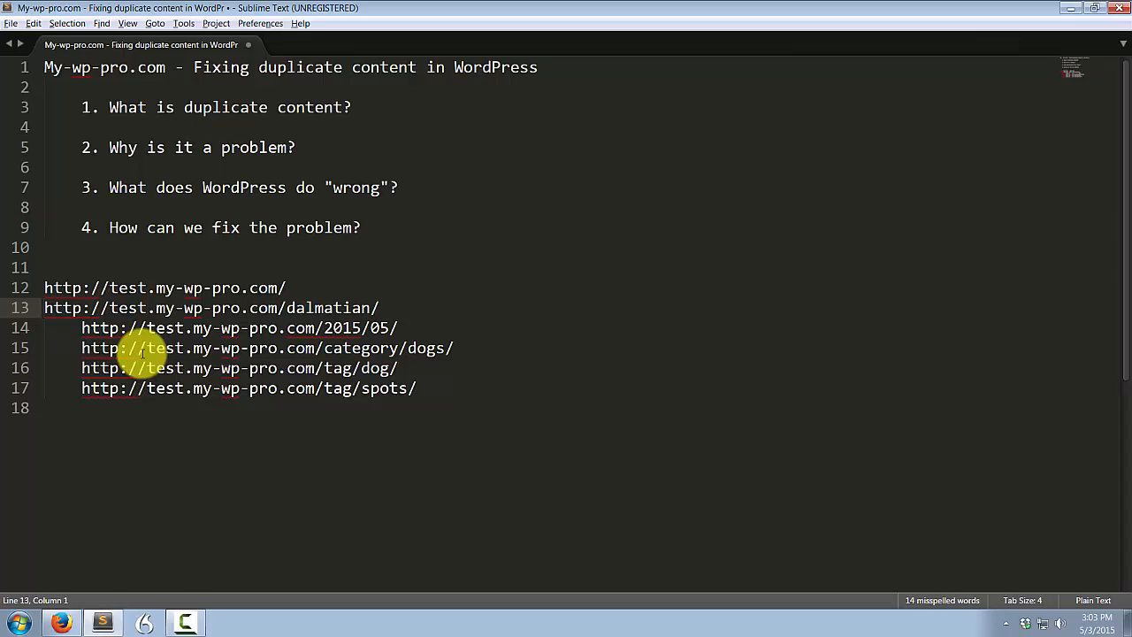
mouse_move(138, 347)
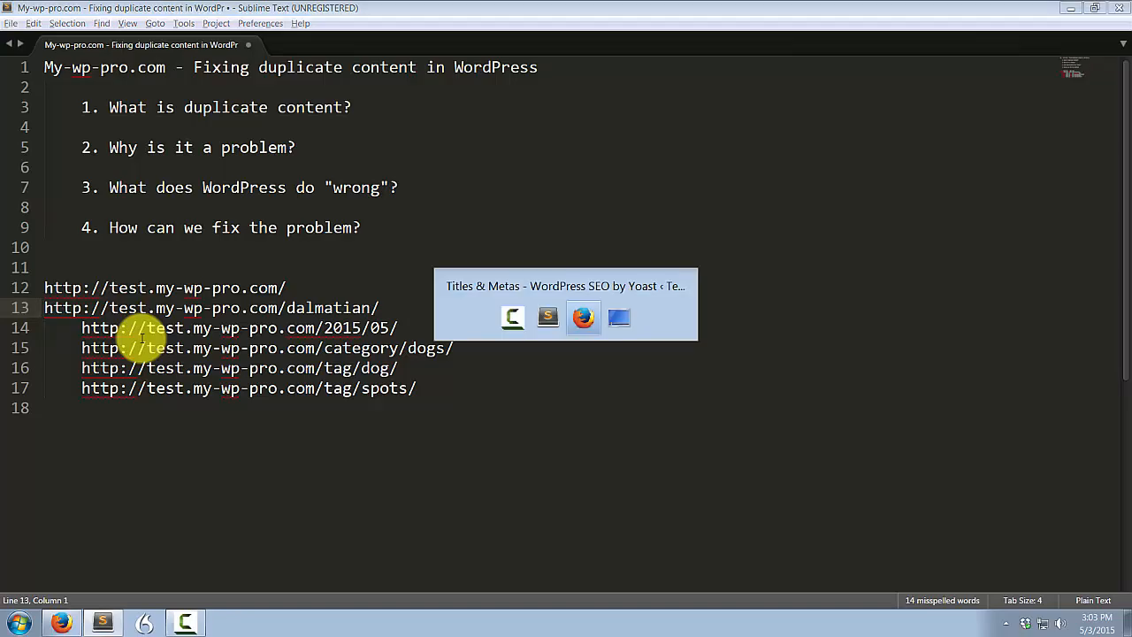
click(582, 319)
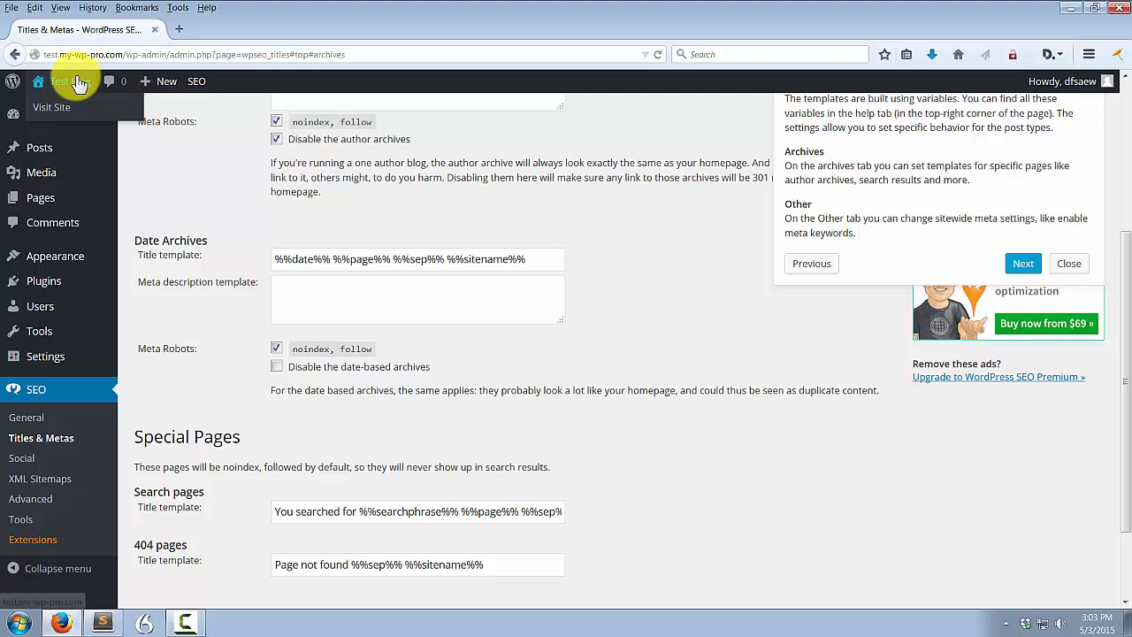
Visit the live Test Blog and reach the Dogs category archive from the Dalmatian post sidebar
click(51, 108)
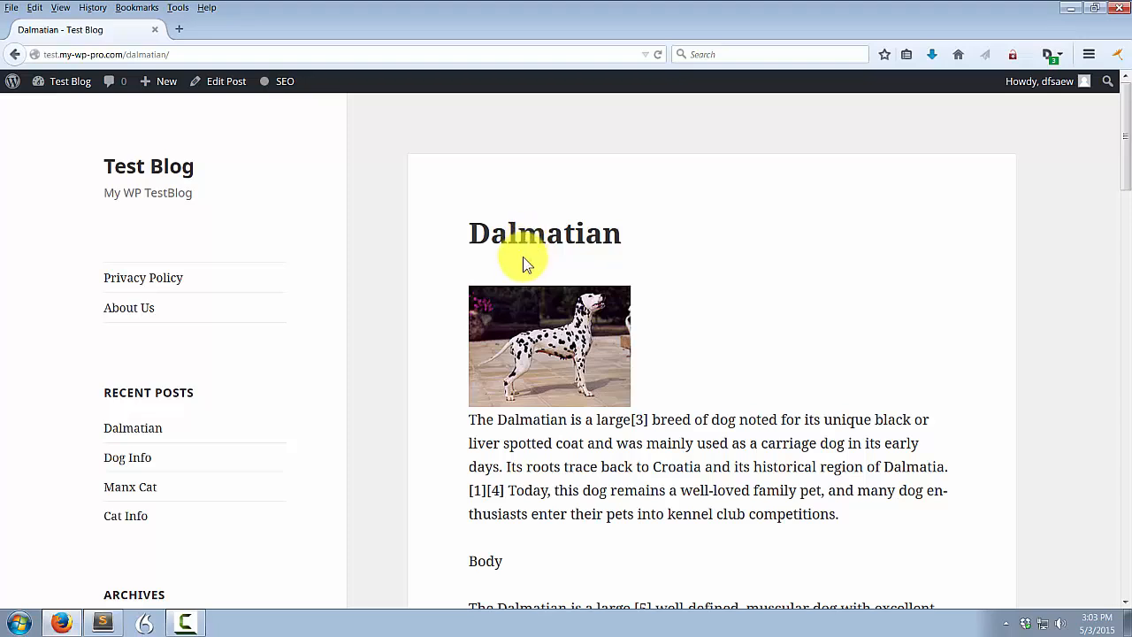
mouse_move(608, 336)
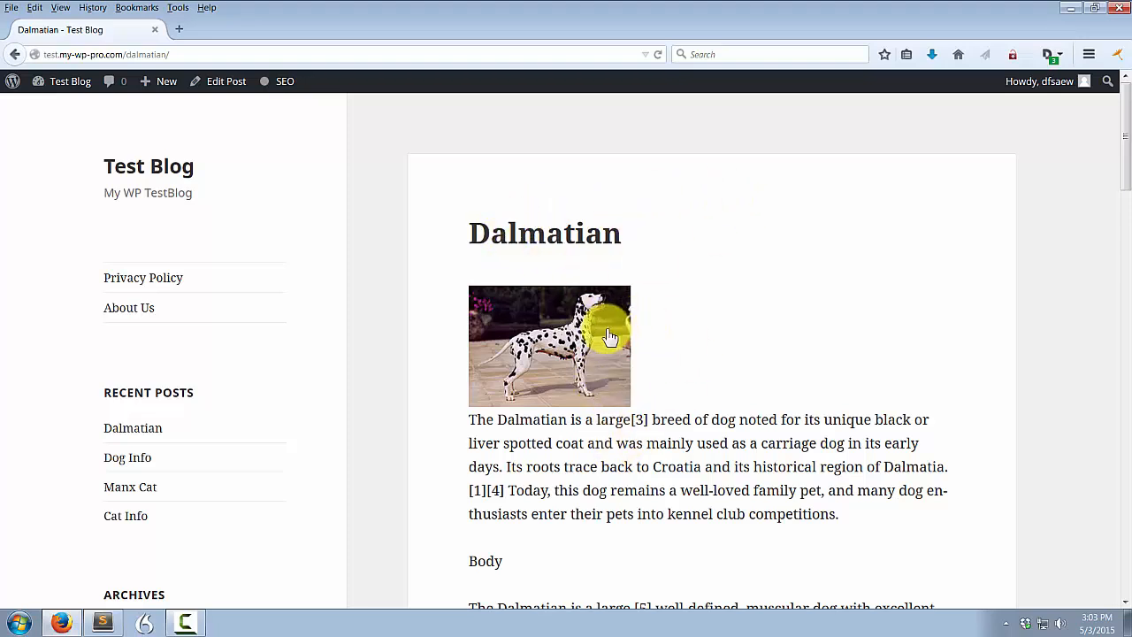
mouse_move(492, 267)
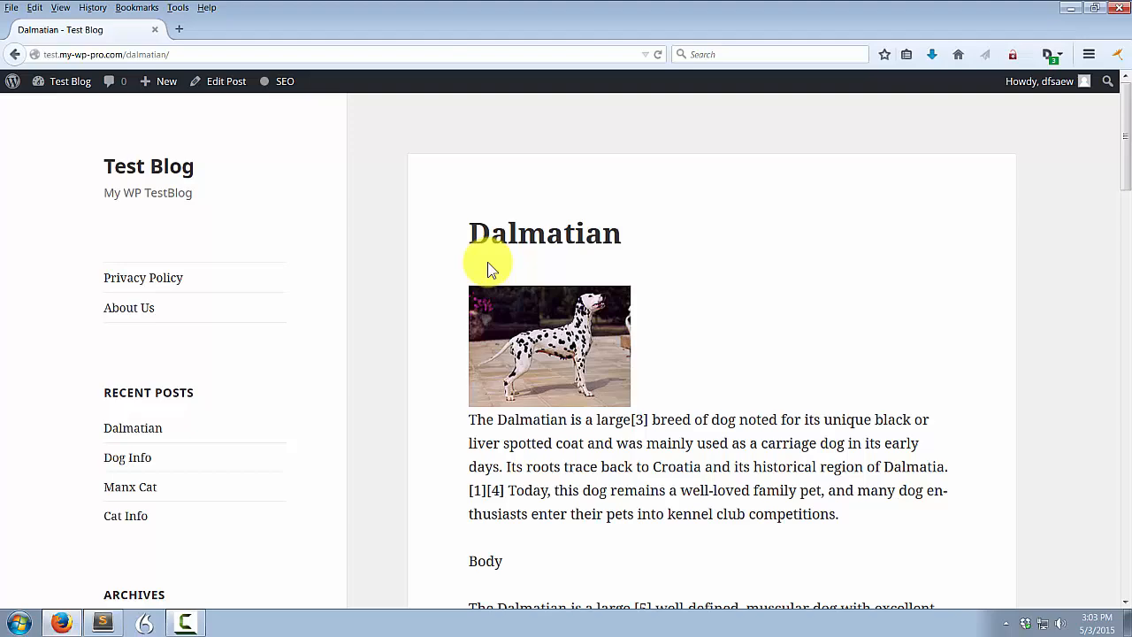
mouse_move(386, 410)
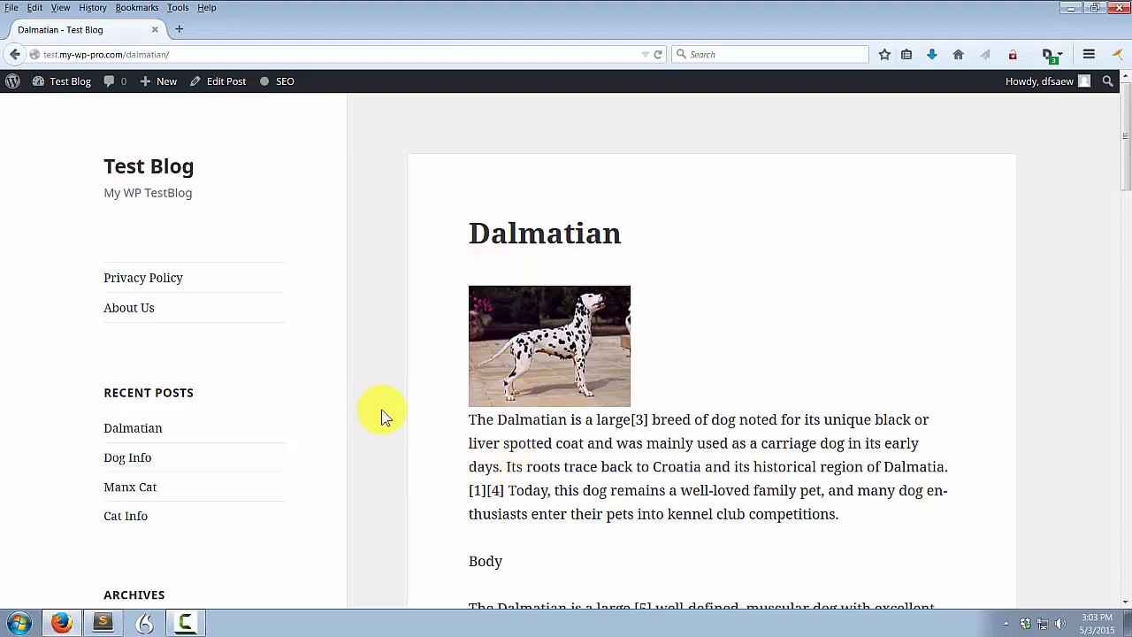
scroll(down, 3)
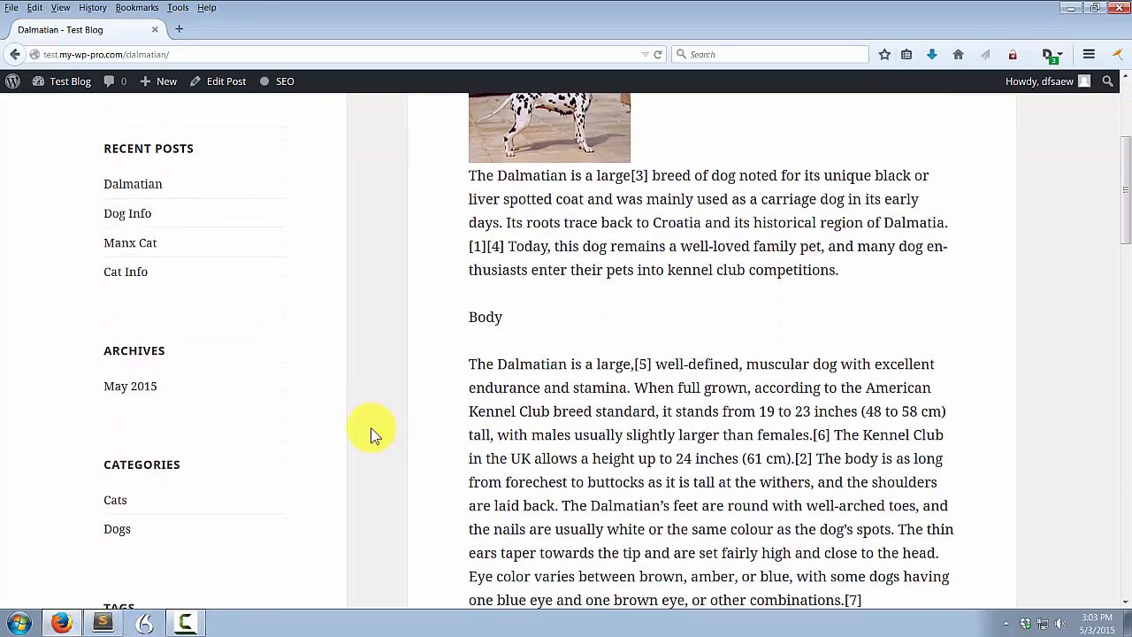
click(117, 529)
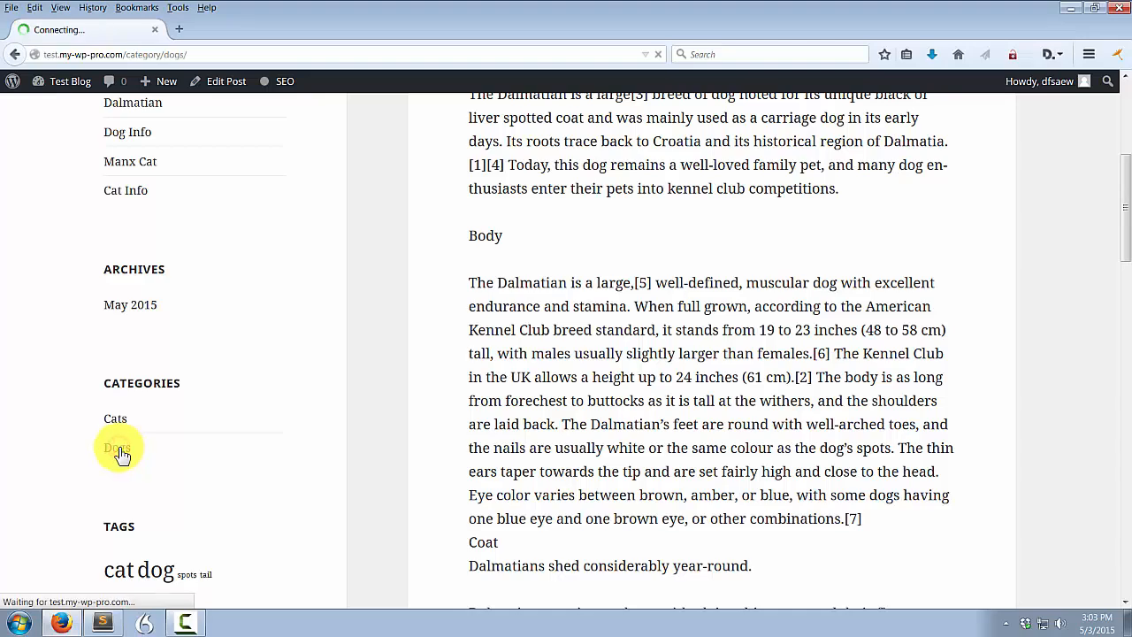
click(117, 447)
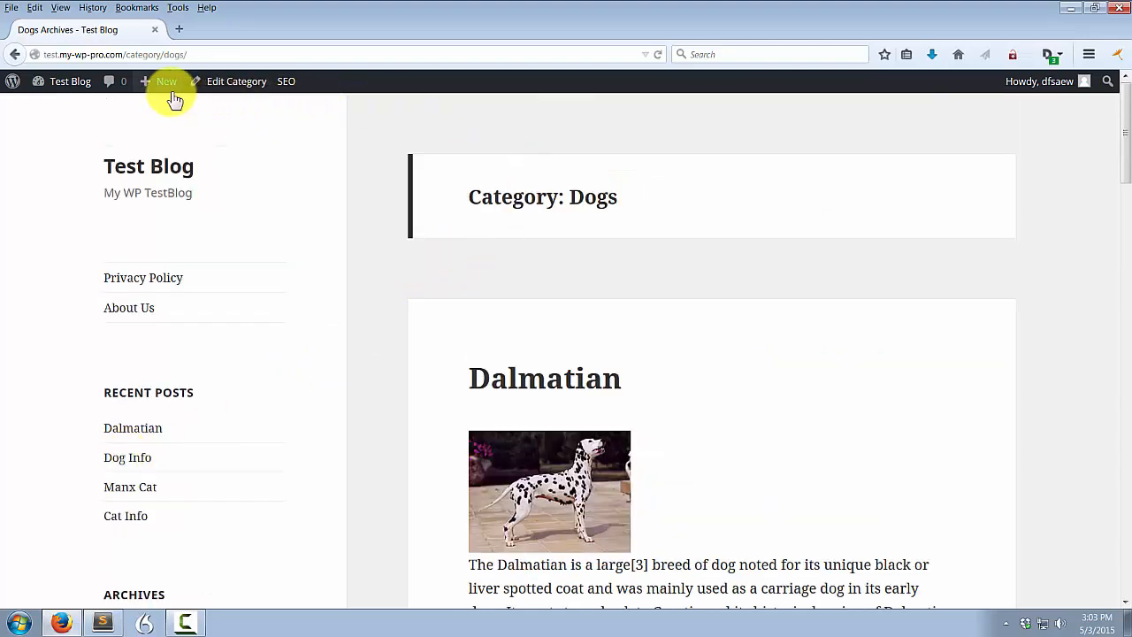
View the Dogs archive page source and search 'noindex' to find the robots noindex,follow meta tag
right_click(442, 213)
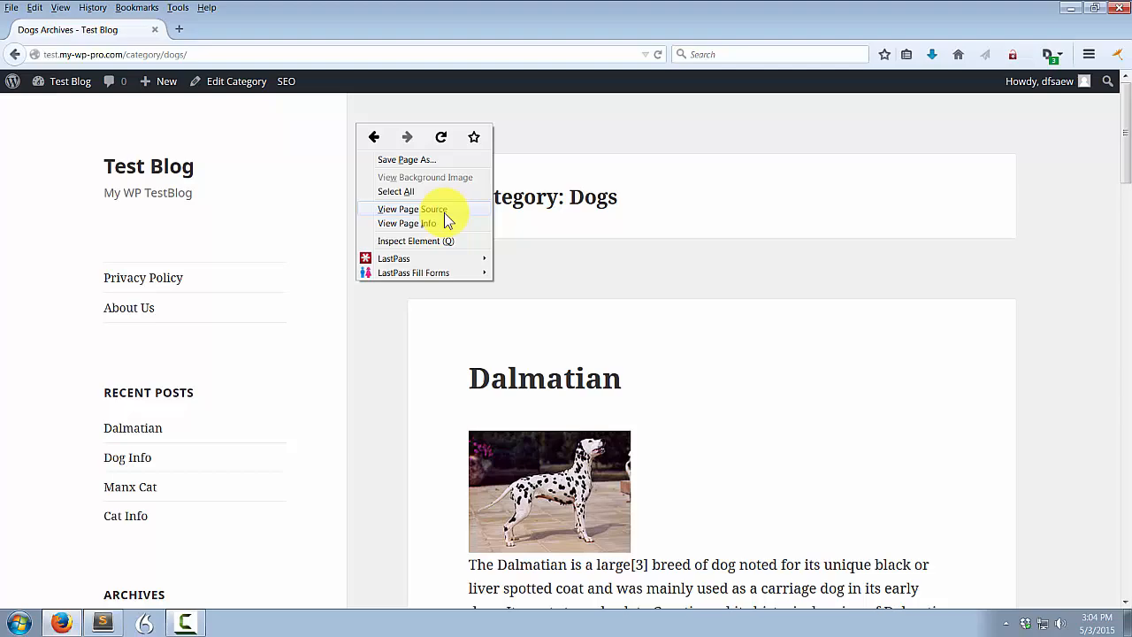
click(412, 209)
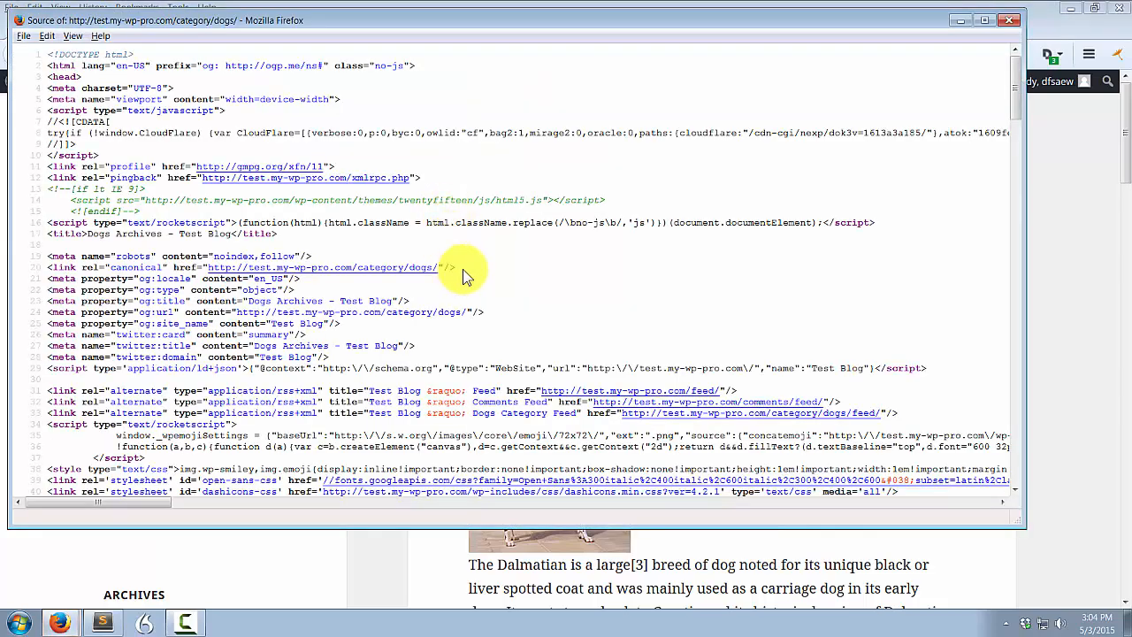
mouse_move(173, 169)
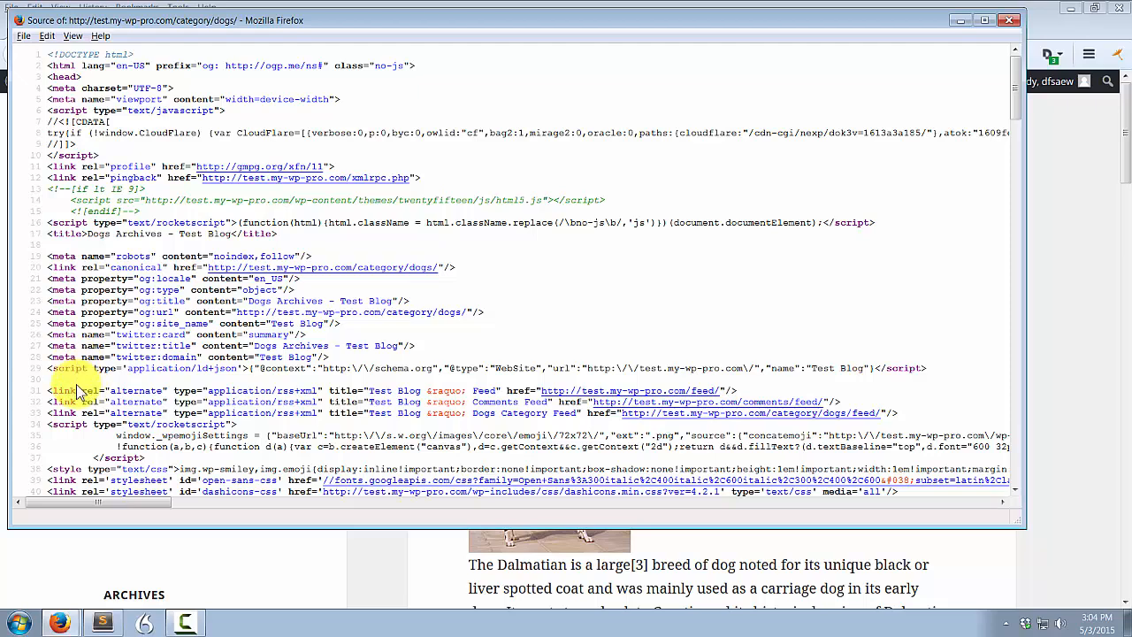
mouse_move(86, 446)
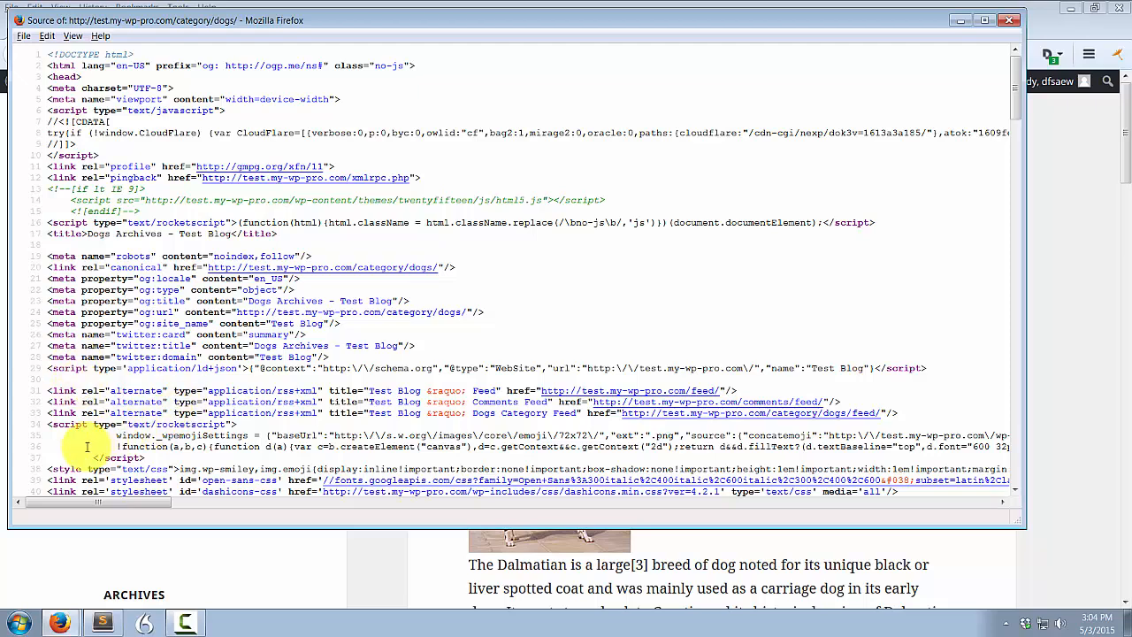
key(ctrl+f)
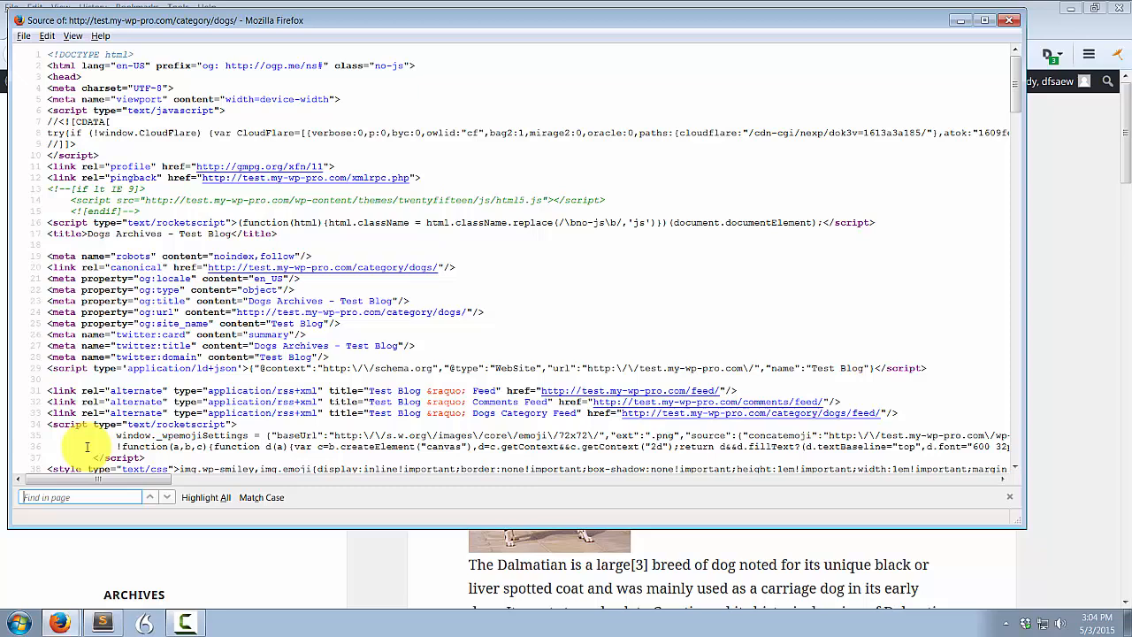
text(noinde)
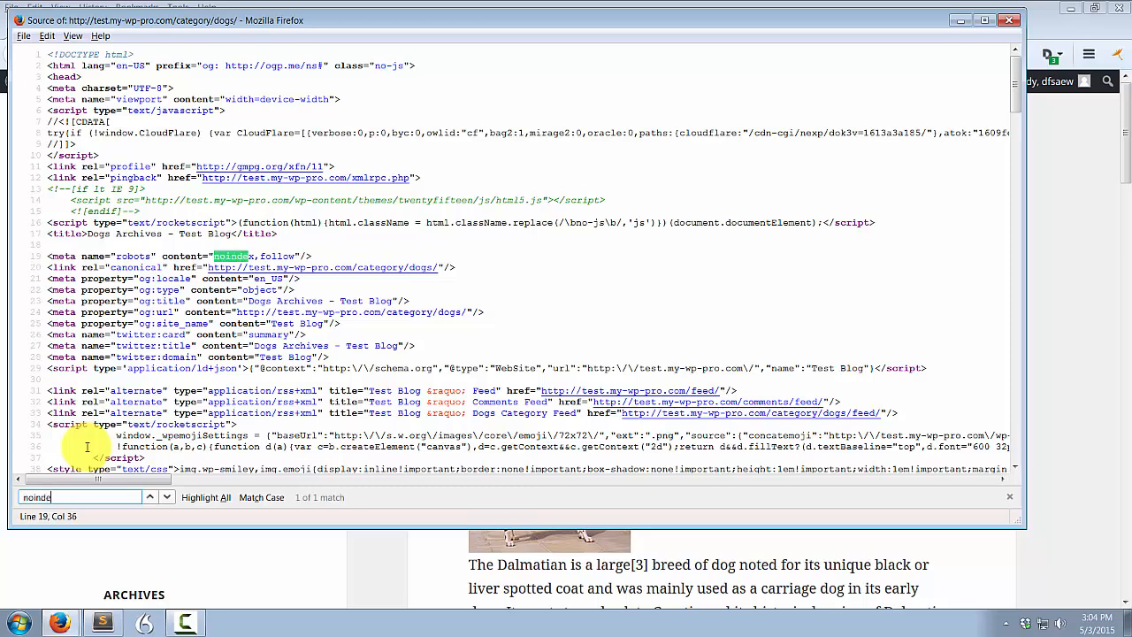
text(x)
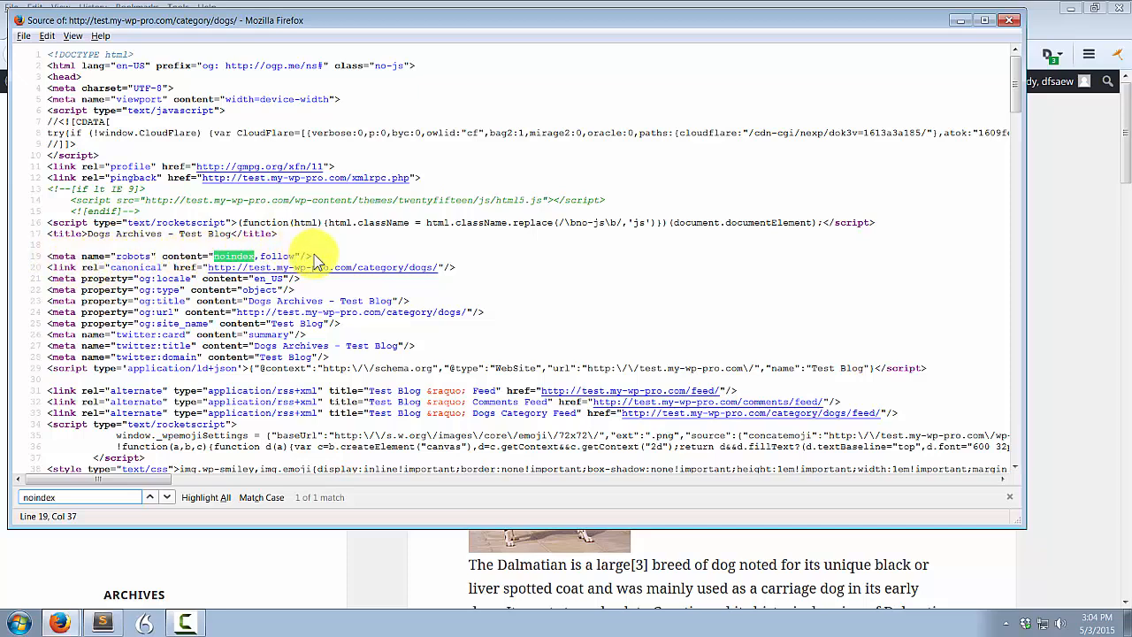
click(46, 267)
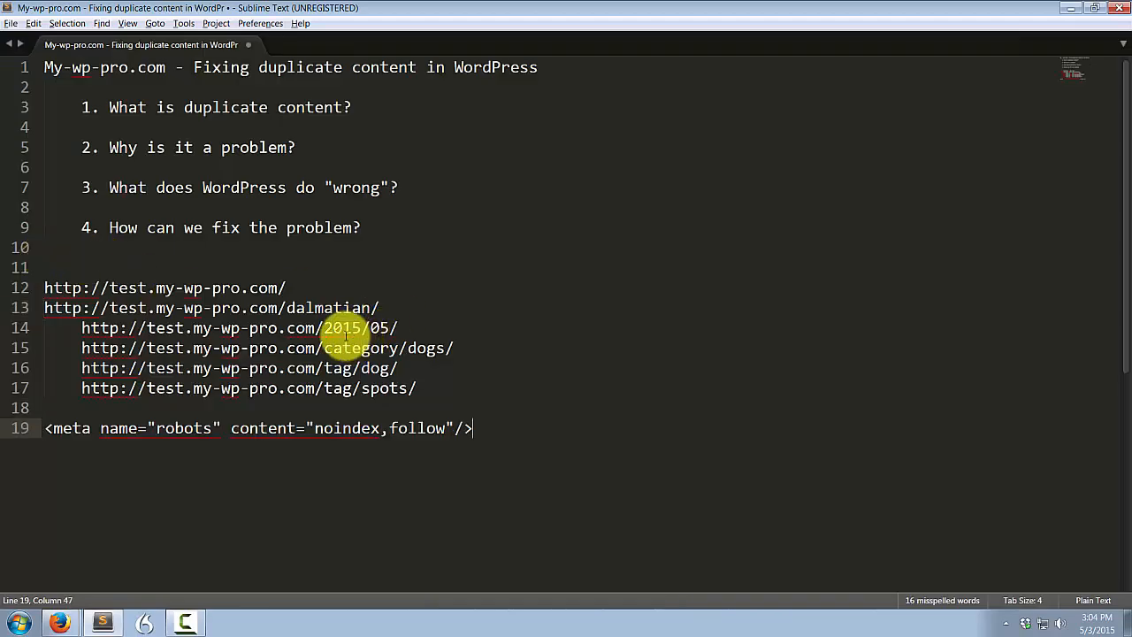
mouse_move(484, 426)
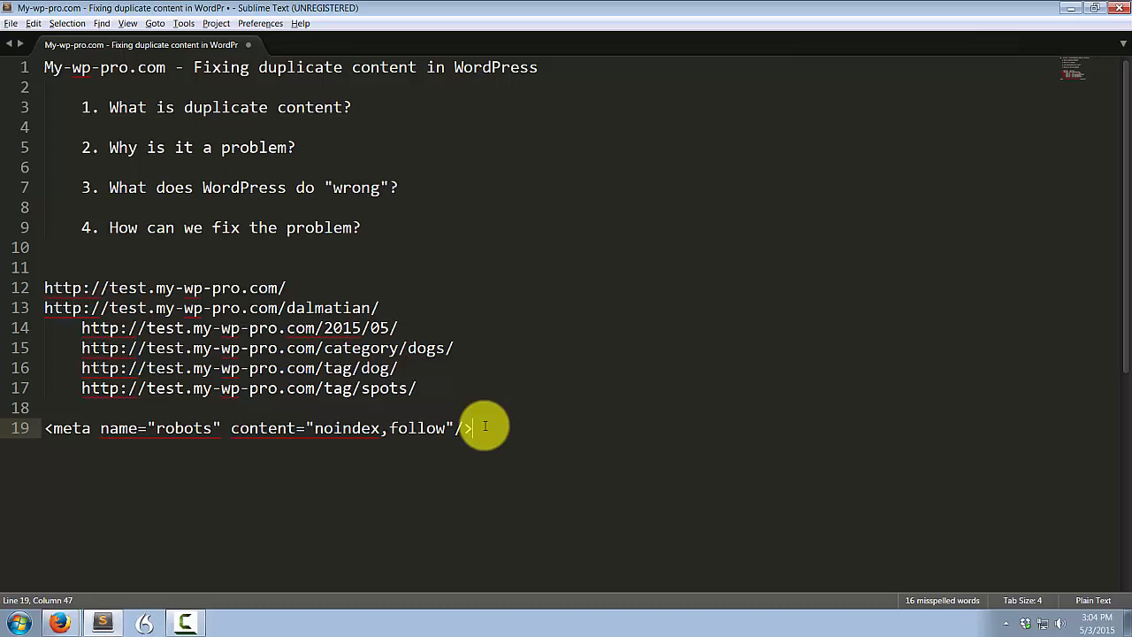
click(350, 428)
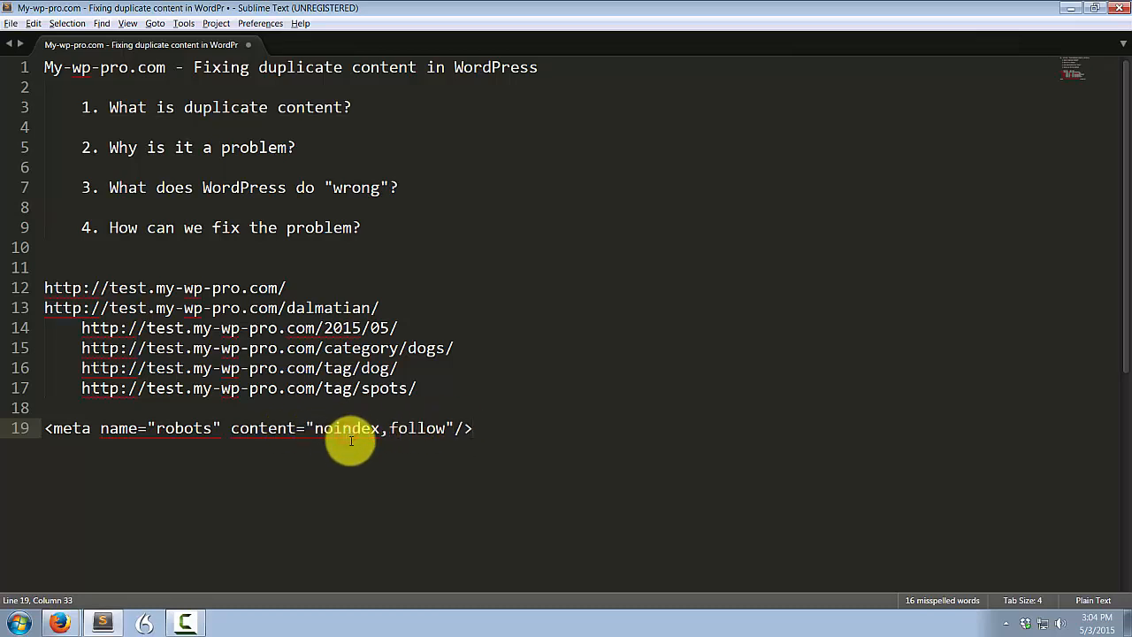
mouse_move(184, 428)
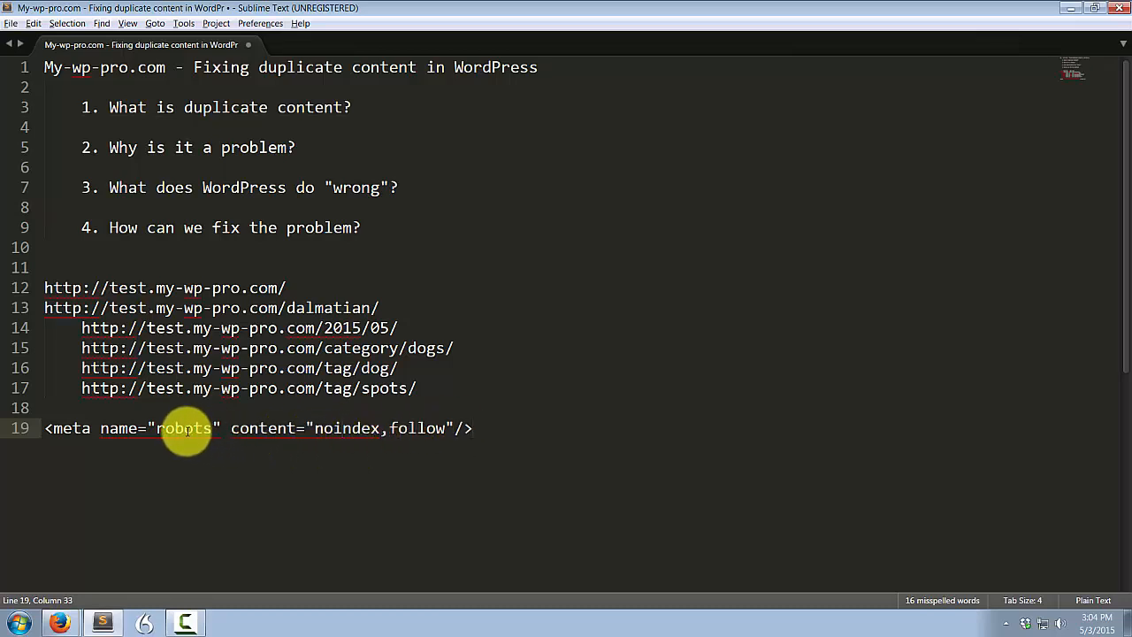
mouse_move(351, 433)
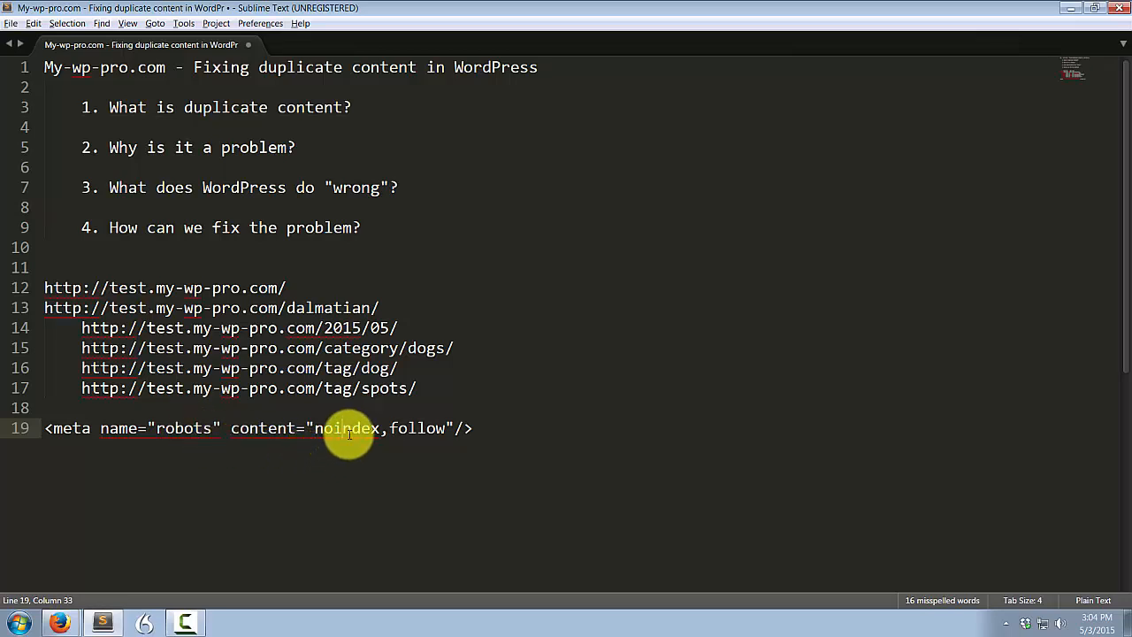
mouse_move(329, 442)
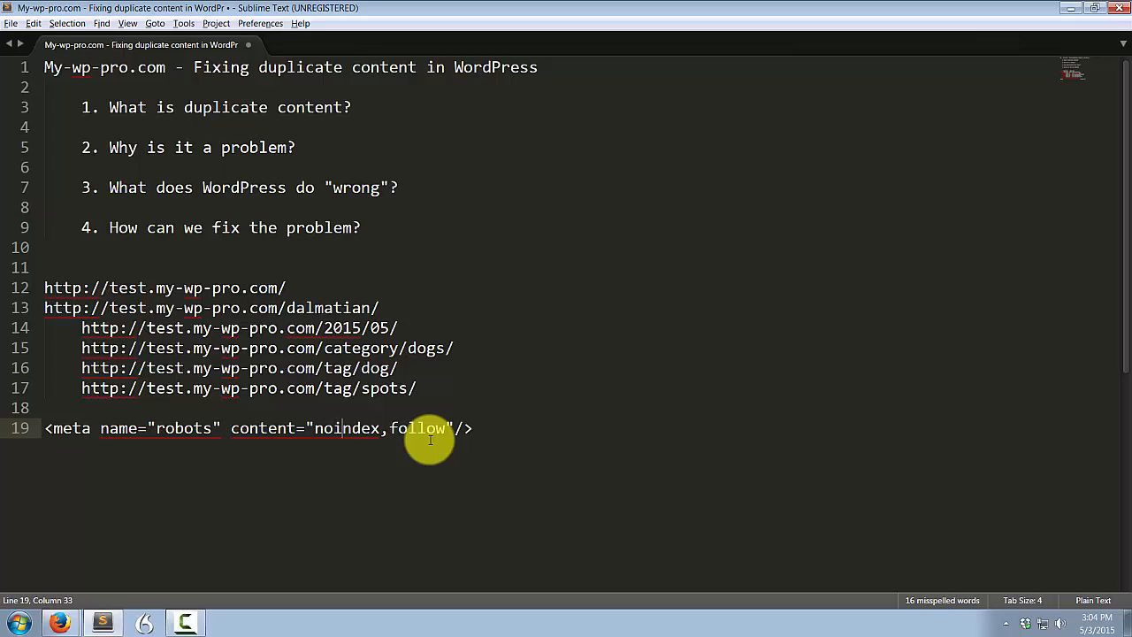
mouse_move(463, 453)
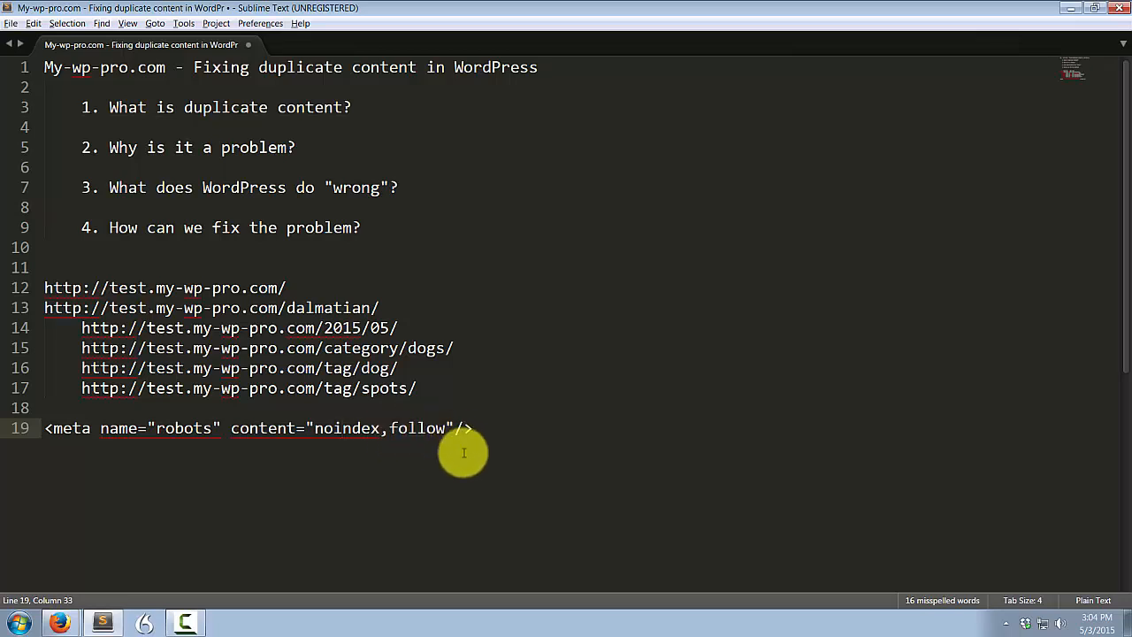
mouse_move(496, 442)
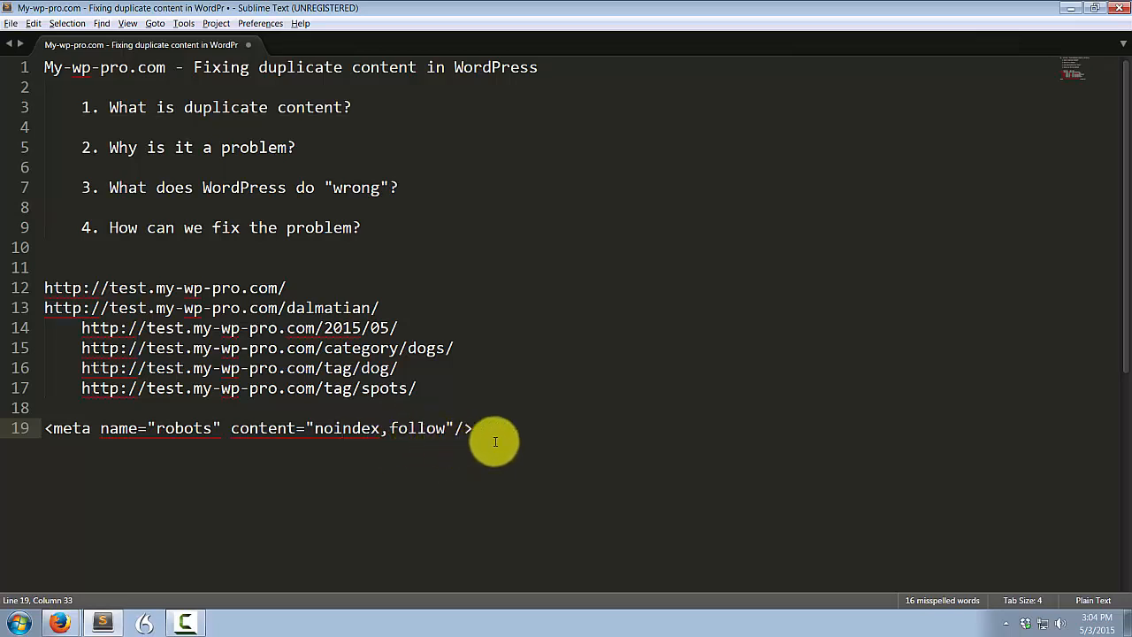
mouse_move(481, 432)
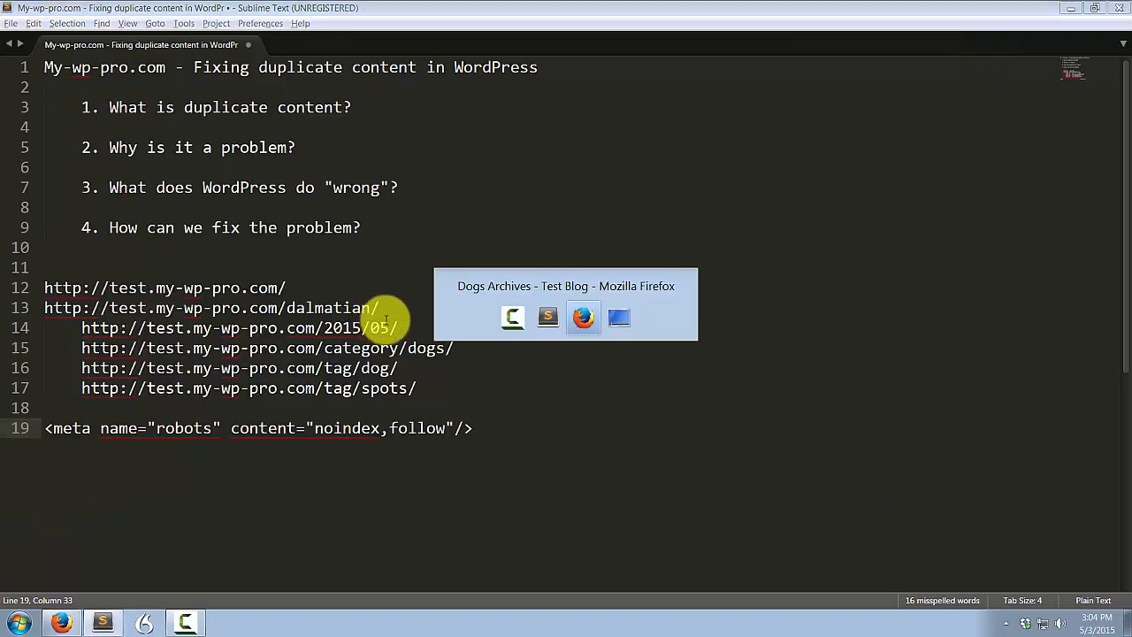
Return from the Dogs category archive to the Test Blog home page via the site title
click(582, 317)
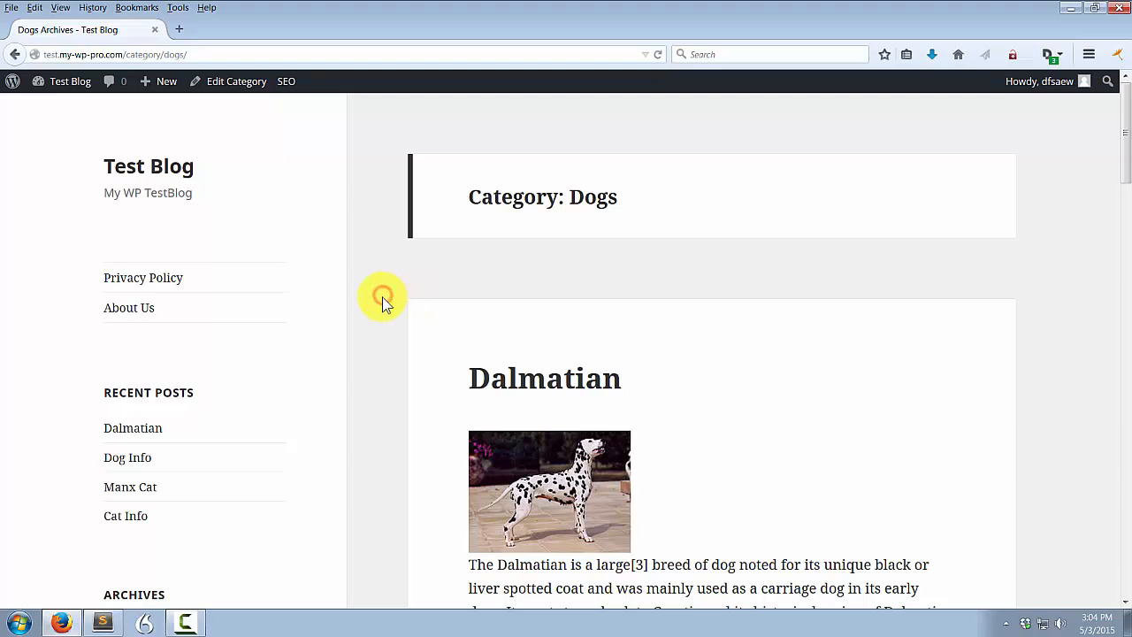
mouse_move(386, 315)
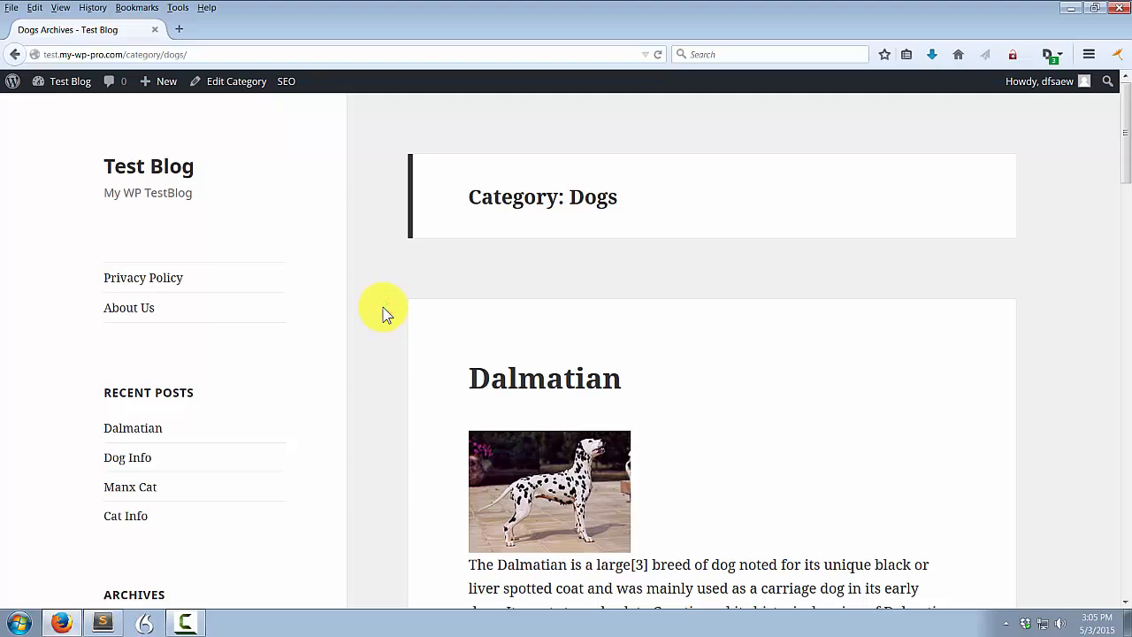
mouse_move(273, 228)
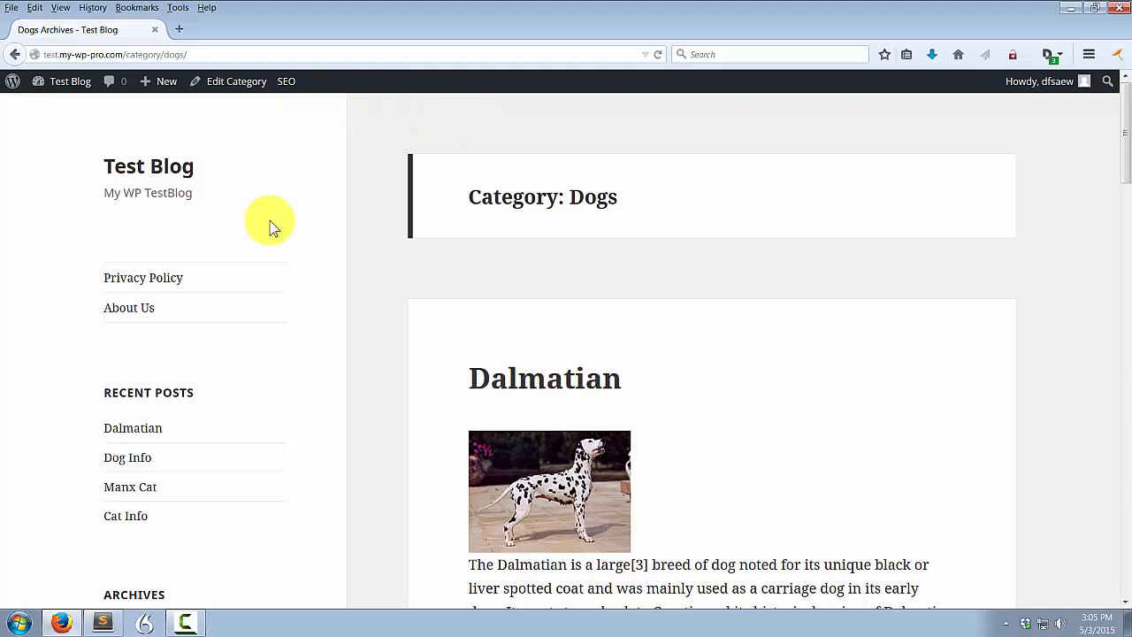
click(545, 379)
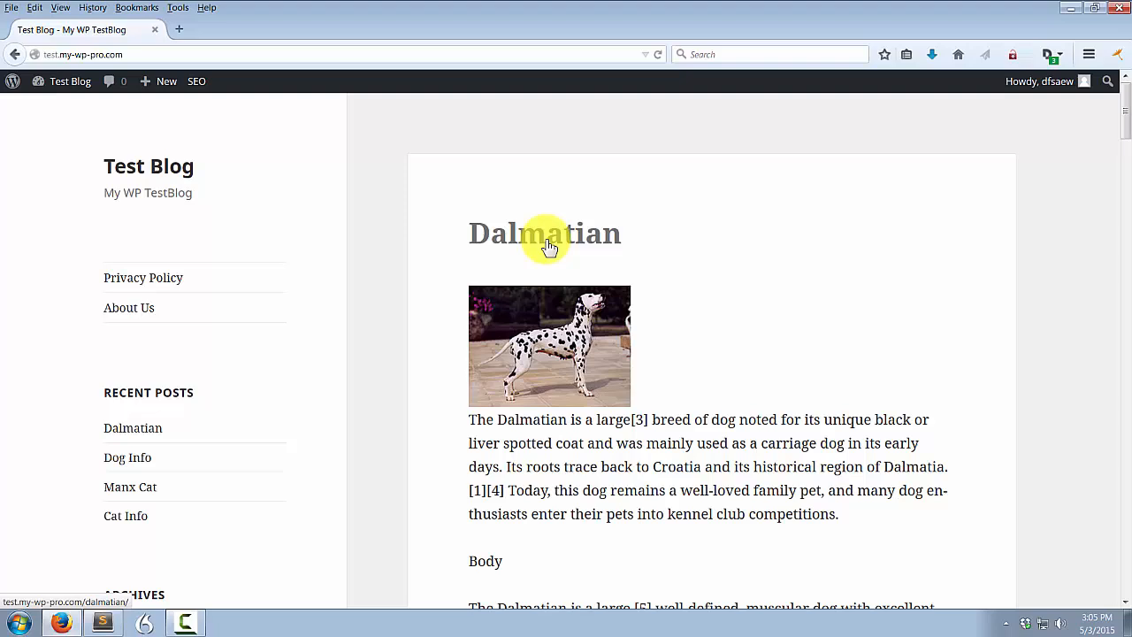
mouse_move(380, 276)
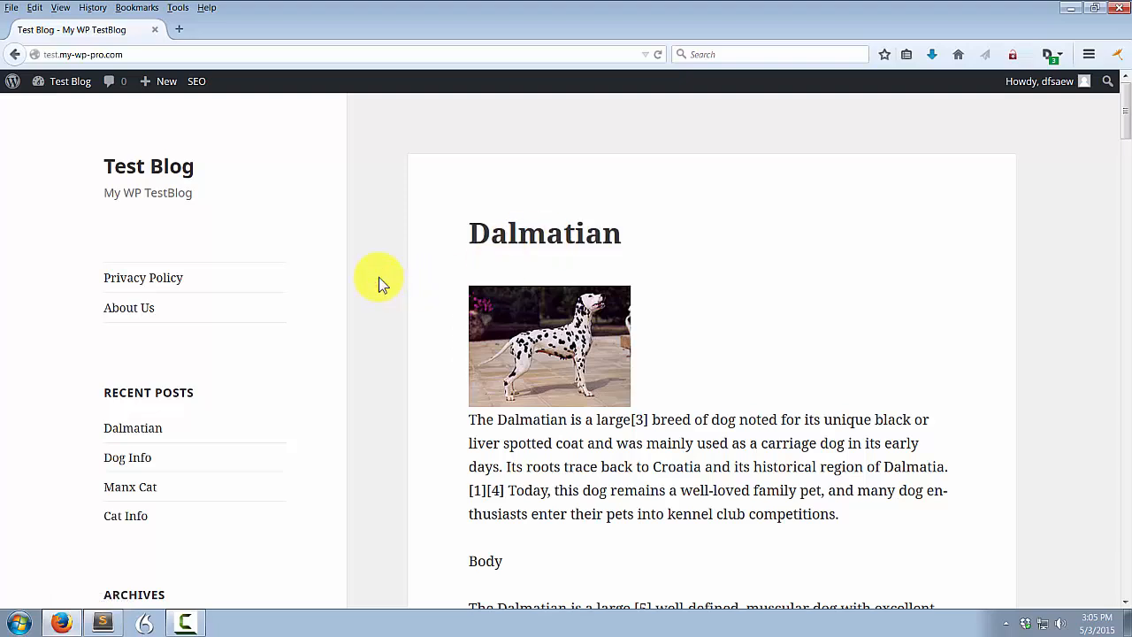